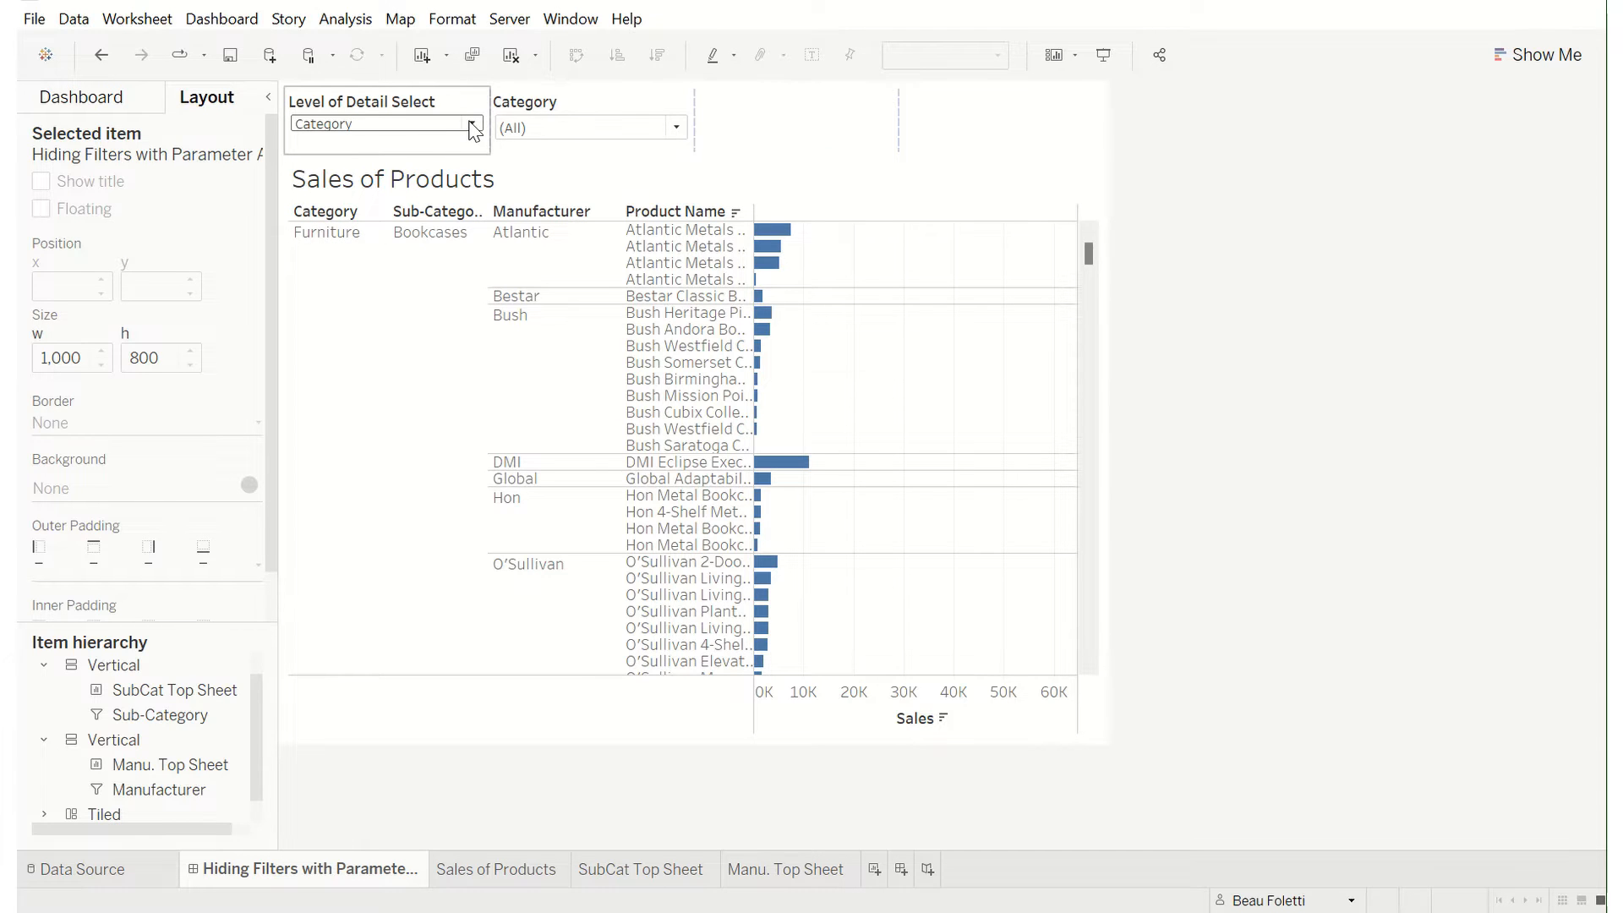
- Cycle Level of Detail Select through Category, Sub-Category, then Manufacturer
click(472, 124)
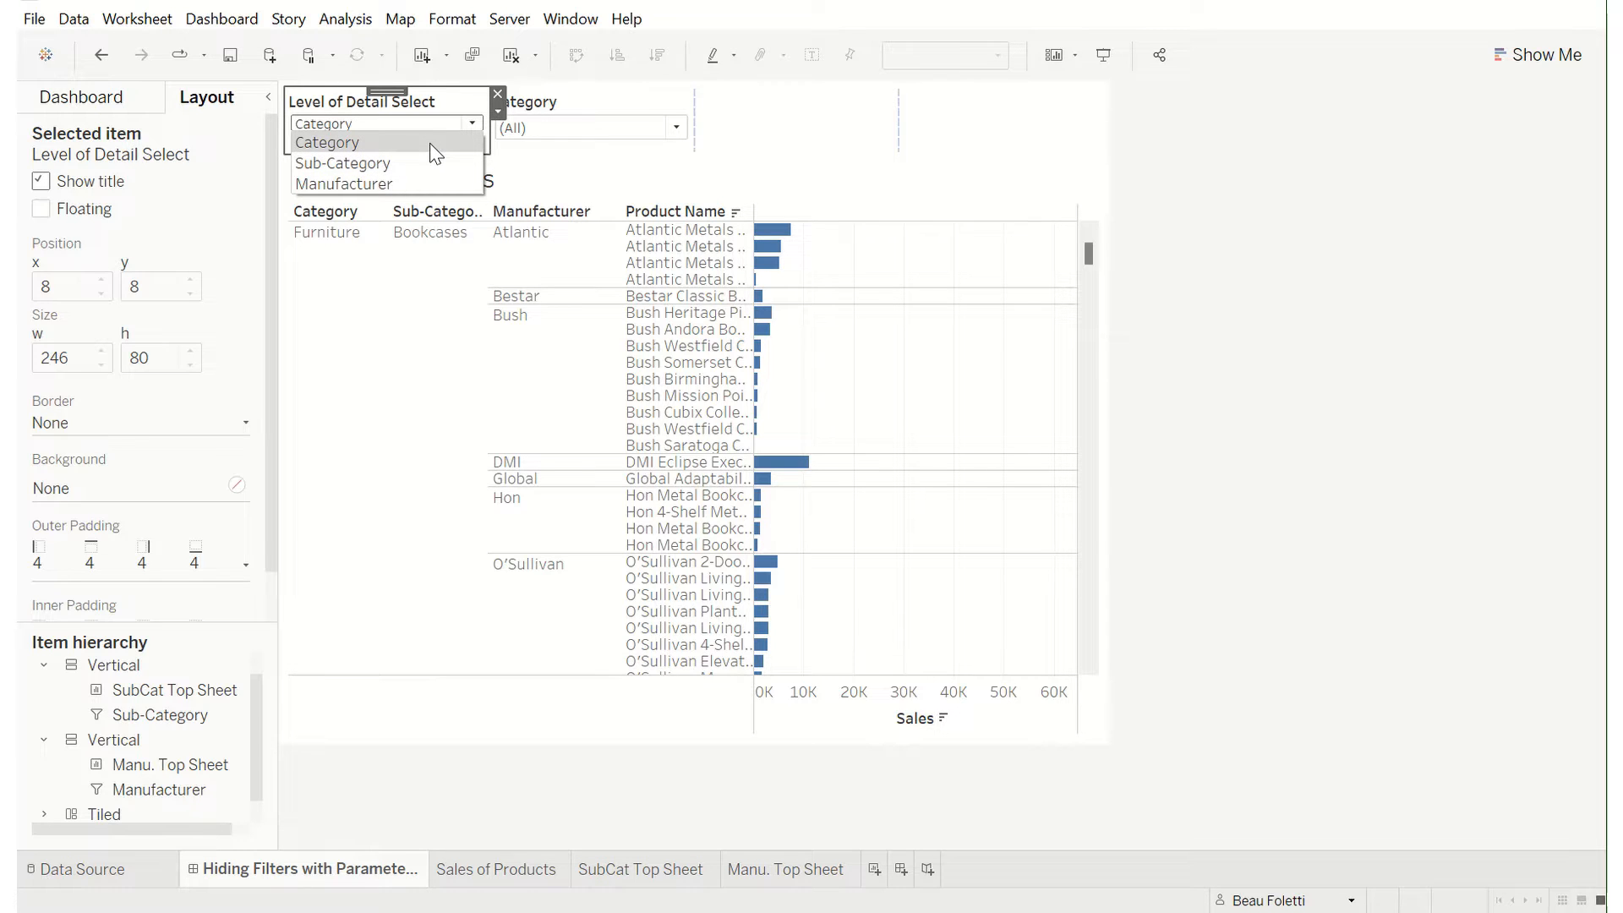
mouse_move(401, 142)
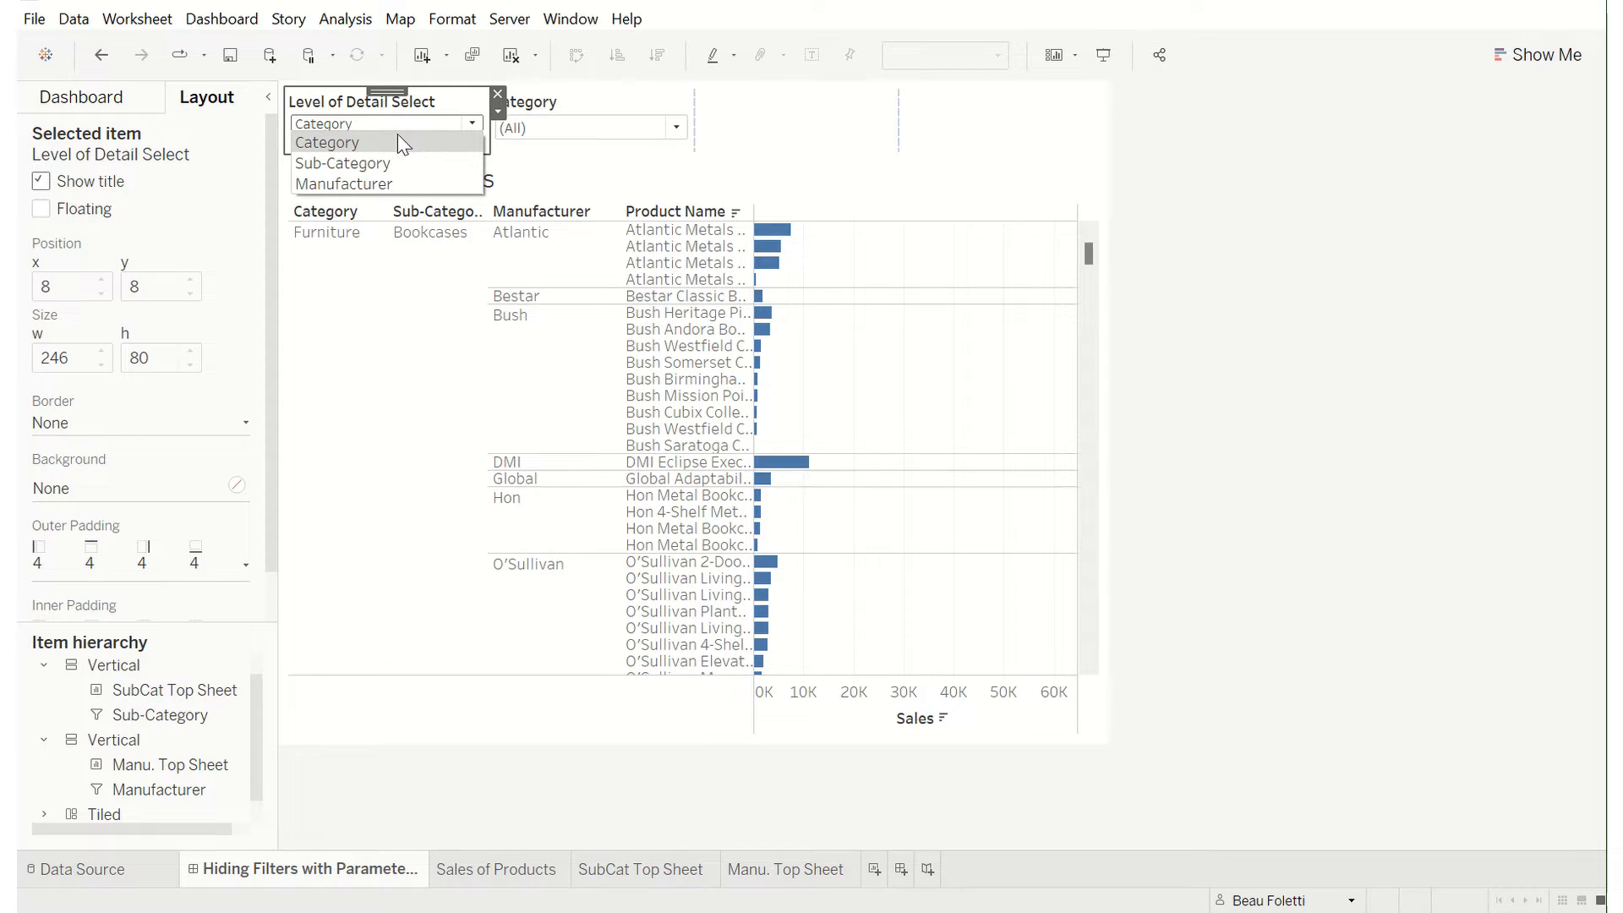
click(324, 142)
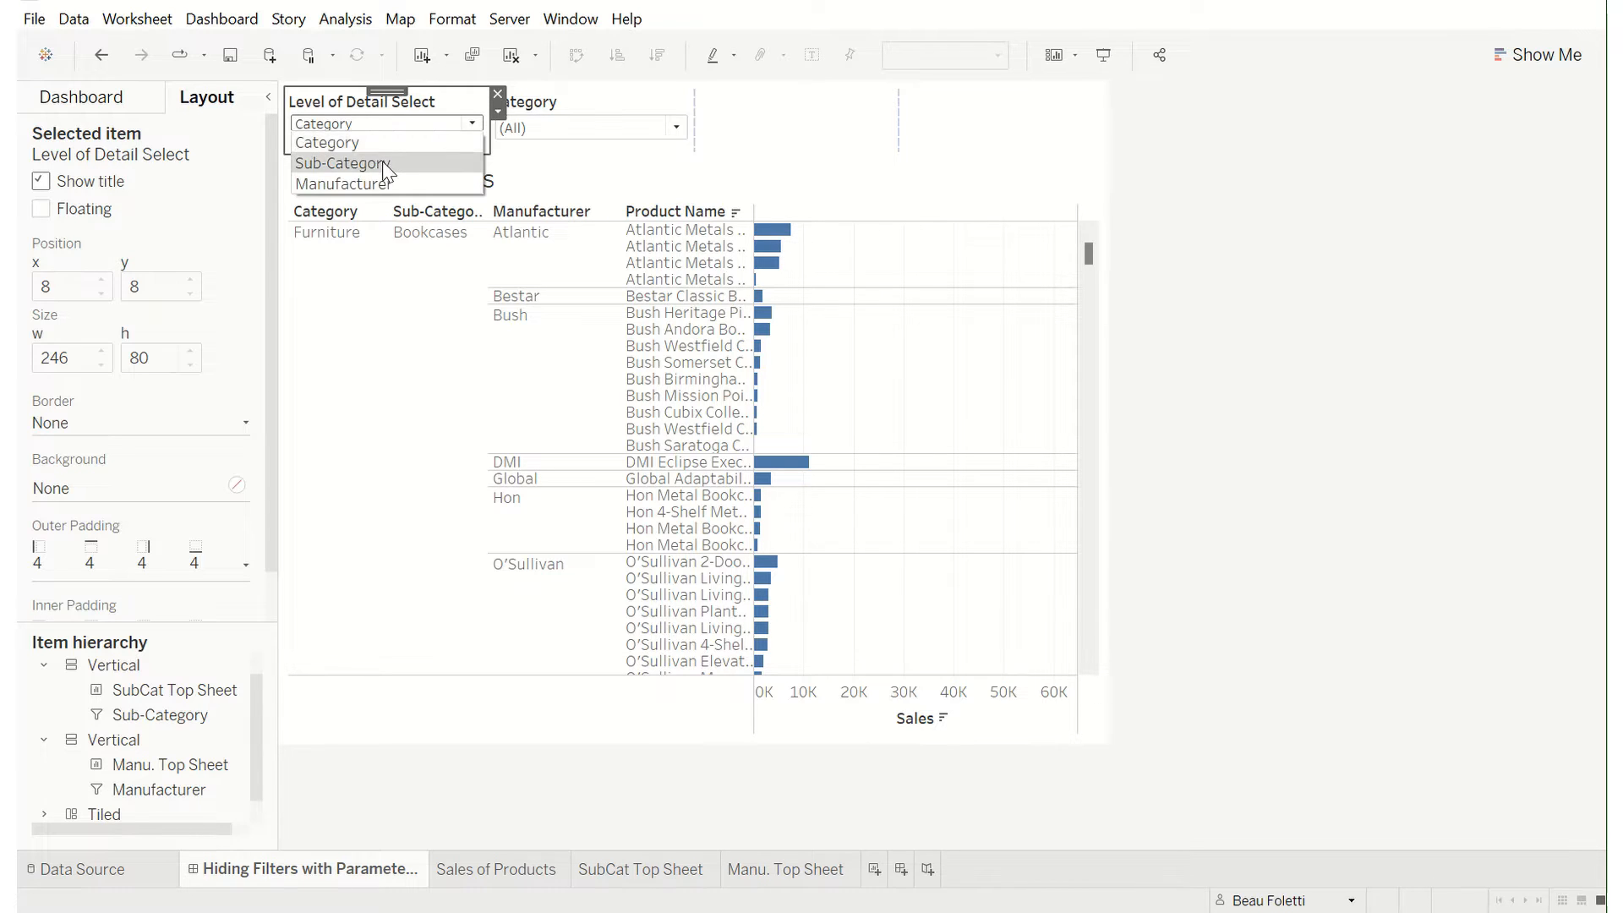
click(340, 162)
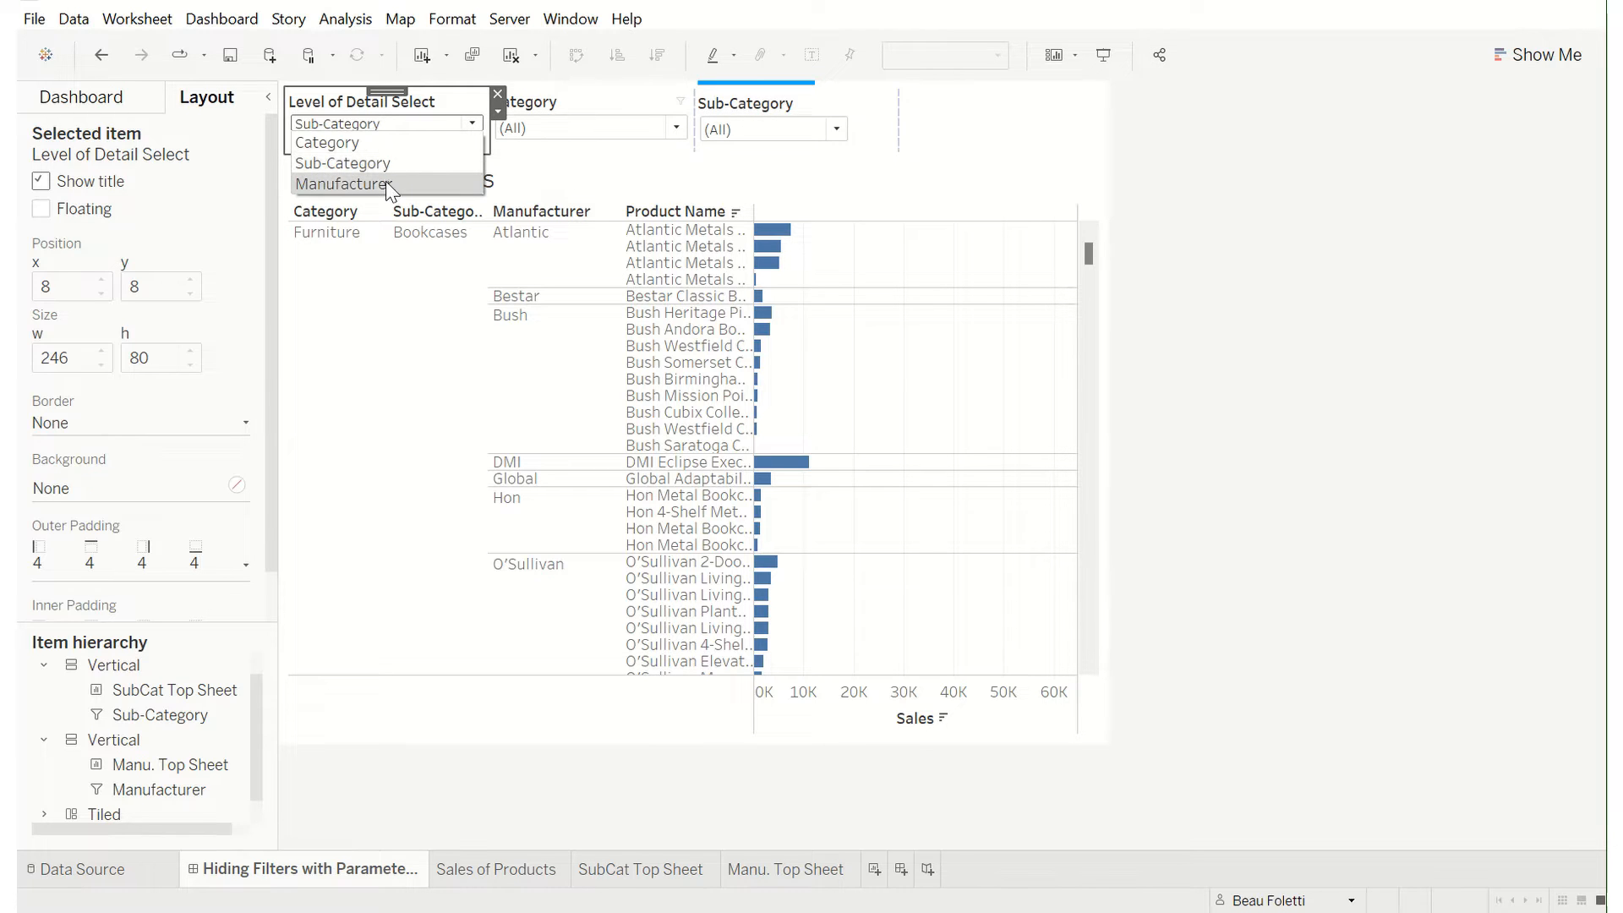
click(345, 185)
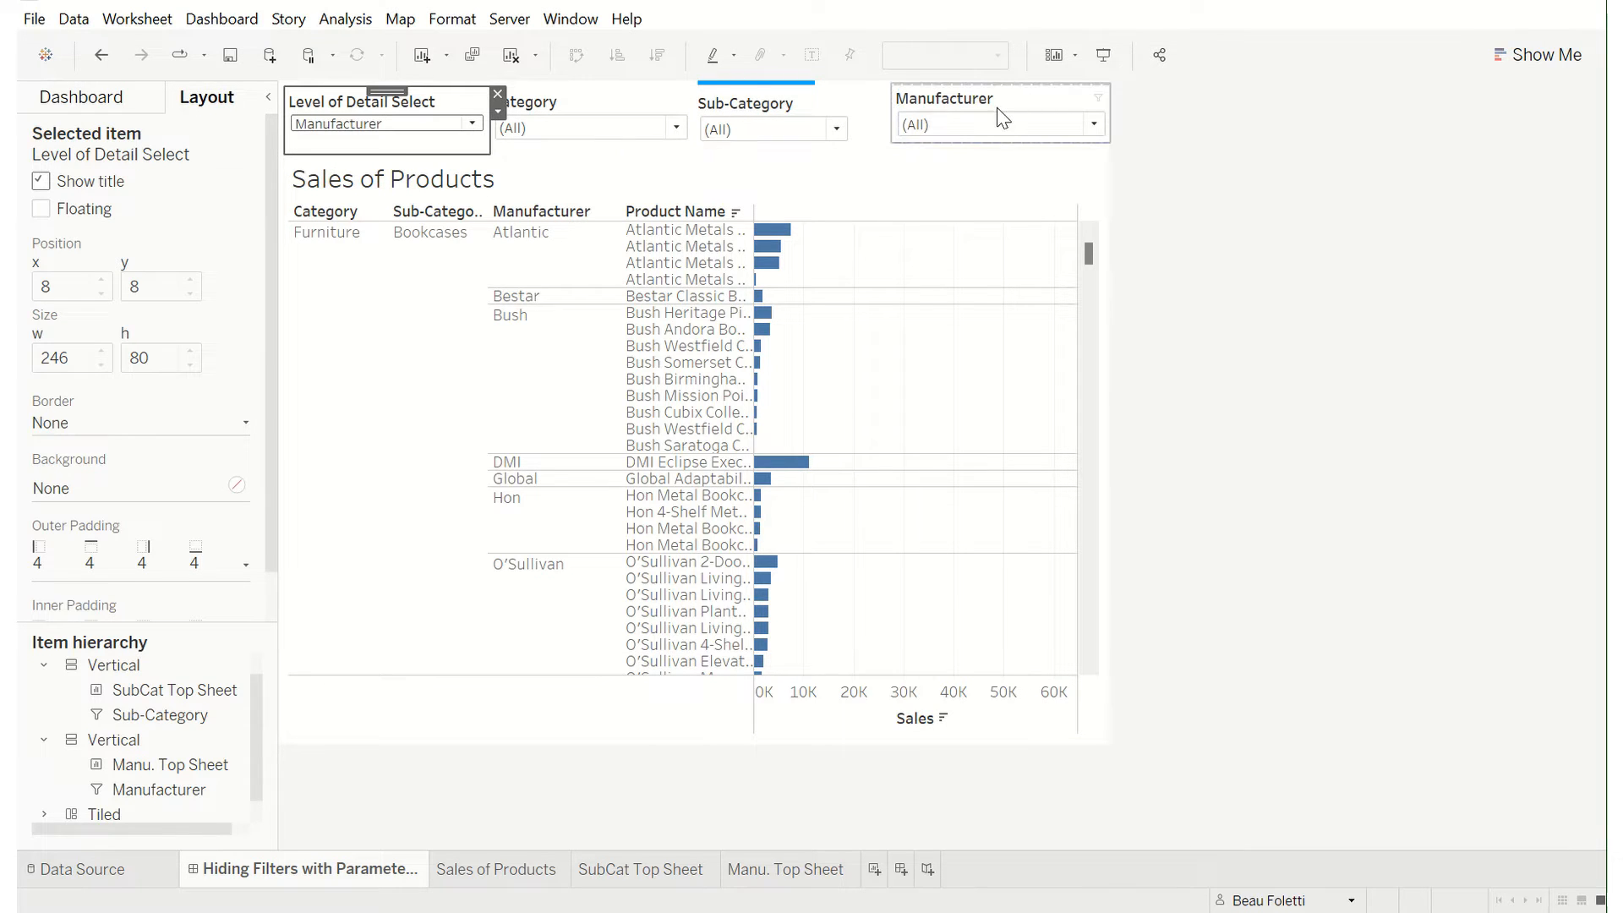
- Filter Category to Furniture only, then inspect the Sub-Category filter list
click(674, 128)
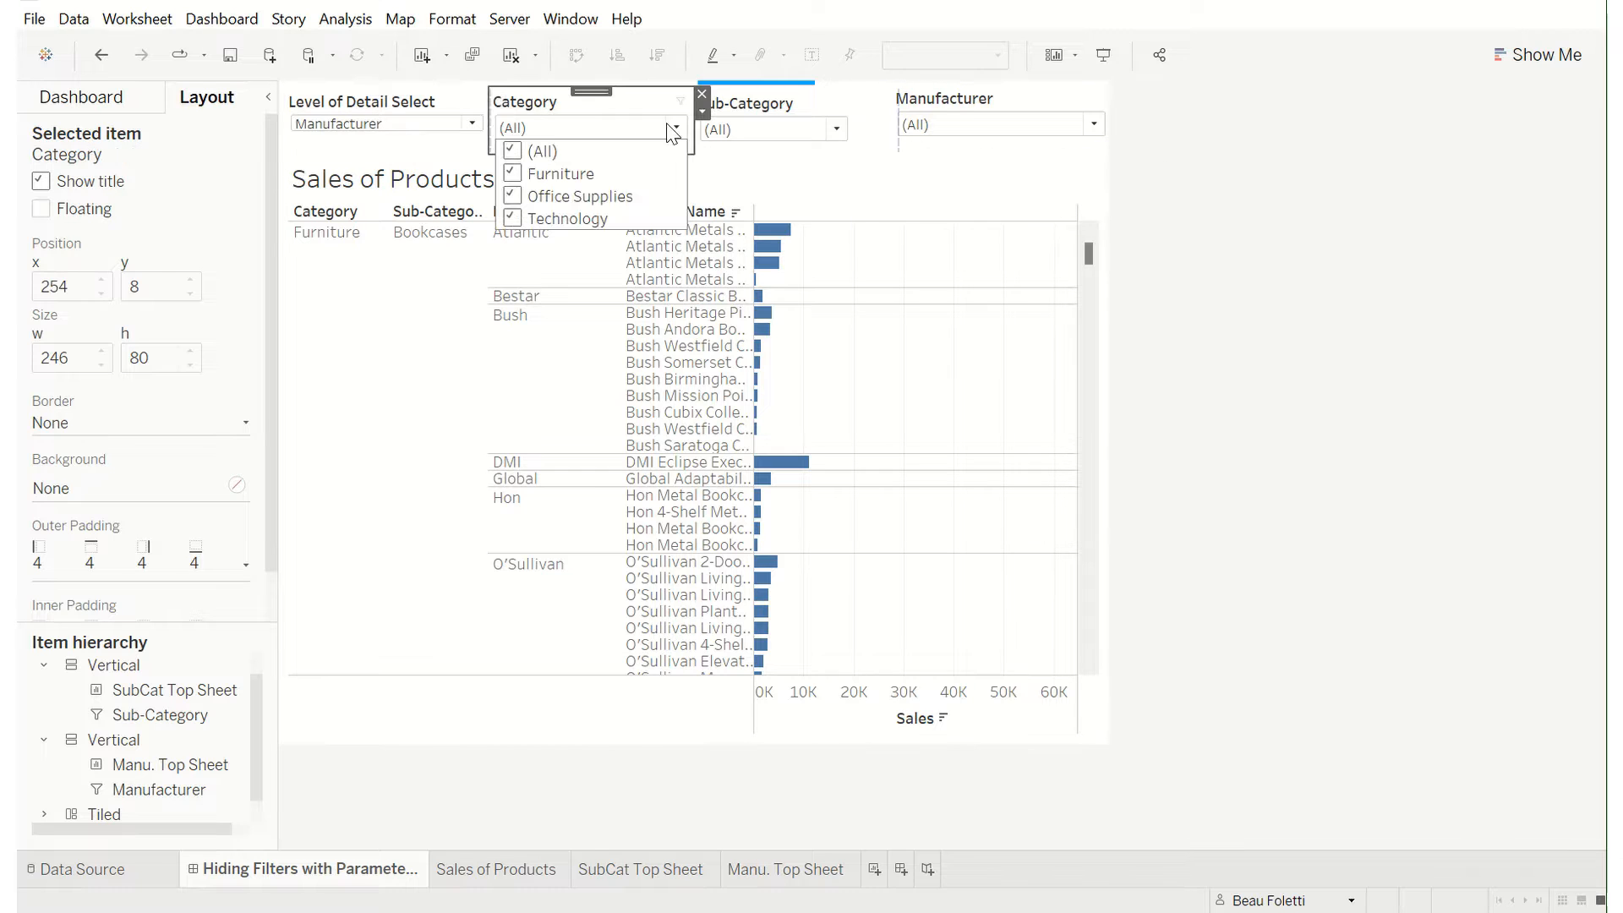
click(512, 151)
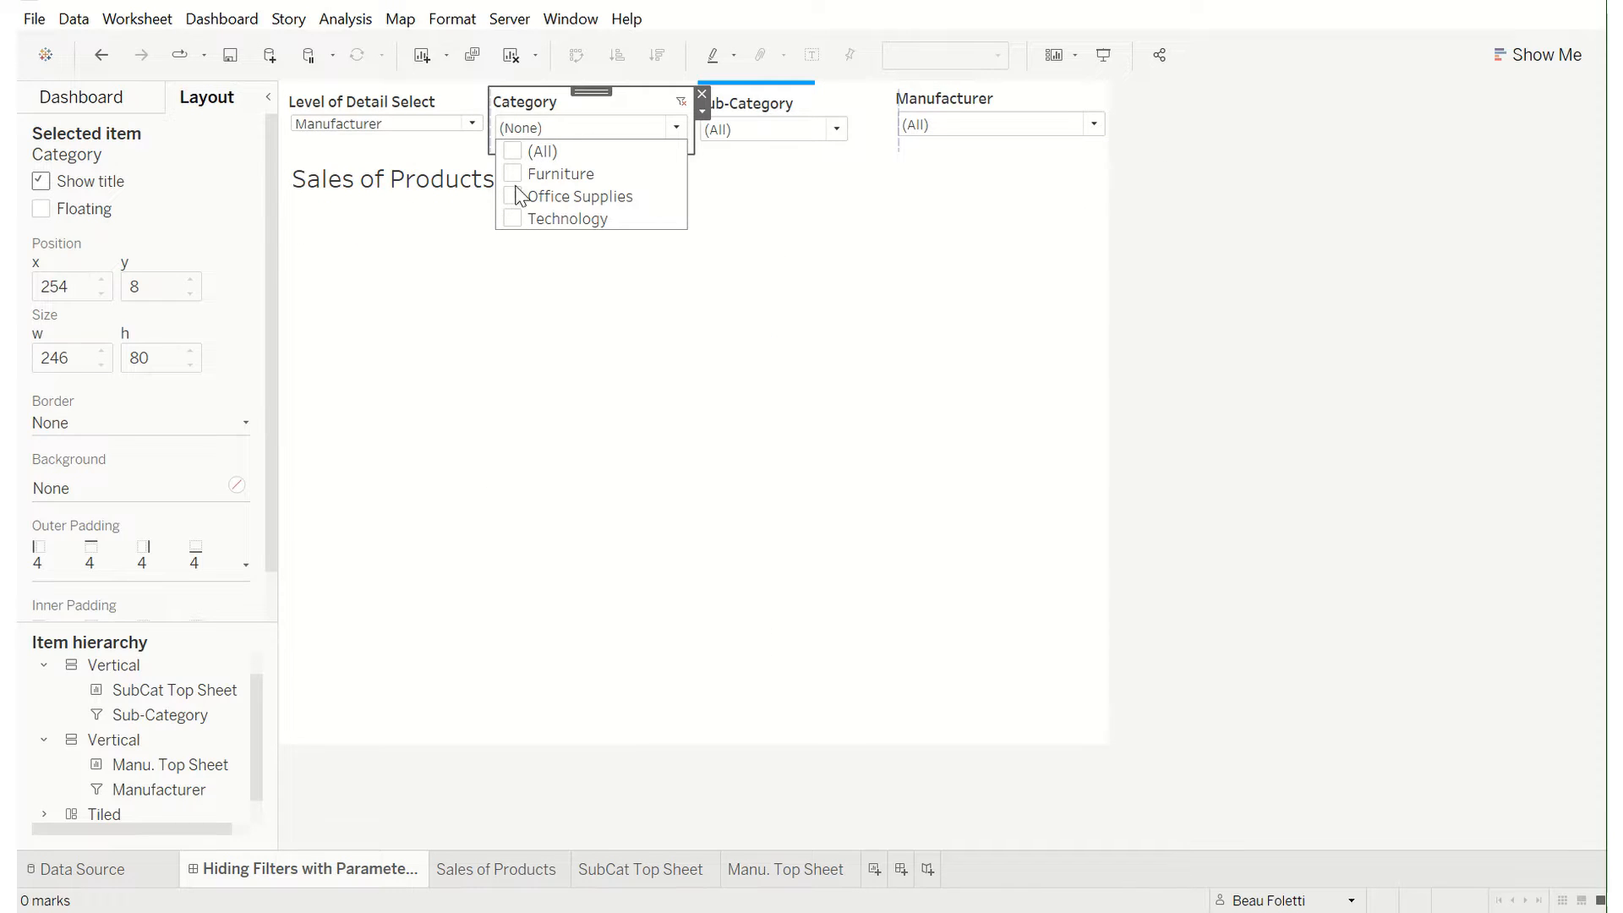
click(560, 172)
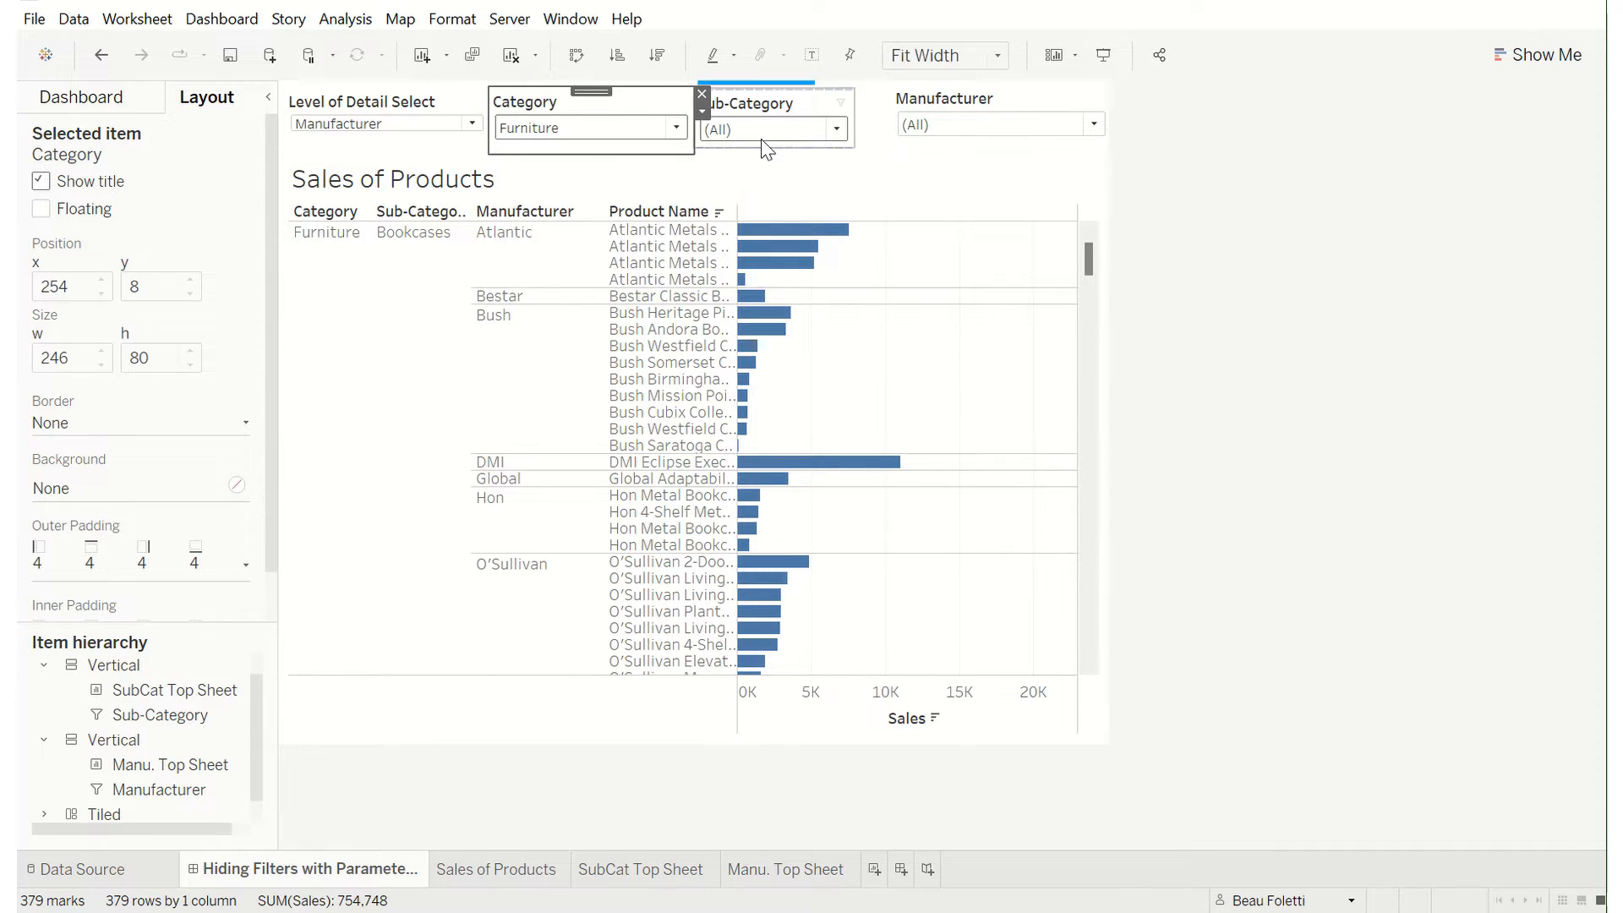
click(835, 129)
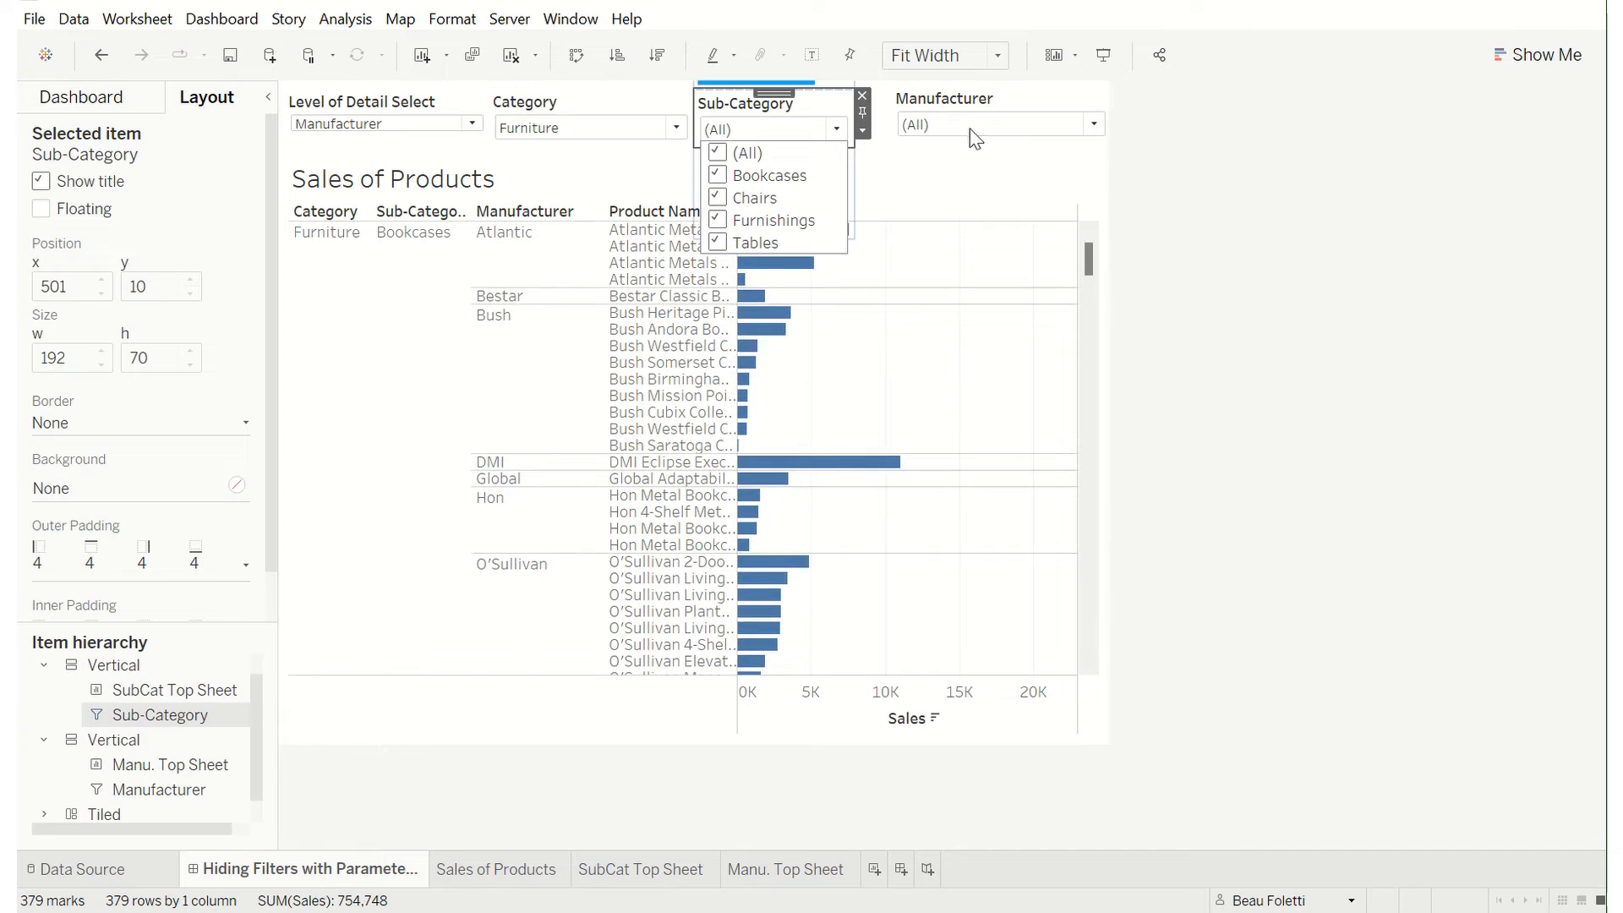
click(1093, 125)
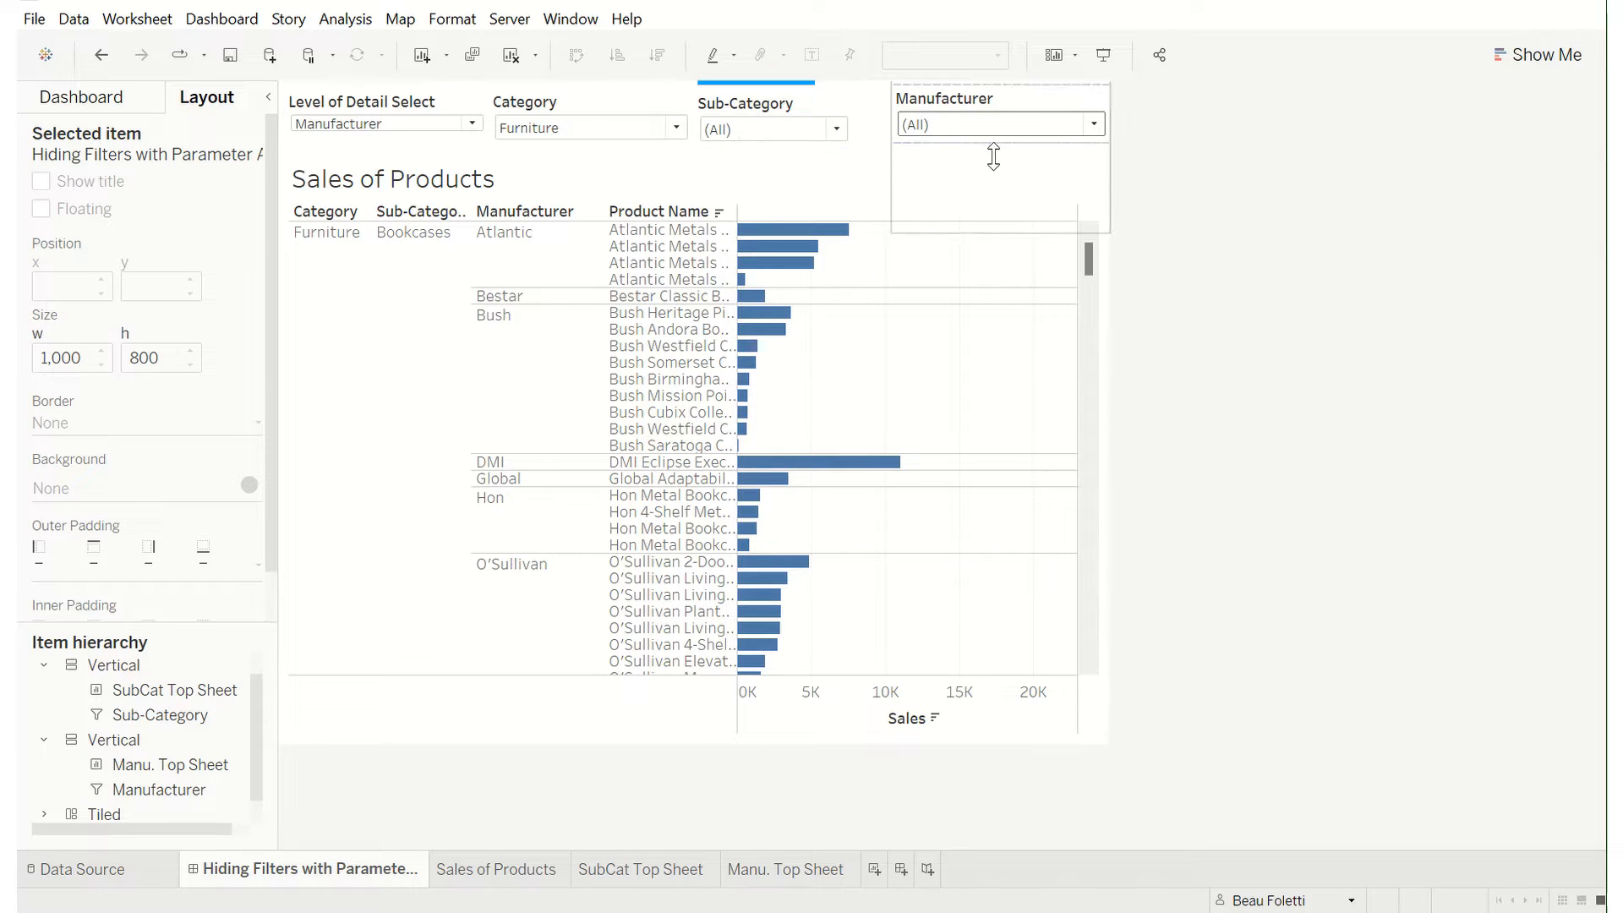
click(771, 129)
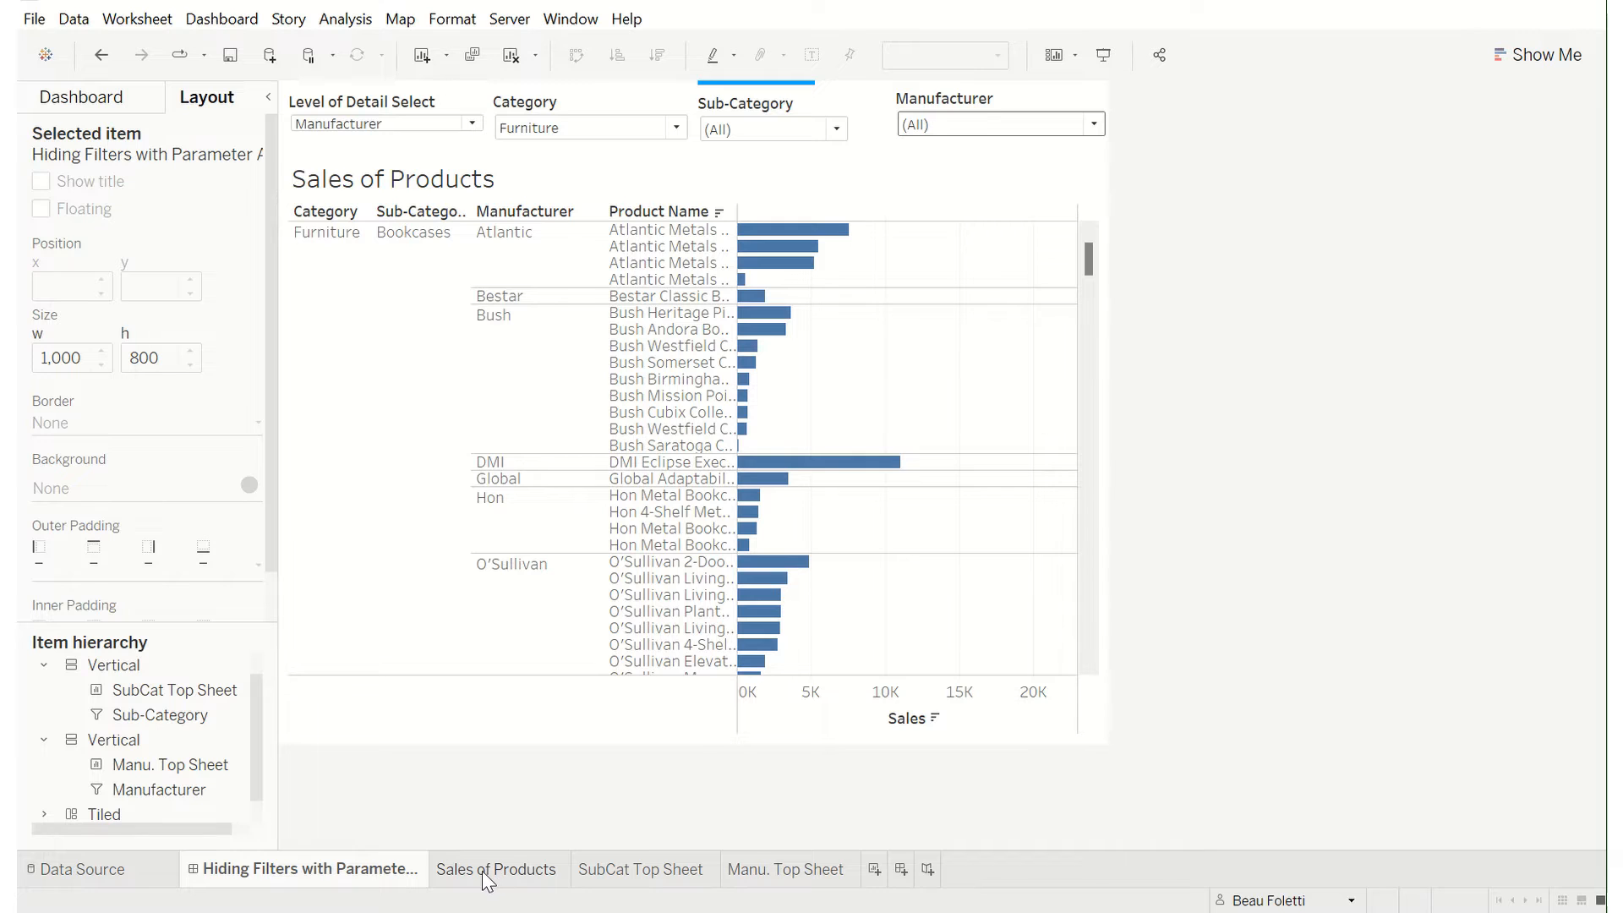
- Inspect the Sales of Products worksheet's Category-to-Product-Name rows, briefly revisiting the dashboard
click(497, 870)
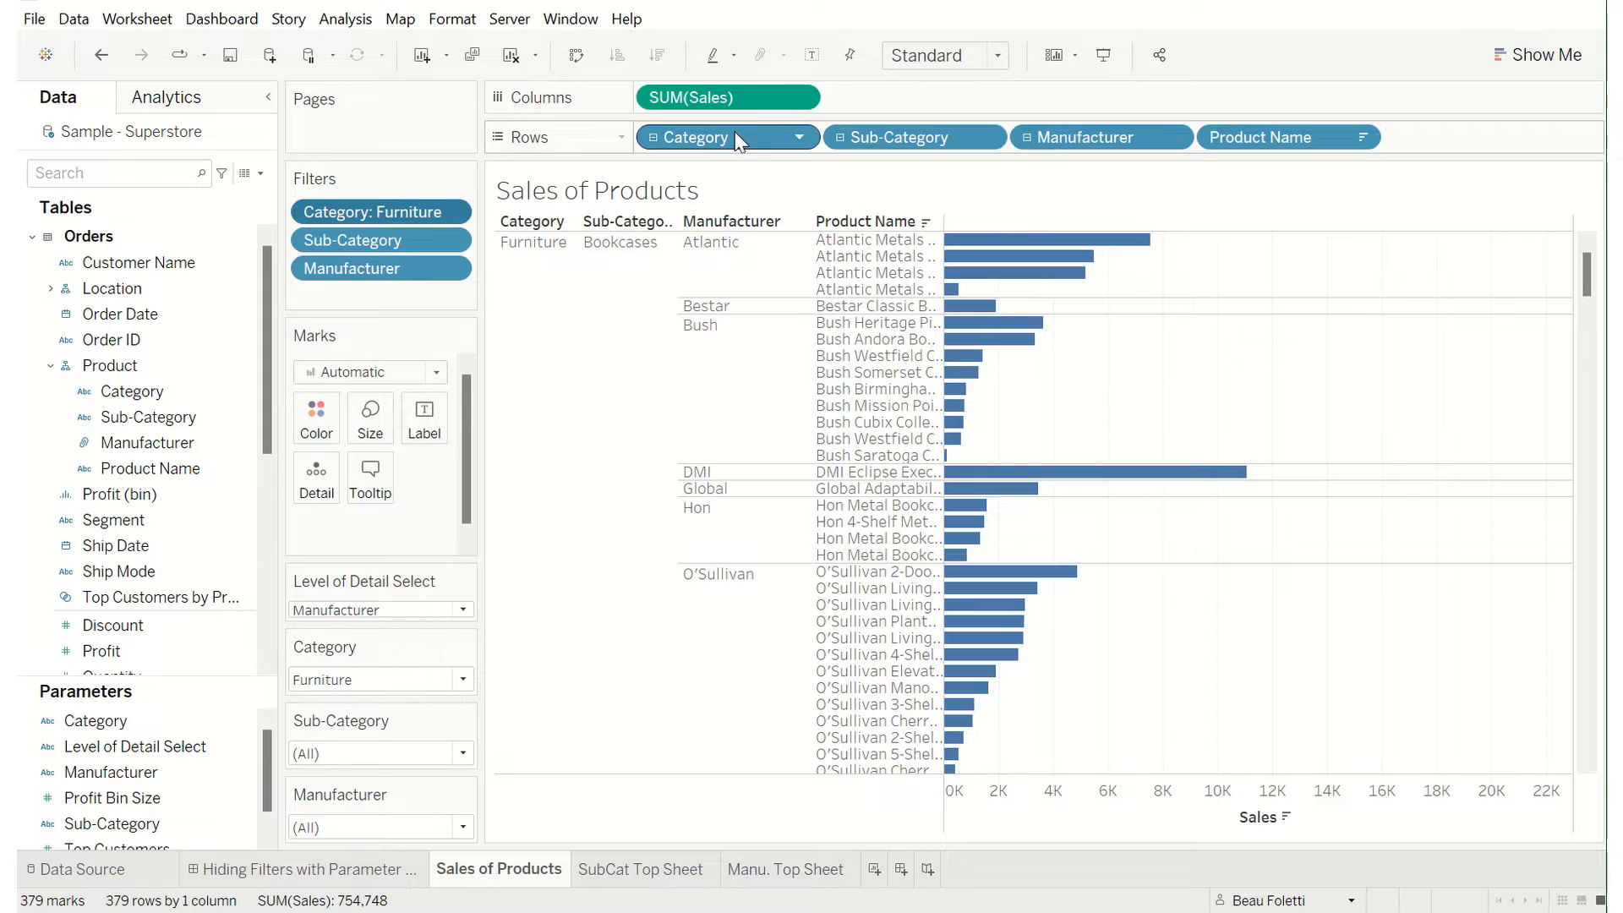
mouse_move(741, 148)
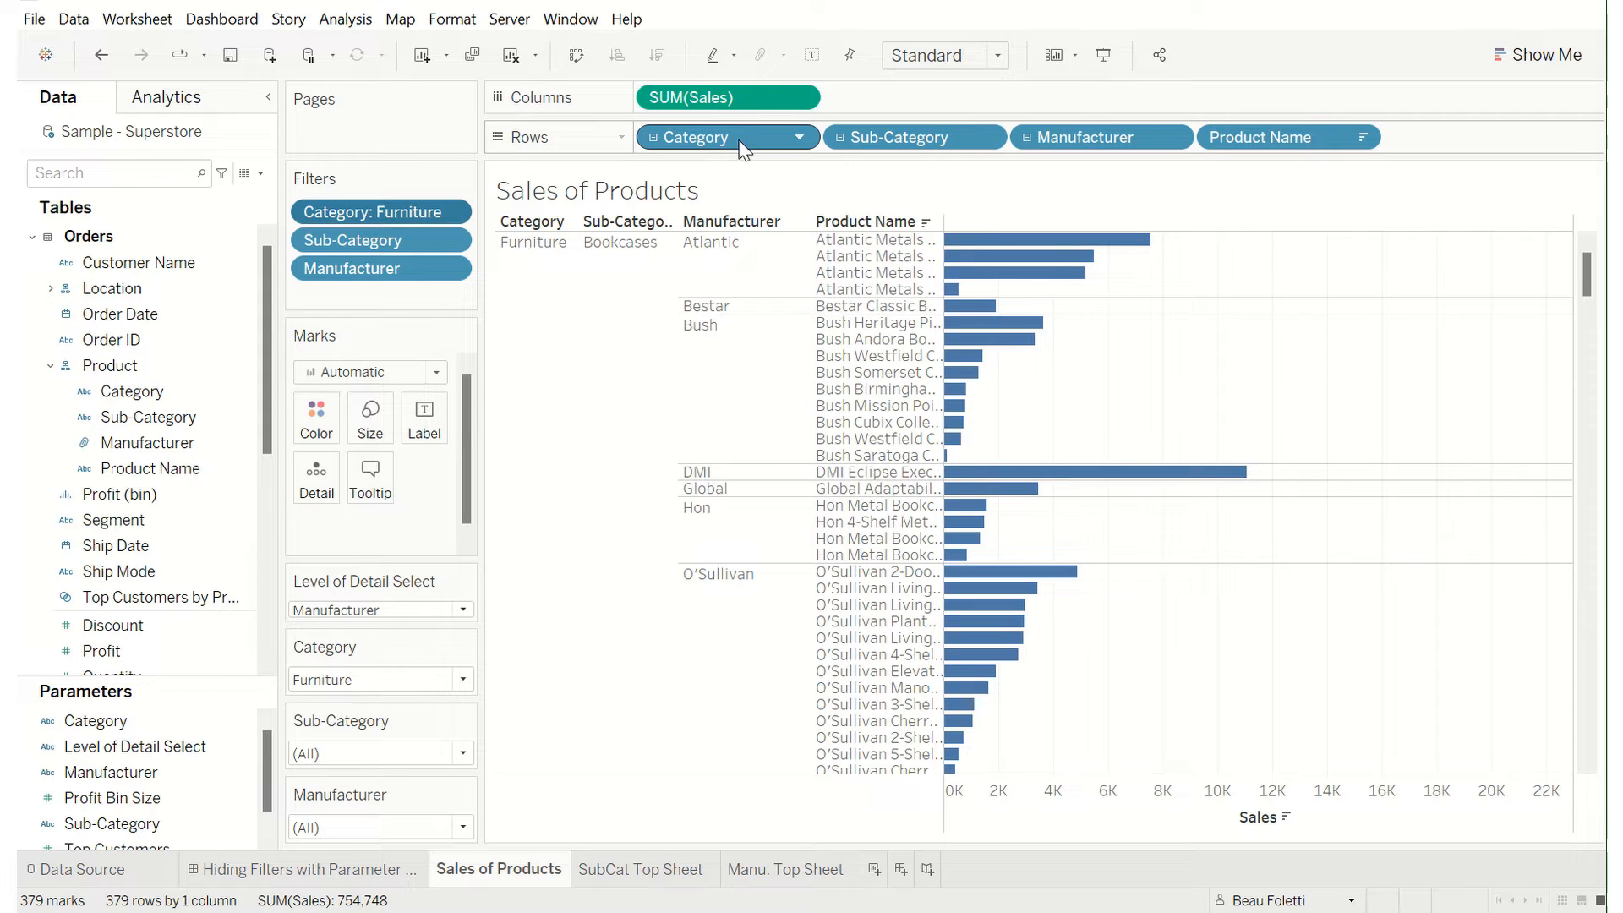
mouse_move(756, 140)
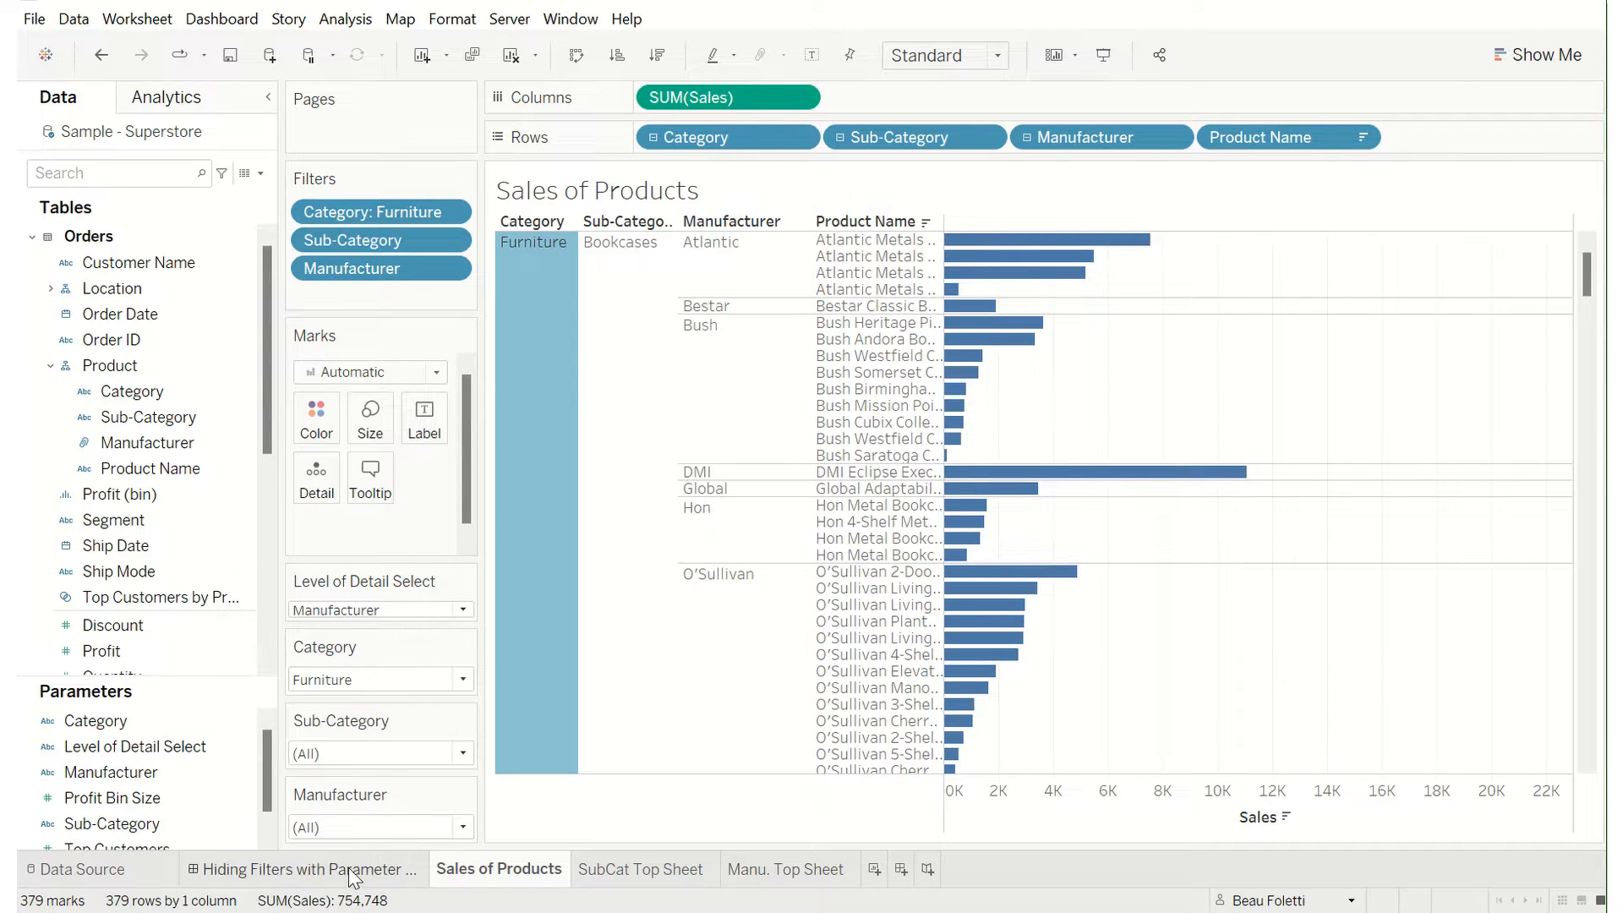
click(304, 869)
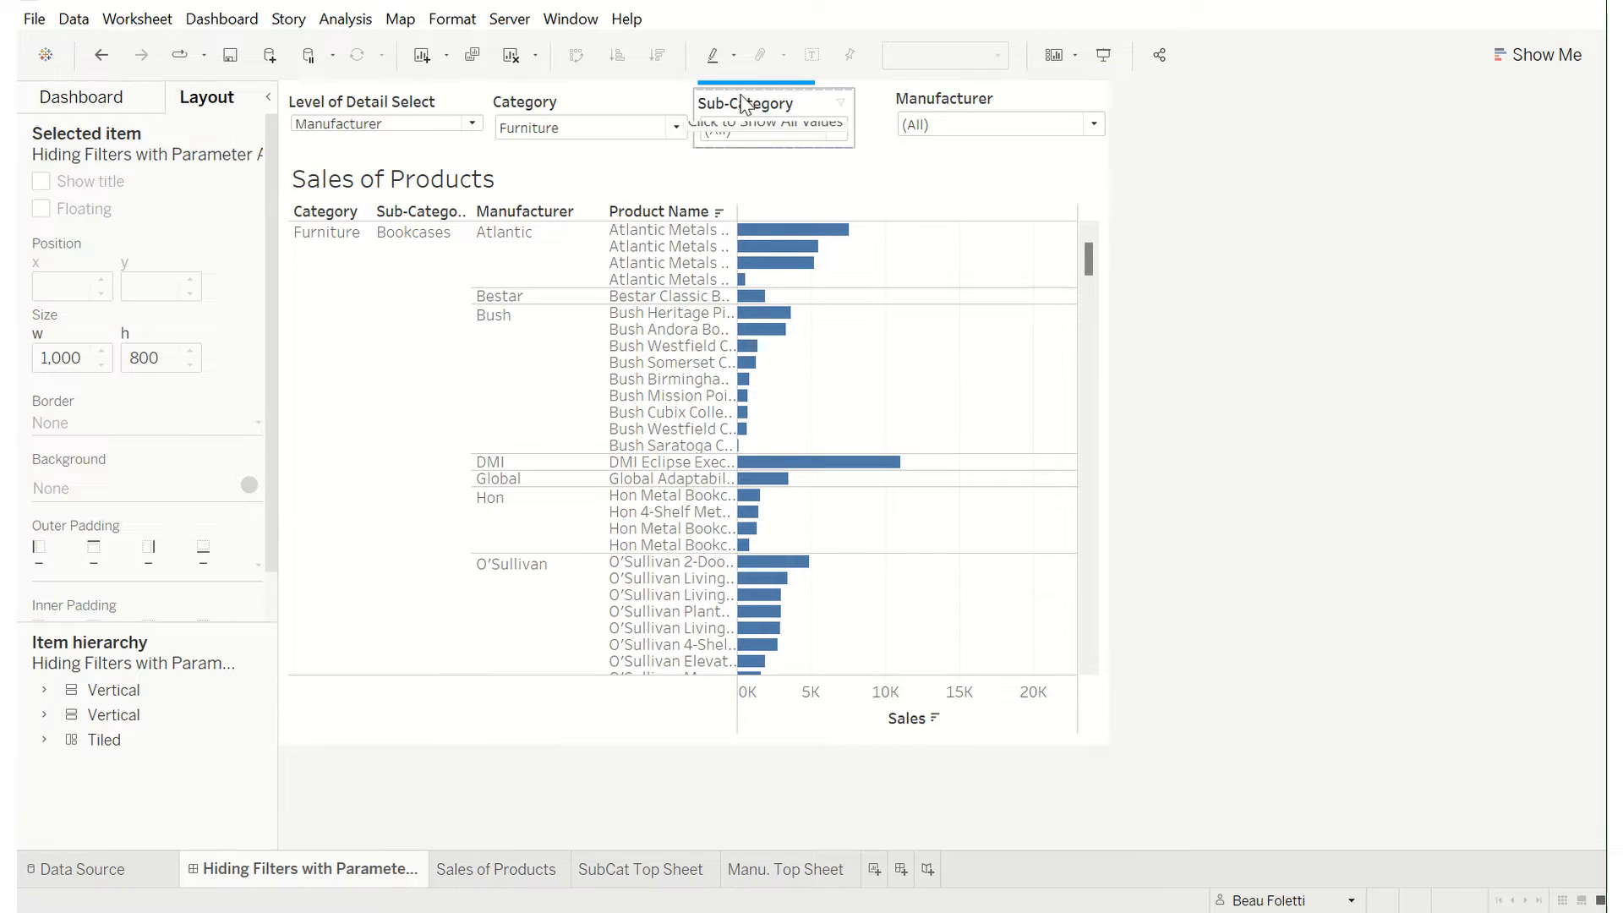
mouse_move(604, 836)
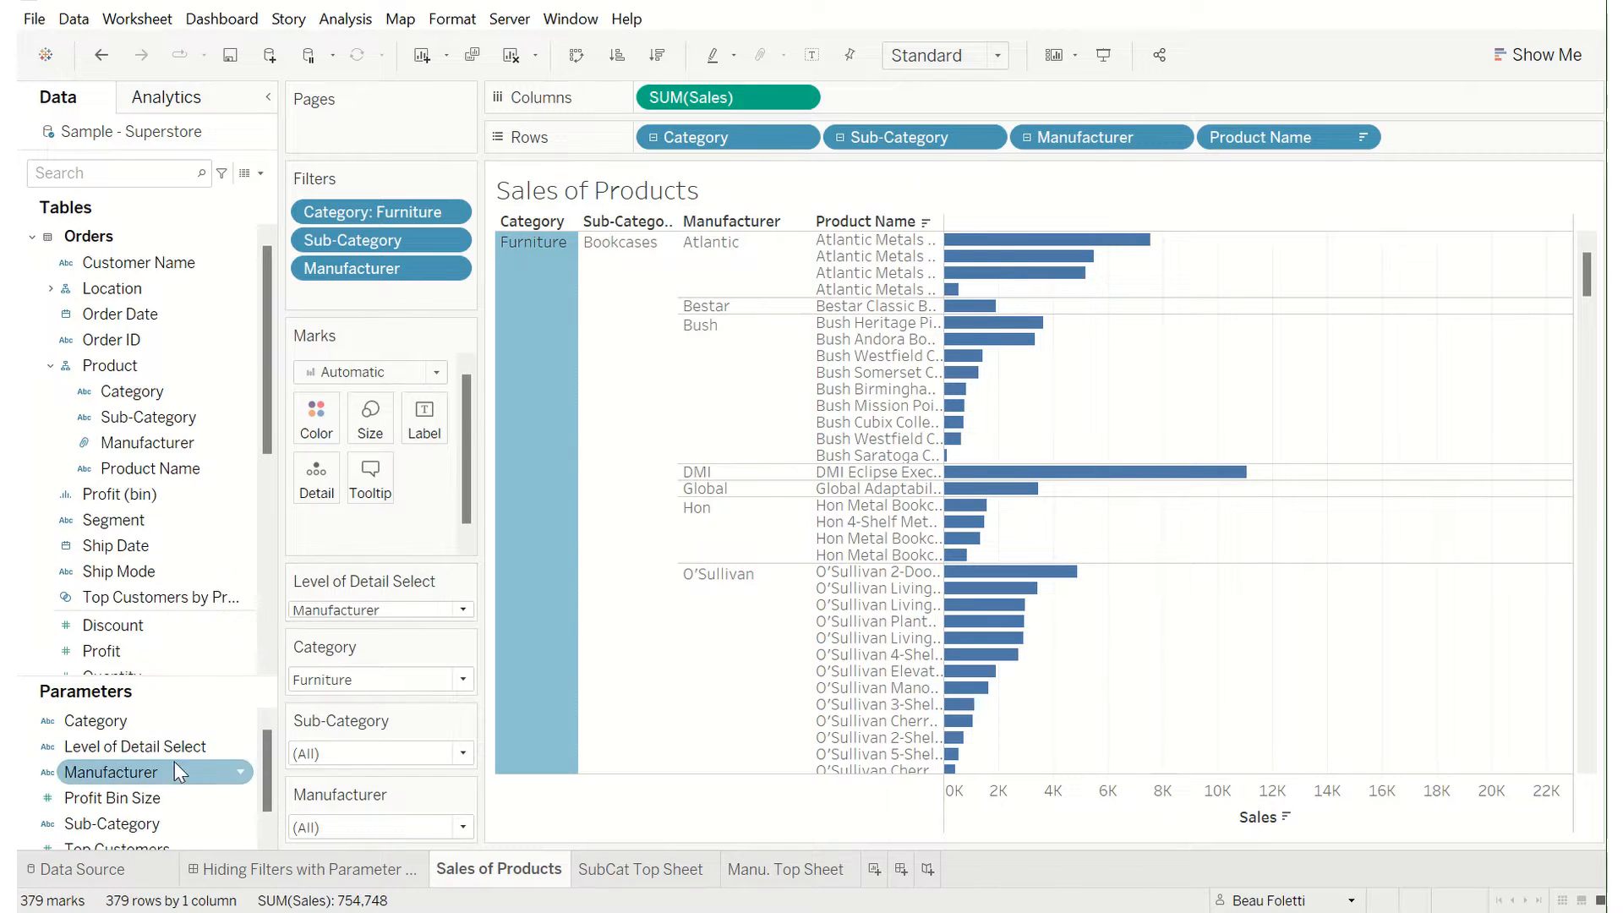
right_click(134, 746)
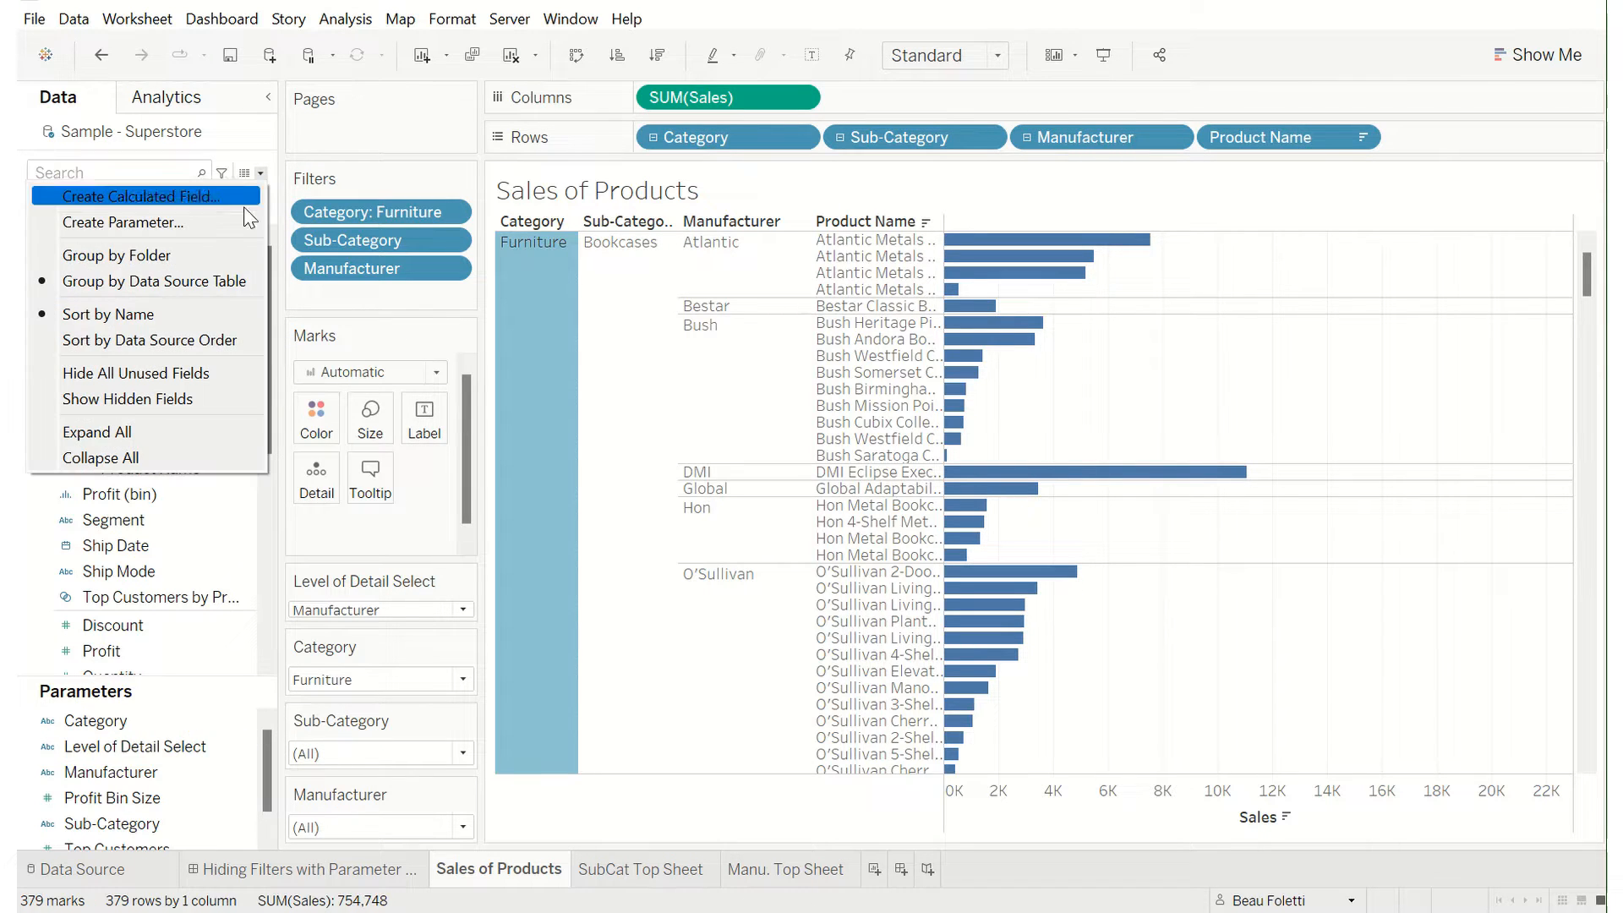
right_click(135, 746)
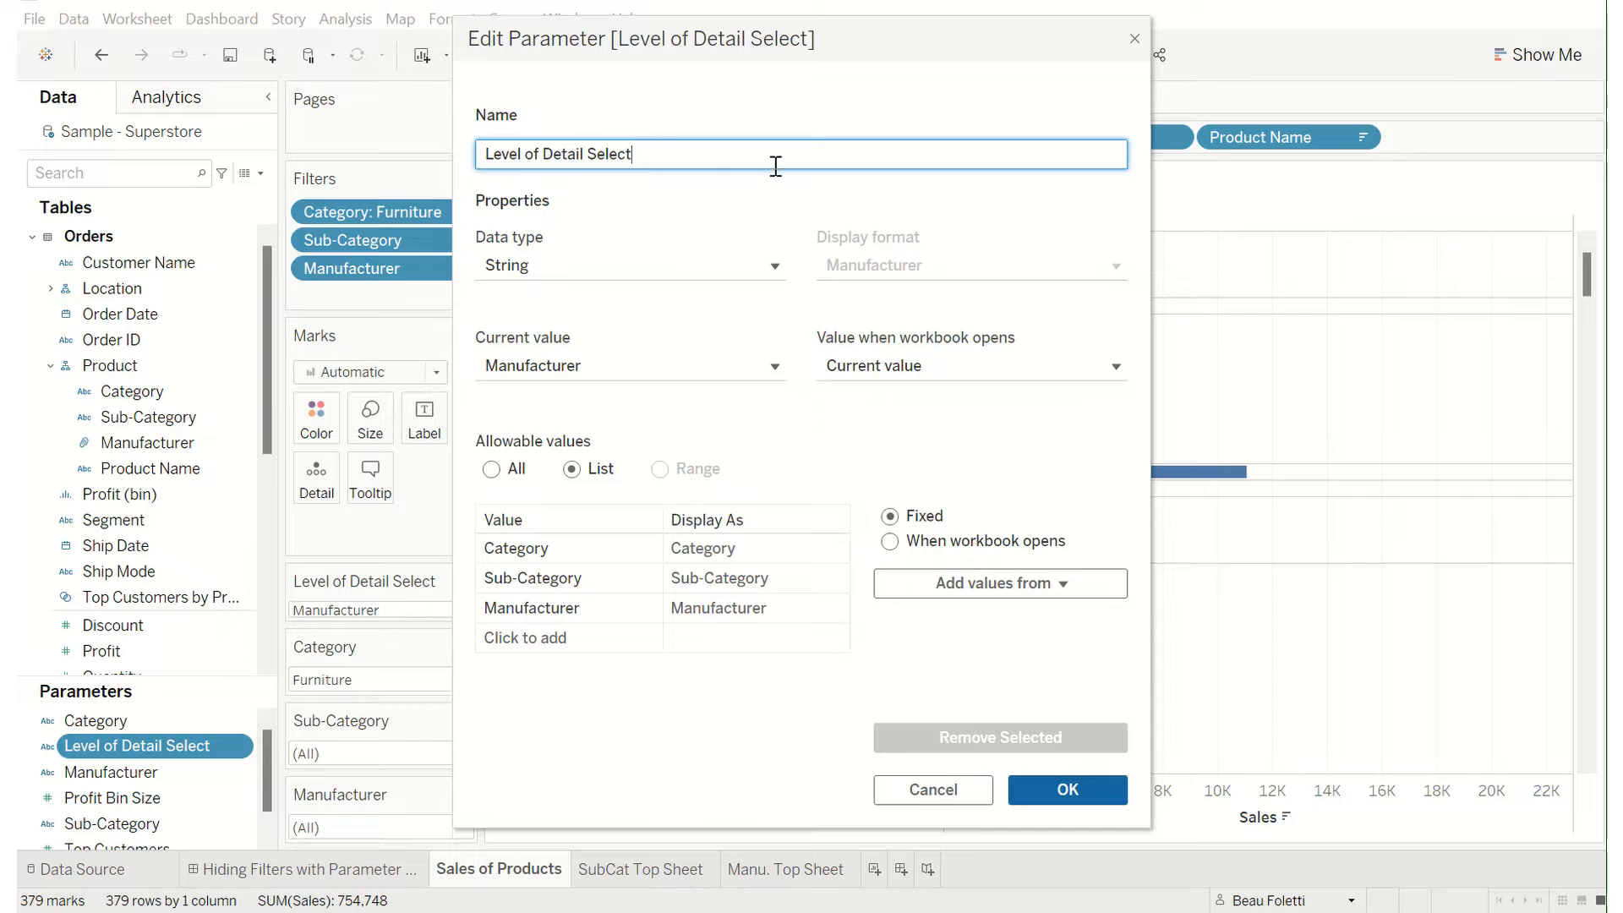
mouse_move(676, 225)
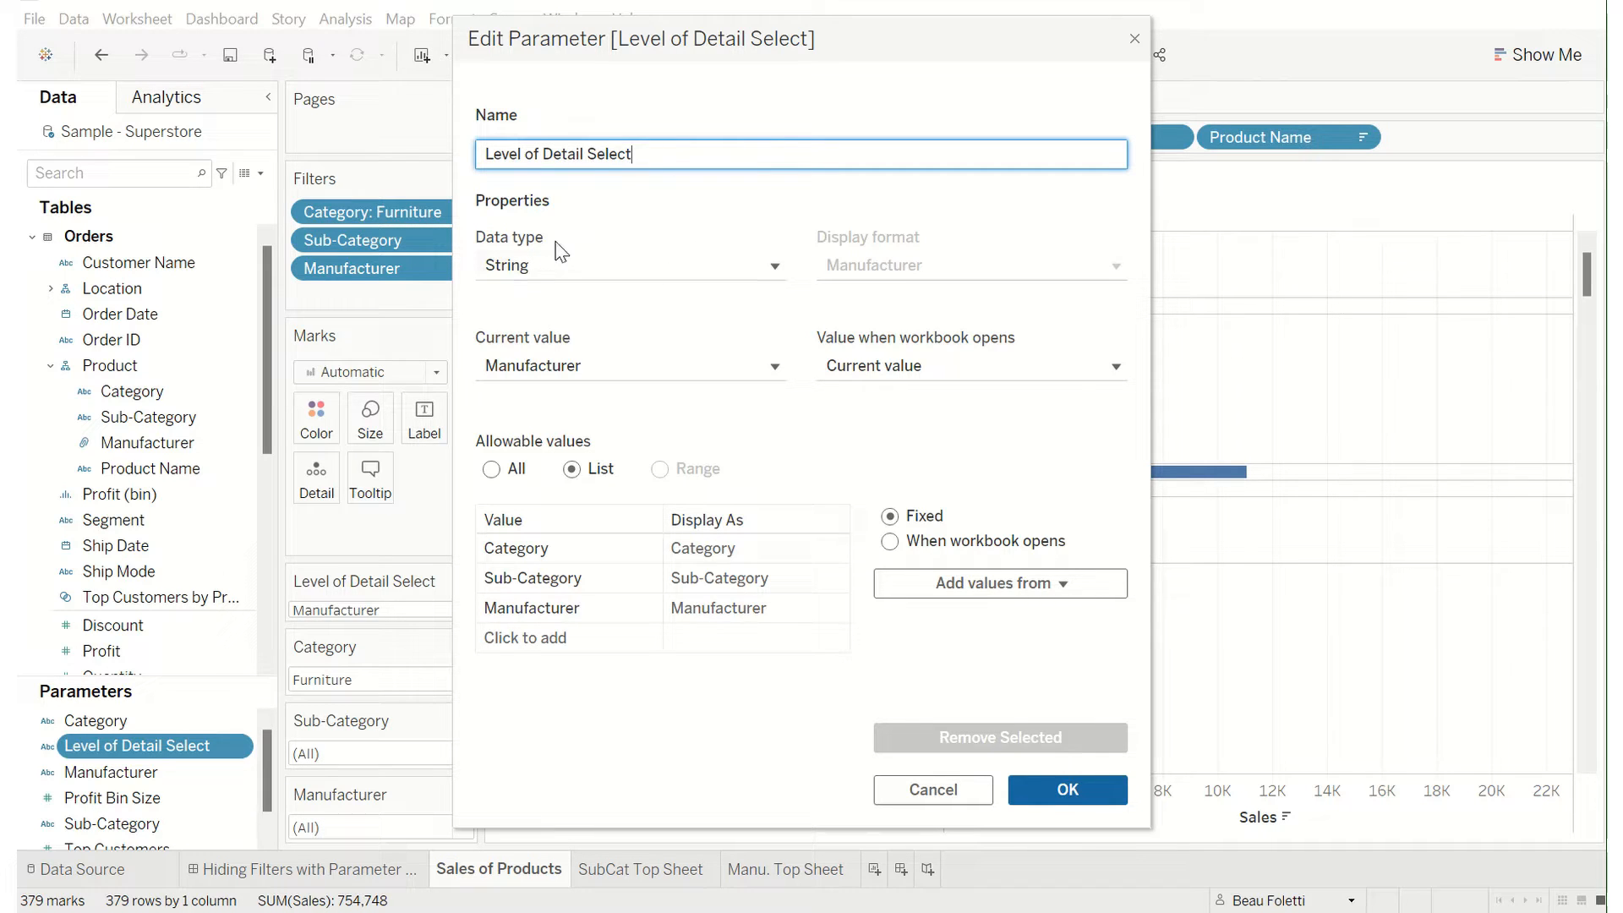
mouse_move(609, 271)
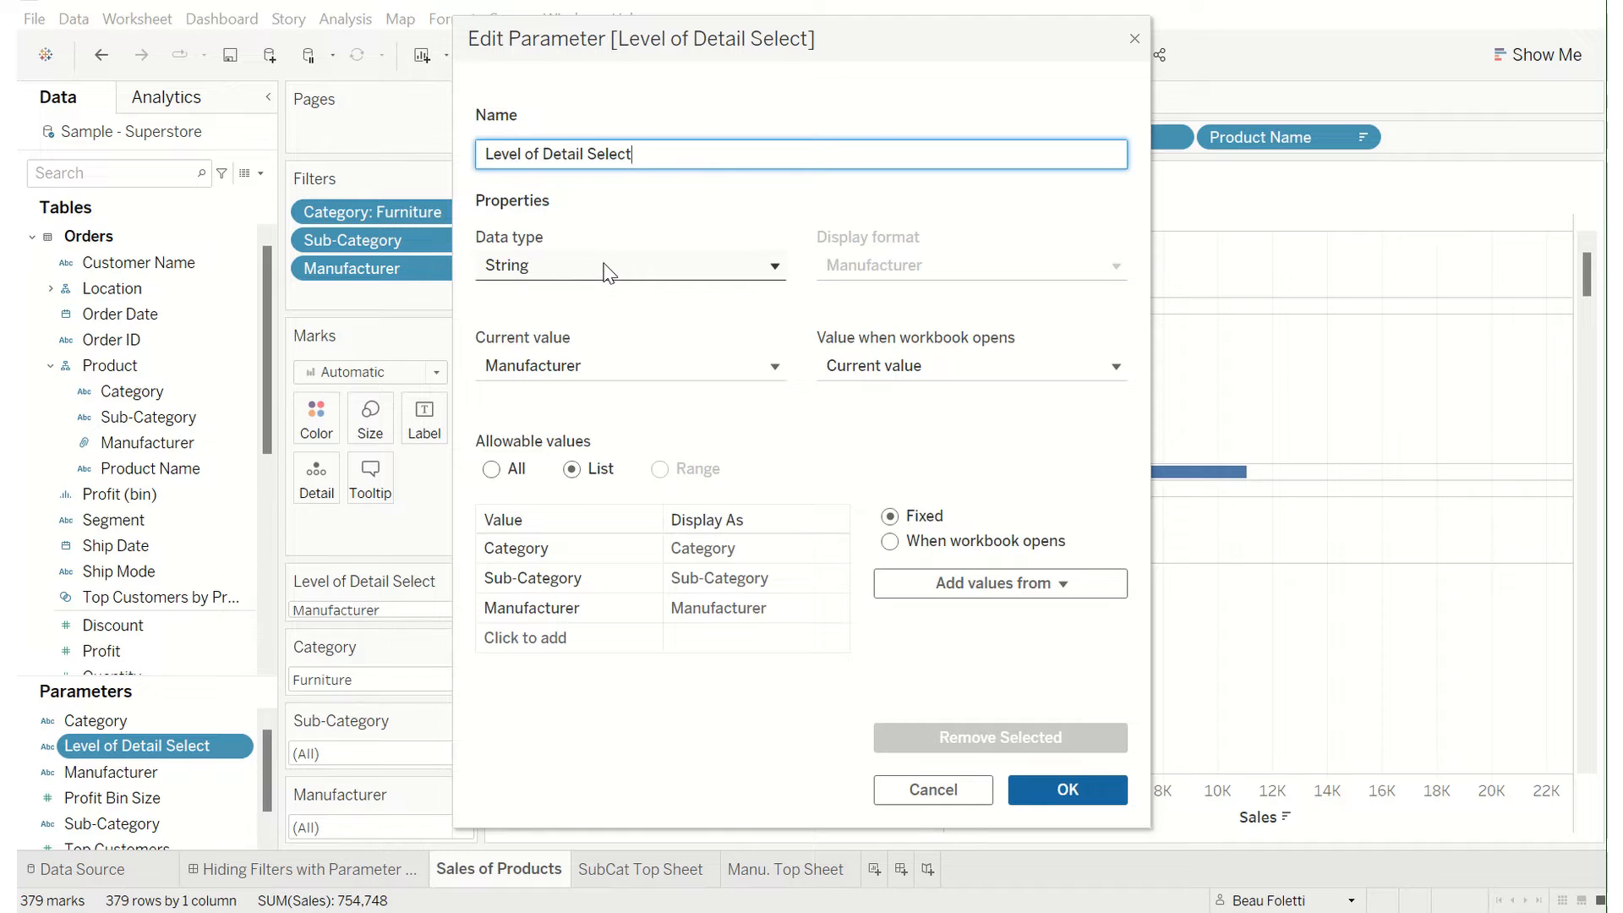
mouse_move(699, 280)
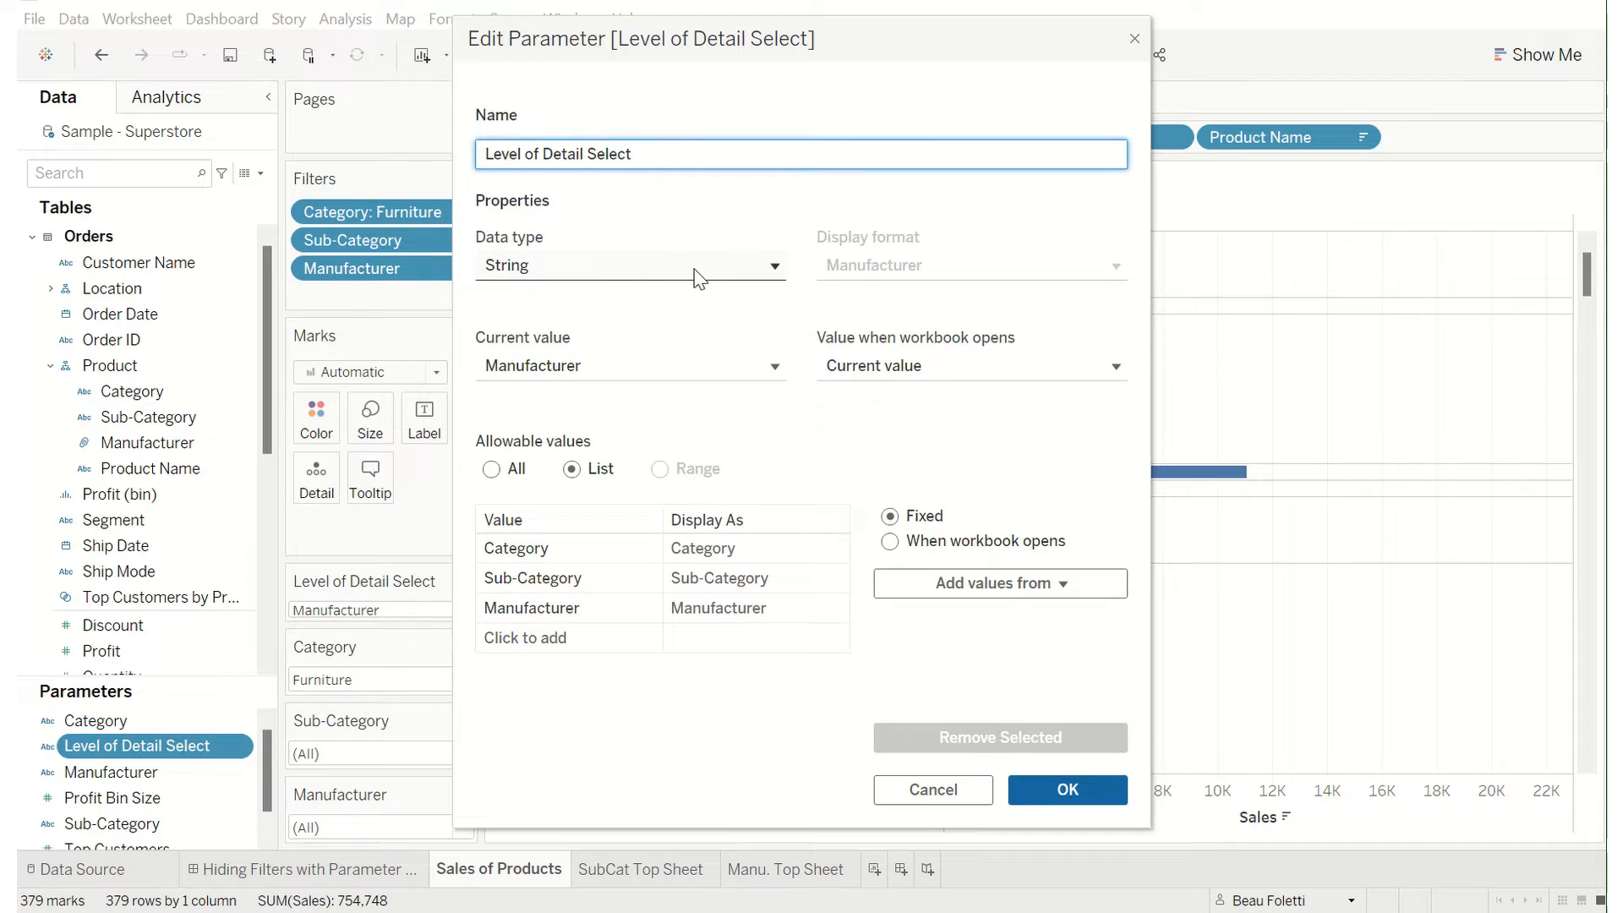
mouse_move(586, 458)
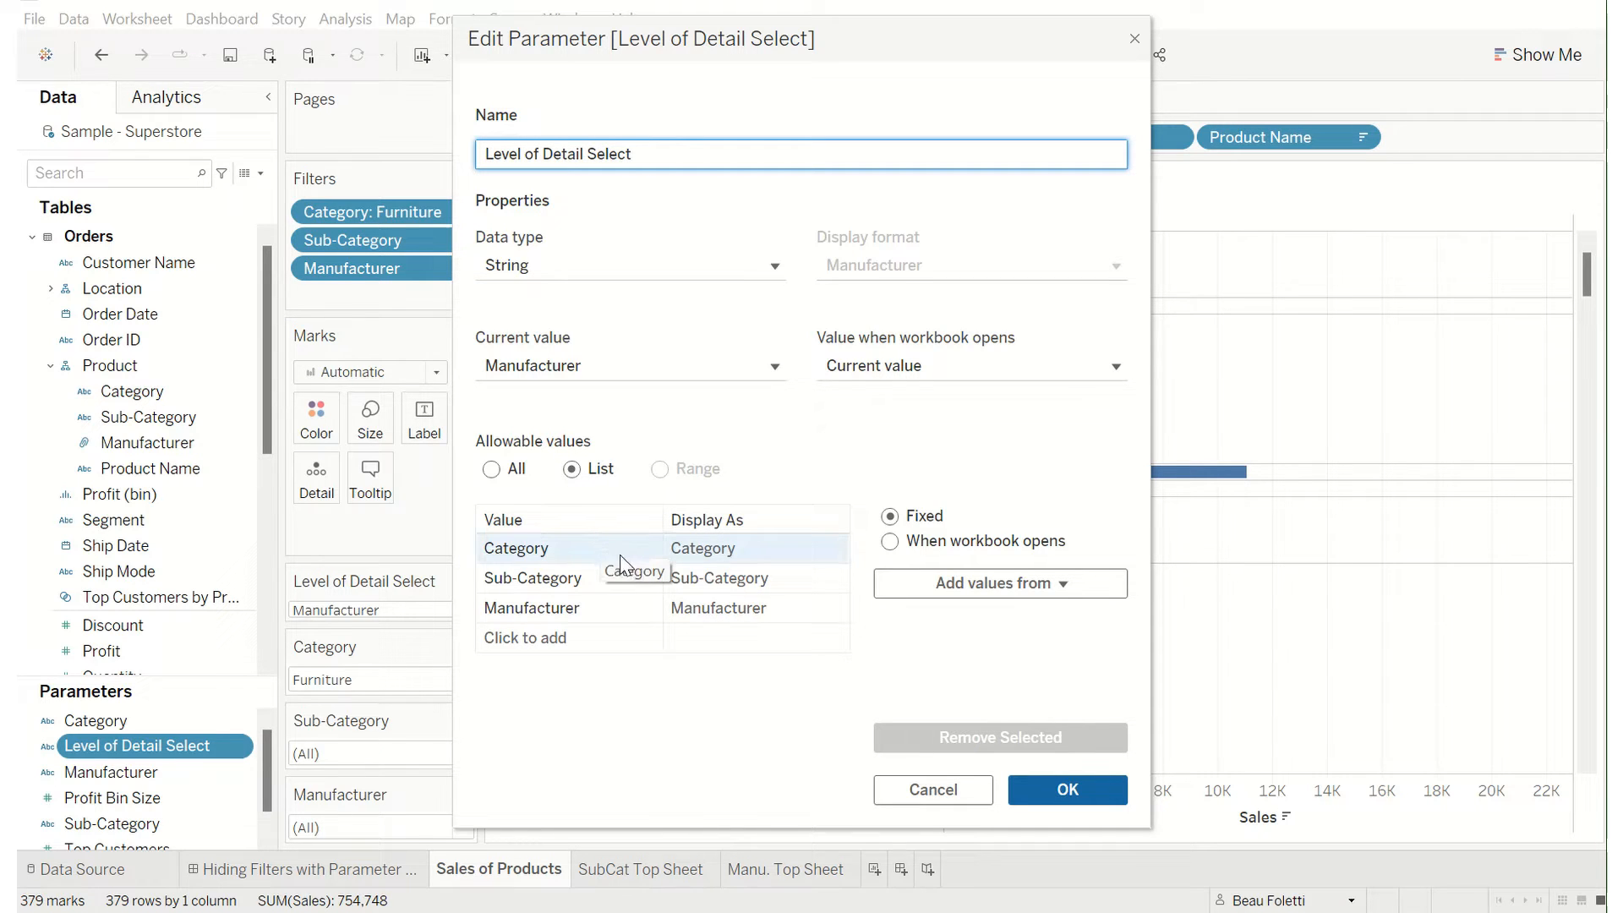
click(532, 577)
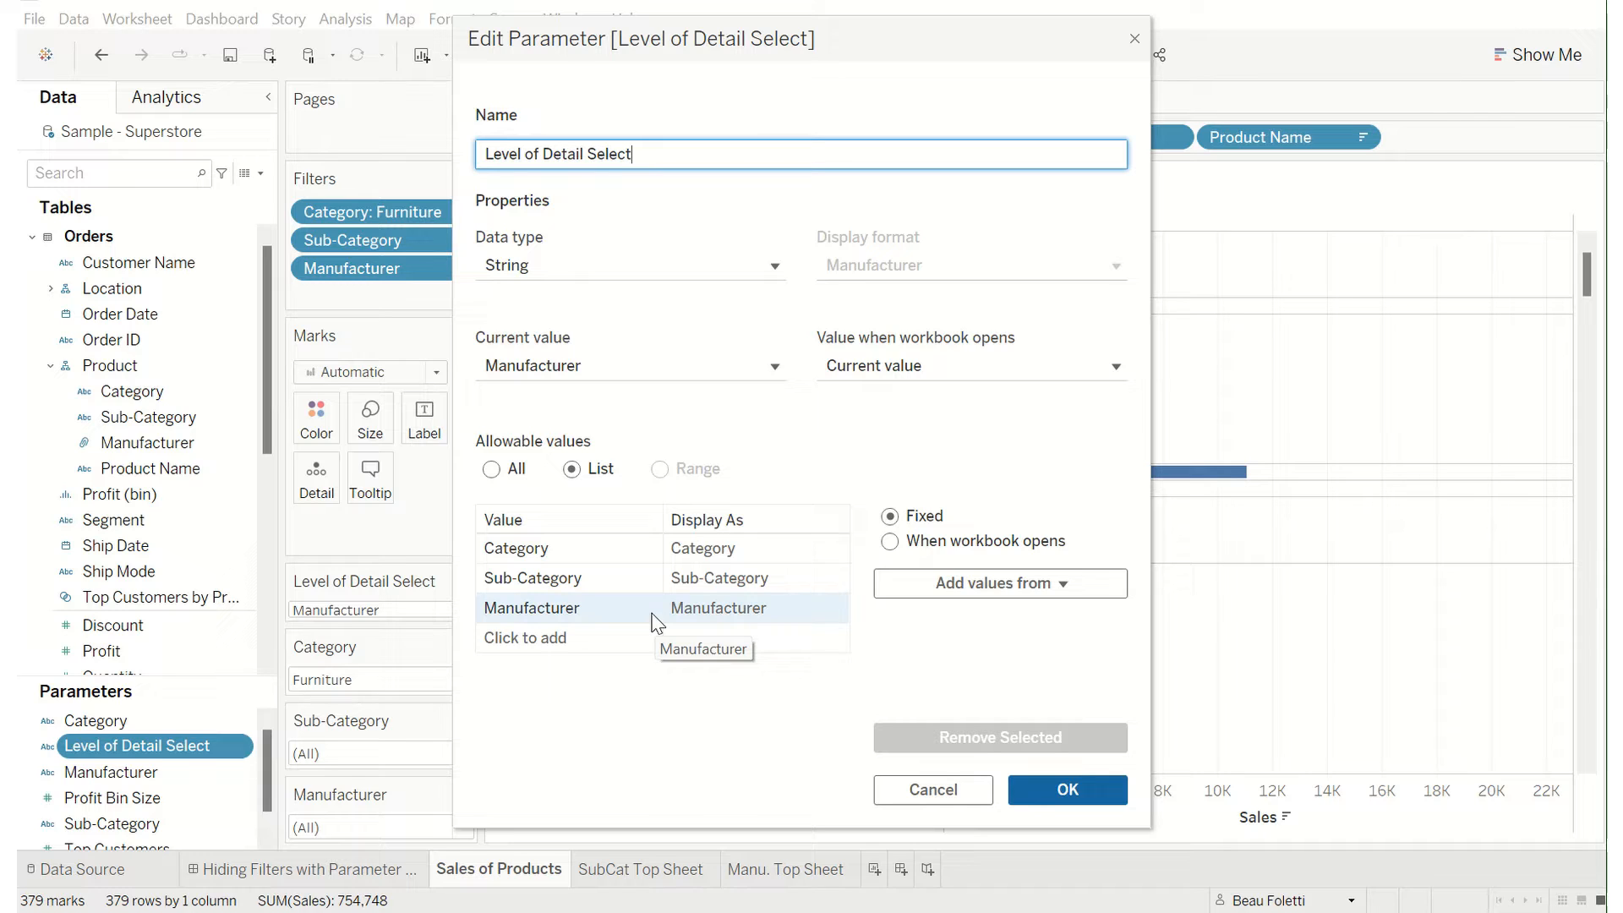
mouse_move(624, 616)
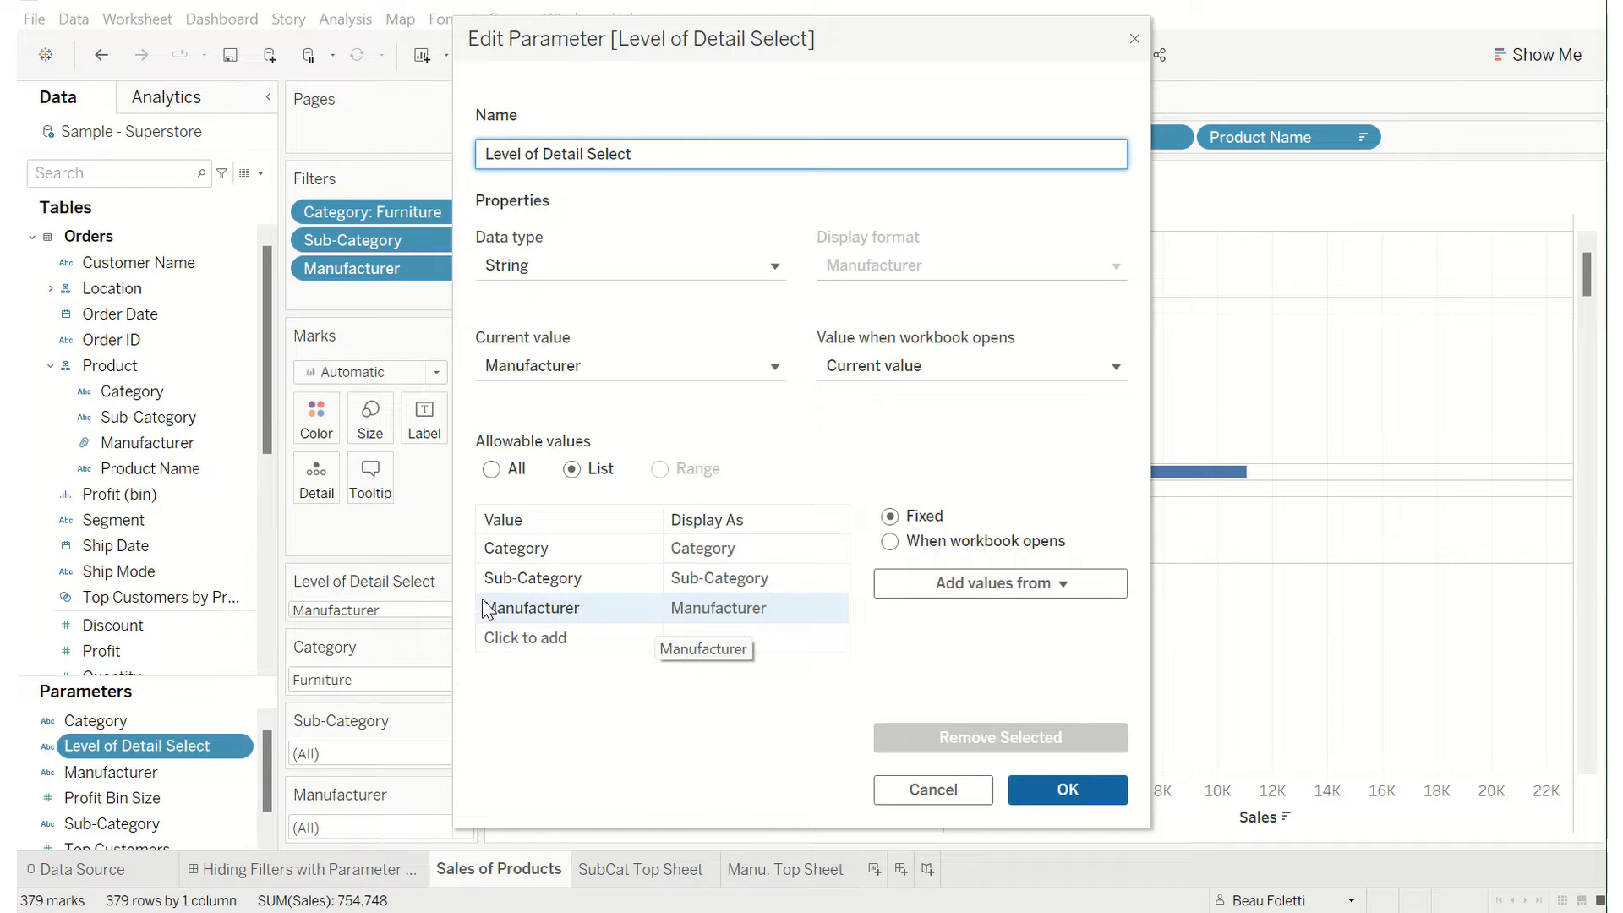
mouse_move(727, 614)
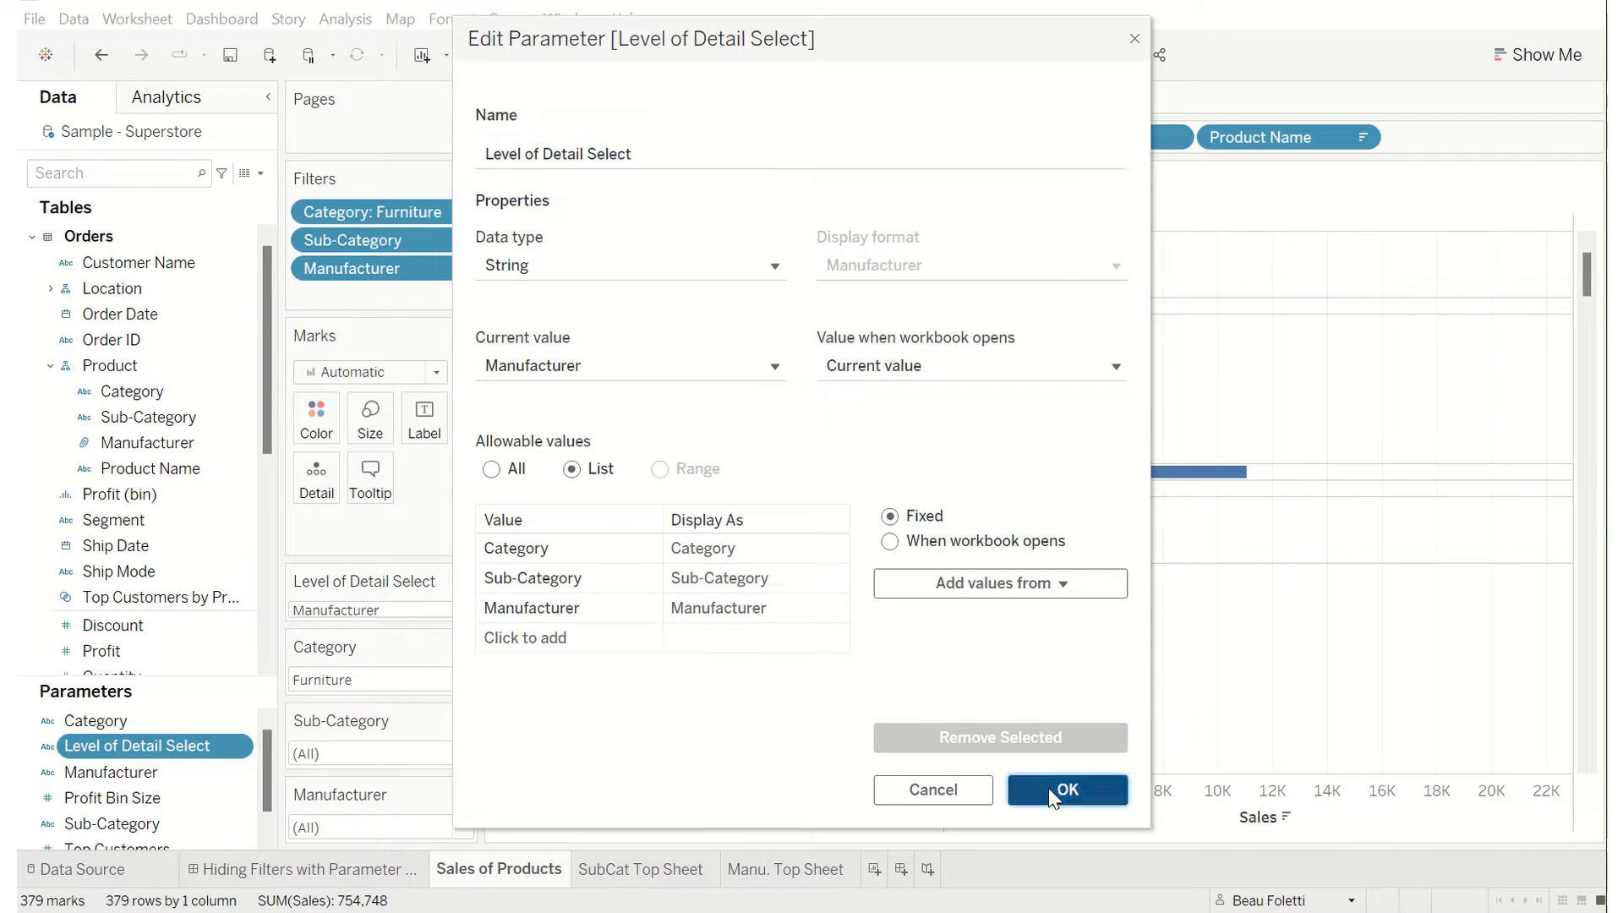
click(1066, 789)
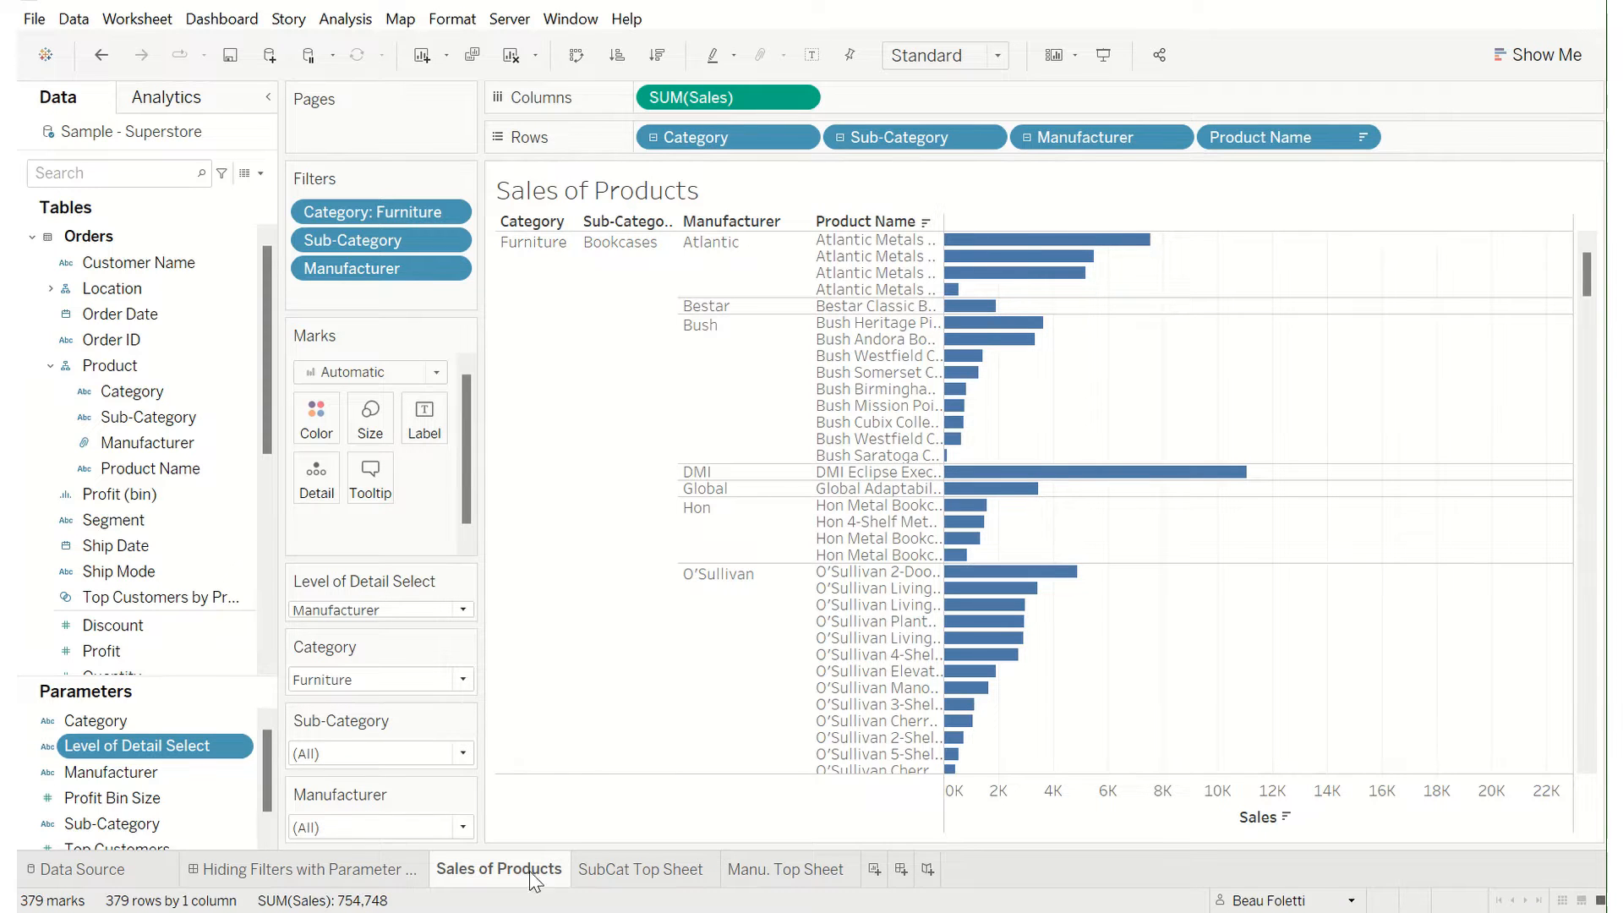
- Step Level of Detail Select from Category to Sub-Category to Manufacturer, revealing the Manufacturer filter
right_click(136, 746)
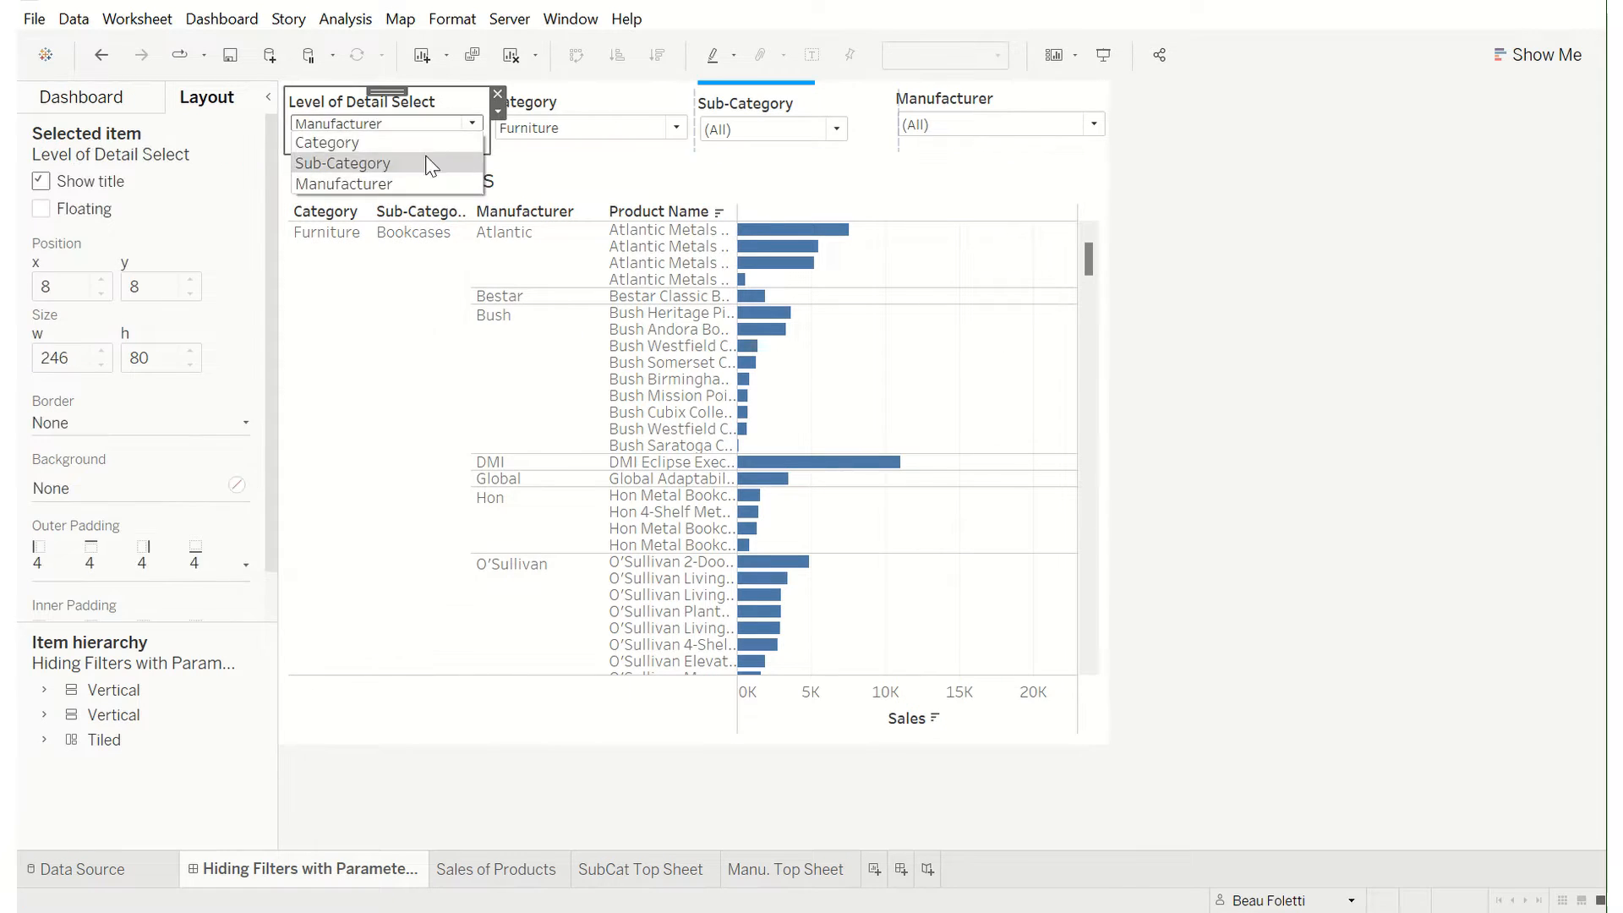
click(327, 143)
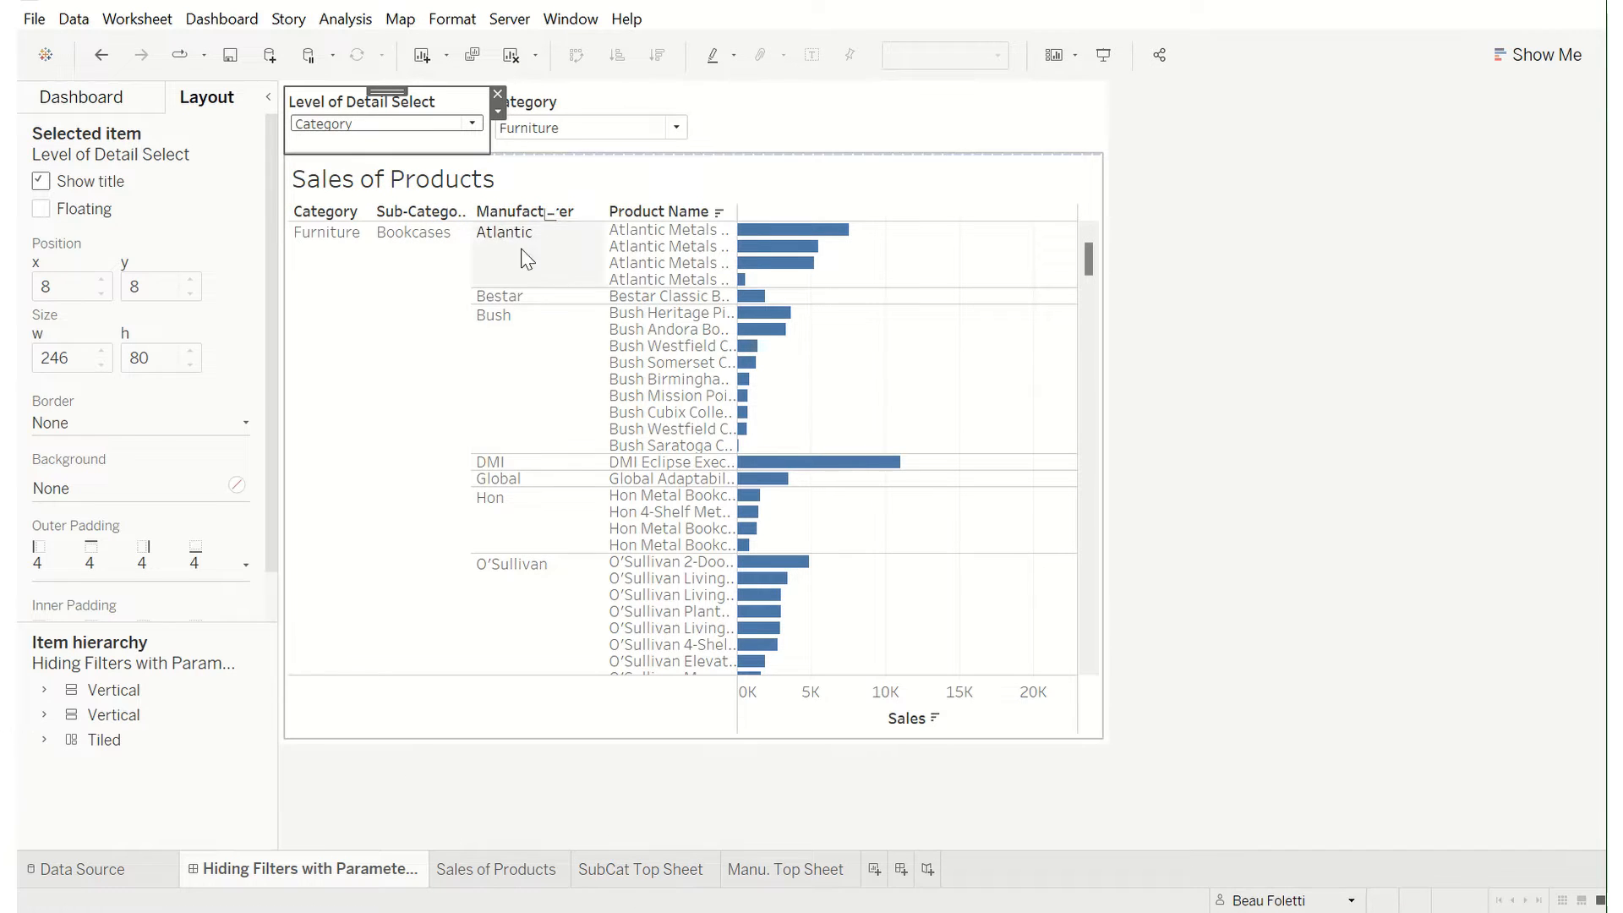
click(385, 124)
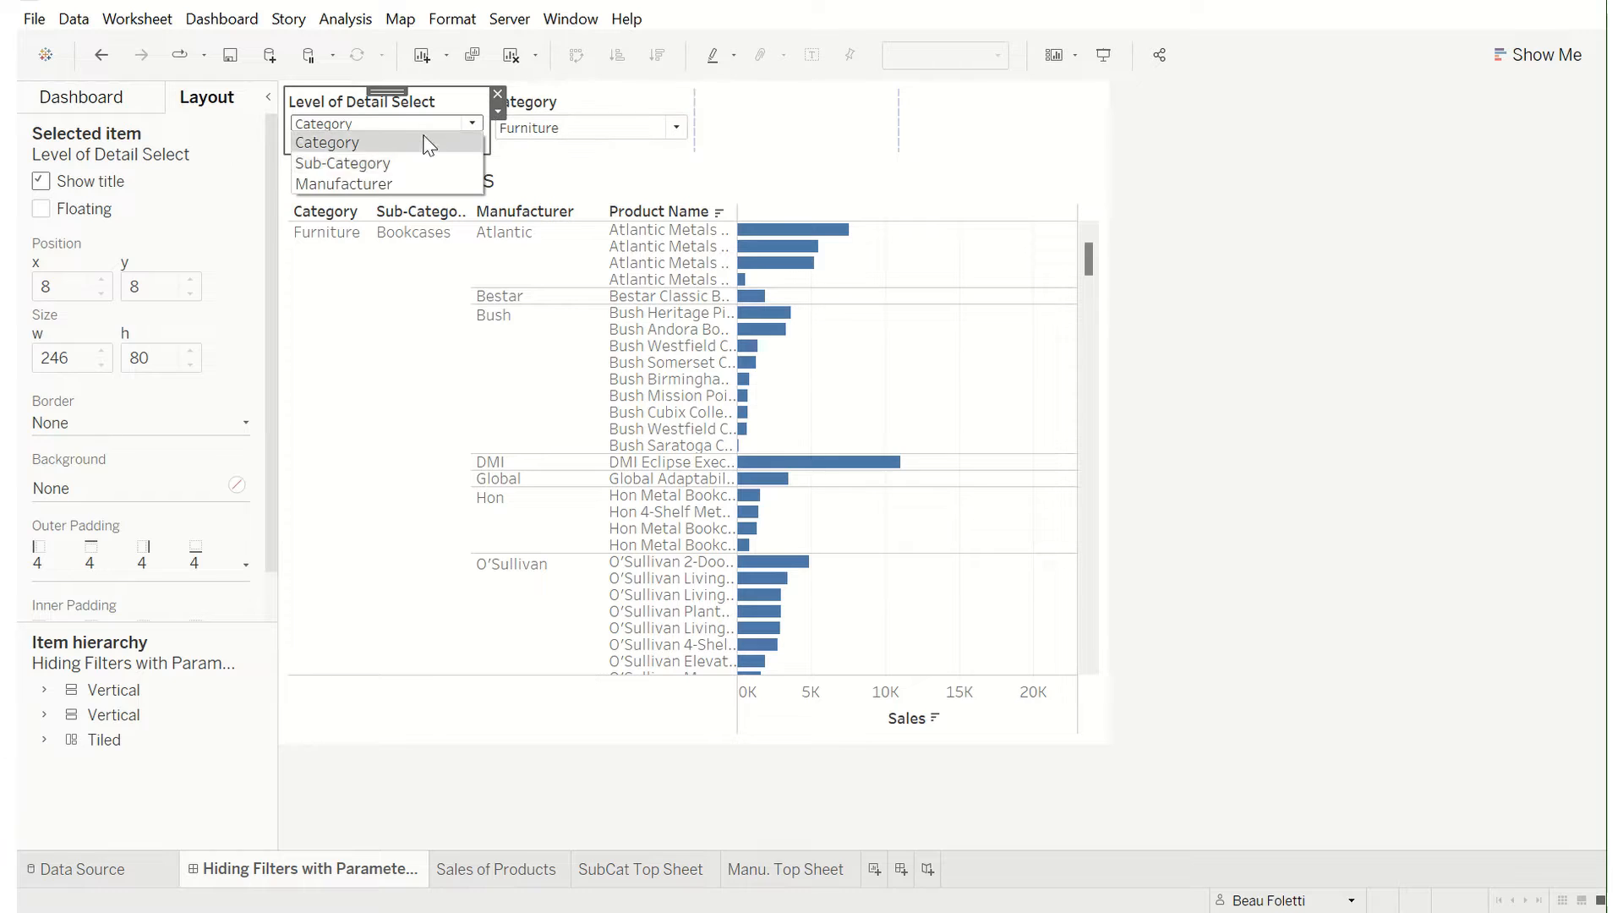
click(341, 162)
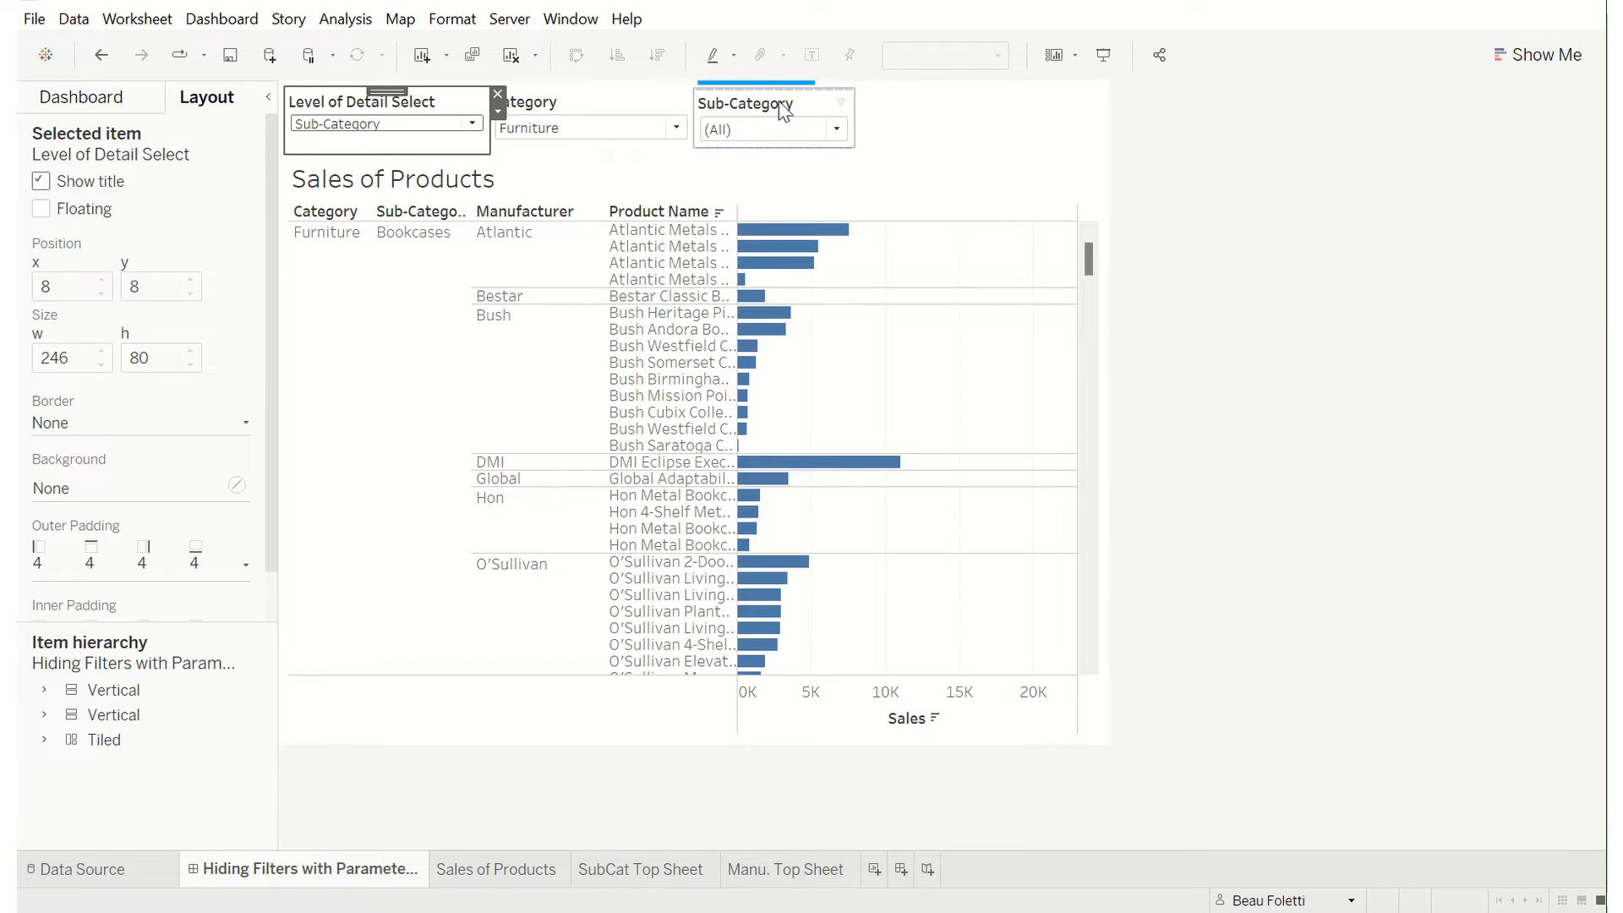
mouse_move(797, 84)
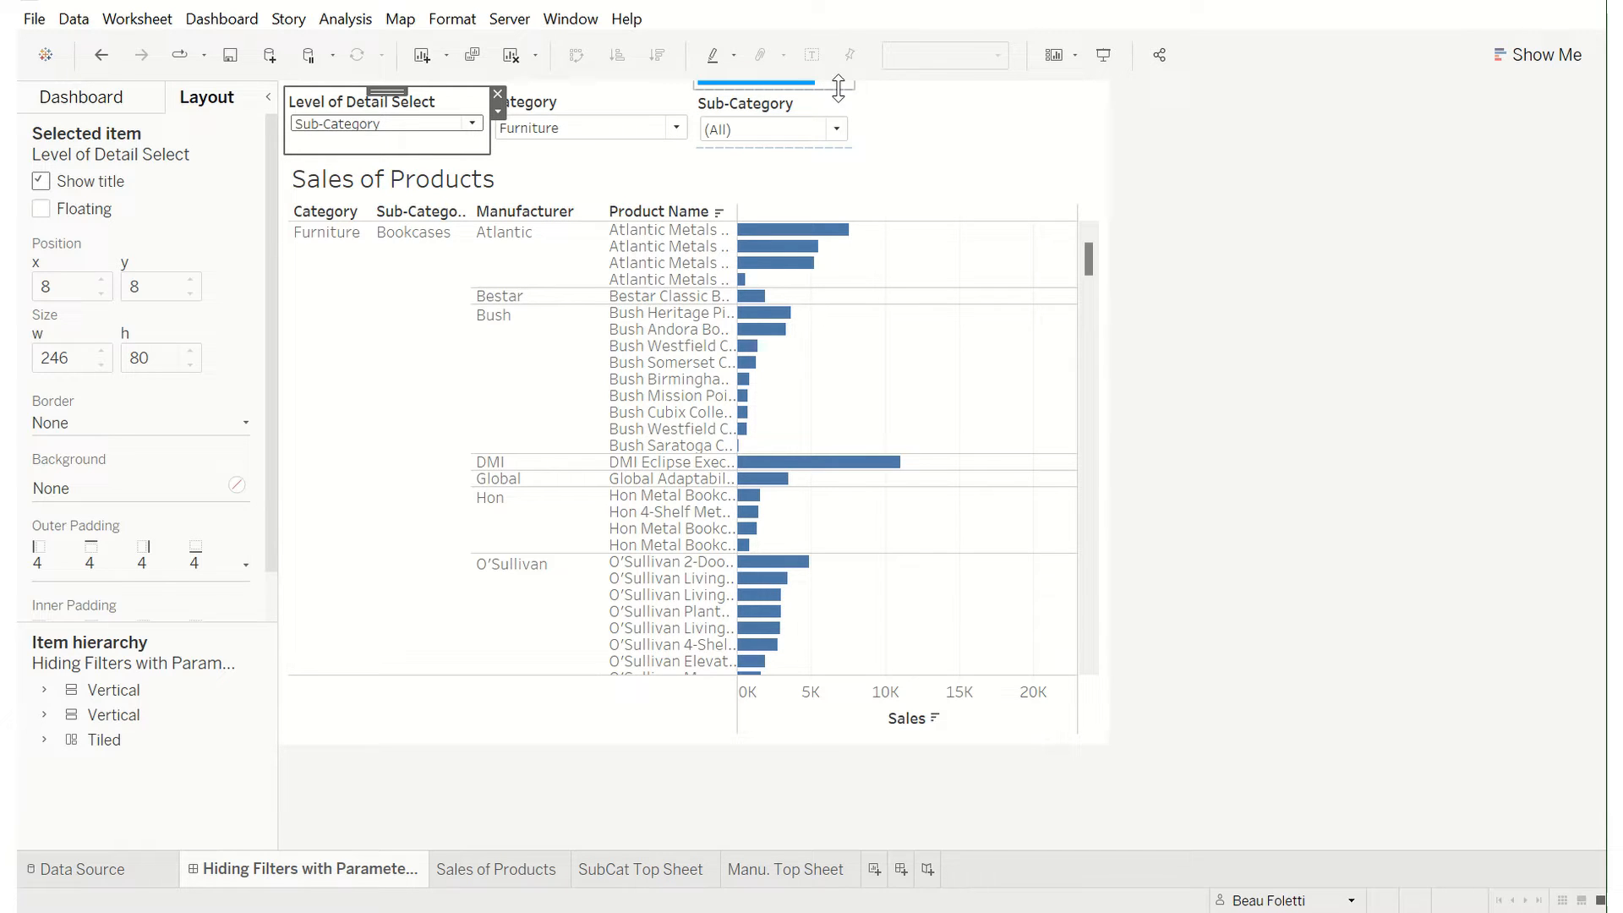
mouse_move(847, 93)
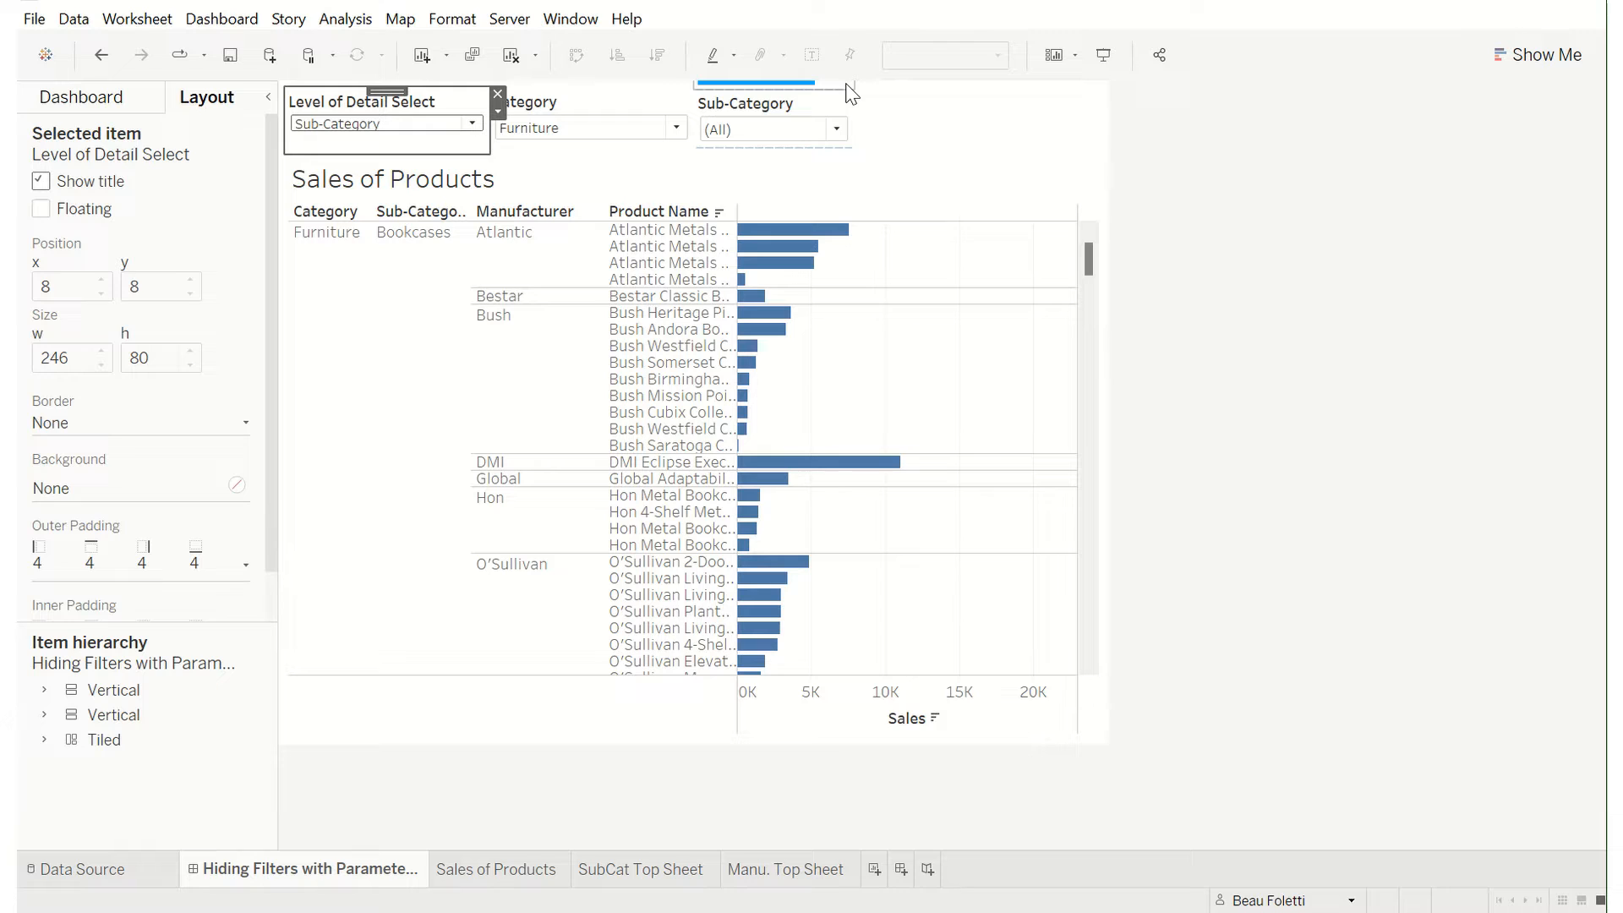
mouse_move(820, 88)
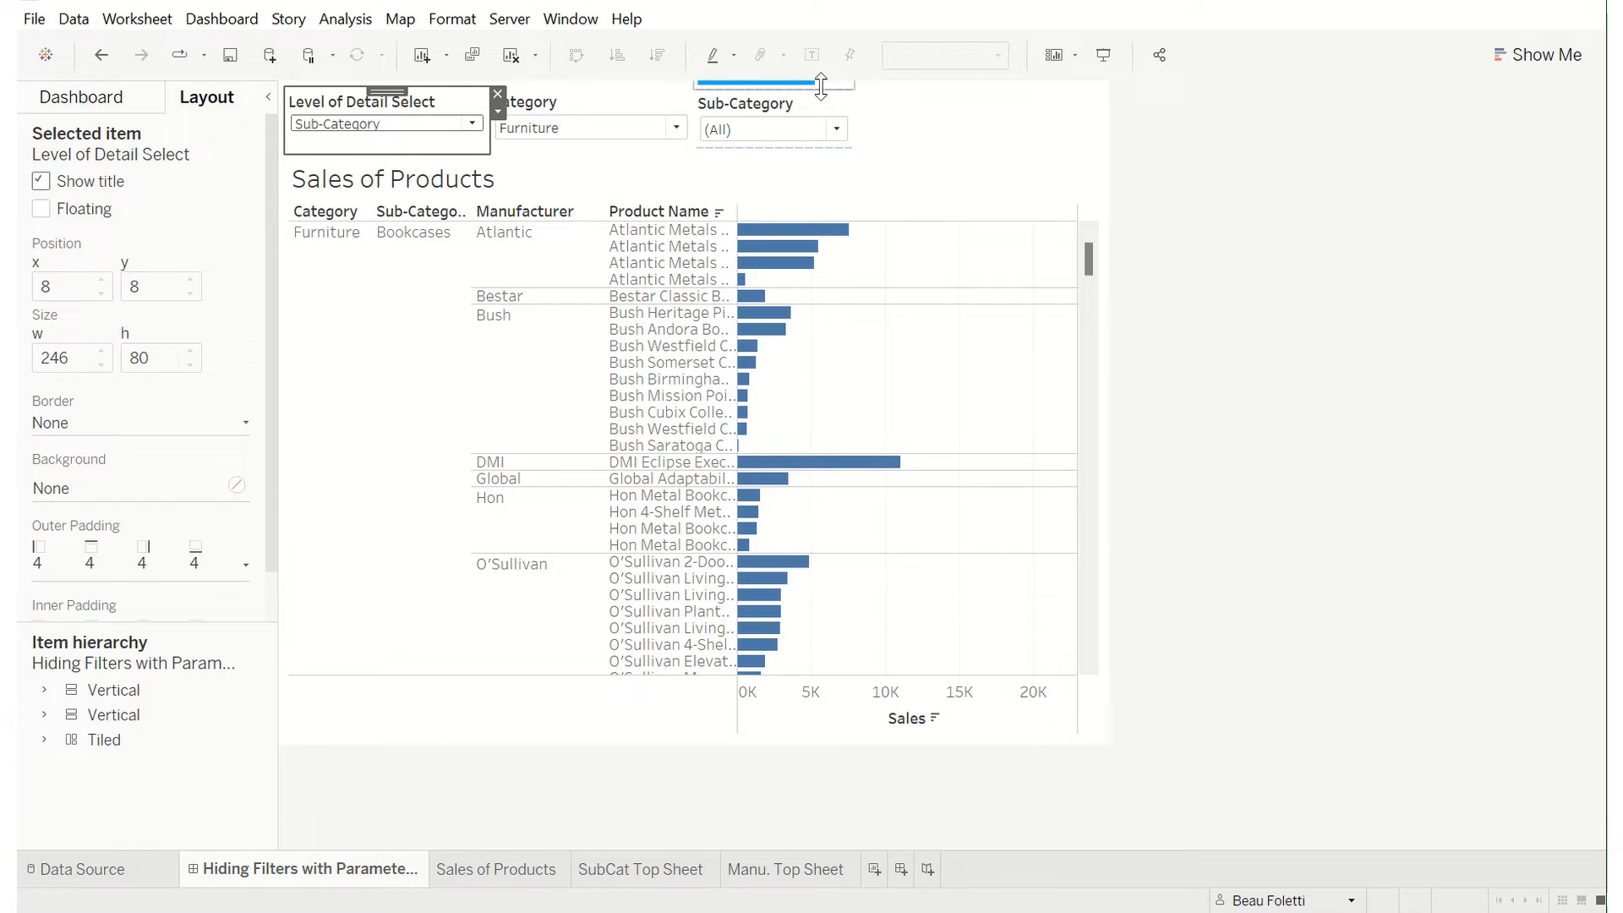
mouse_move(833, 96)
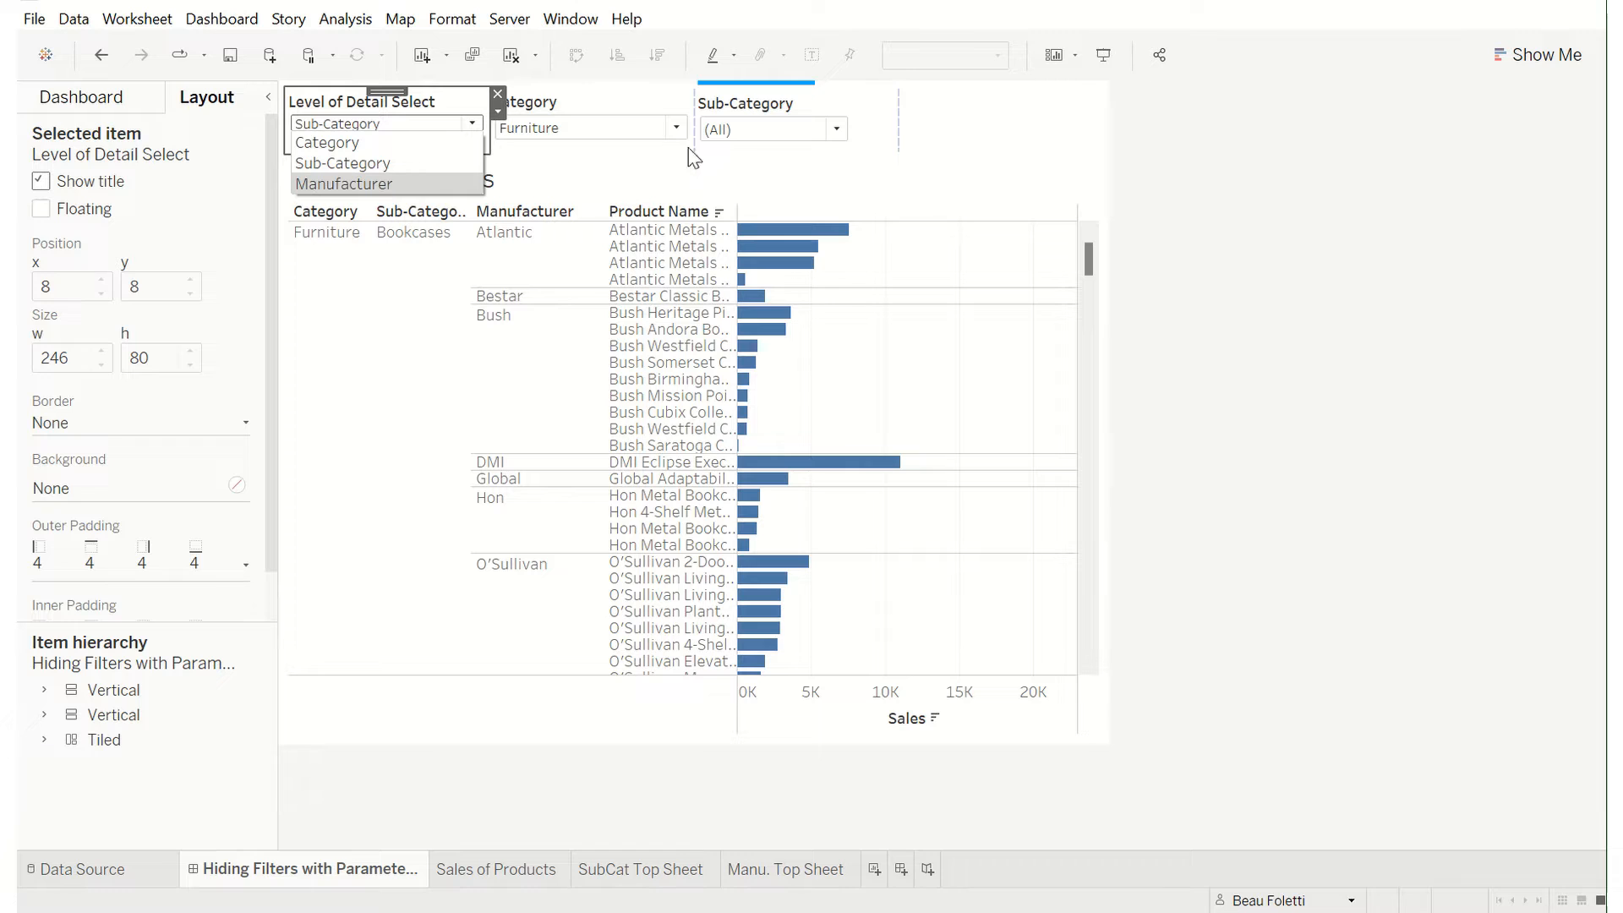
mouse_move(1028, 188)
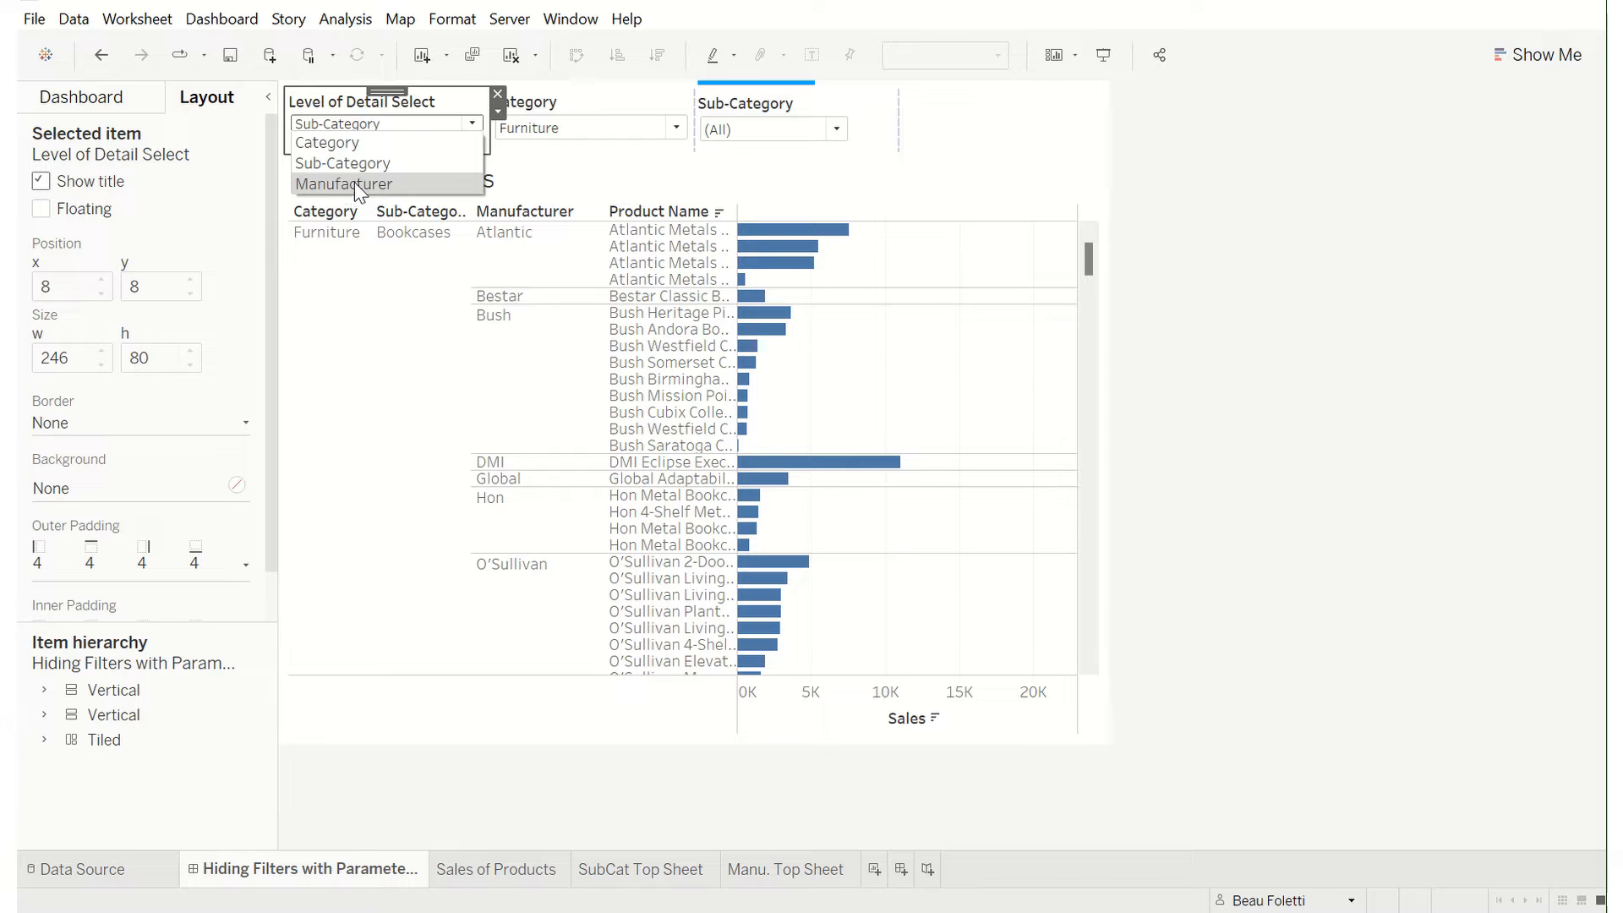
click(342, 184)
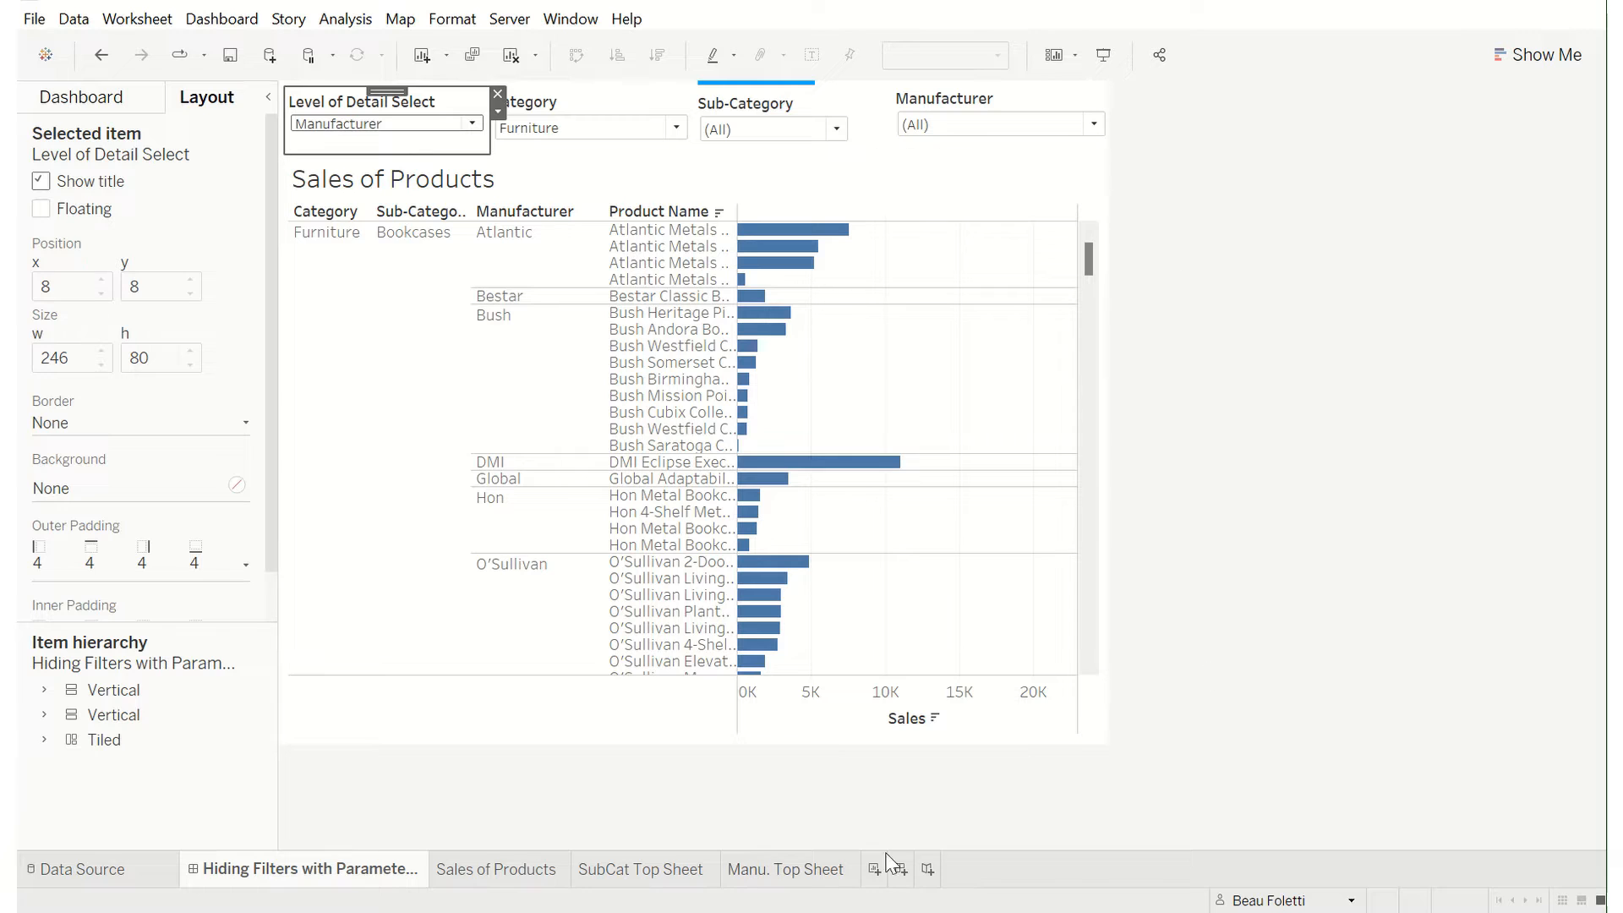
- On SubCat Top Sheet, confirm the empty Blank calculation and place Blank on Rows
click(641, 868)
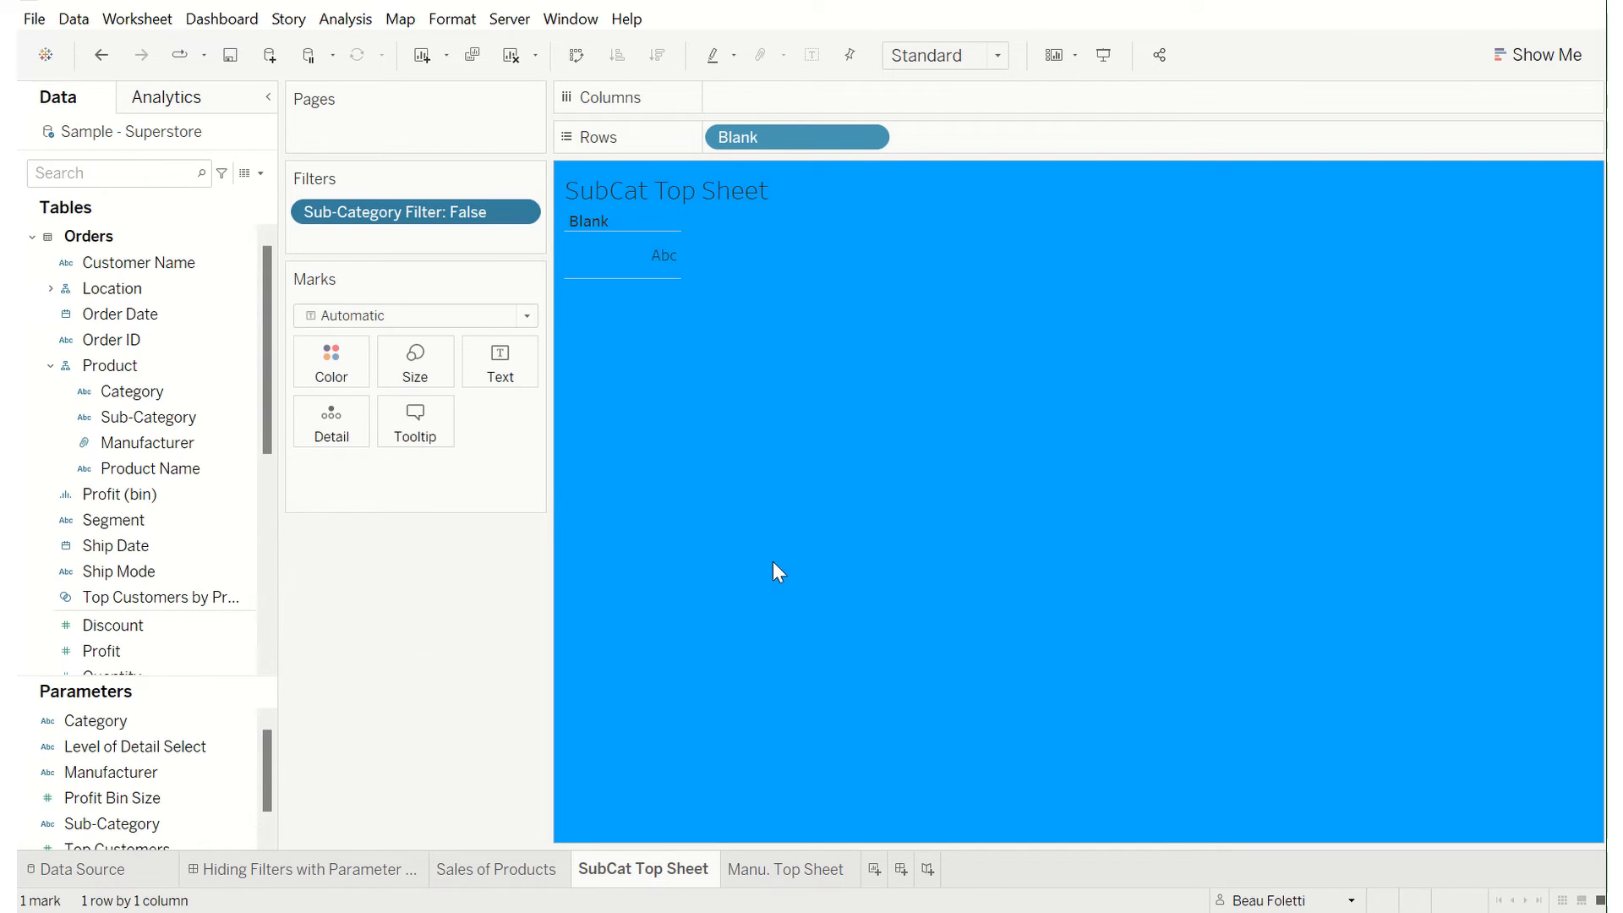
mouse_move(806, 492)
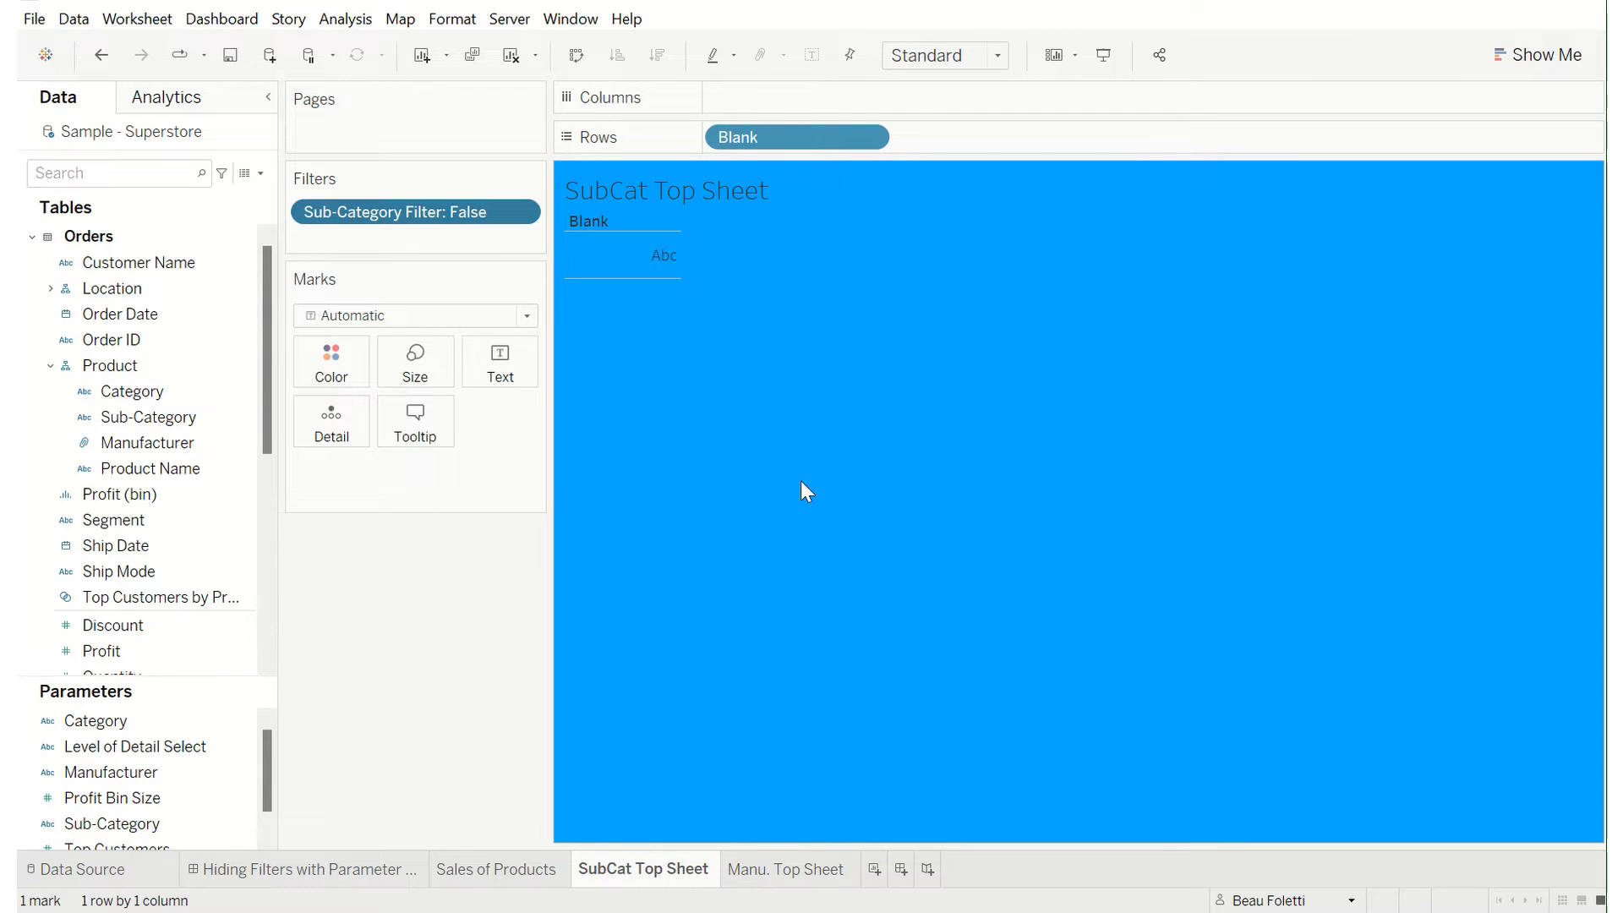
mouse_move(822, 374)
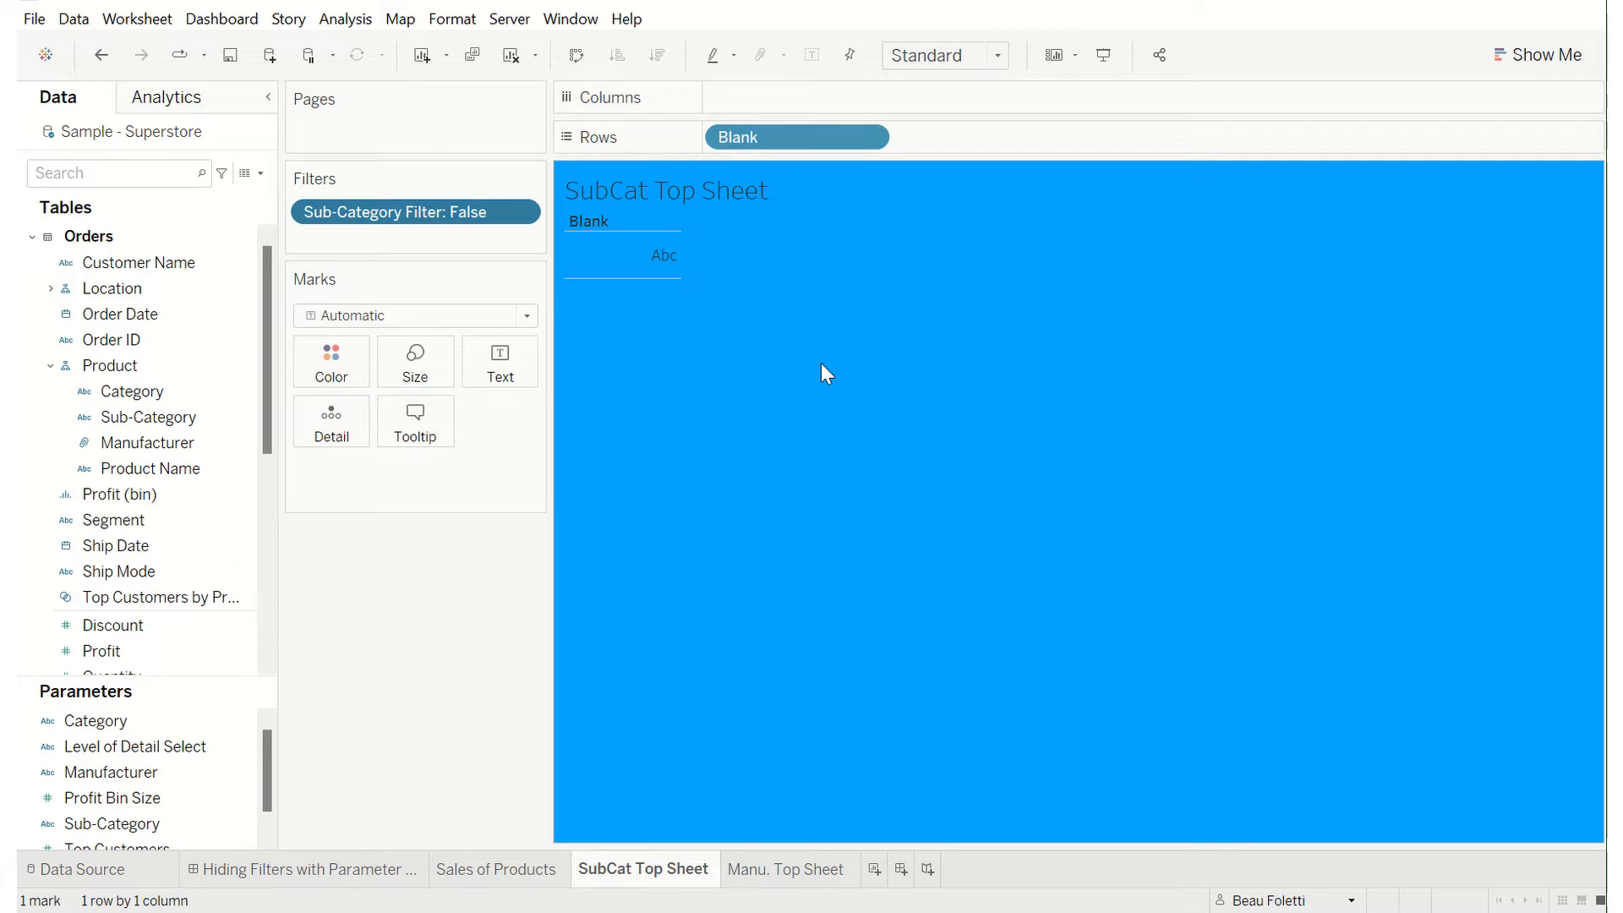
mouse_move(776, 388)
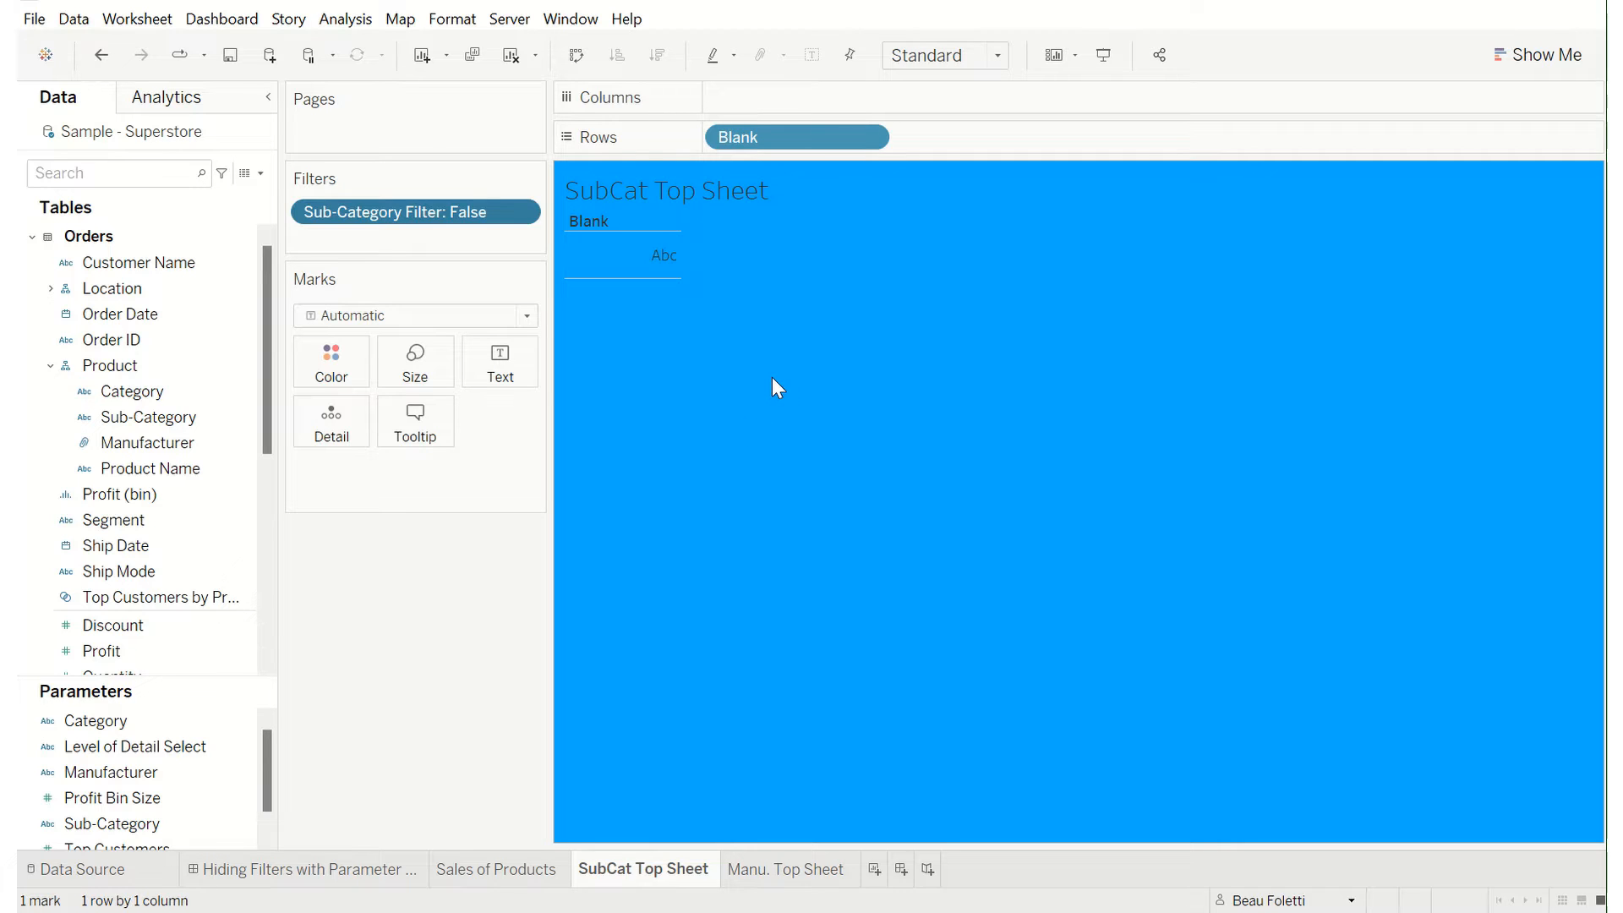
mouse_move(817, 369)
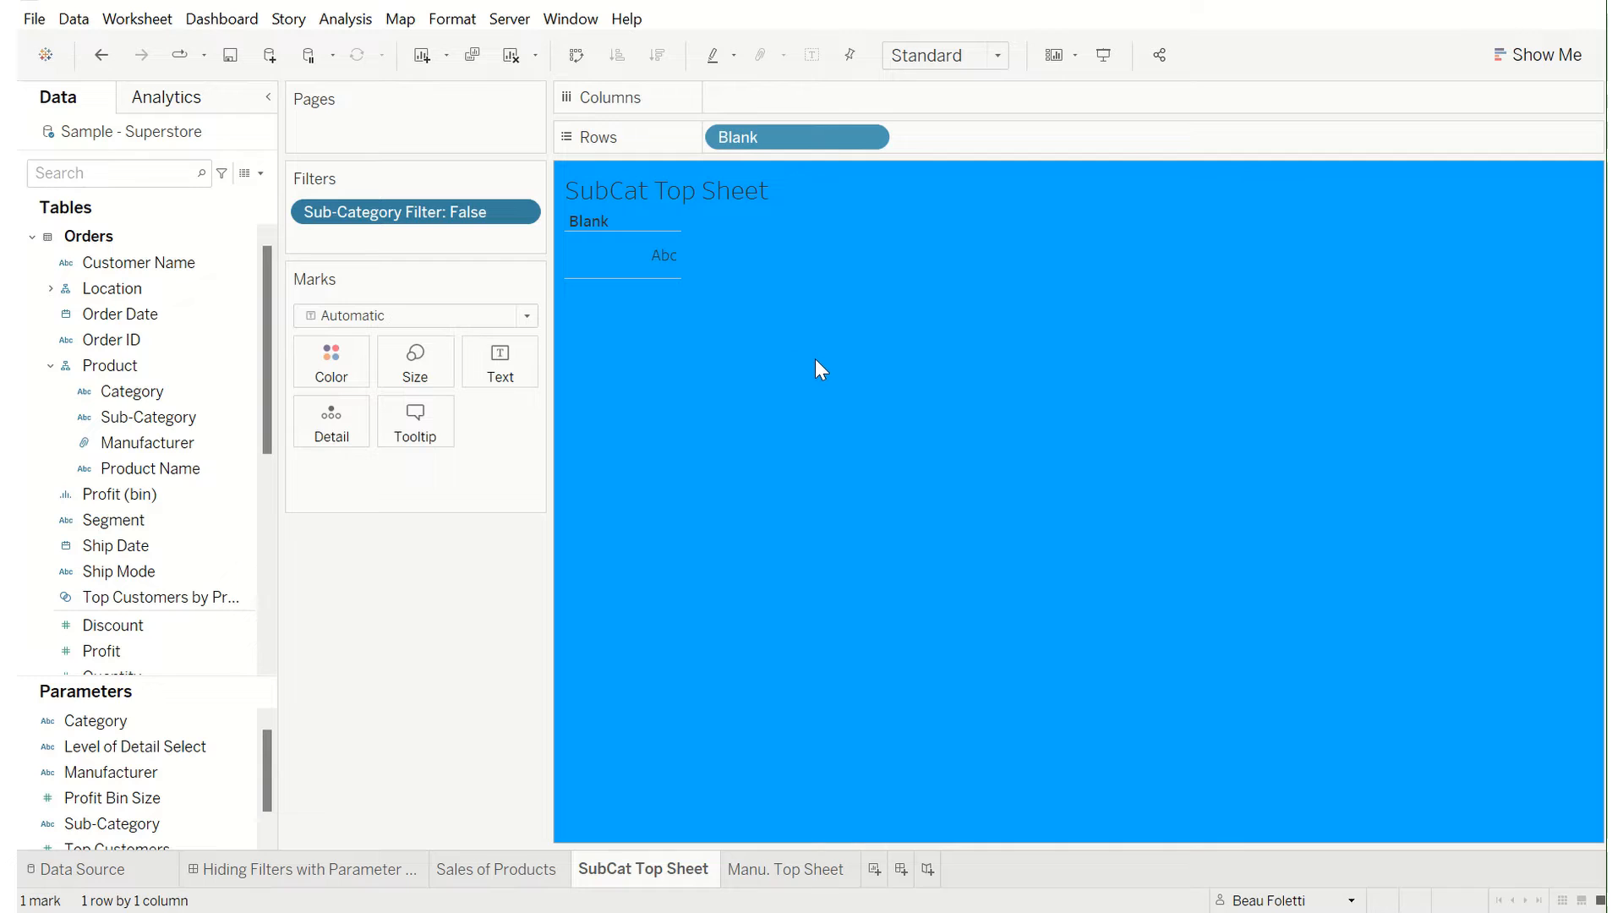
mouse_move(799, 452)
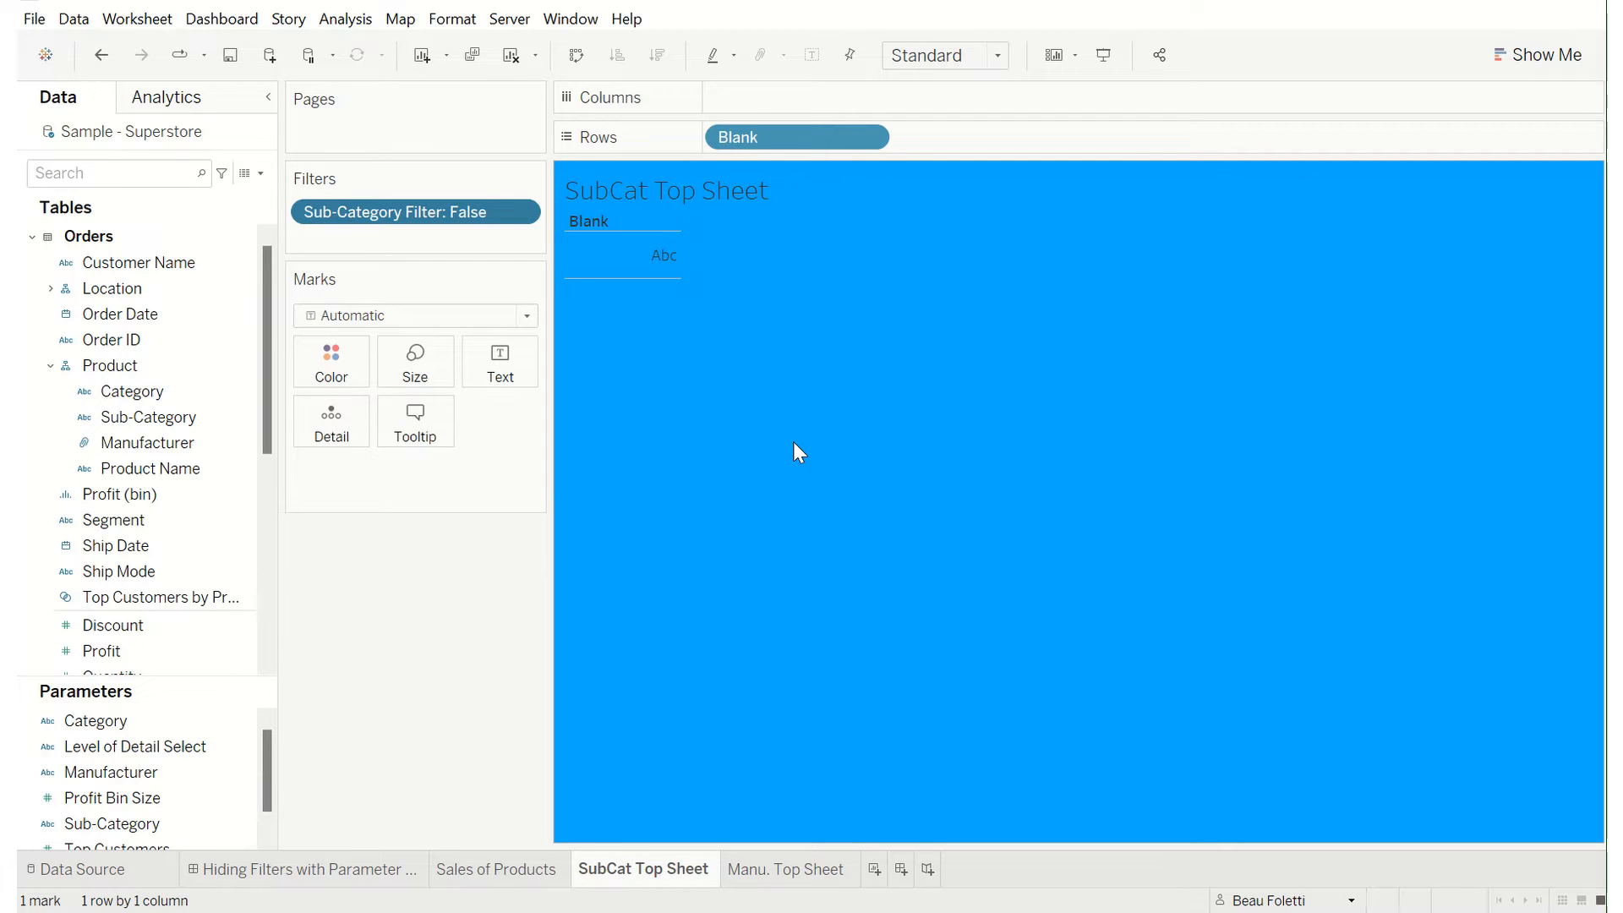
mouse_move(761, 356)
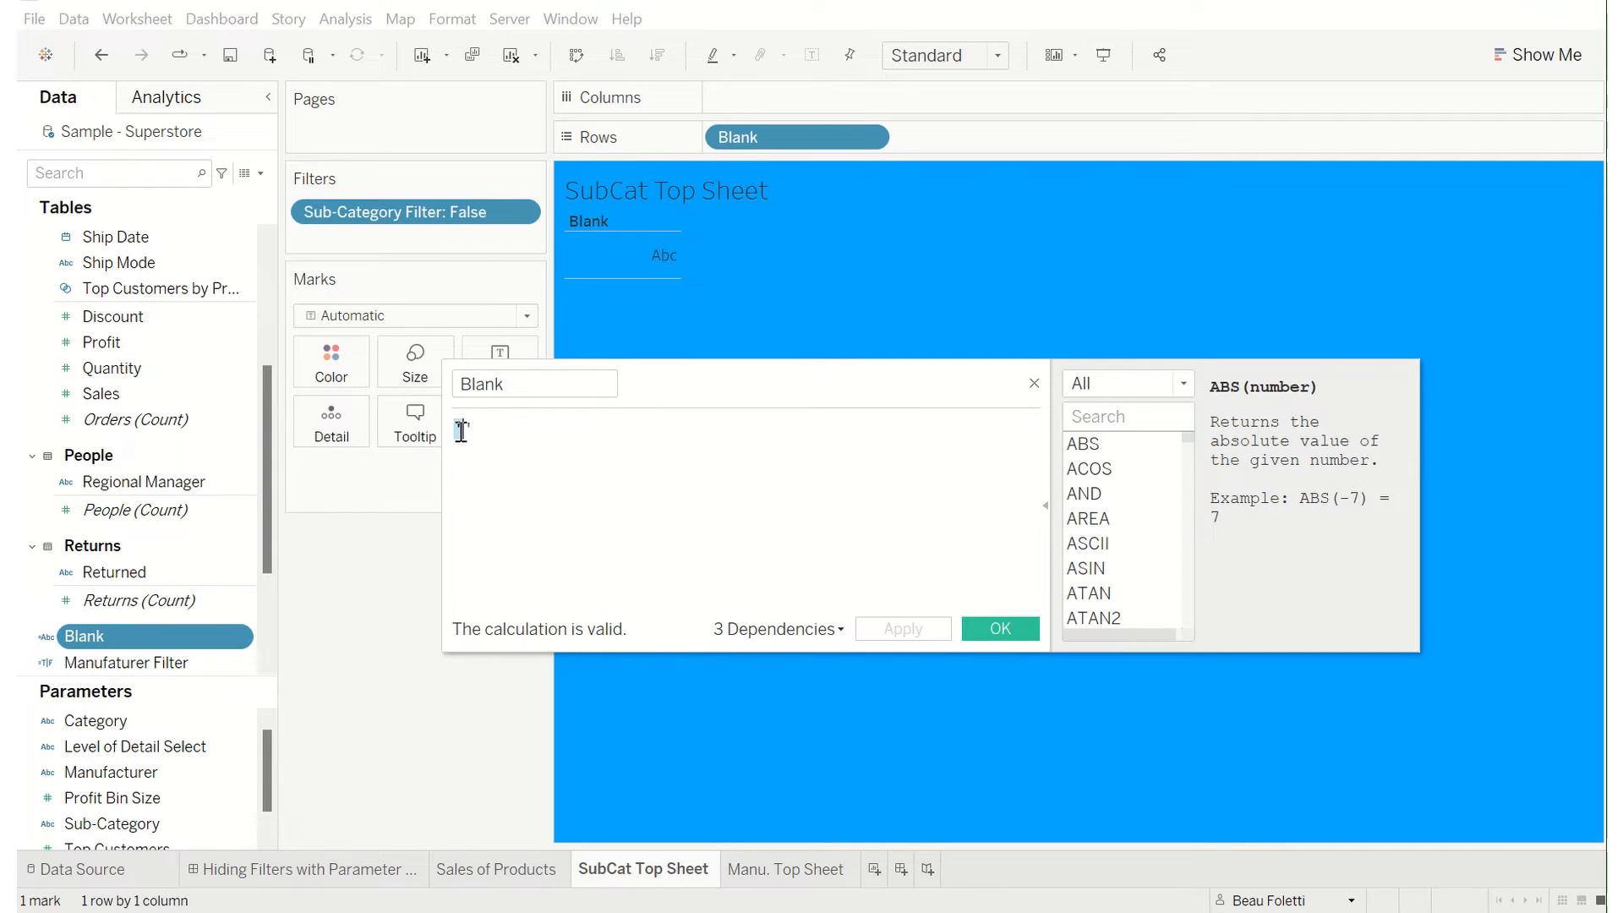
click(996, 628)
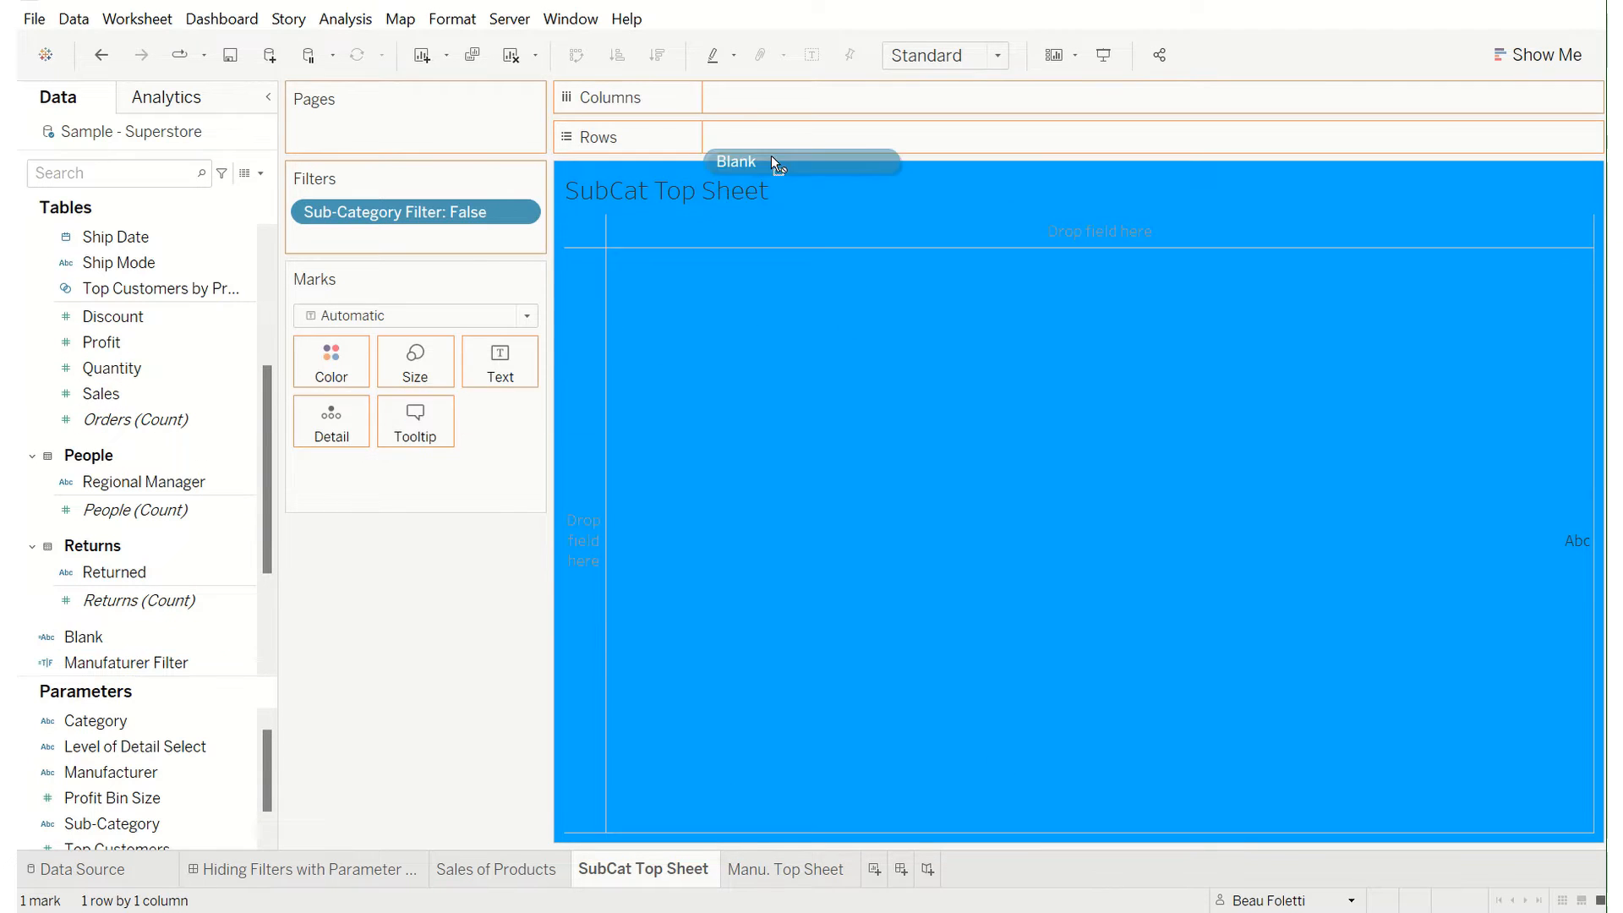
drag(771, 161, 797, 135)
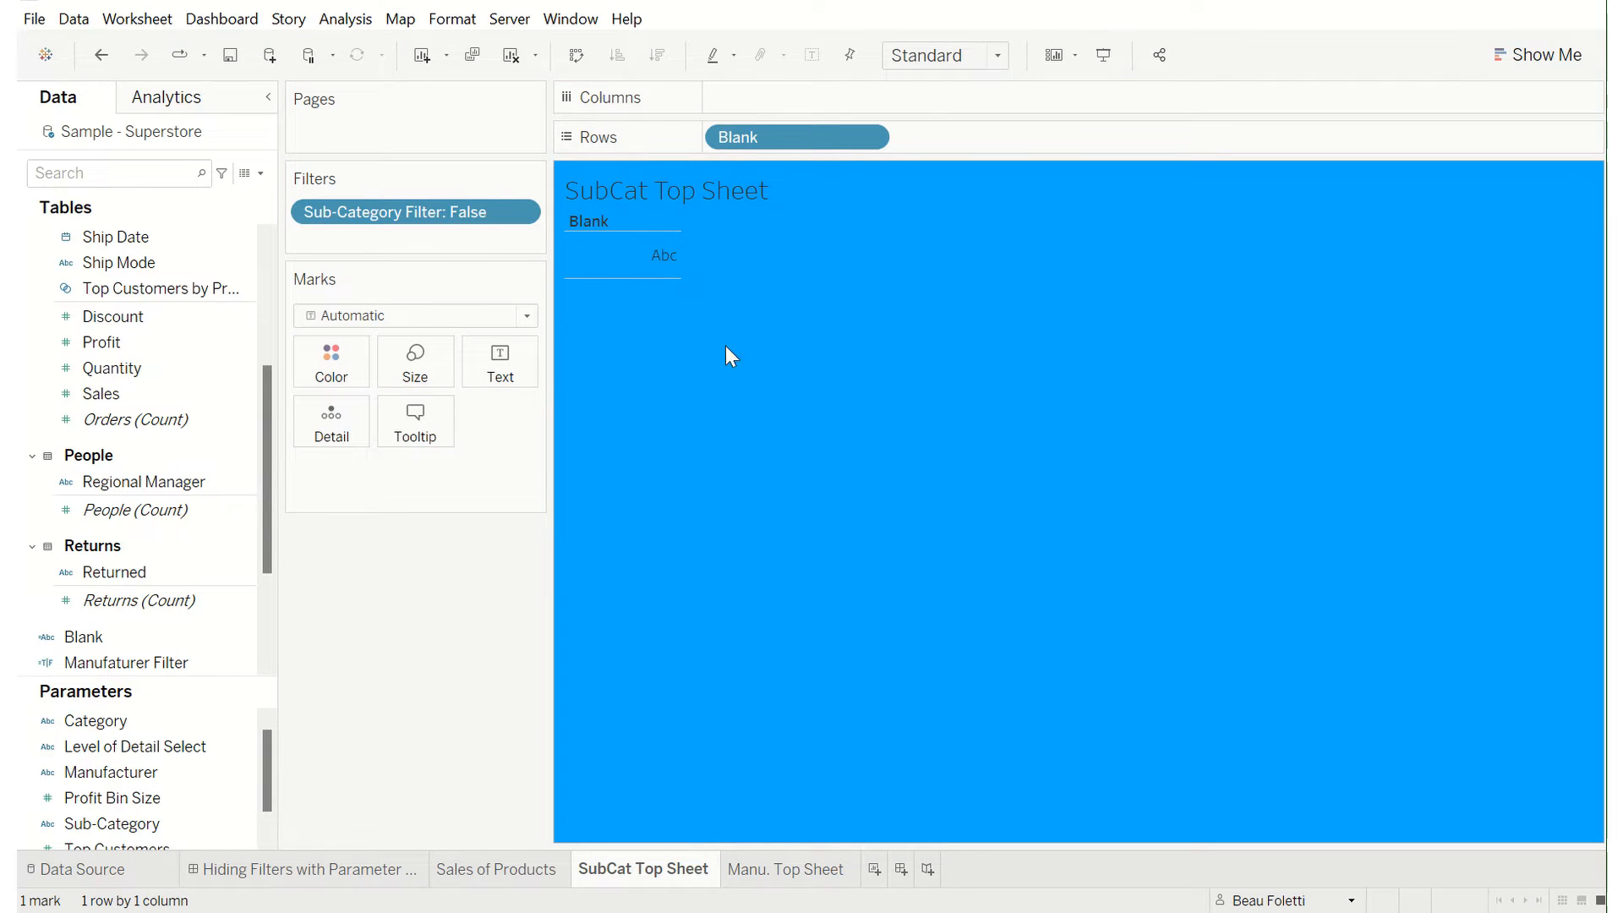
mouse_move(743, 259)
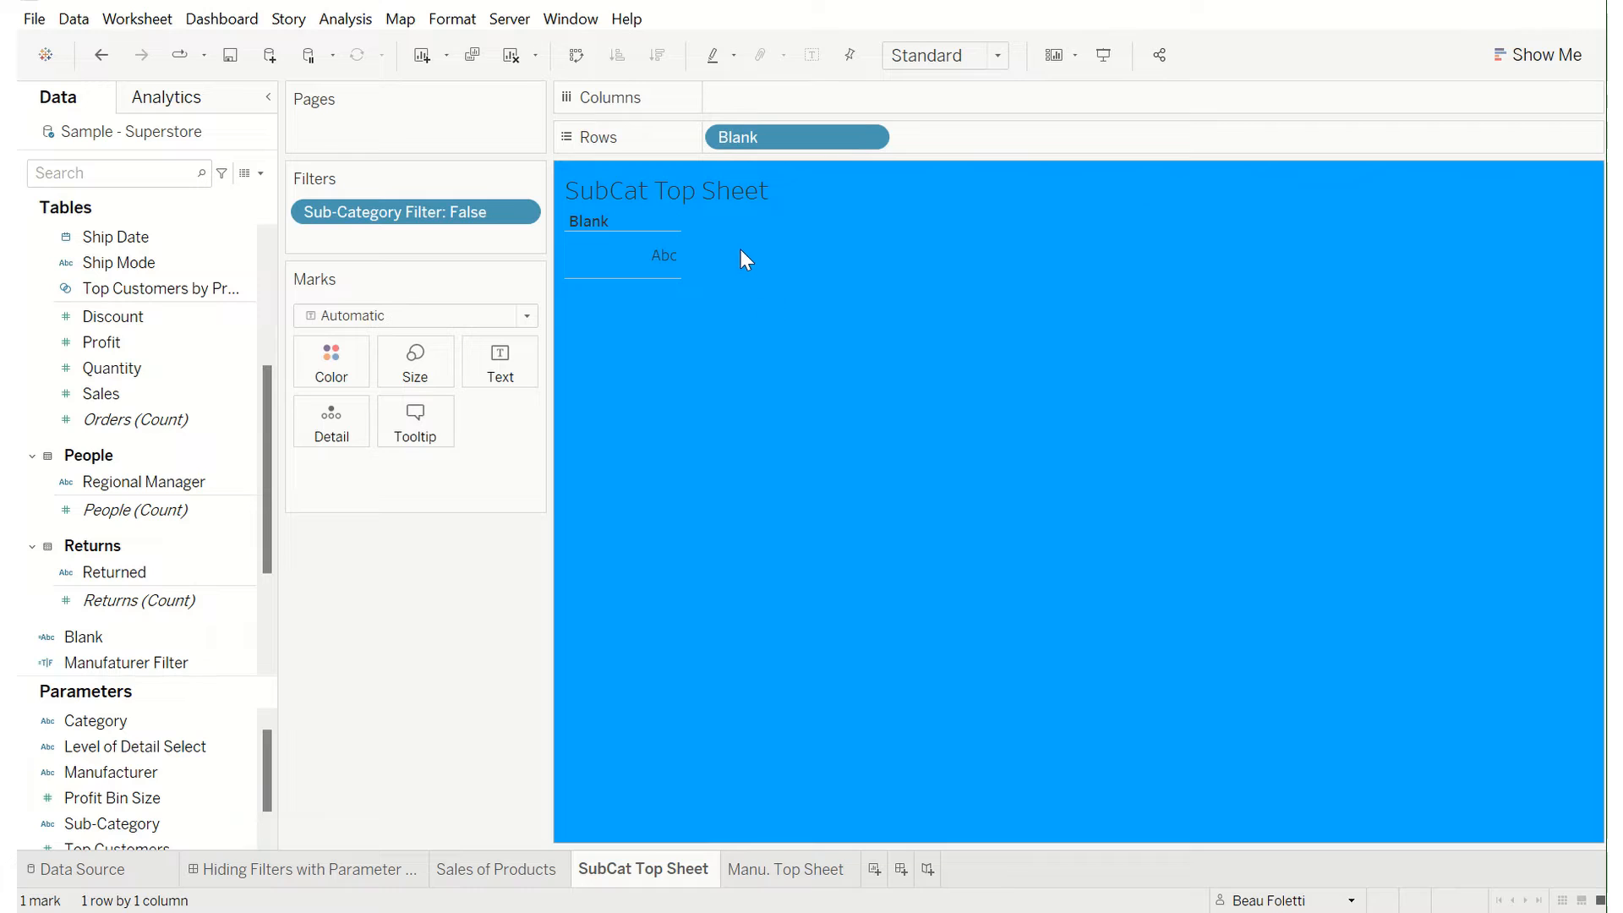
mouse_move(802, 363)
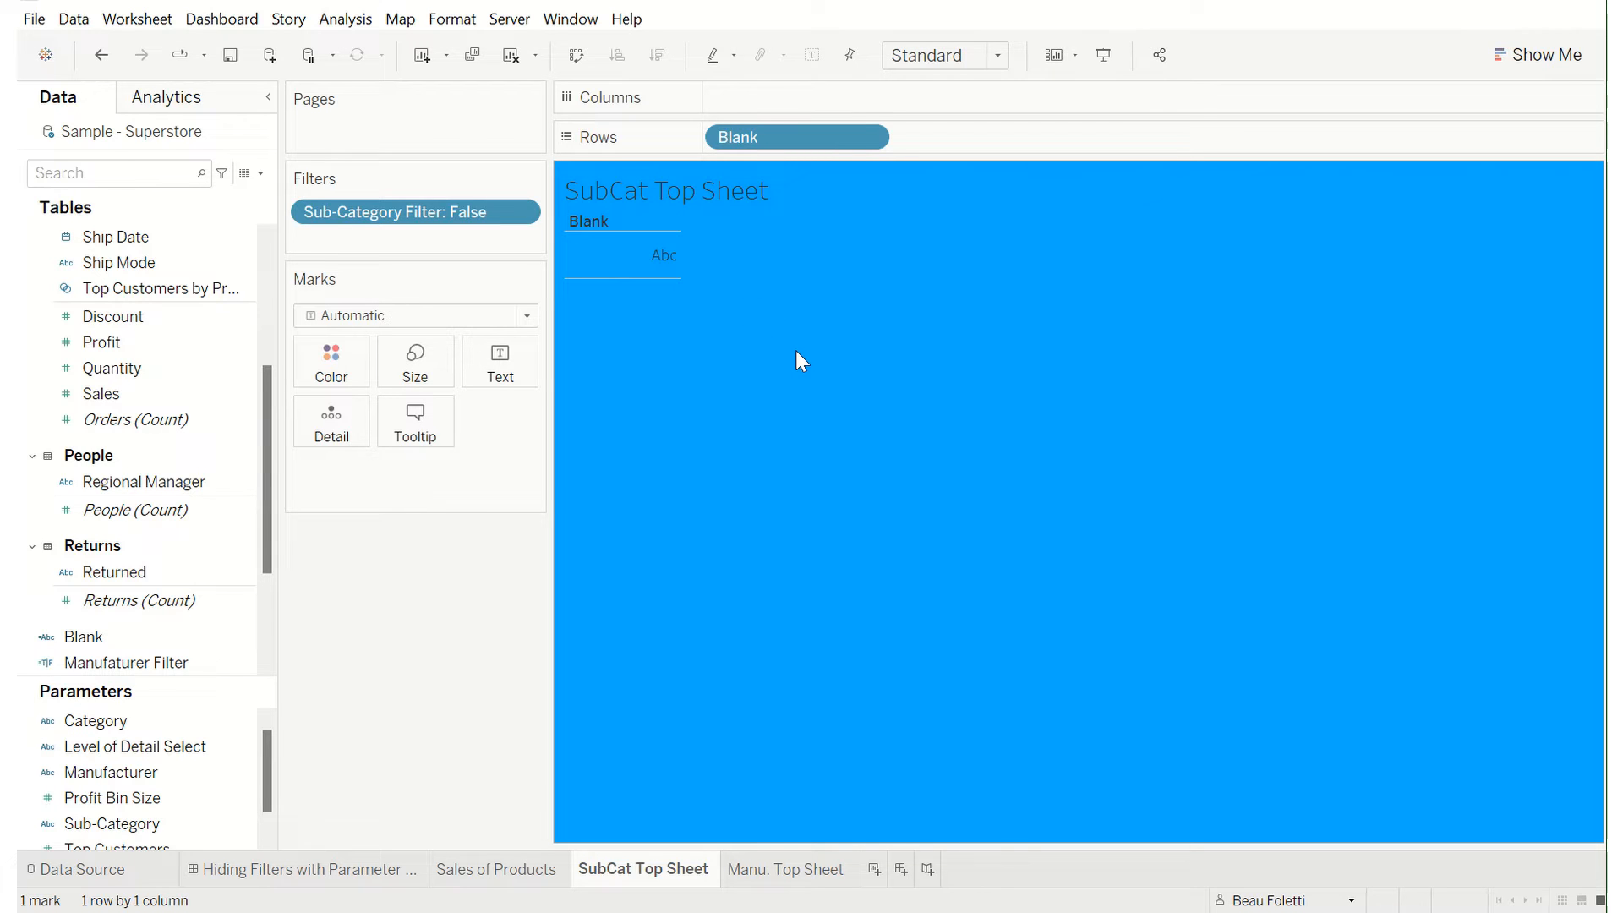
mouse_move(660, 293)
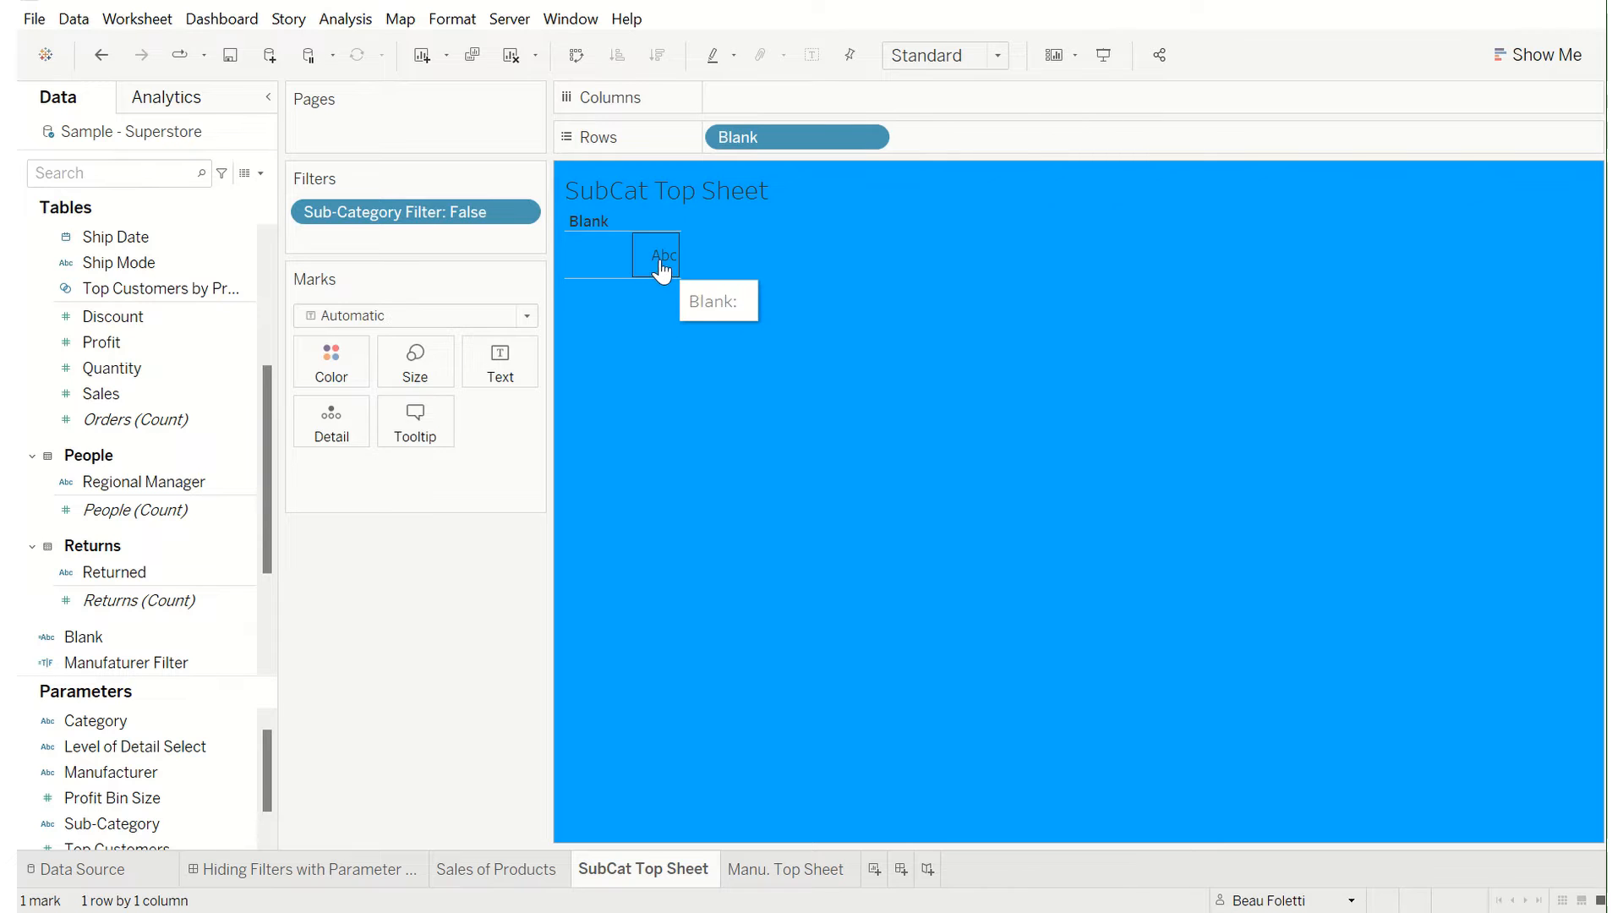
- Set the SubCat Top Sheet borders to None in the Format pane
right_click(661, 255)
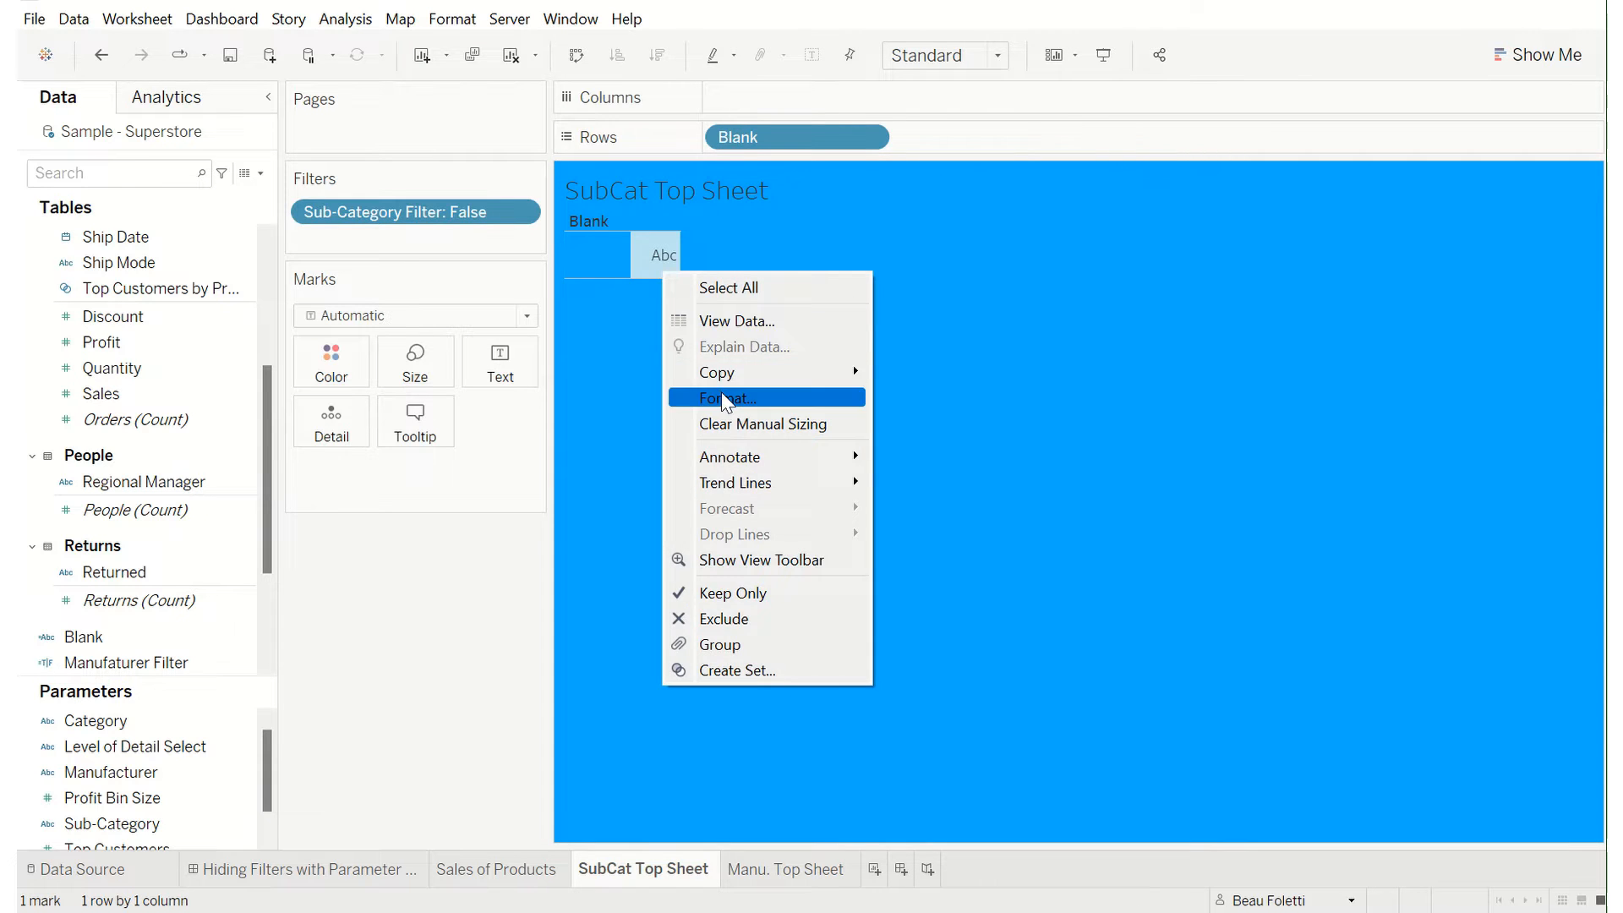
click(724, 399)
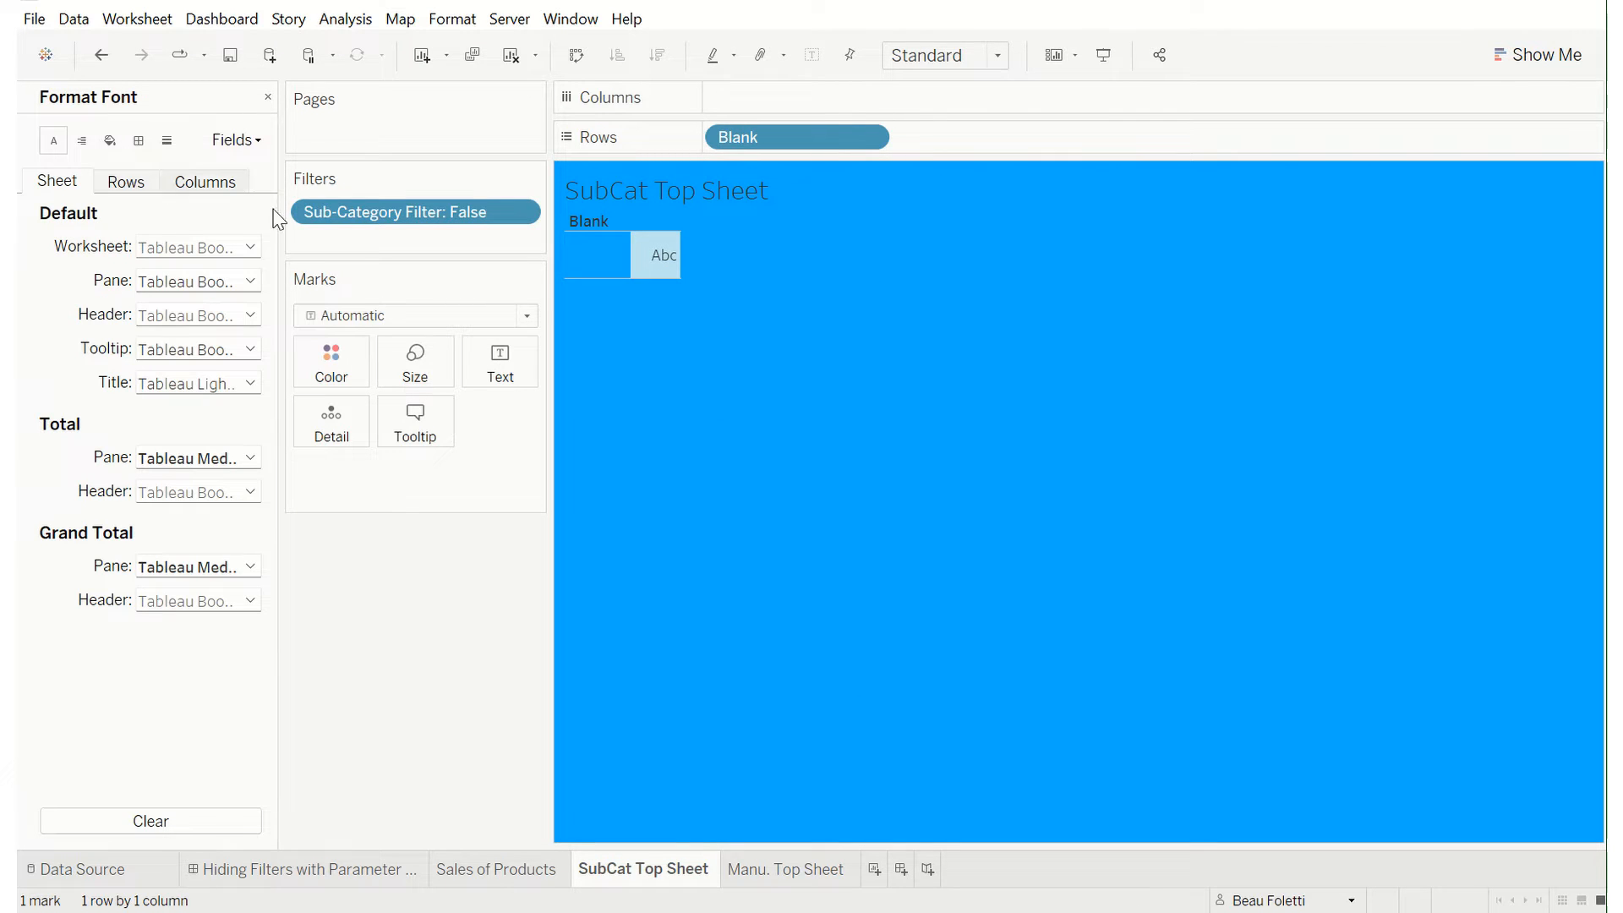
click(137, 139)
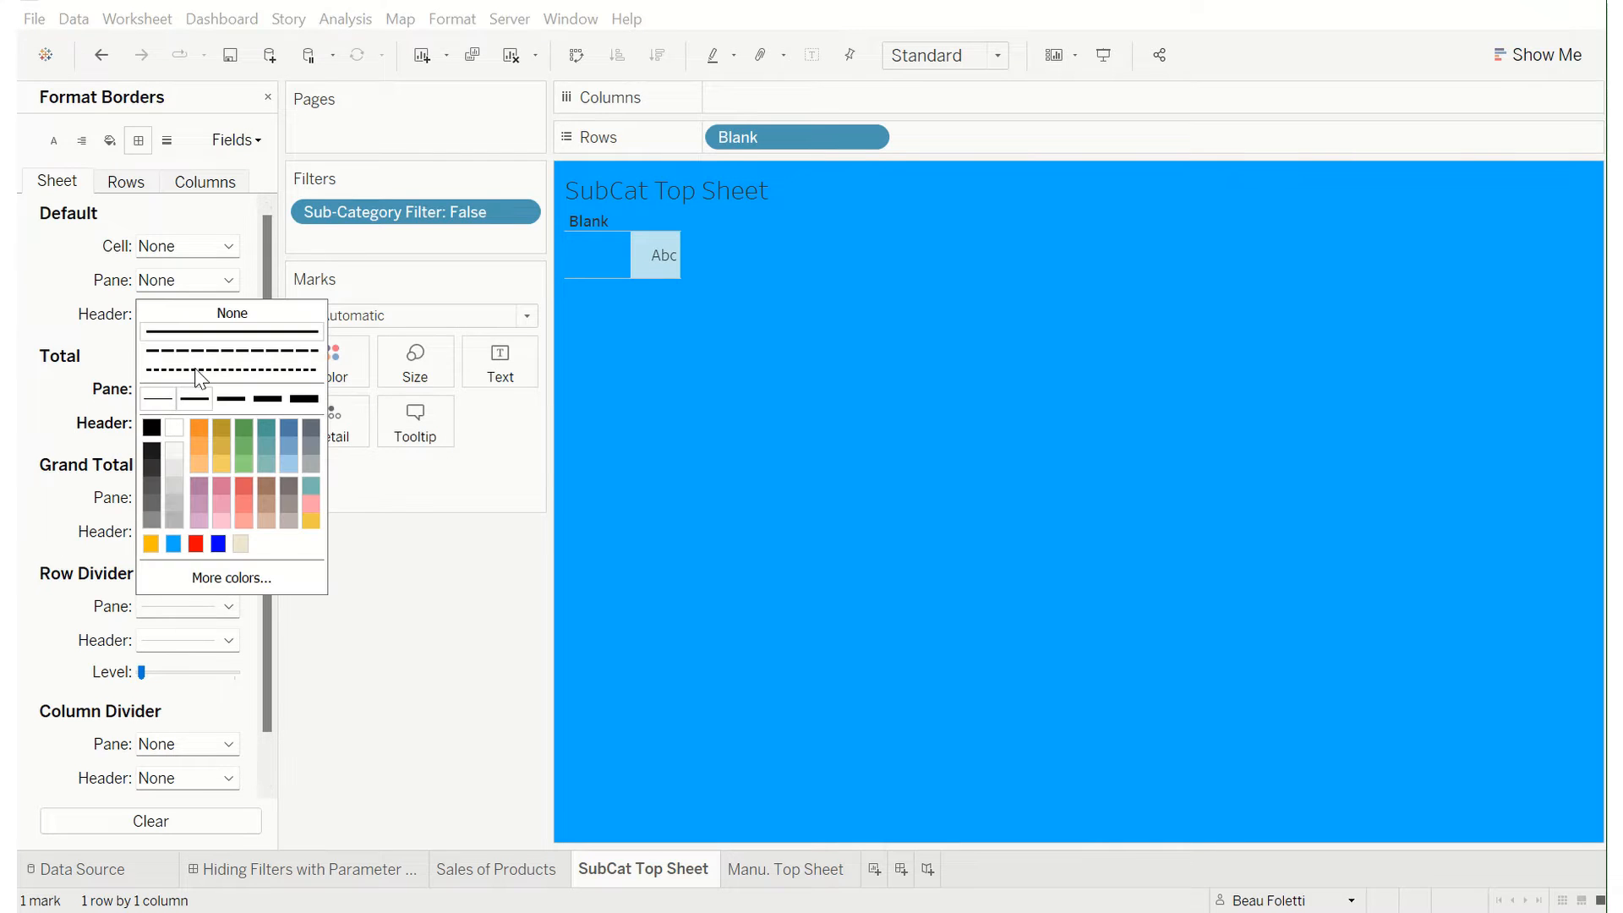
click(230, 313)
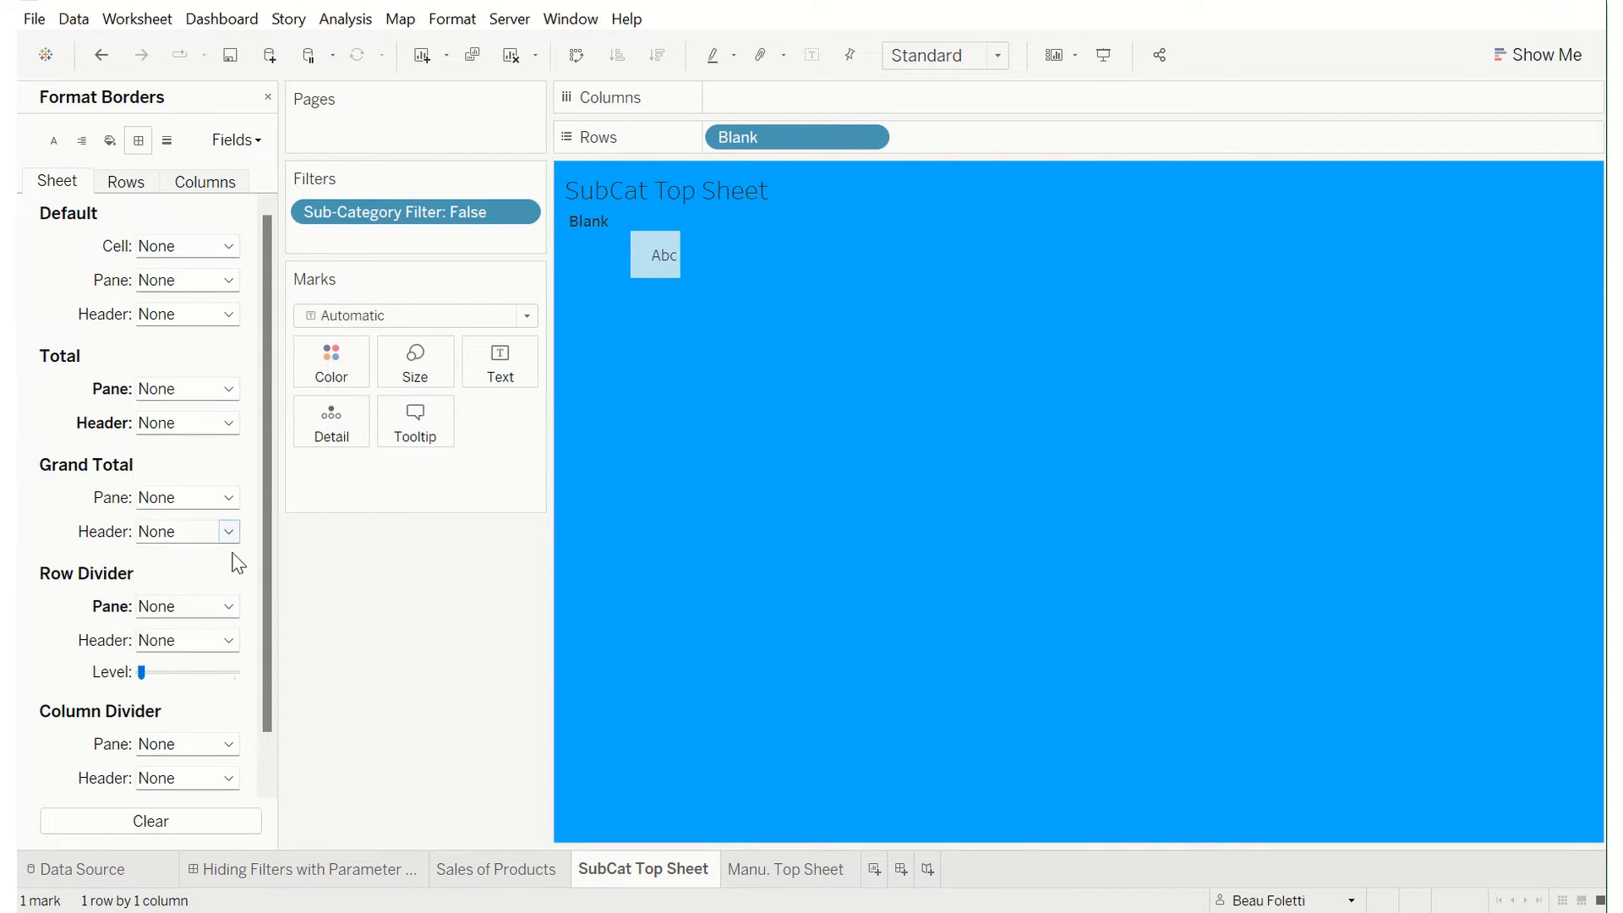
mouse_move(696, 246)
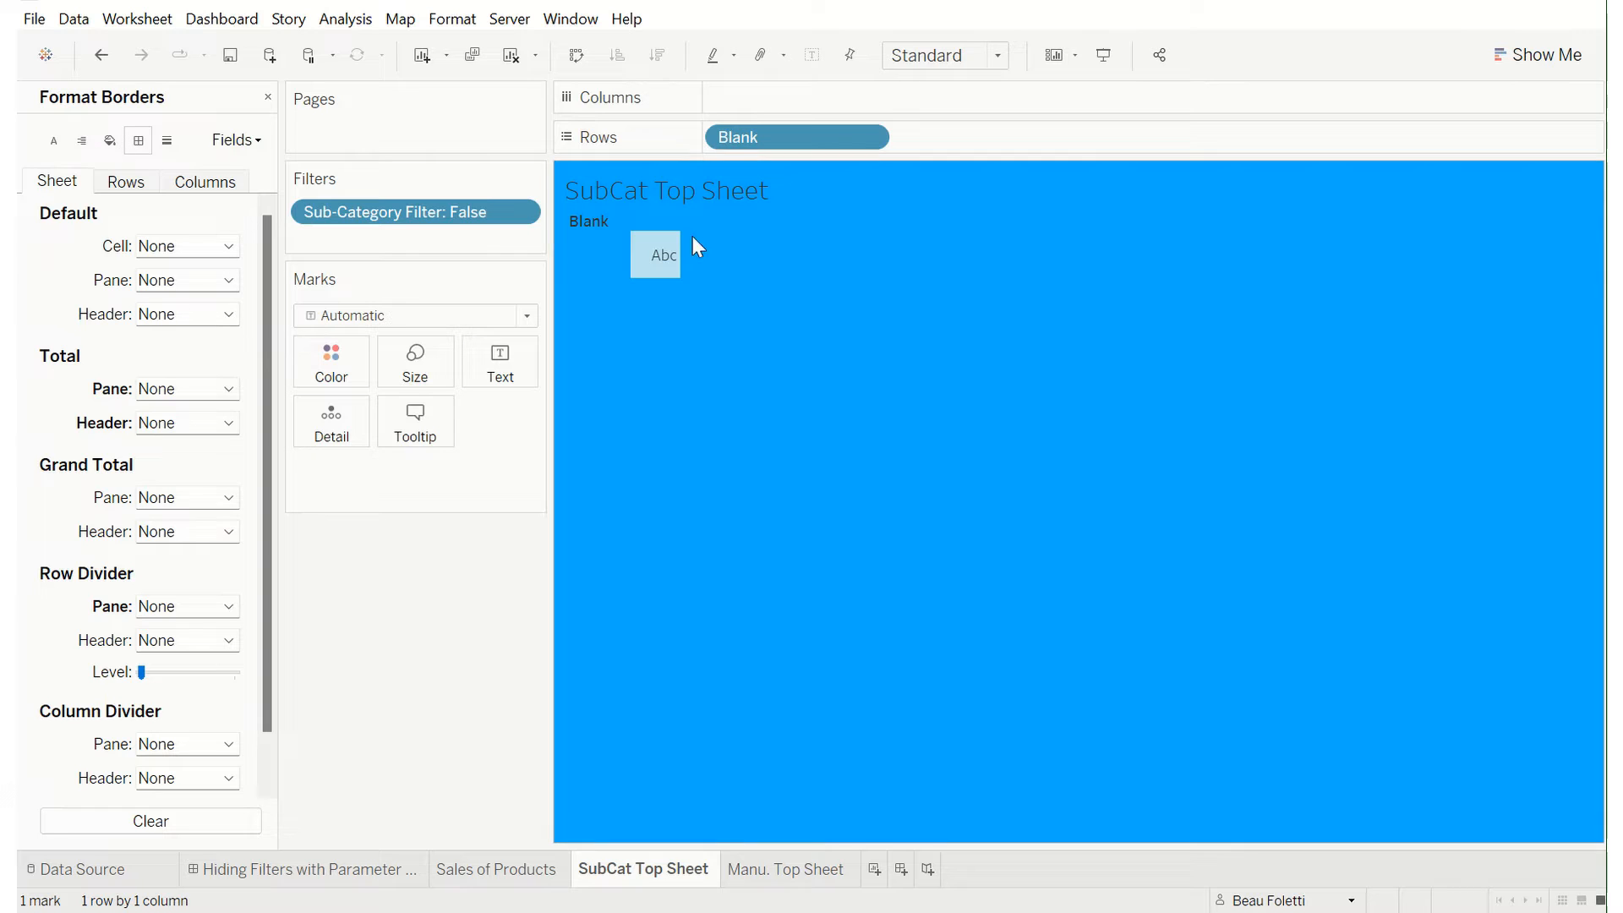
- Hide the Blank row field label and the sheet title
right_click(655, 254)
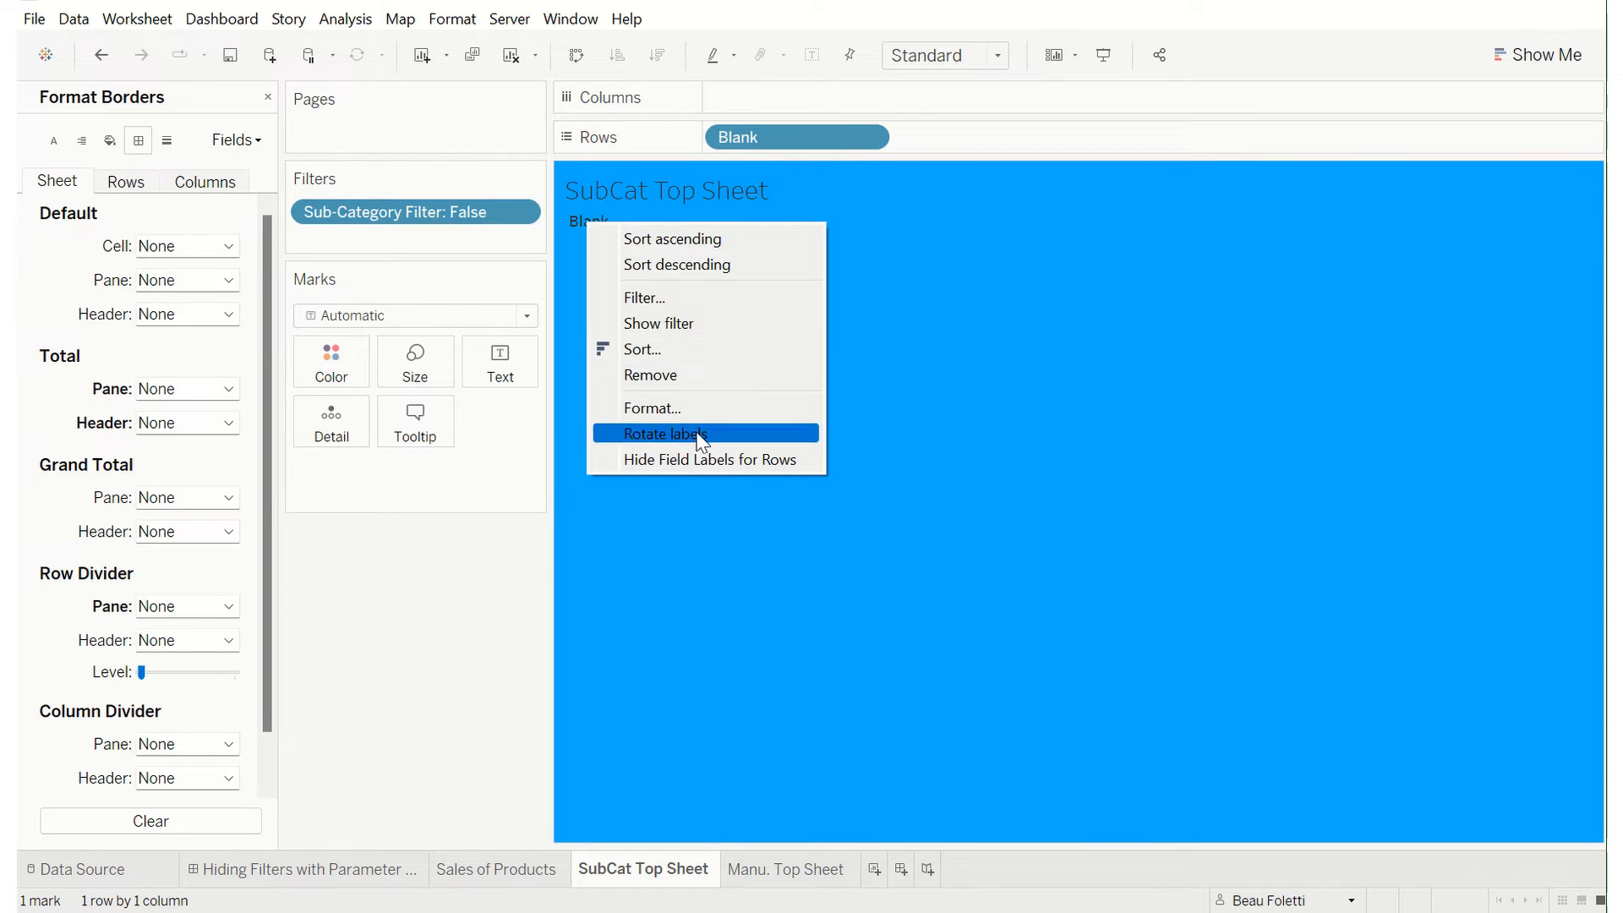
click(680, 433)
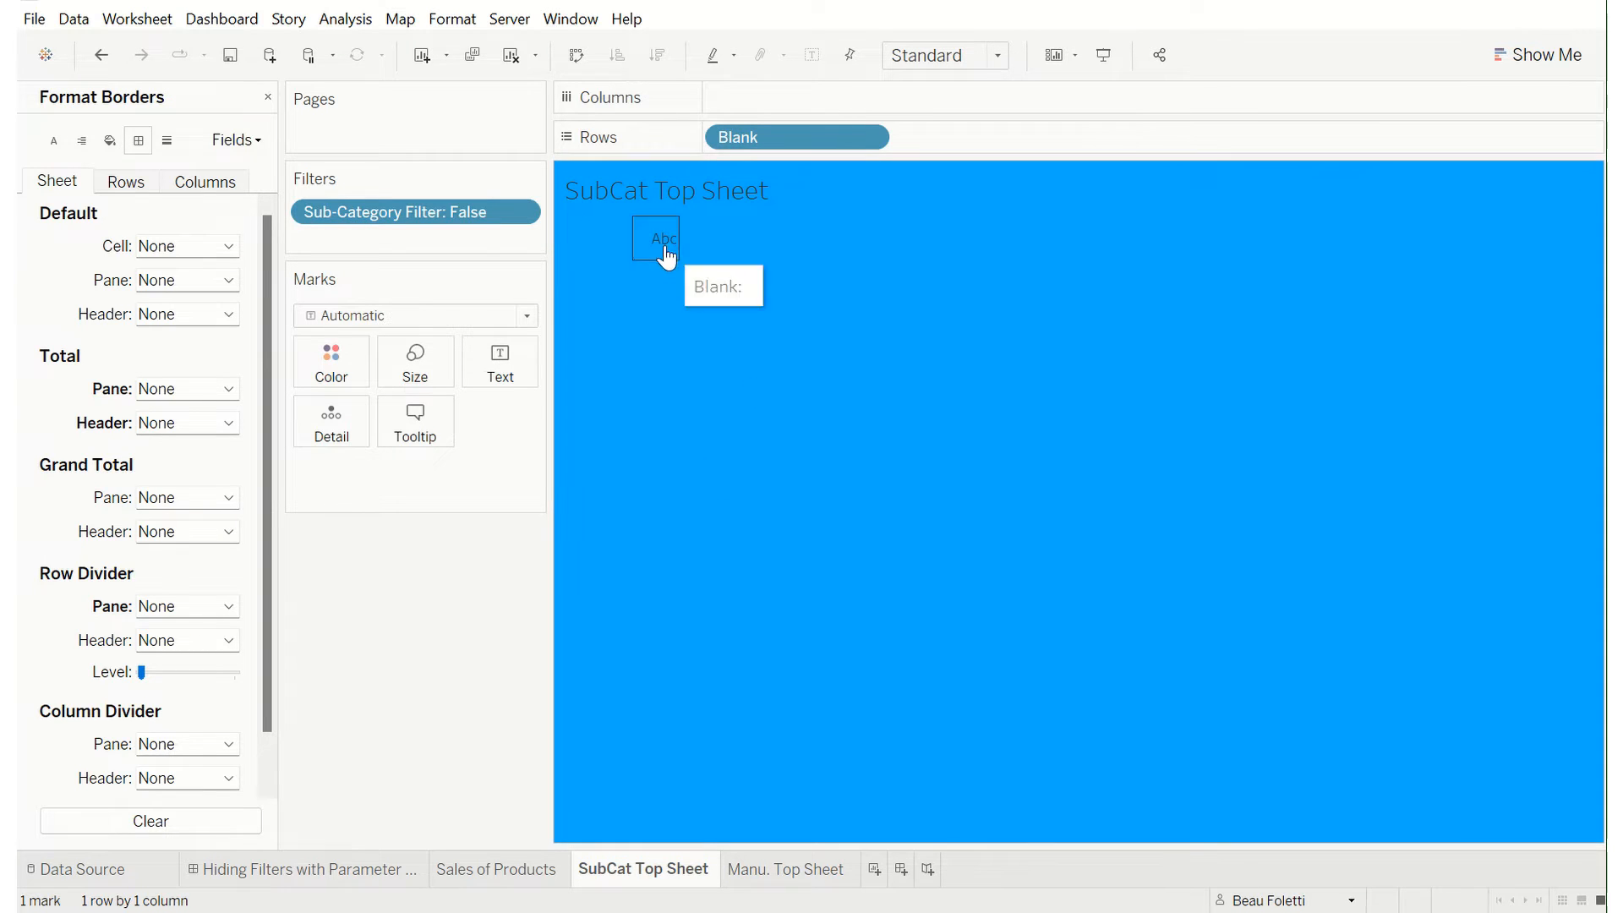
right_click(665, 189)
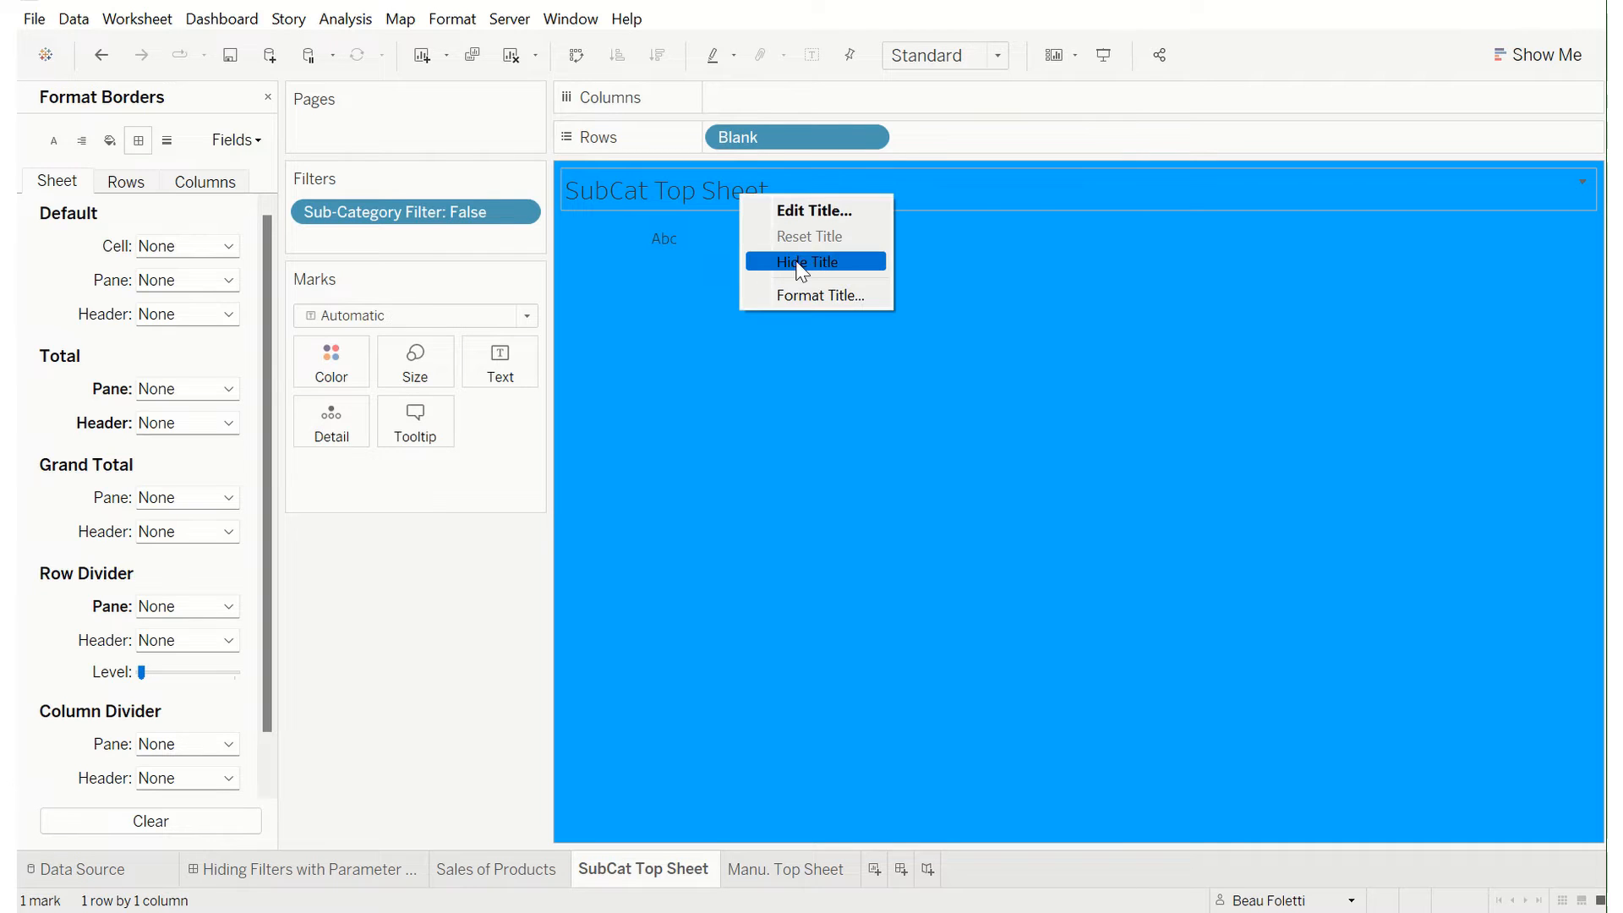
click(810, 261)
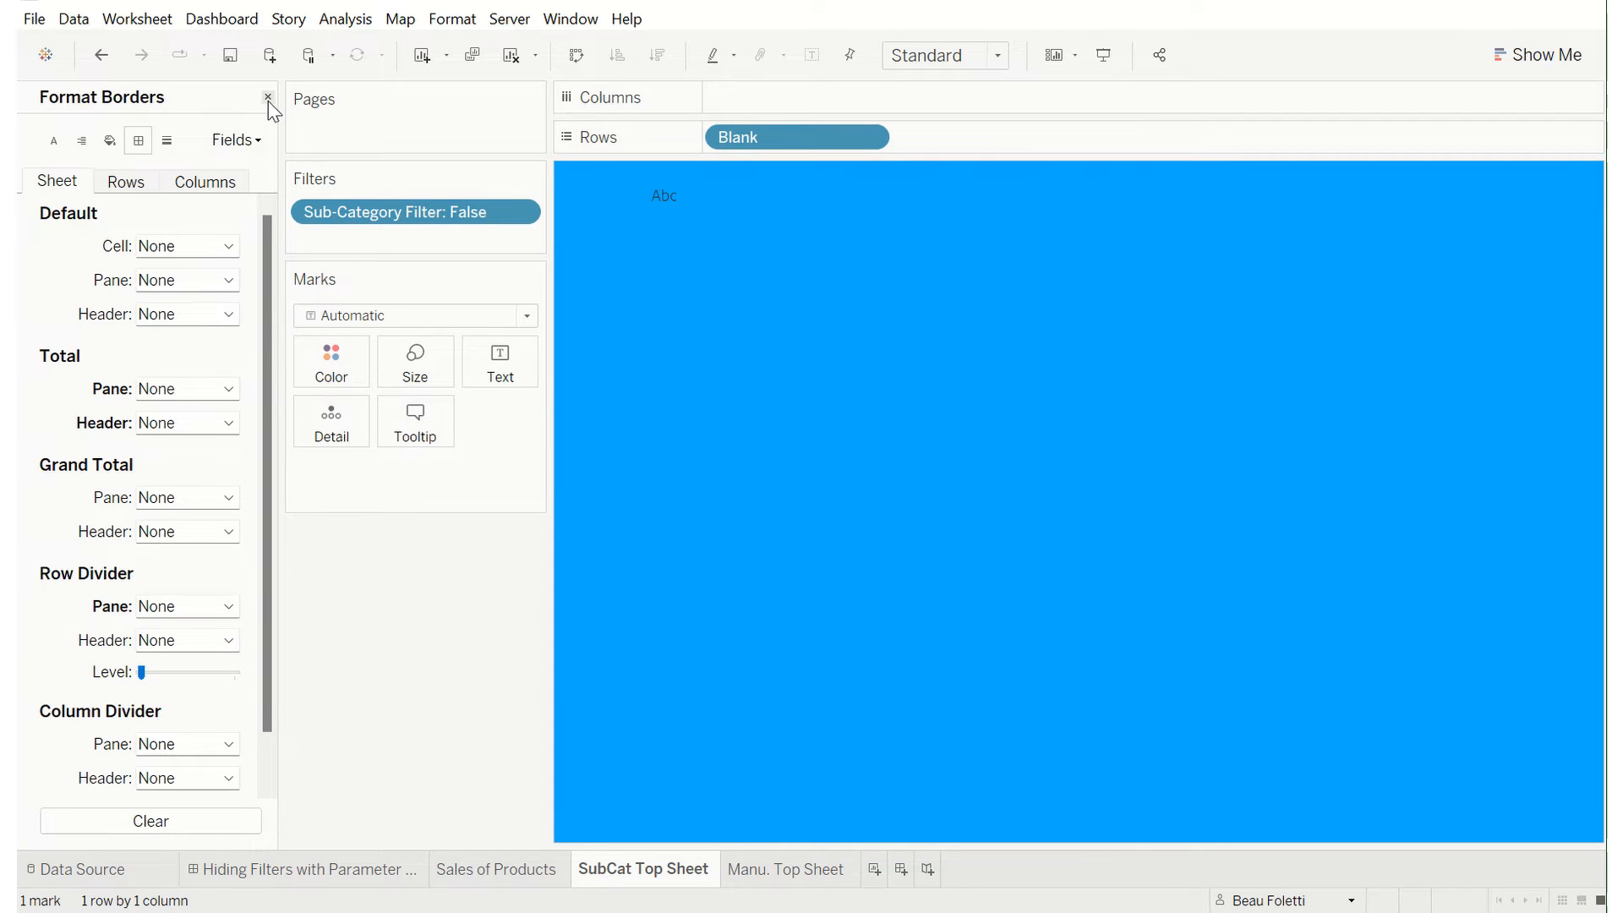
click(267, 97)
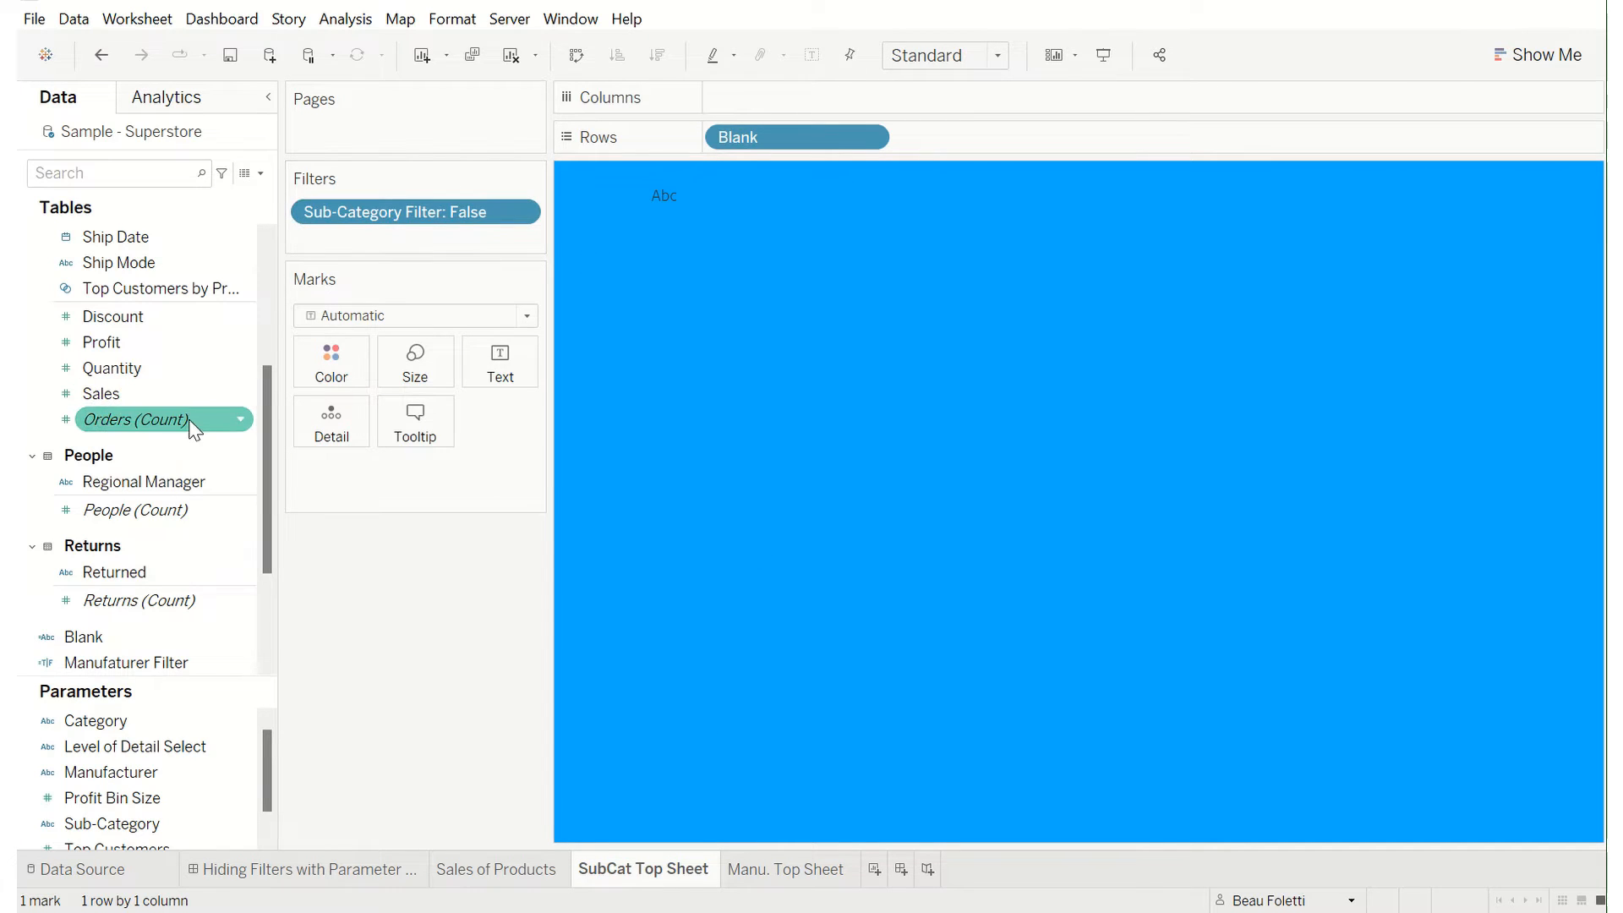
scroll(down, 3)
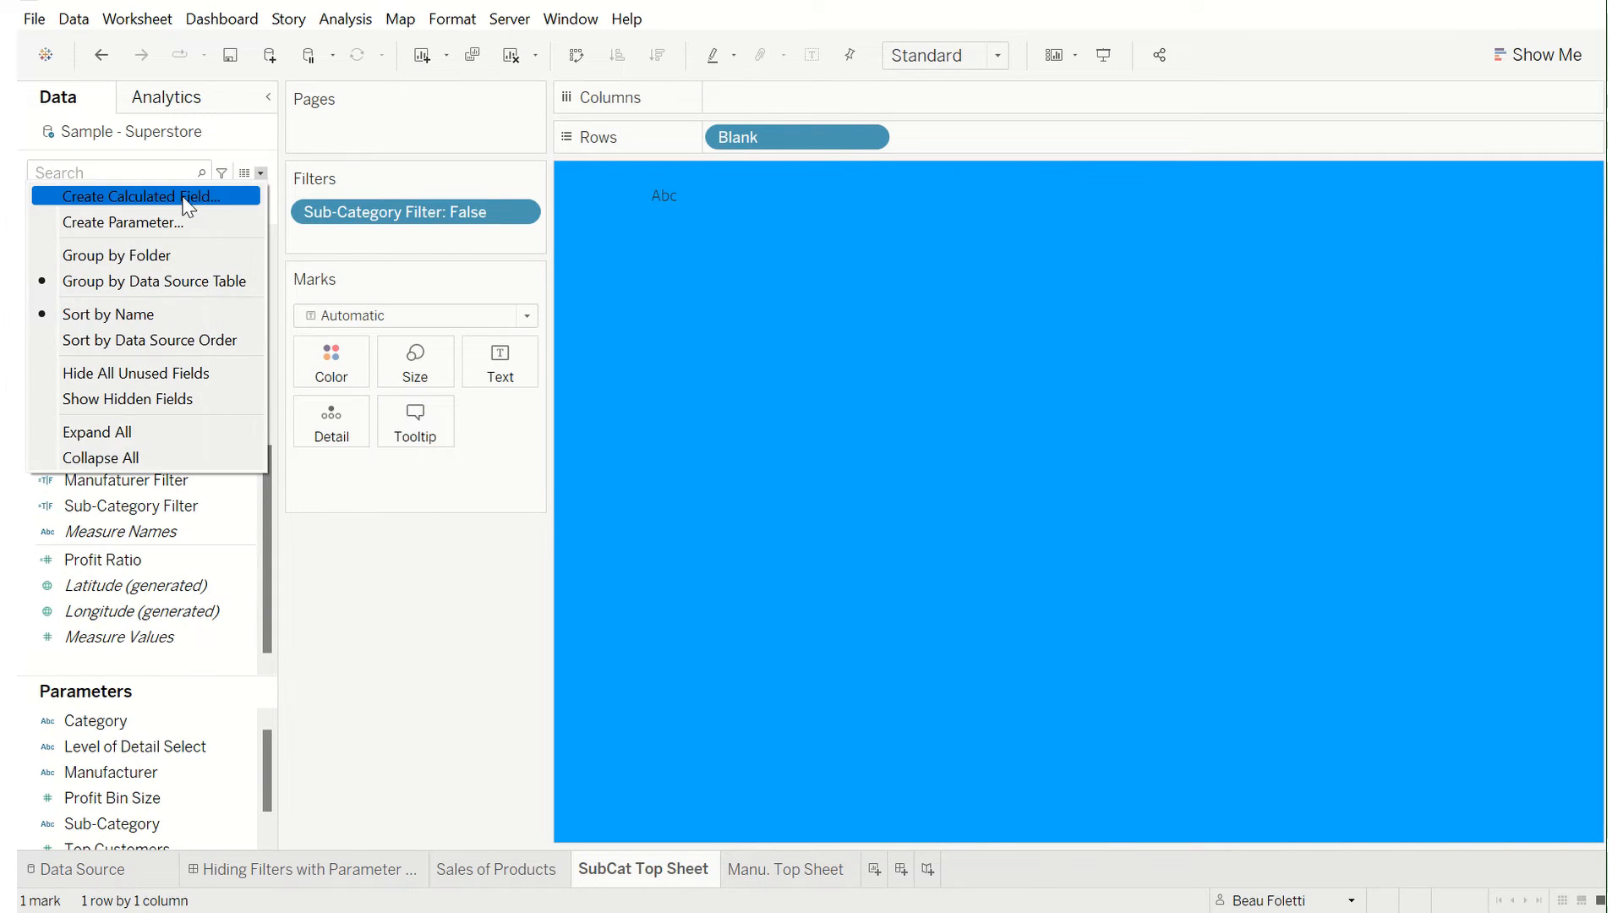
- Verify the Sub-Category Filter formula equals 'Category' and add it to the Filters shelf
right_click(132, 507)
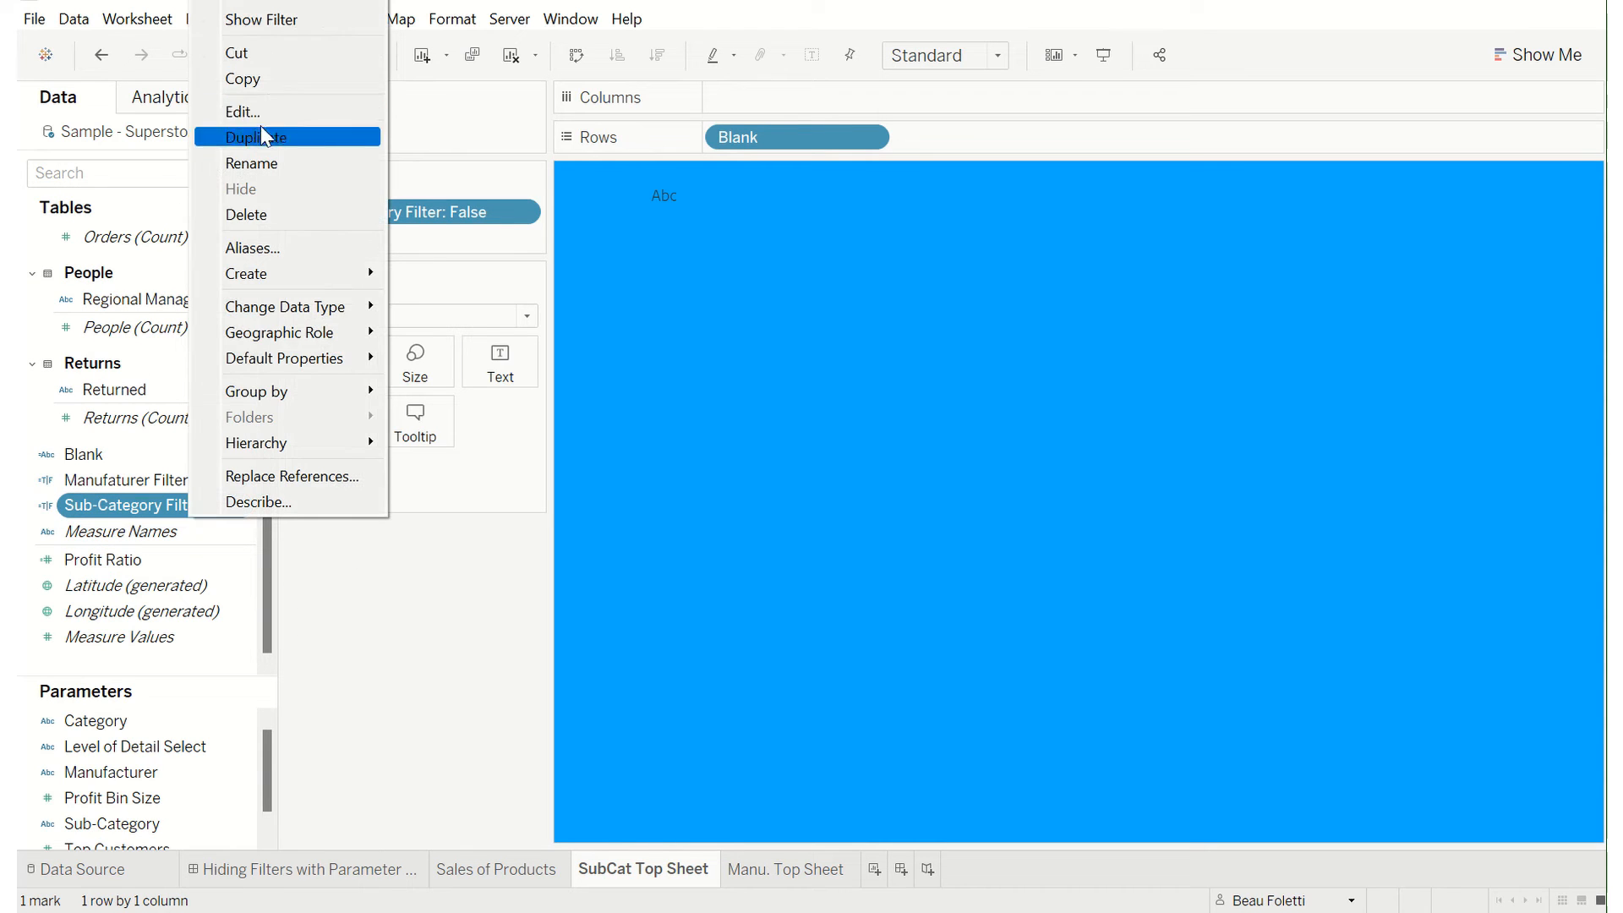
click(241, 111)
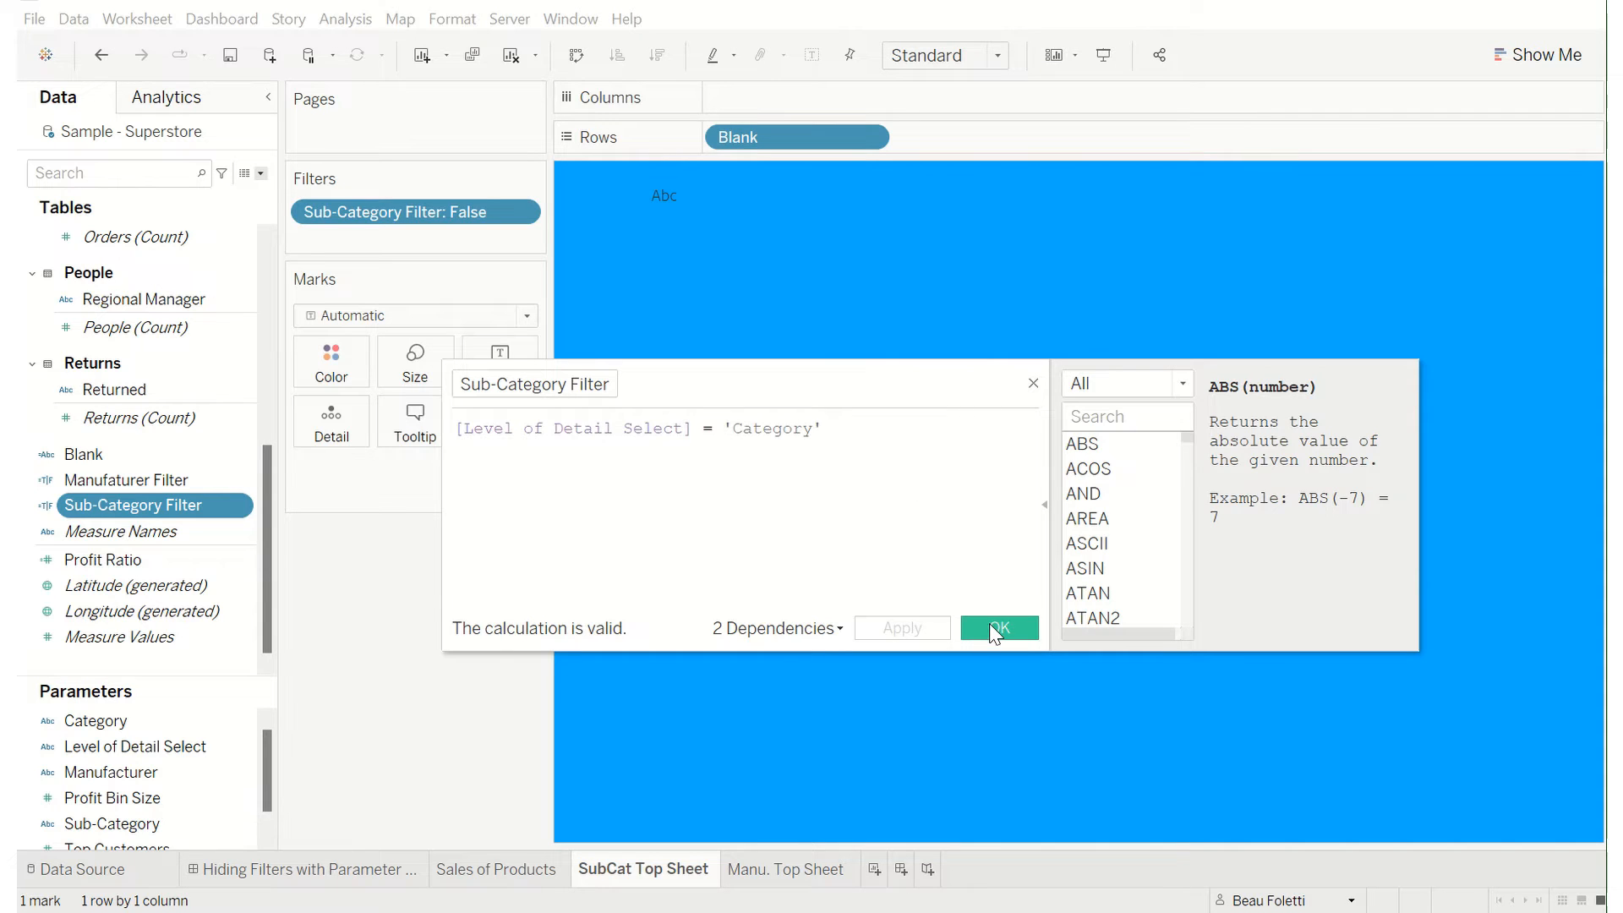
click(997, 627)
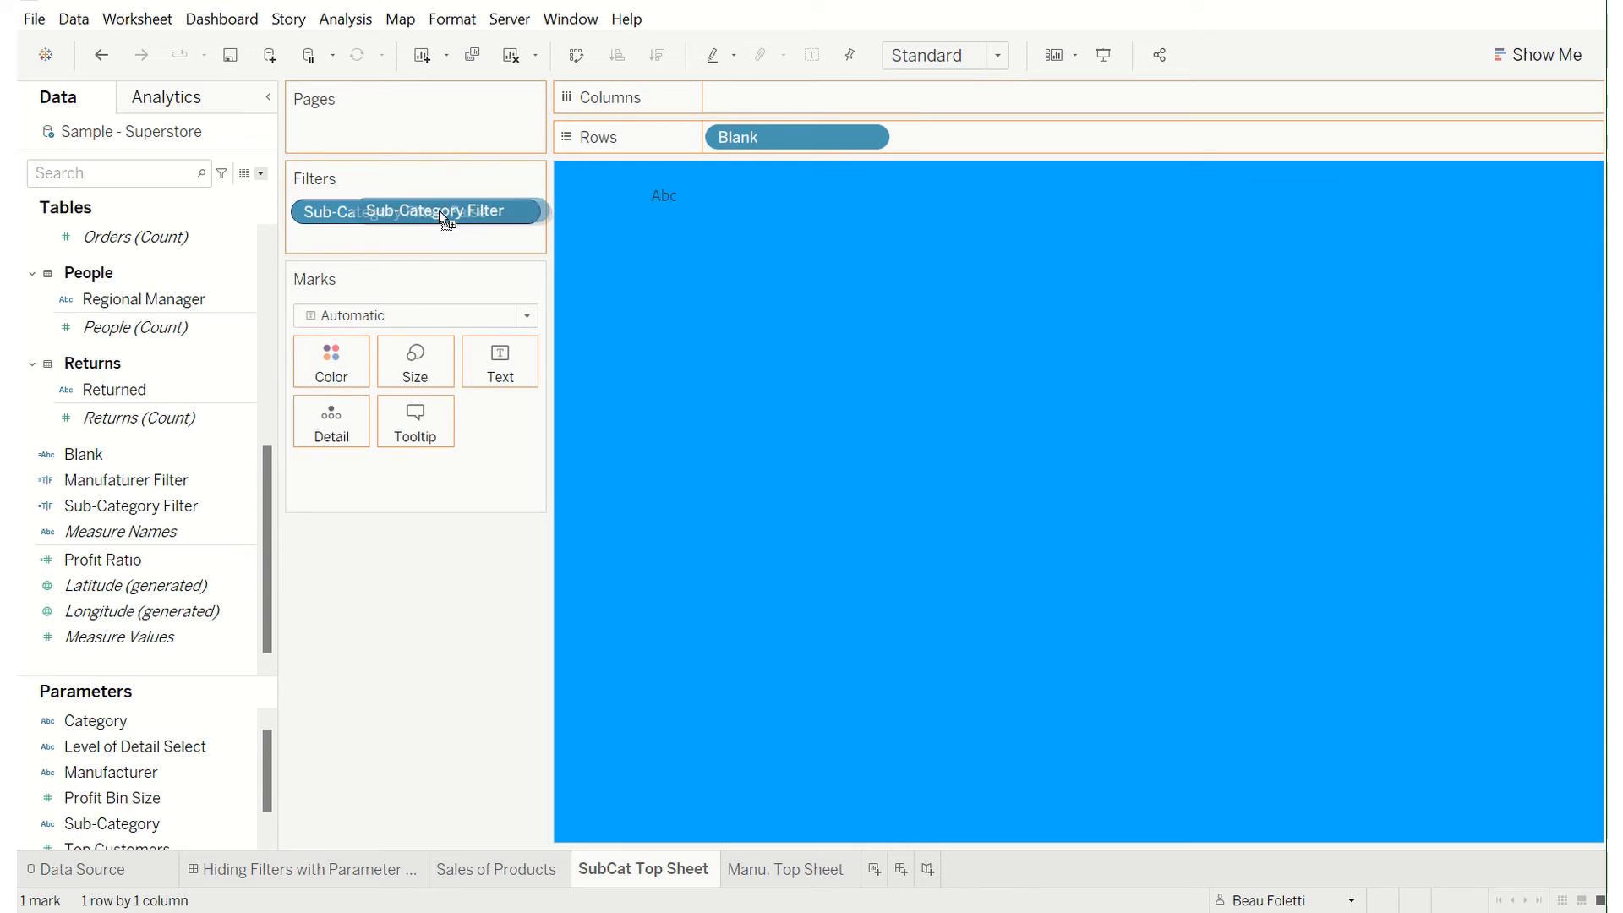
click(414, 211)
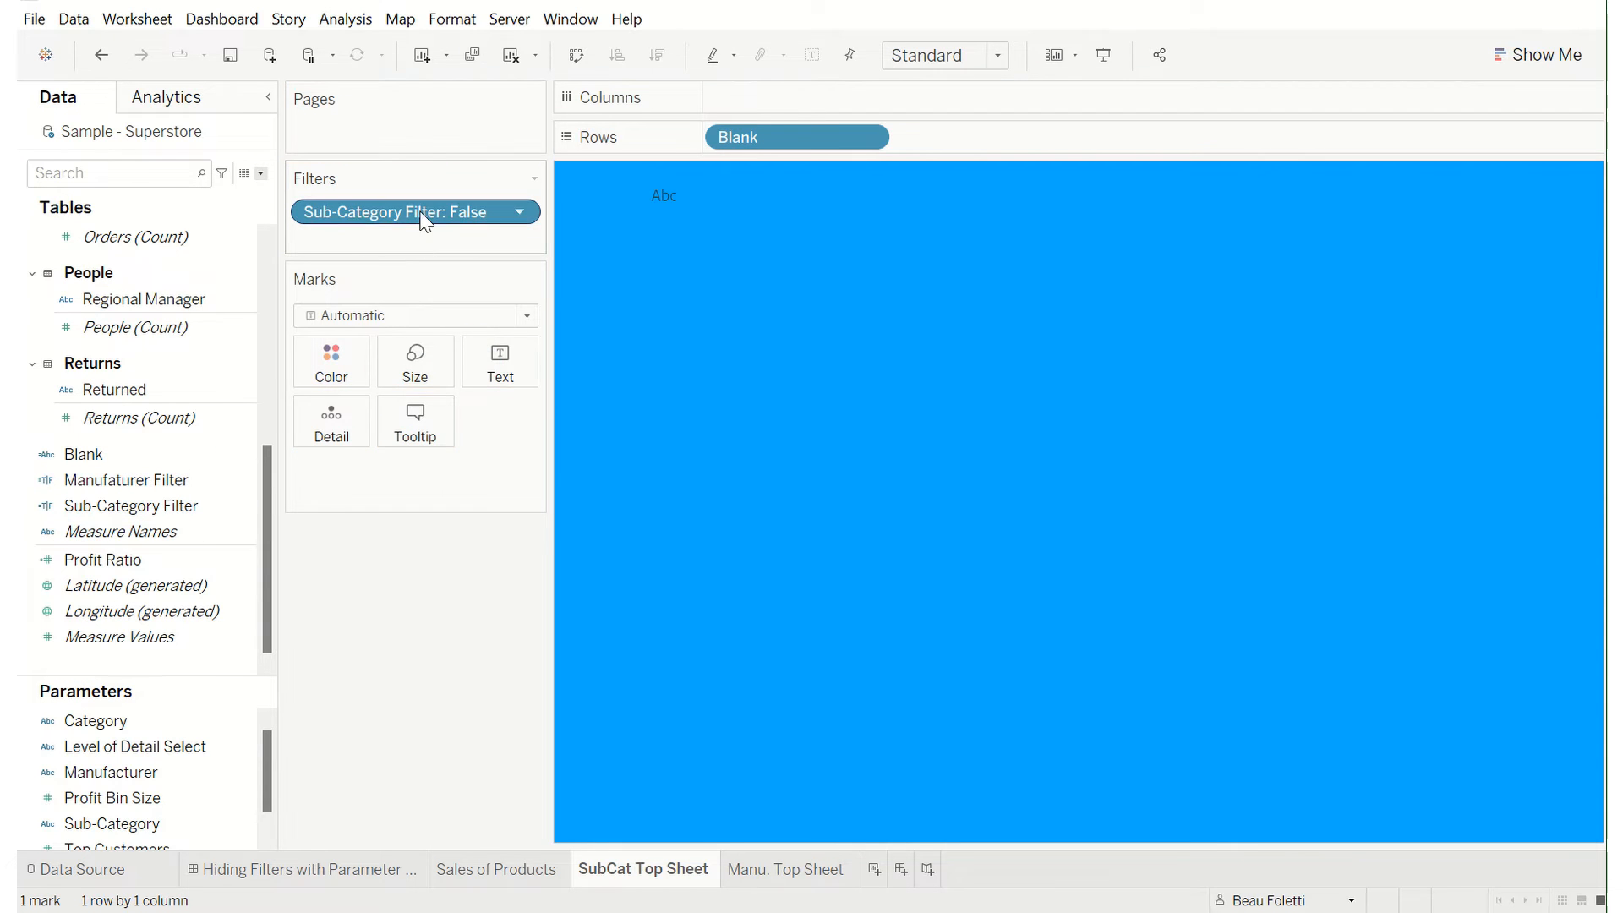
mouse_move(527, 235)
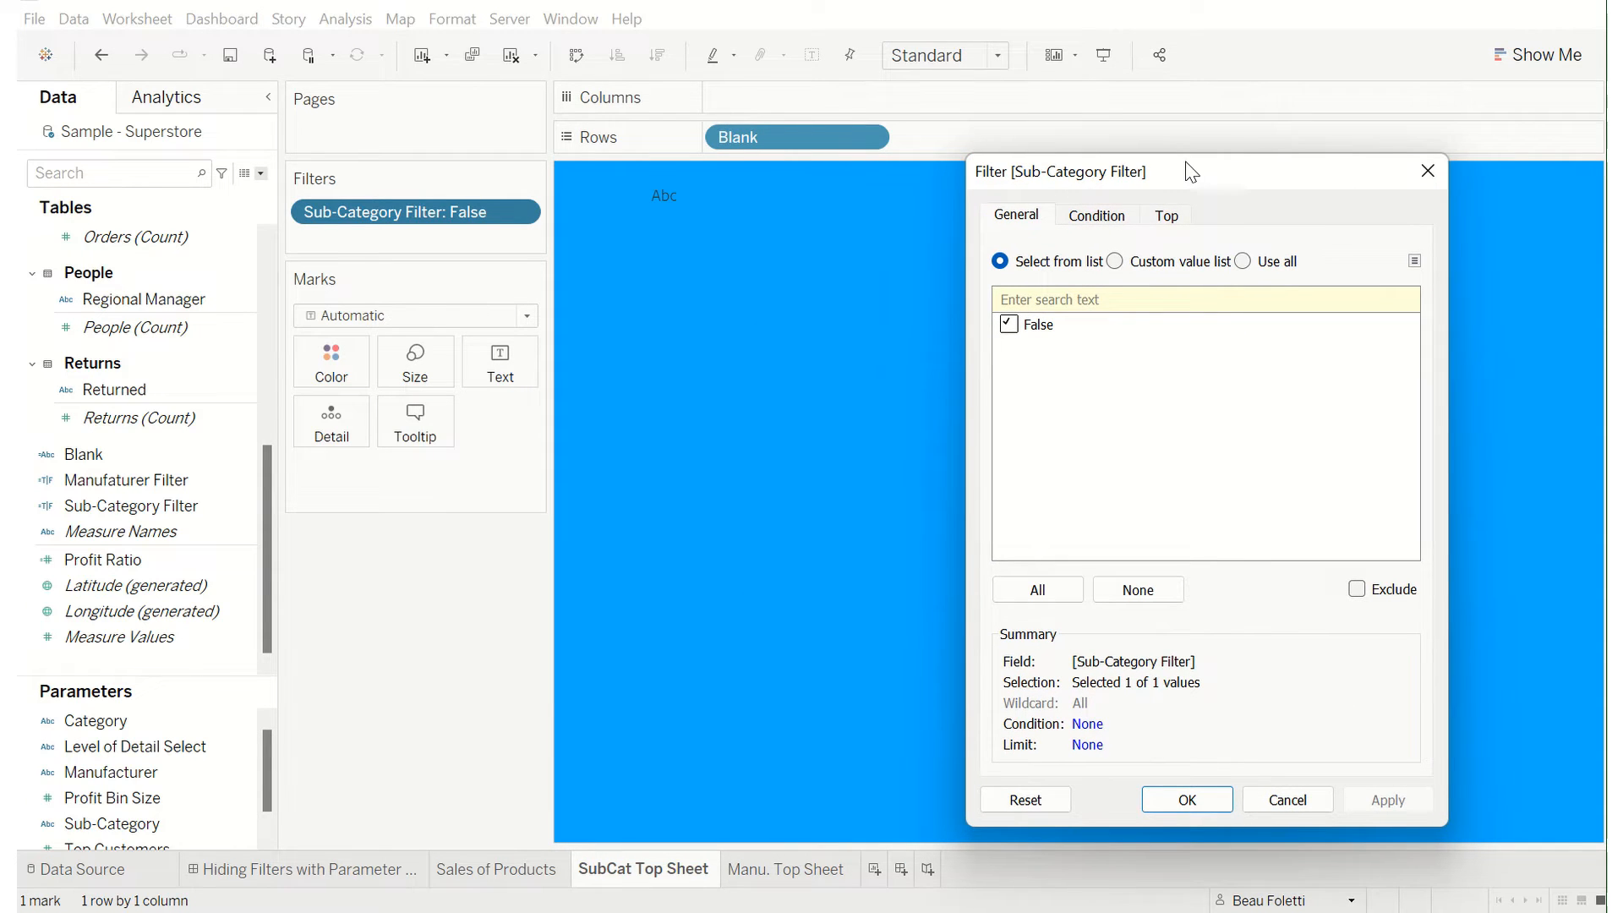
mouse_move(508, 179)
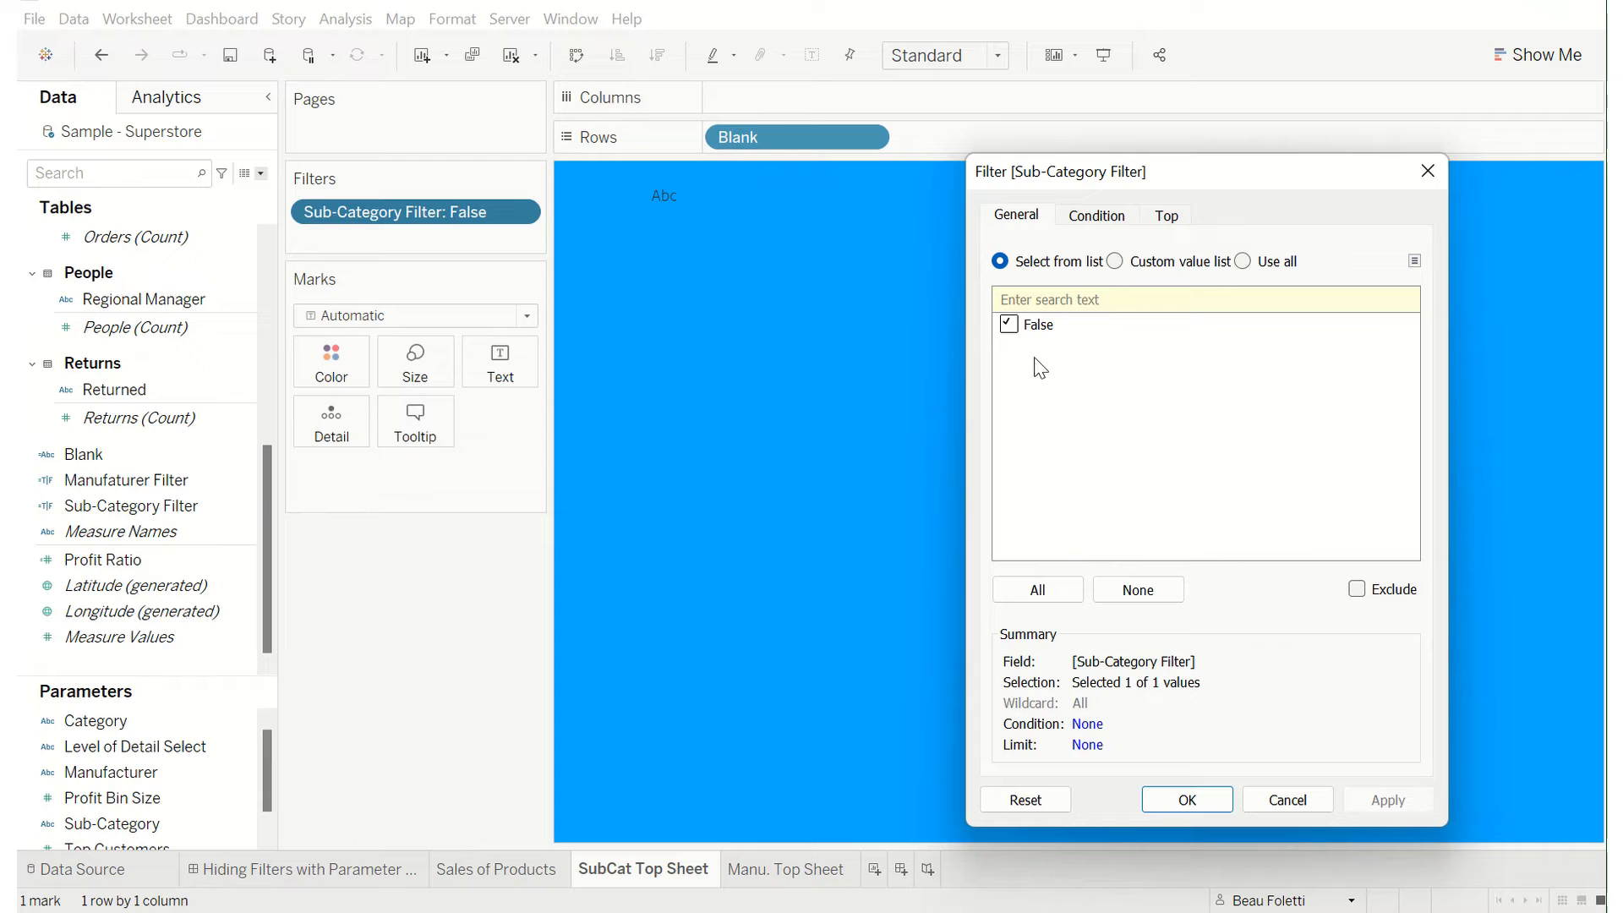
mouse_move(1069, 345)
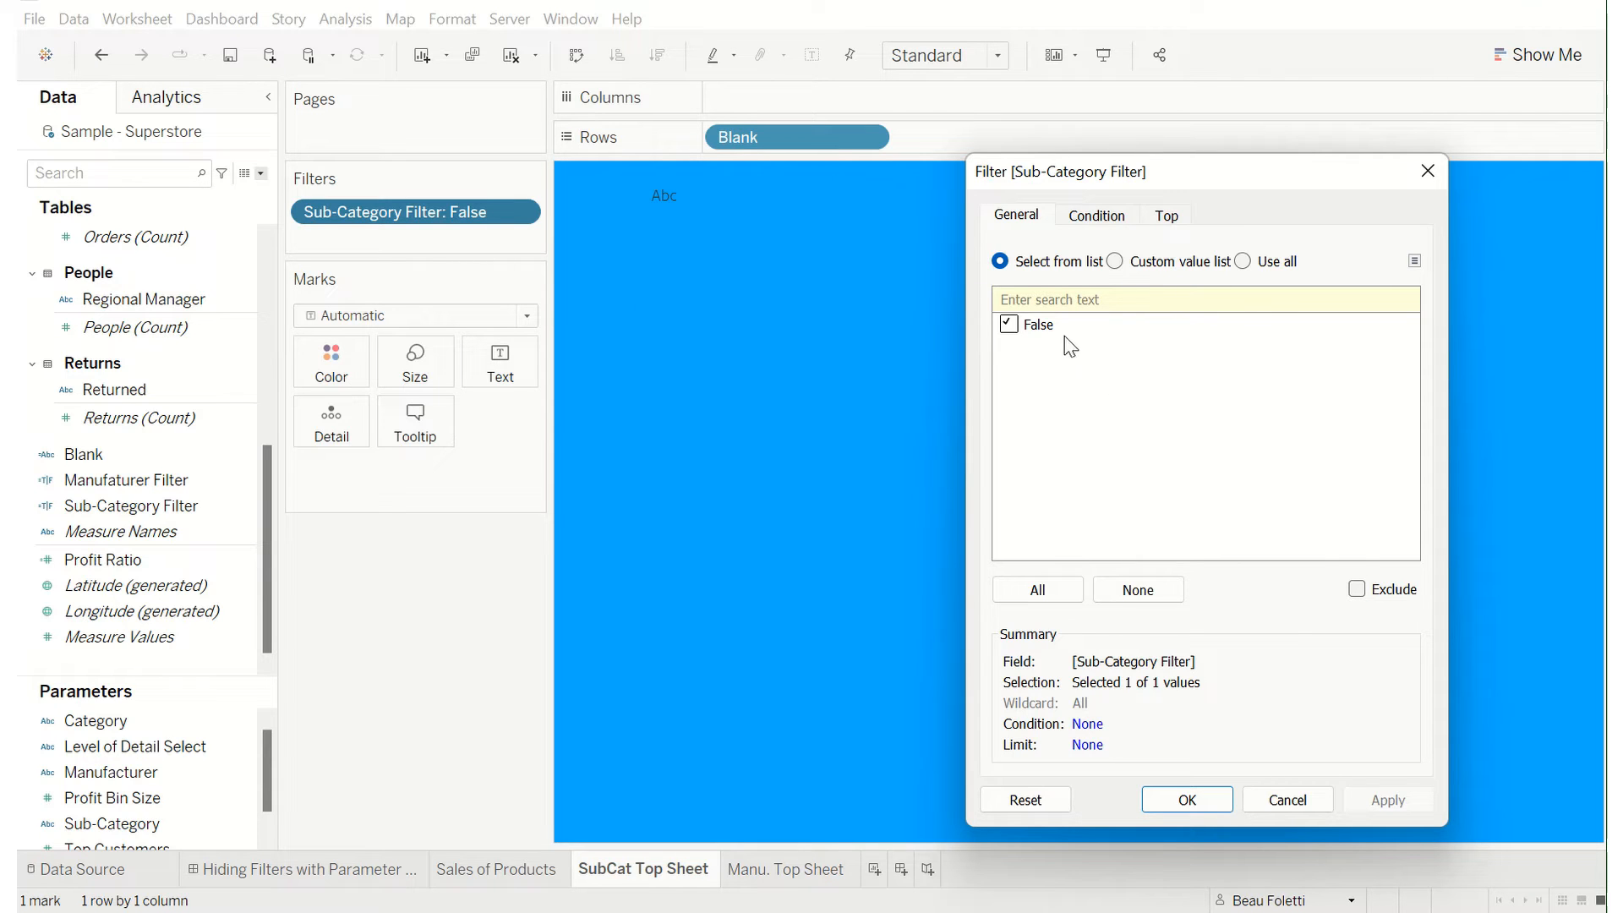
mouse_move(1110, 350)
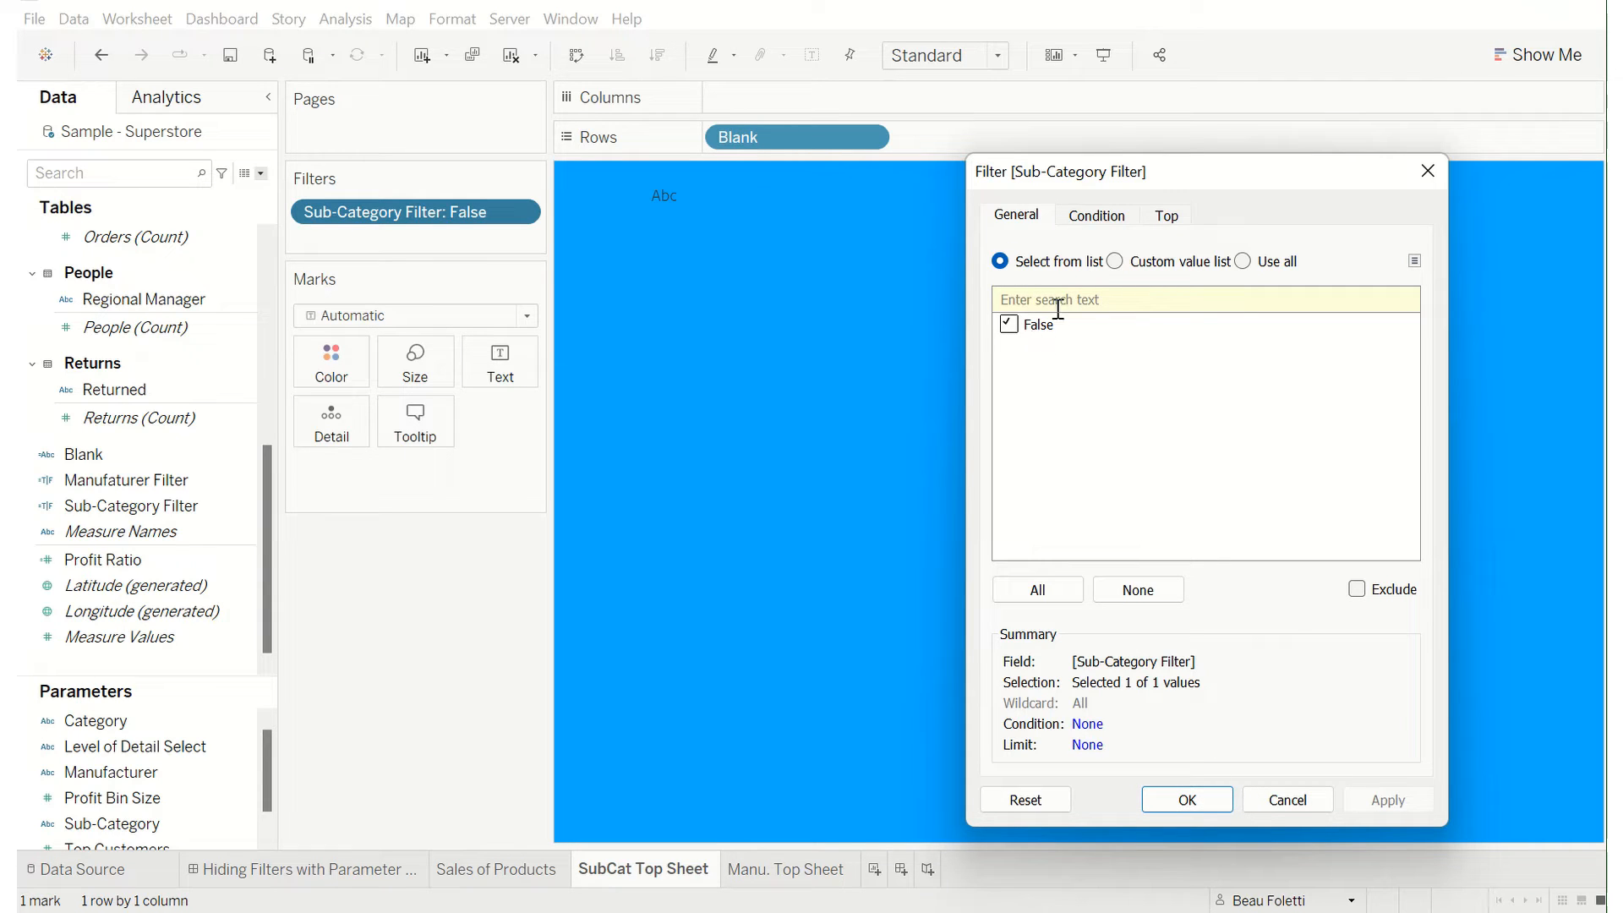
- Switch the filter to a custom value list, enter False, and apply it
click(1115, 259)
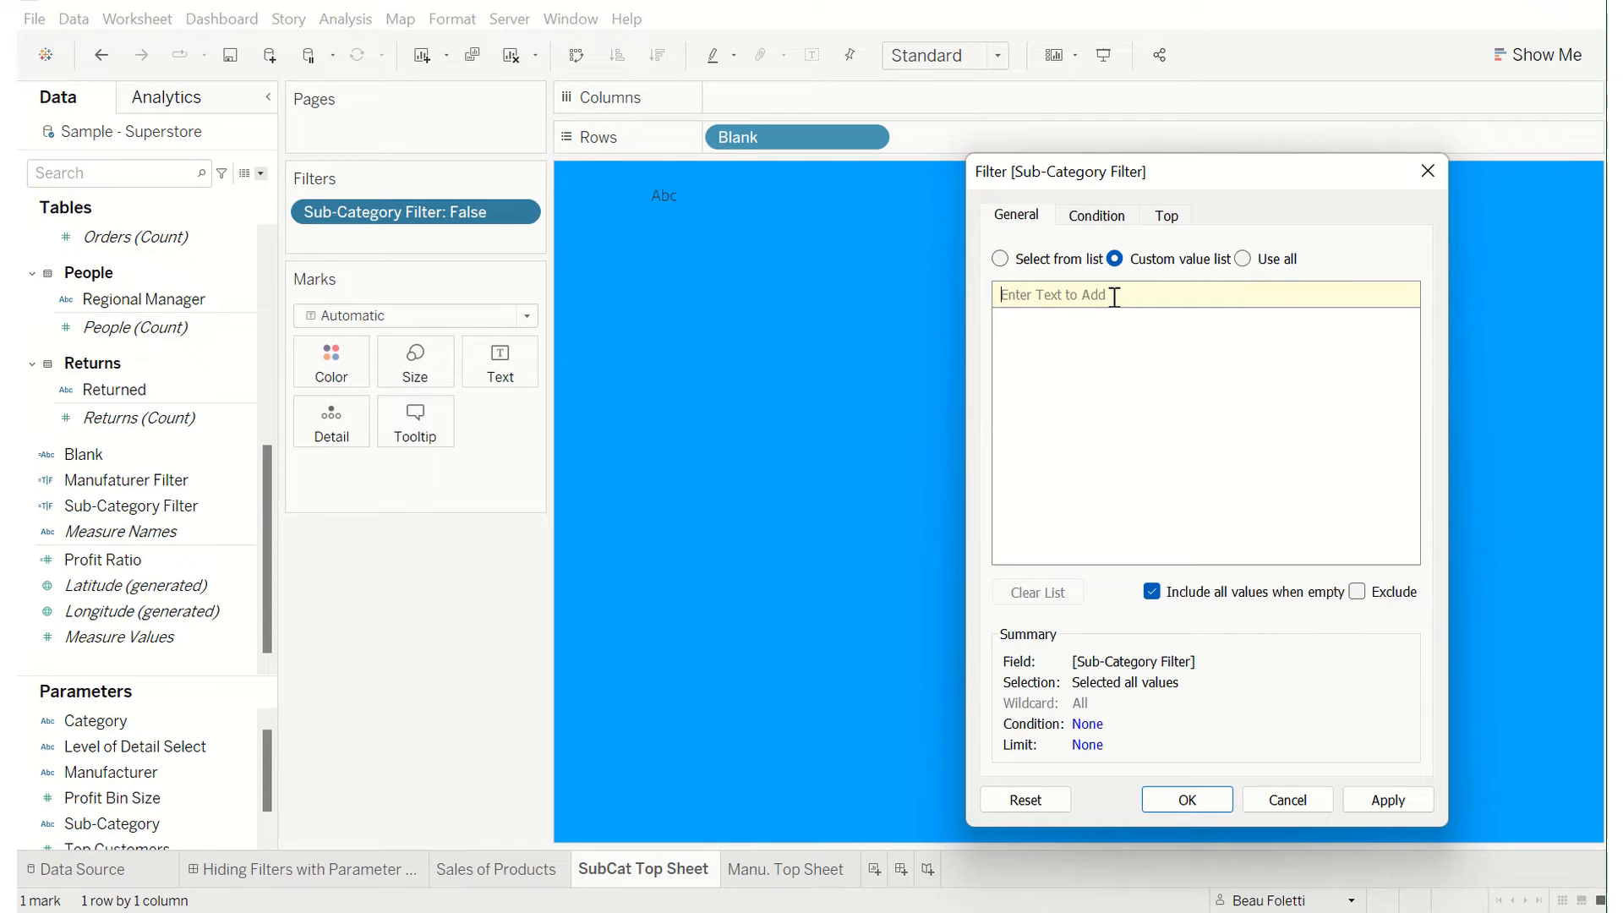
text(False)
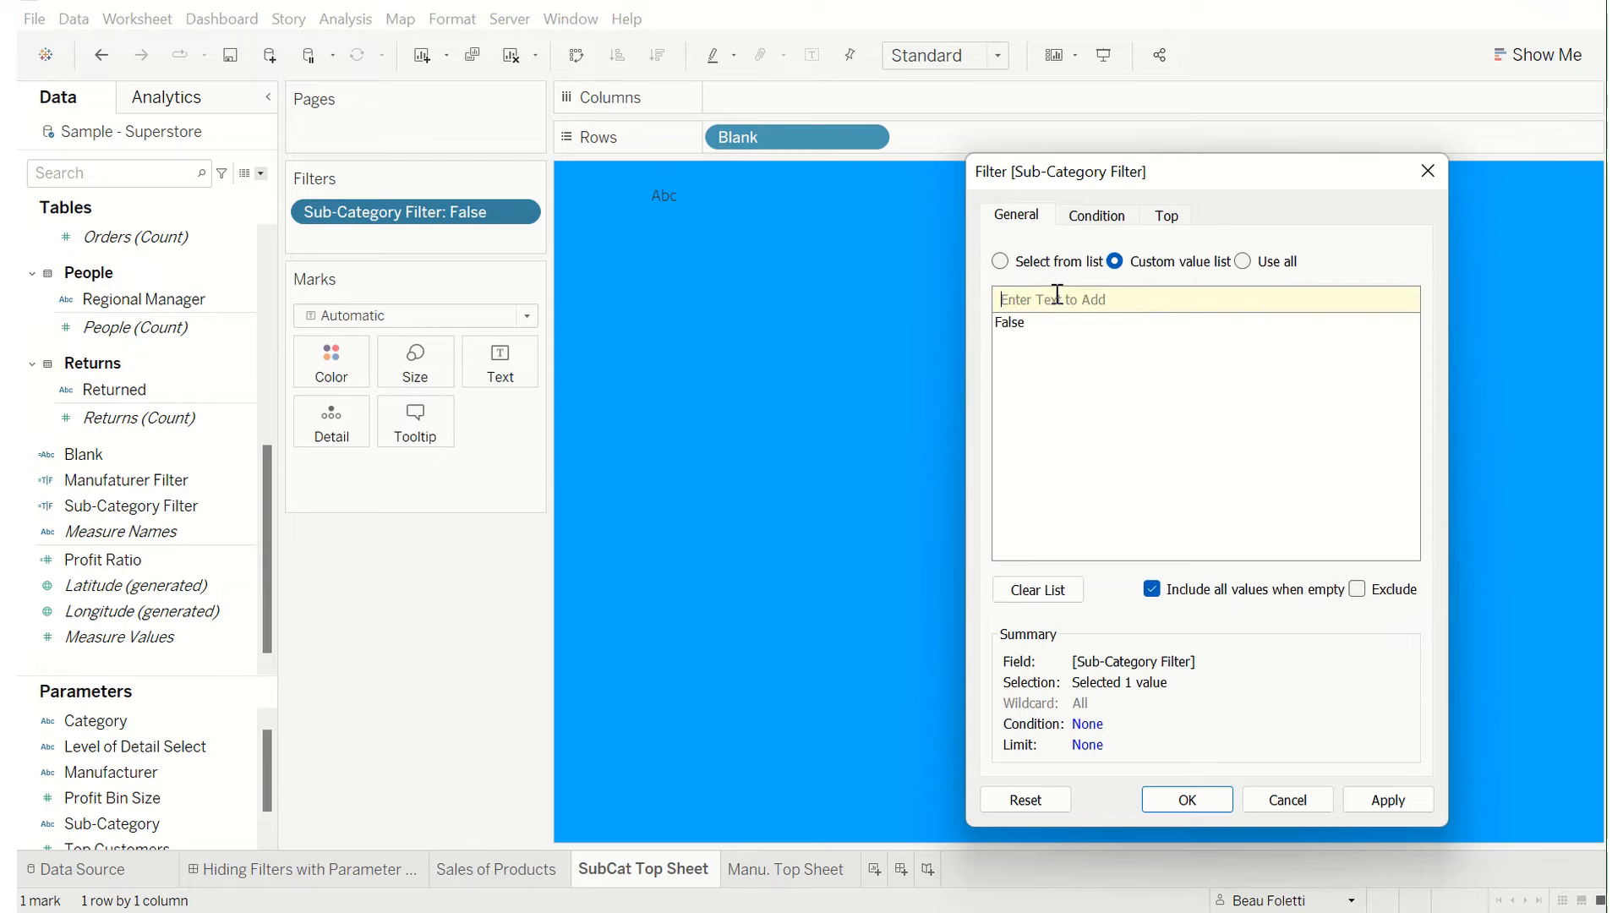
click(1186, 799)
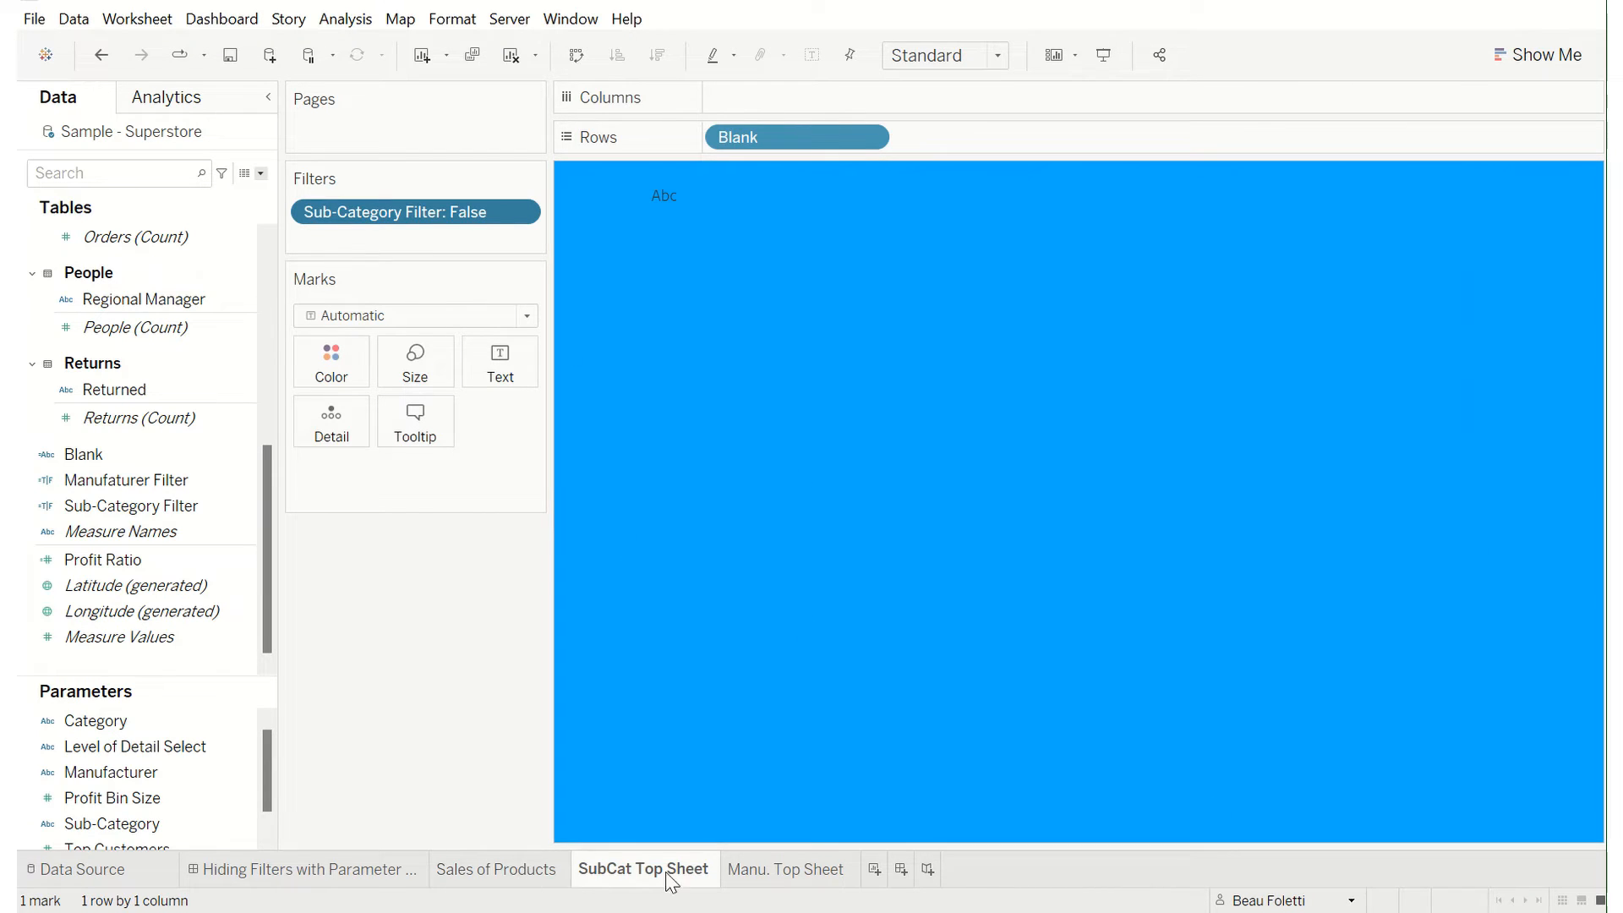
- On Manu. Top Sheet, verify the Manufacturer Filter formula checks for 'Manufacturer'
click(787, 868)
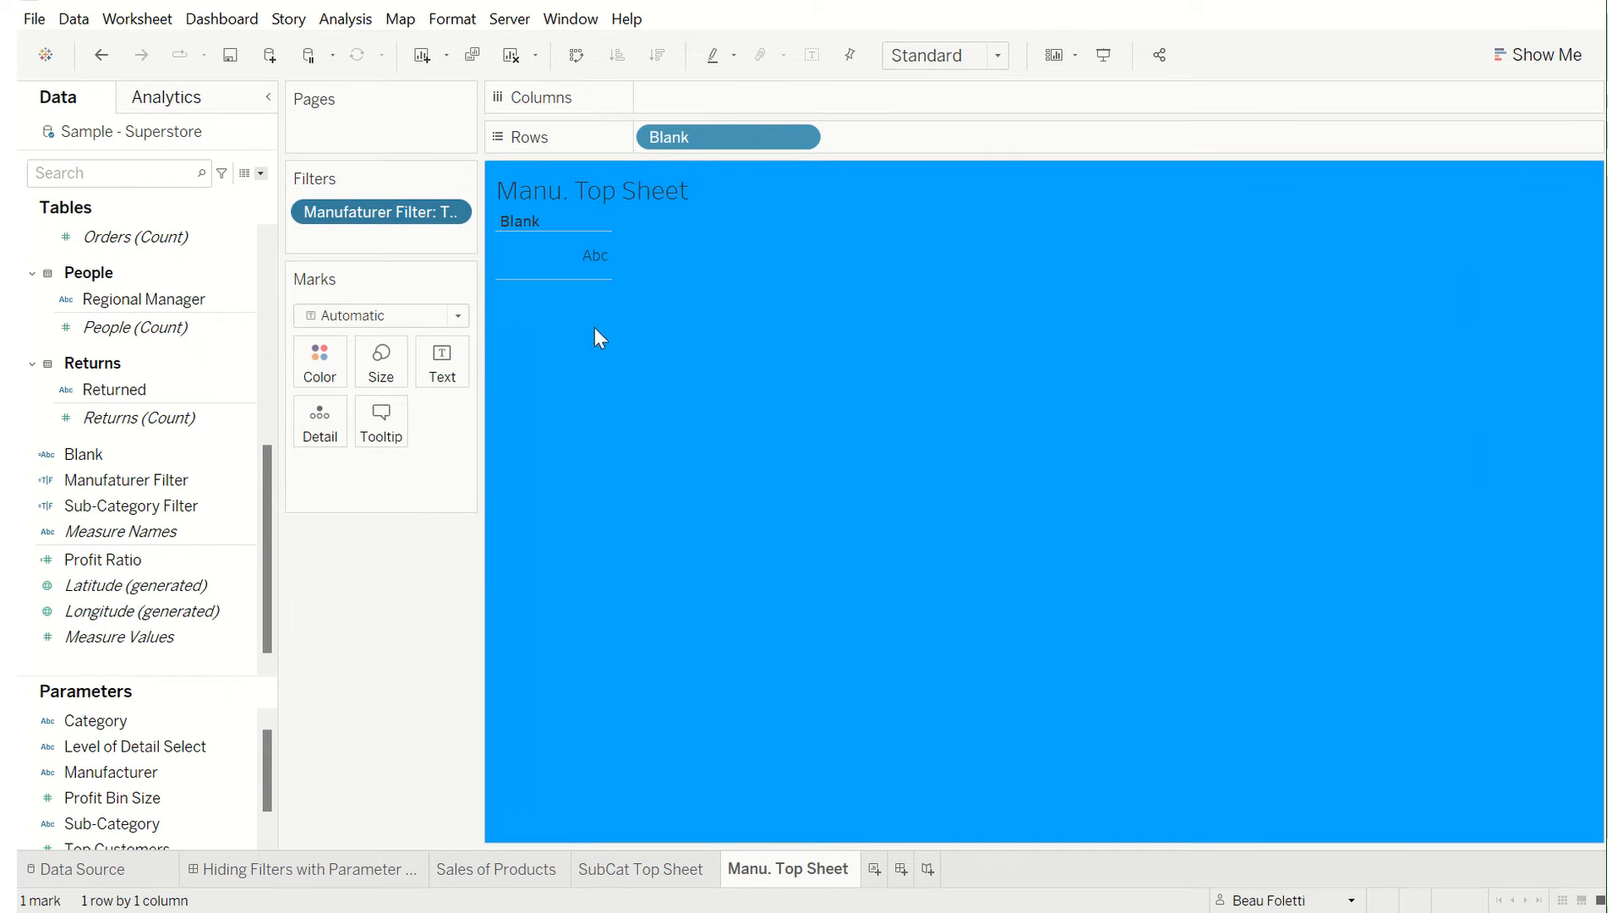
click(126, 479)
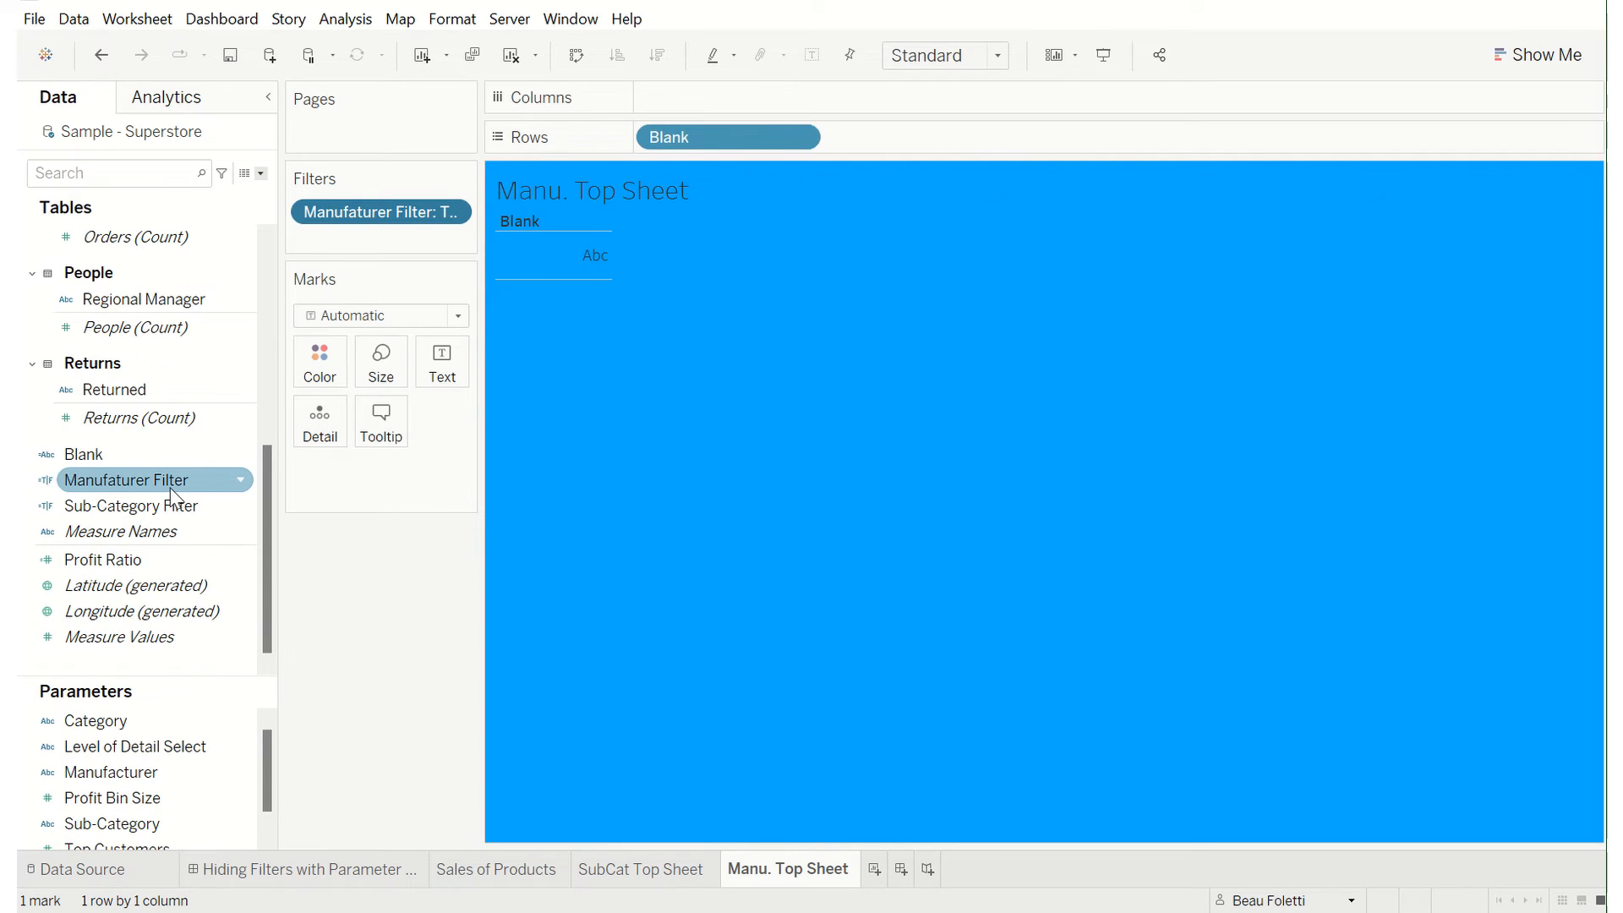
right_click(125, 479)
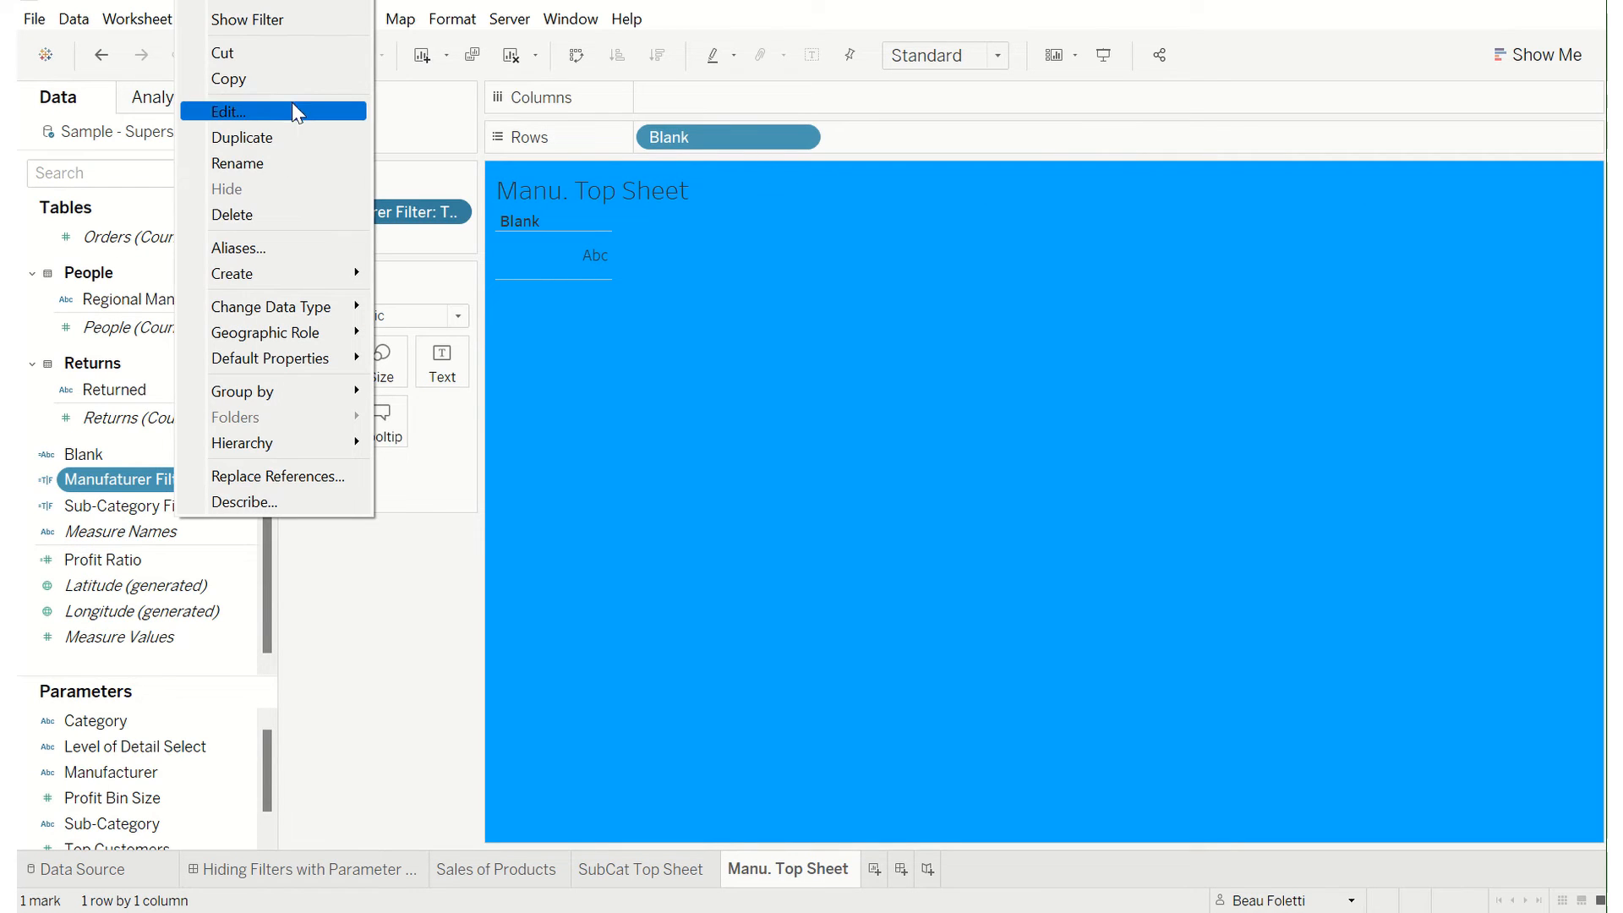
mouse_move(310, 111)
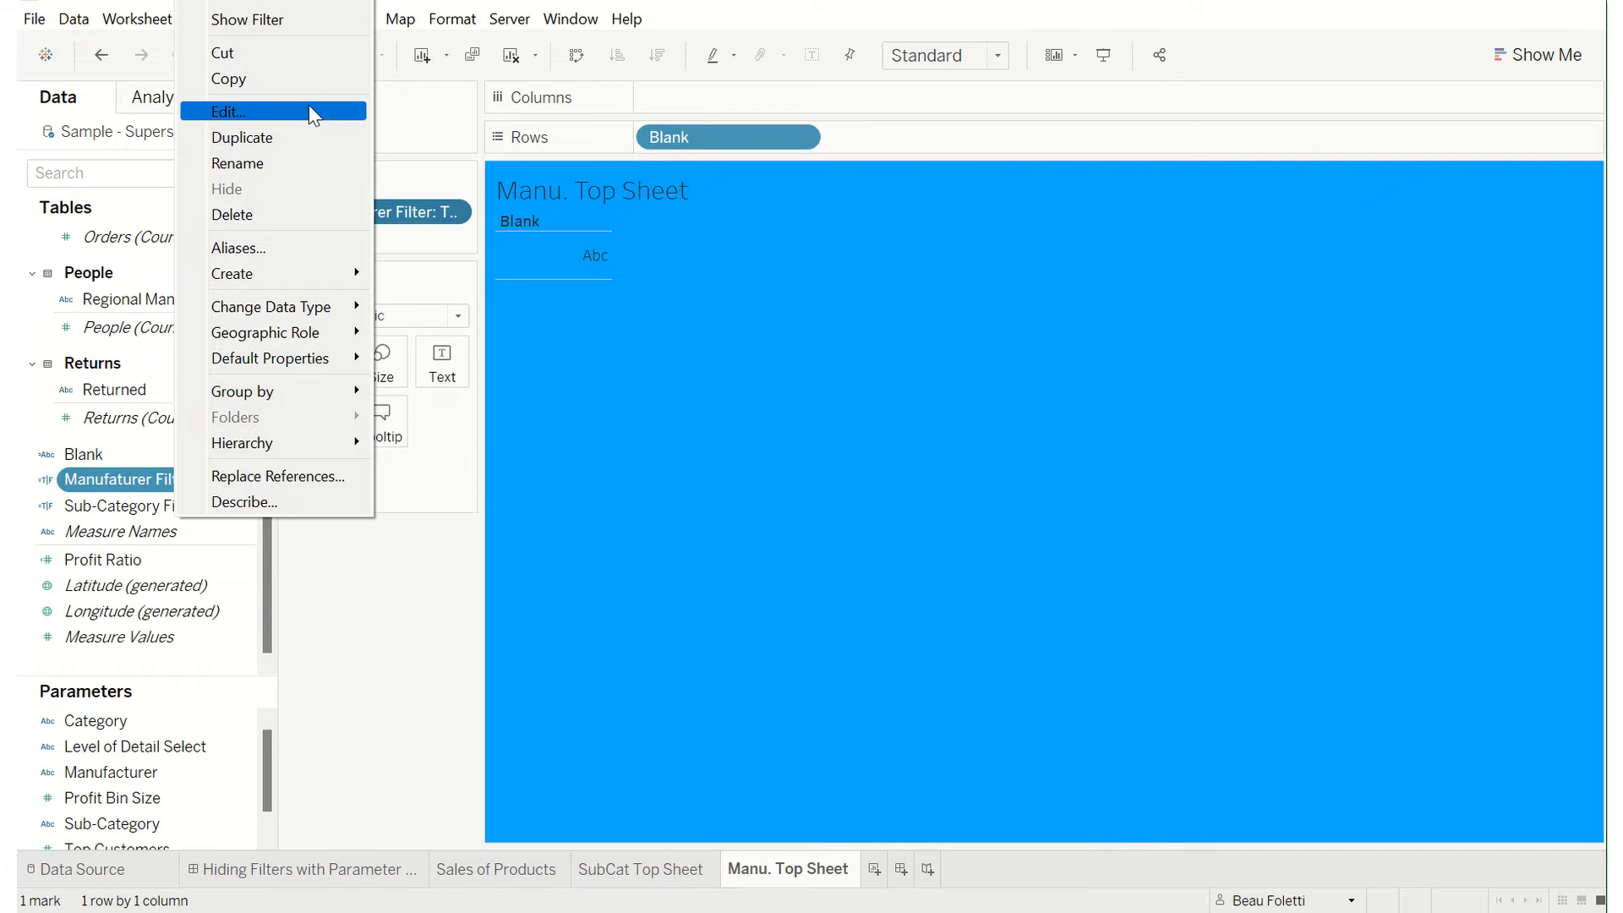
click(229, 111)
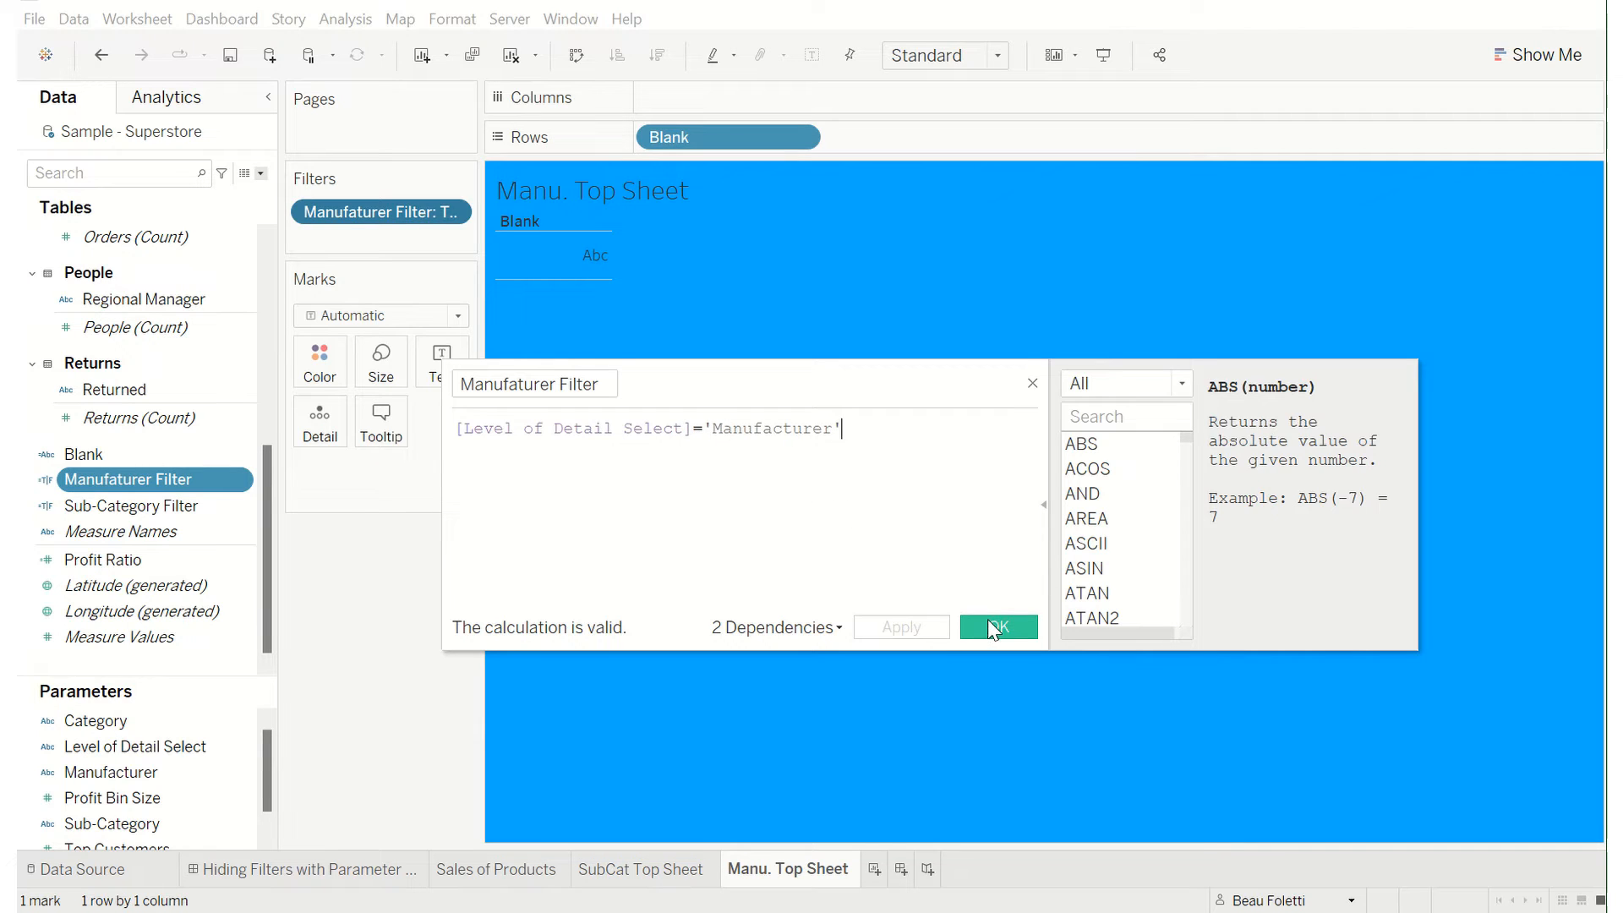
click(996, 627)
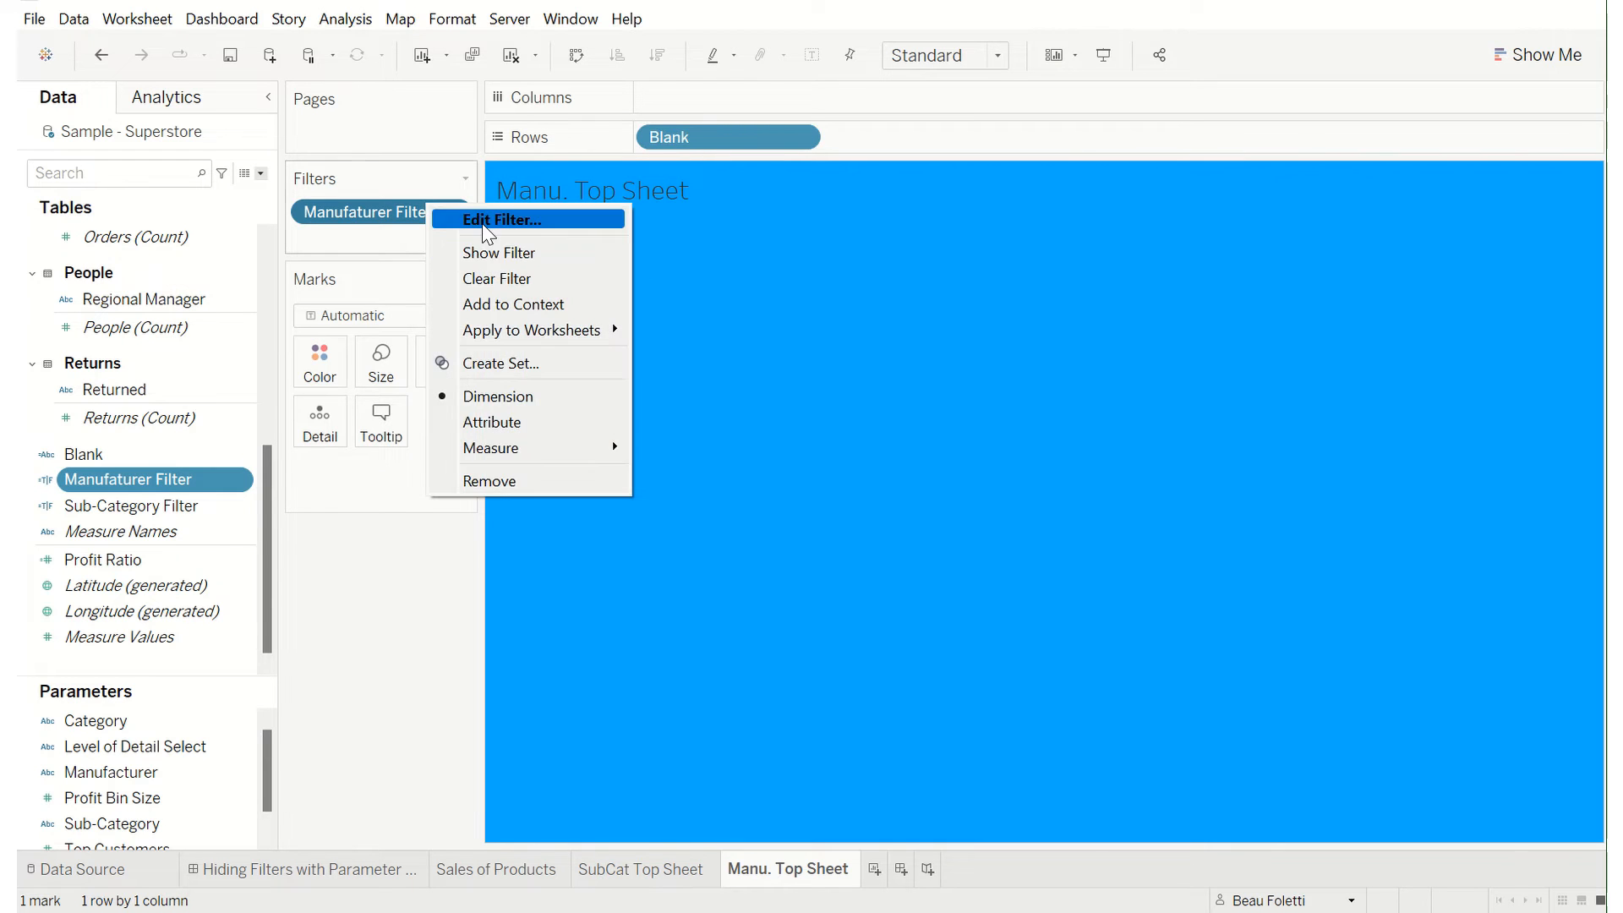
- Open the Manufacturer Filter settings and choose Select from list with True
click(501, 220)
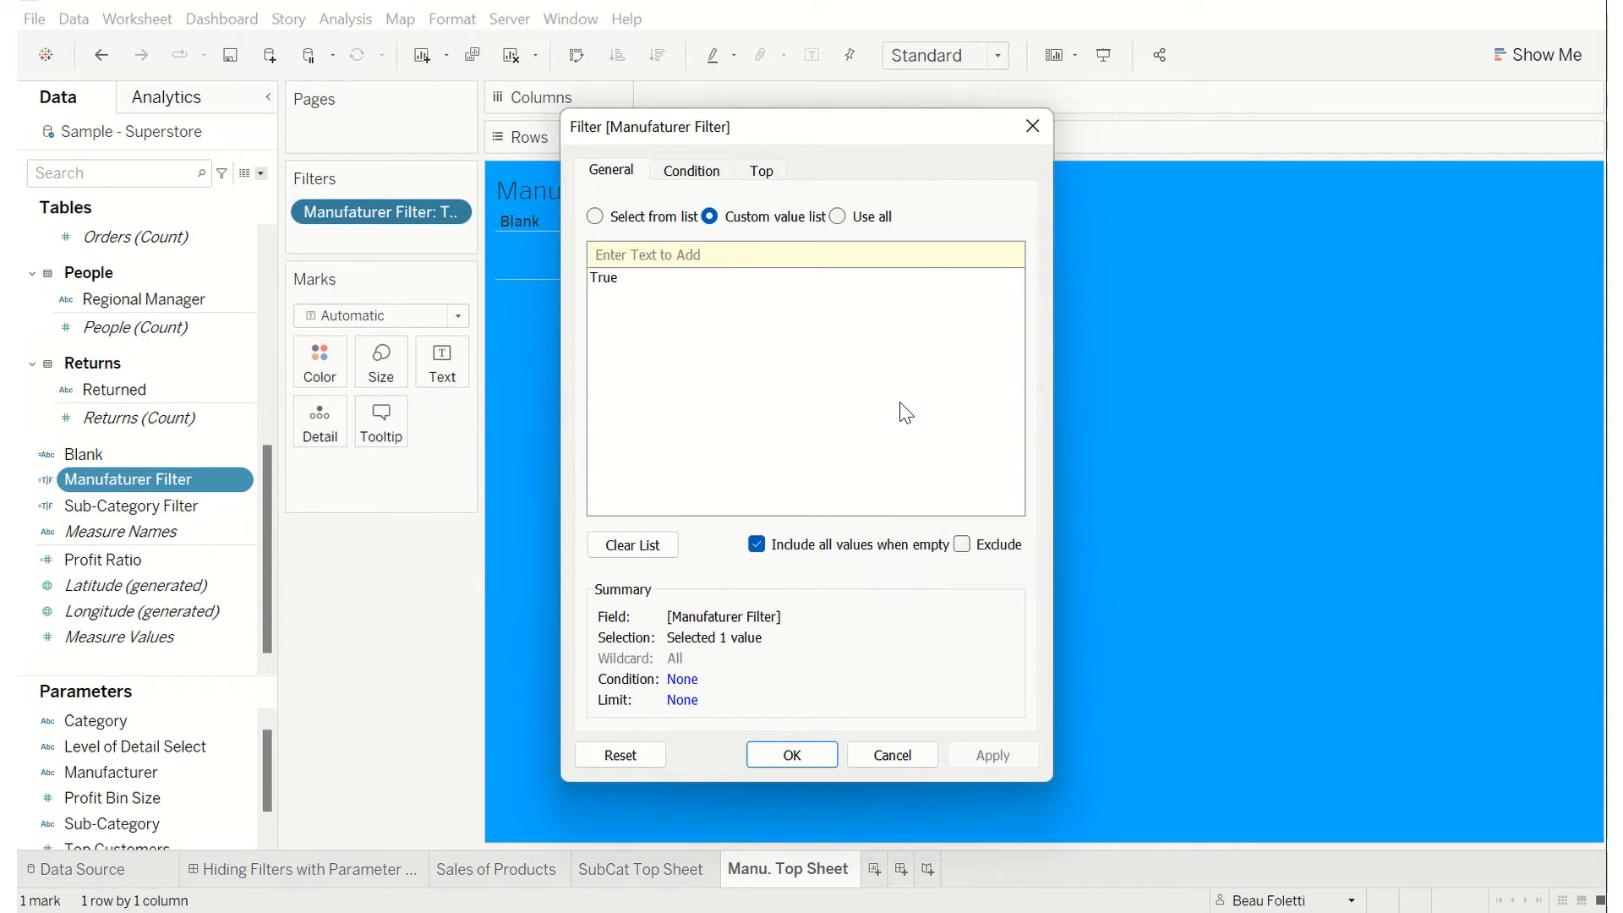
mouse_move(536, 383)
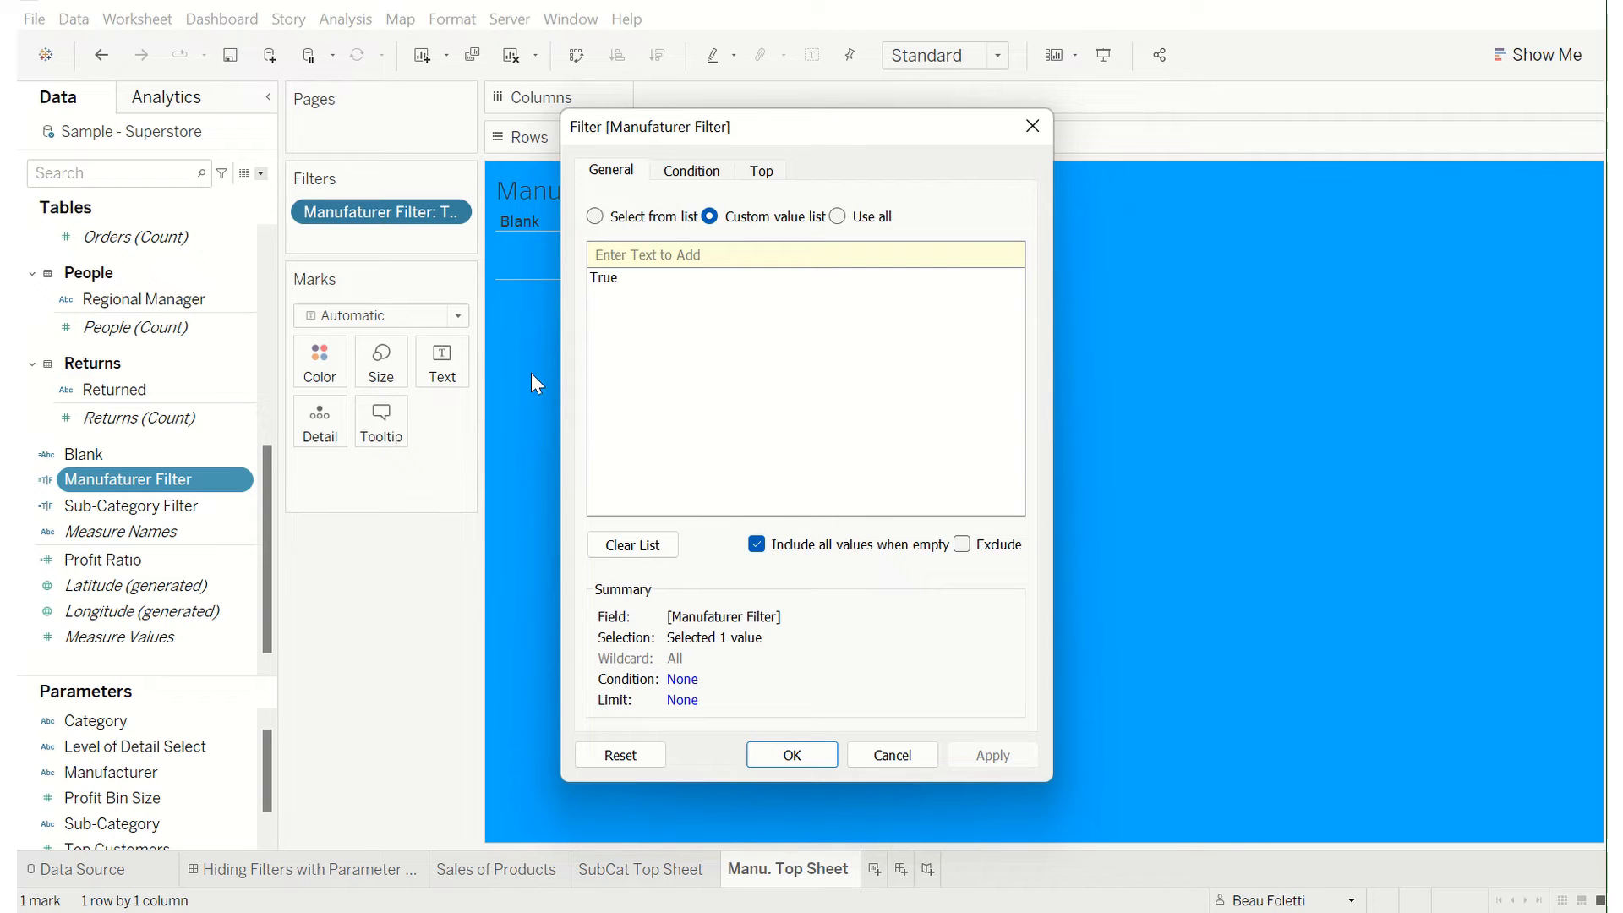
click(595, 216)
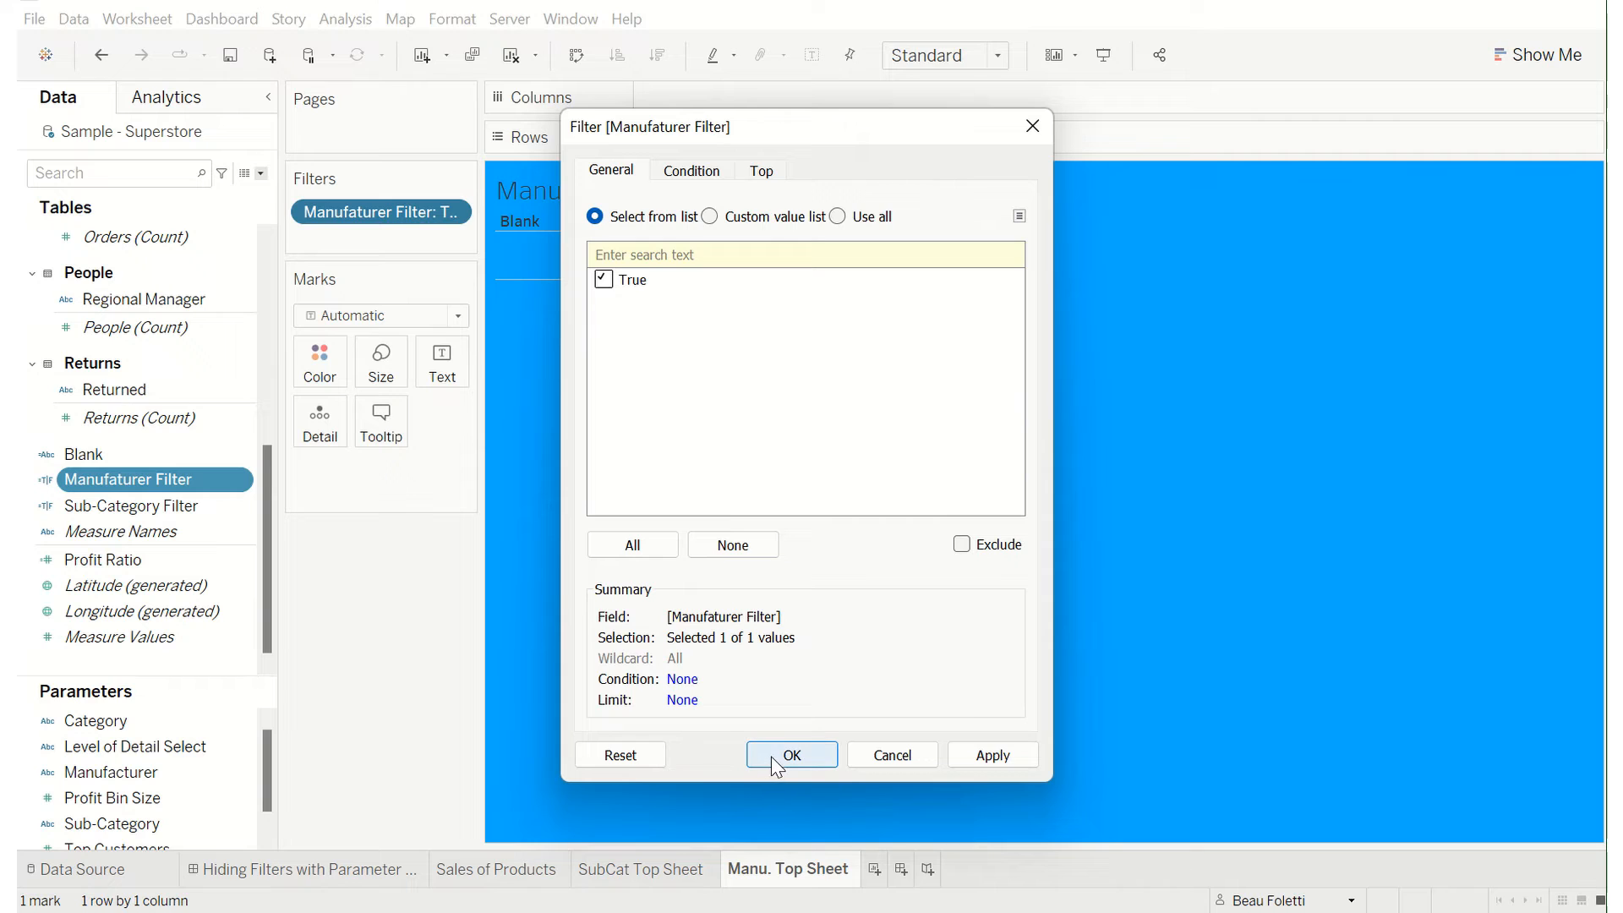
- Confirm the Manufacturer Filter keeping True, then view the Hiding Filters with Parameter dashboard
click(791, 755)
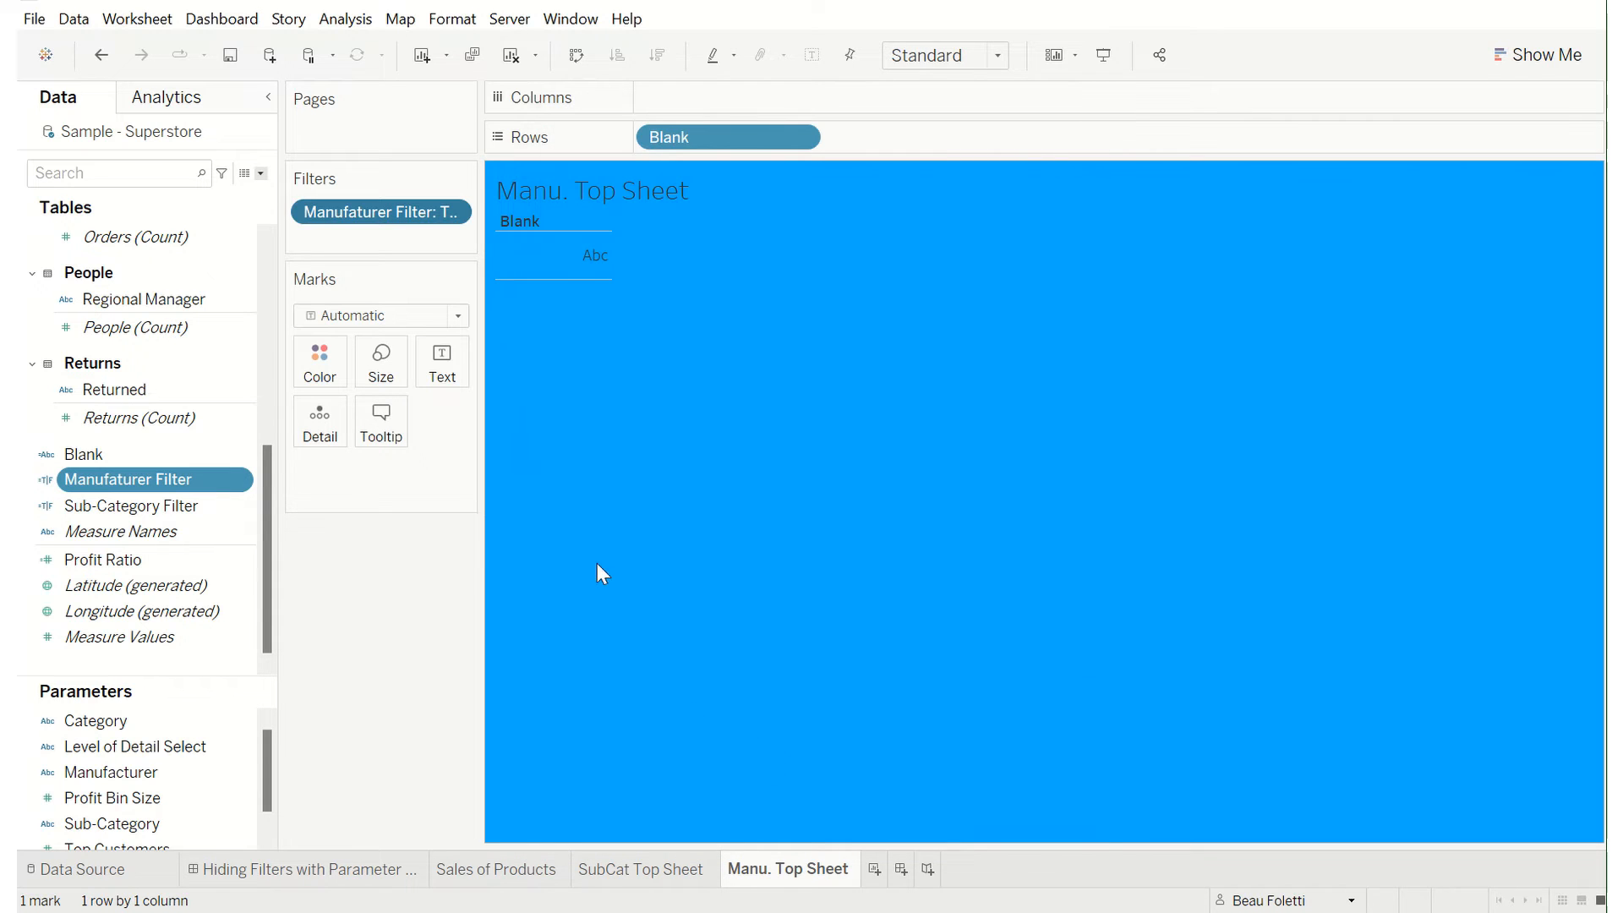
click(304, 868)
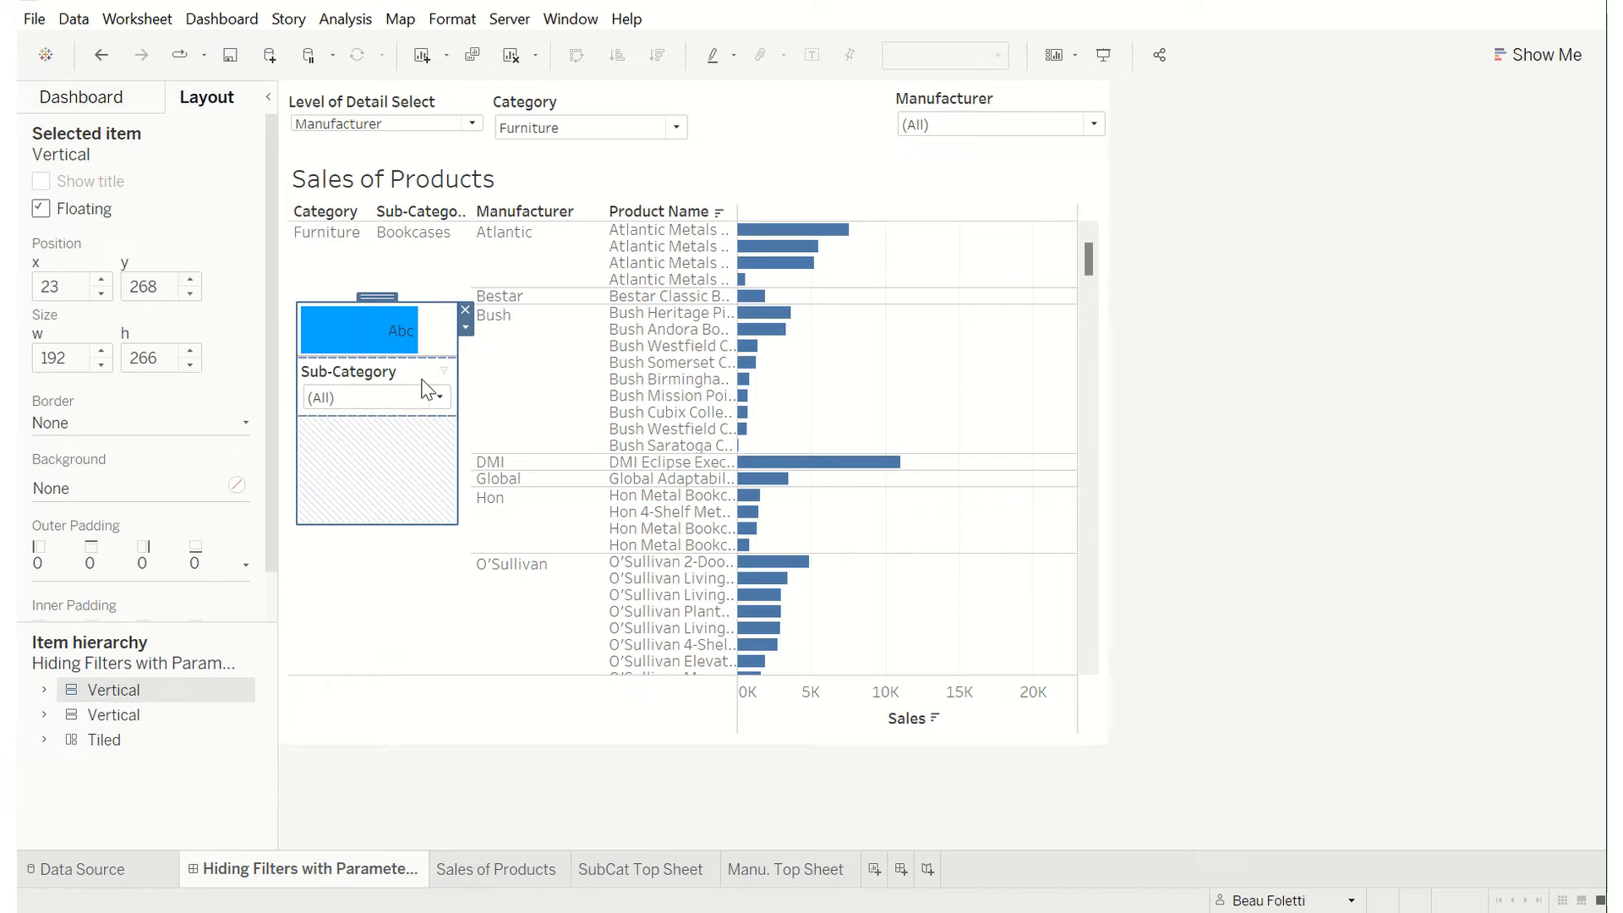
mouse_move(432, 344)
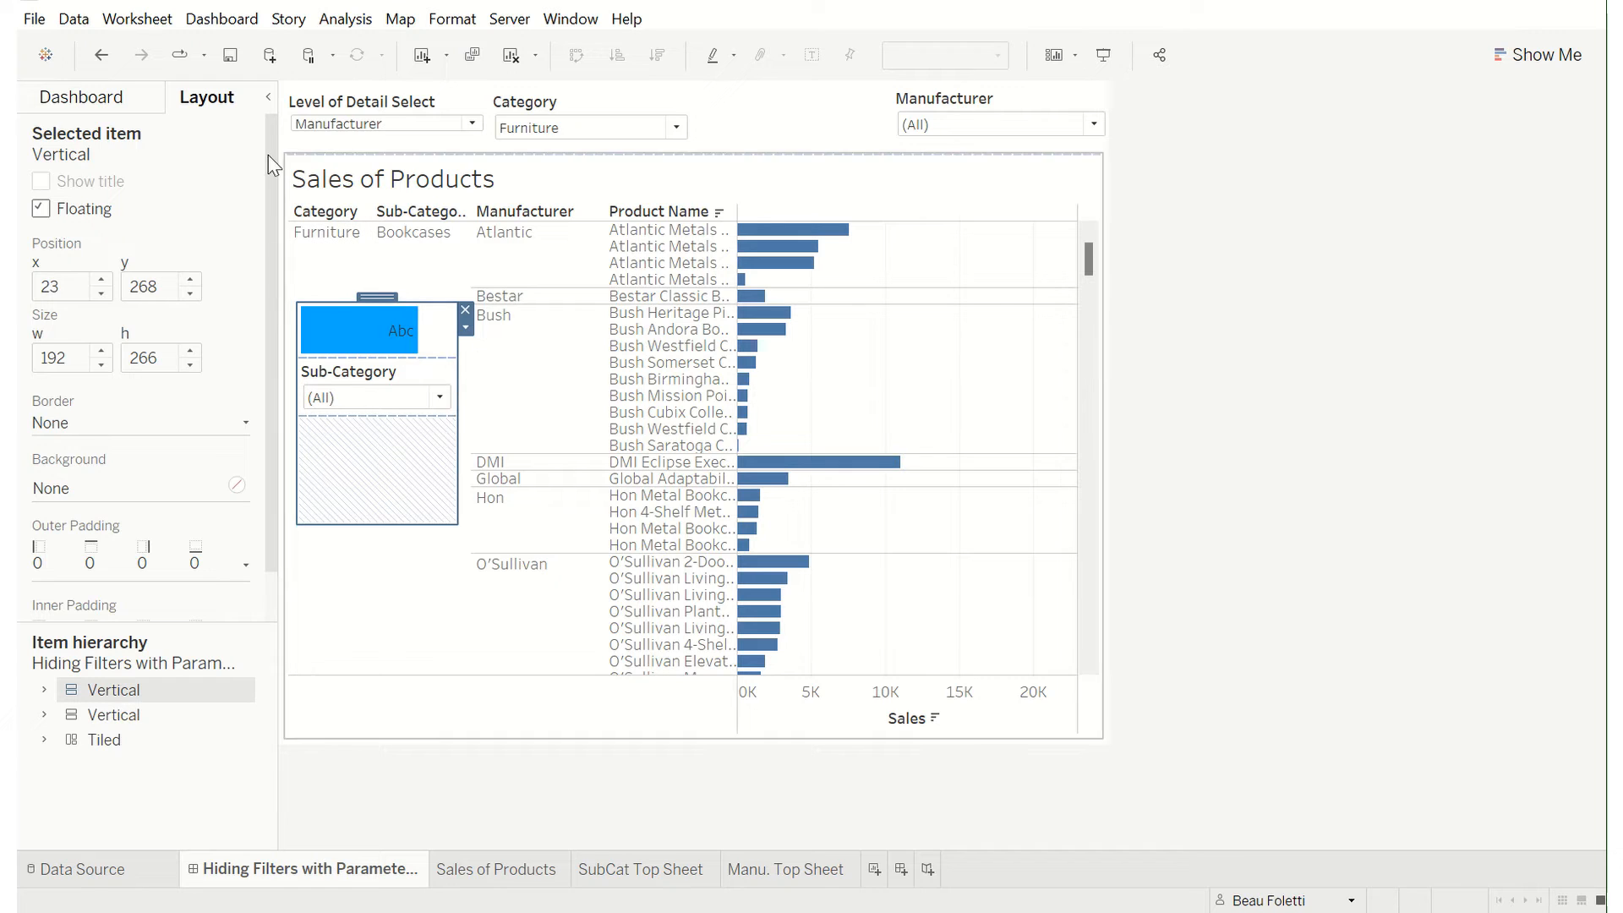
click(382, 124)
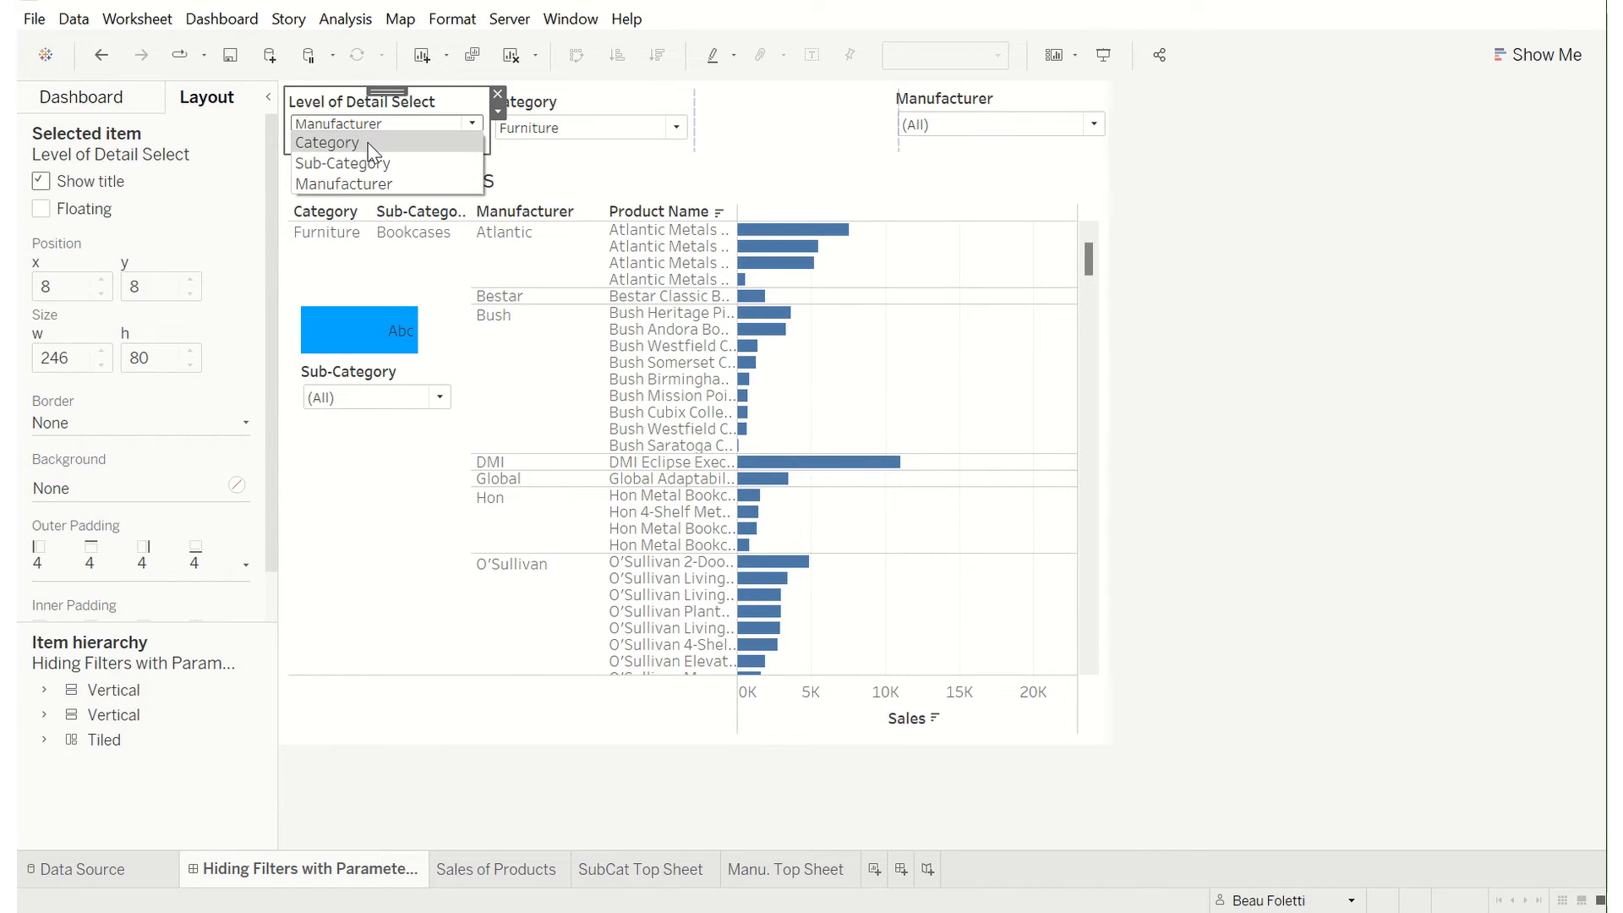
click(327, 142)
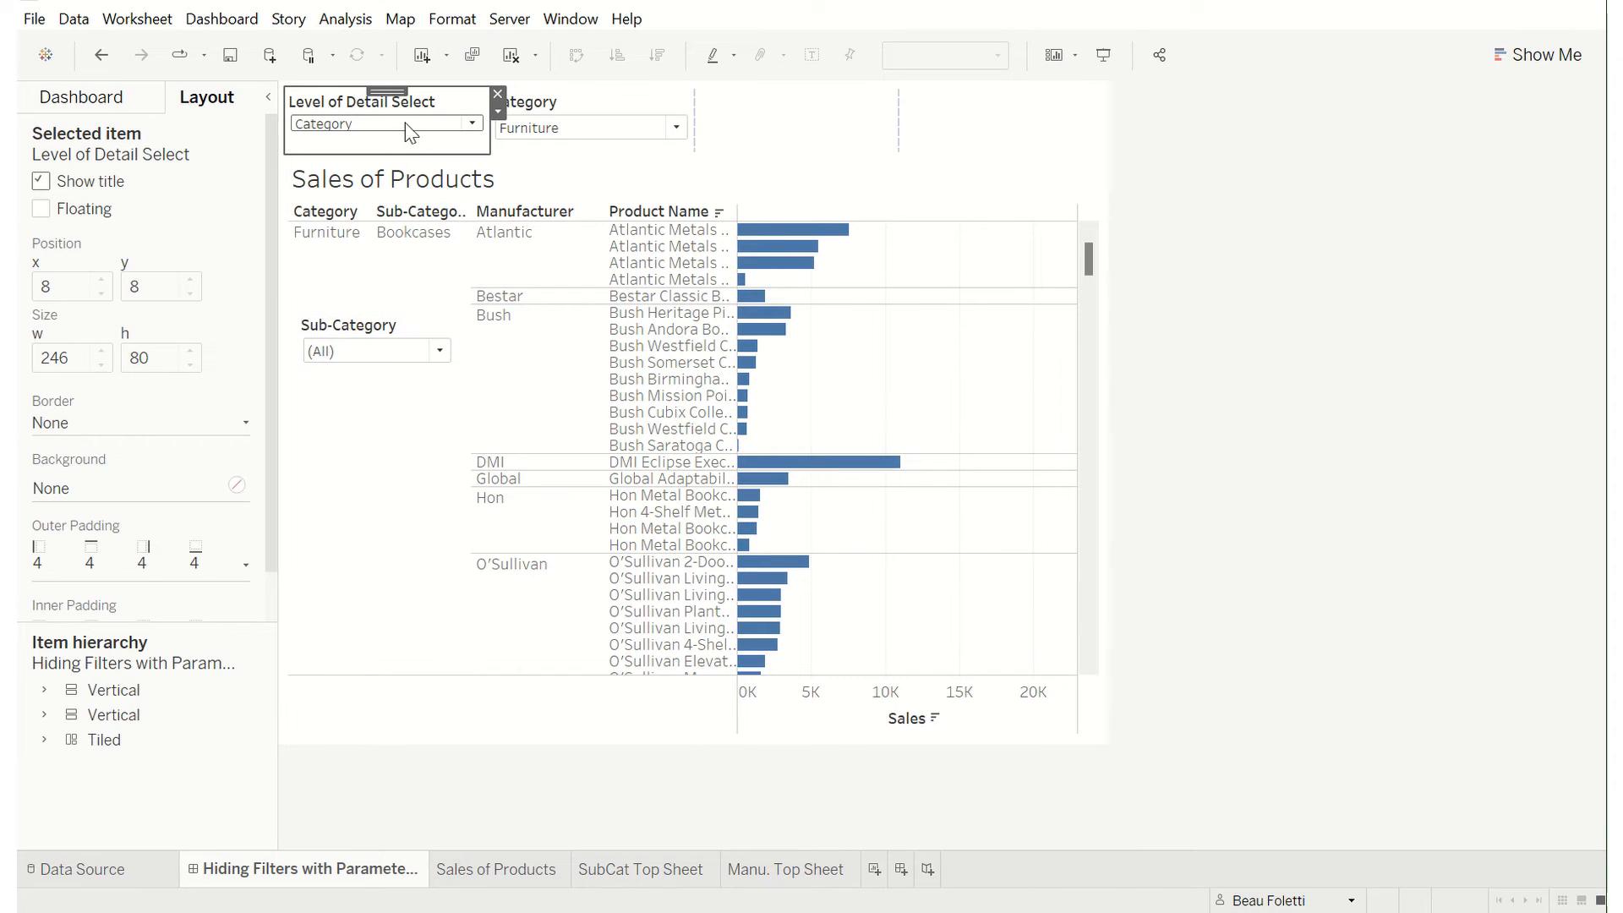
click(383, 124)
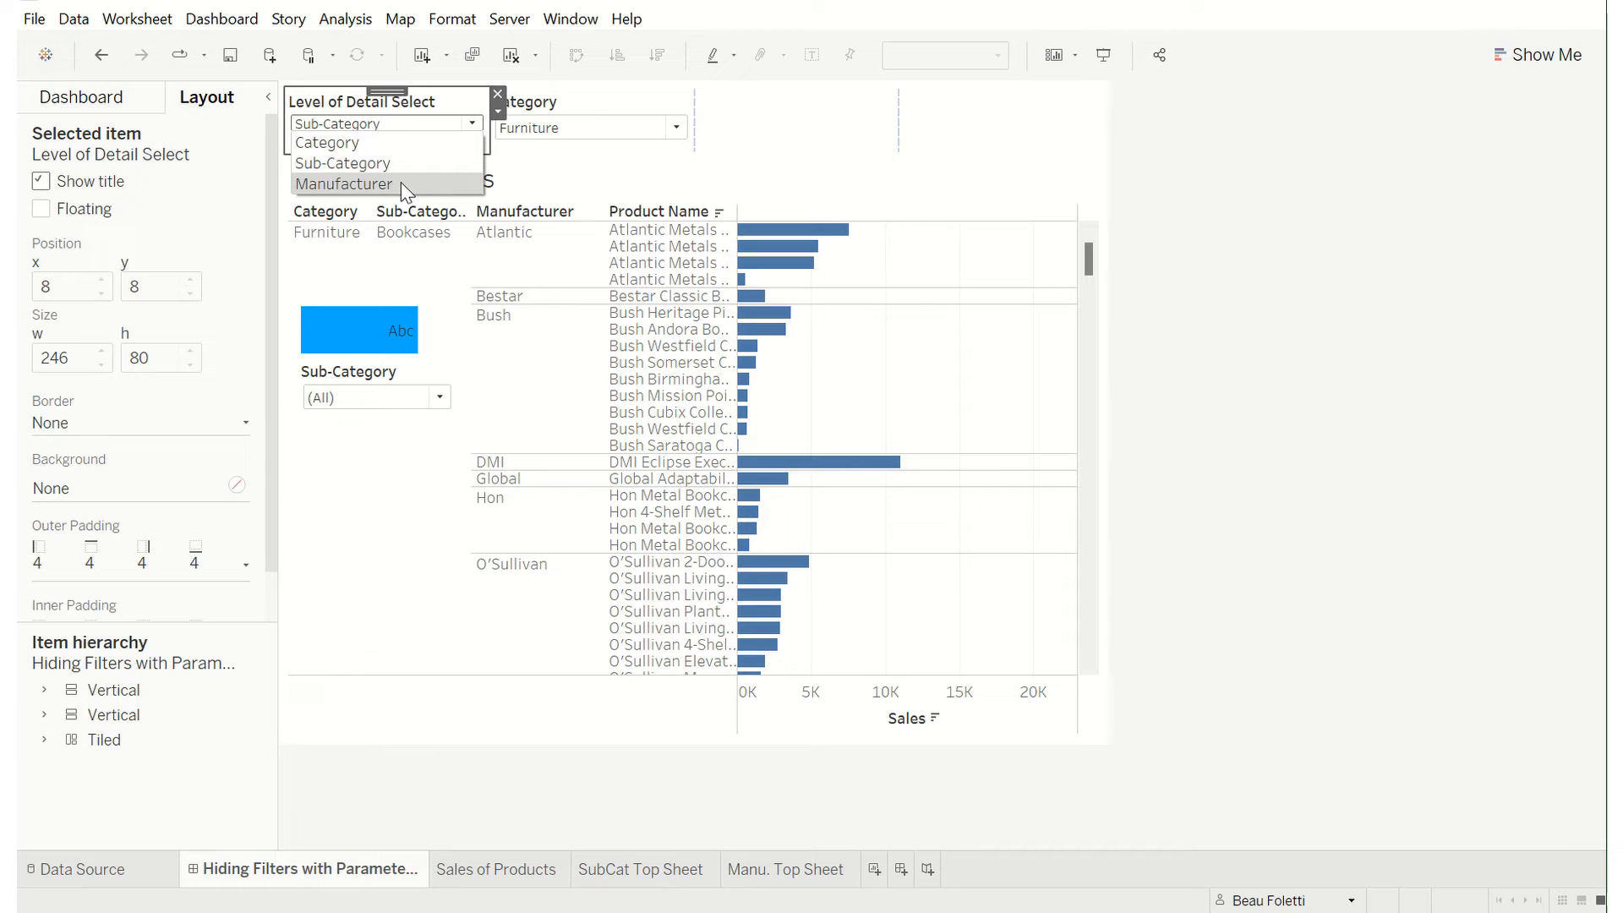
click(344, 184)
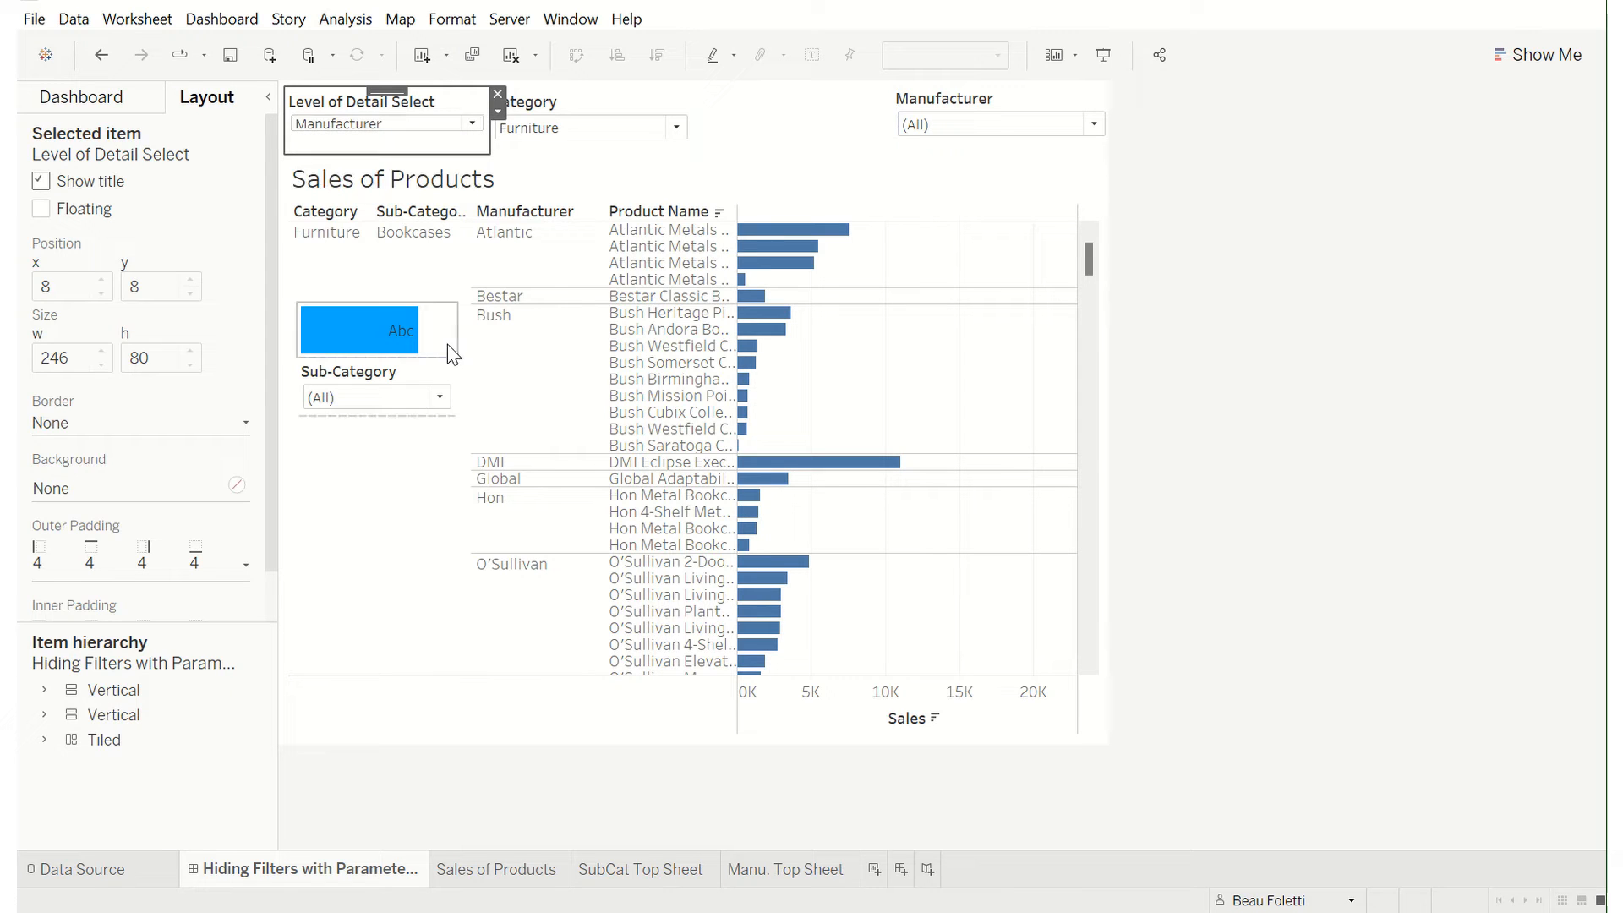
click(357, 329)
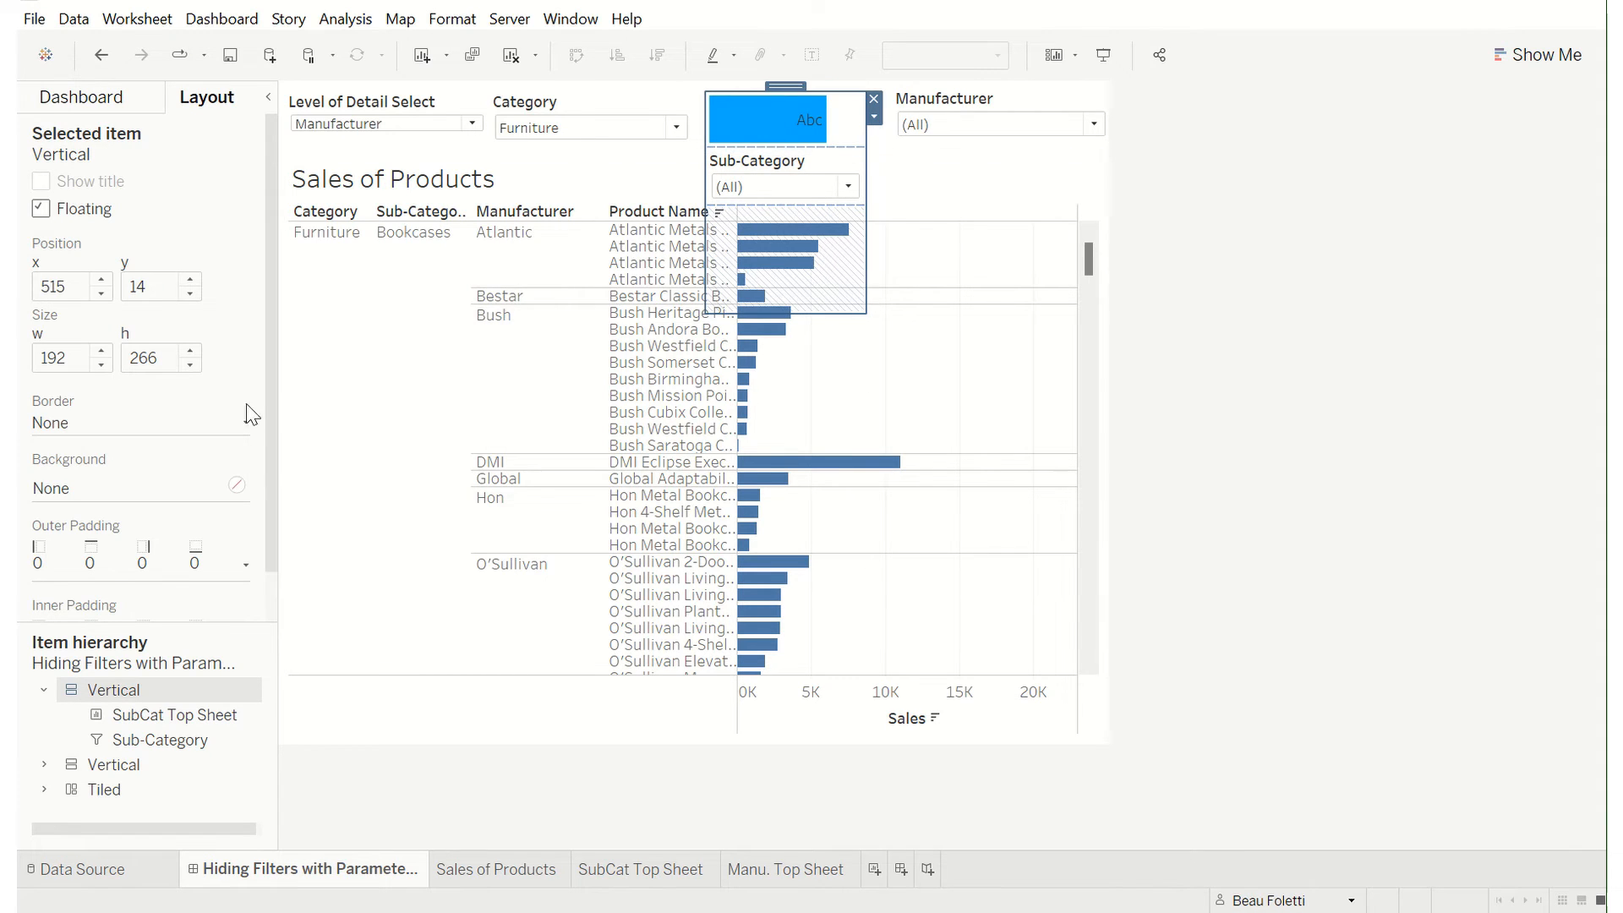
mouse_move(239, 291)
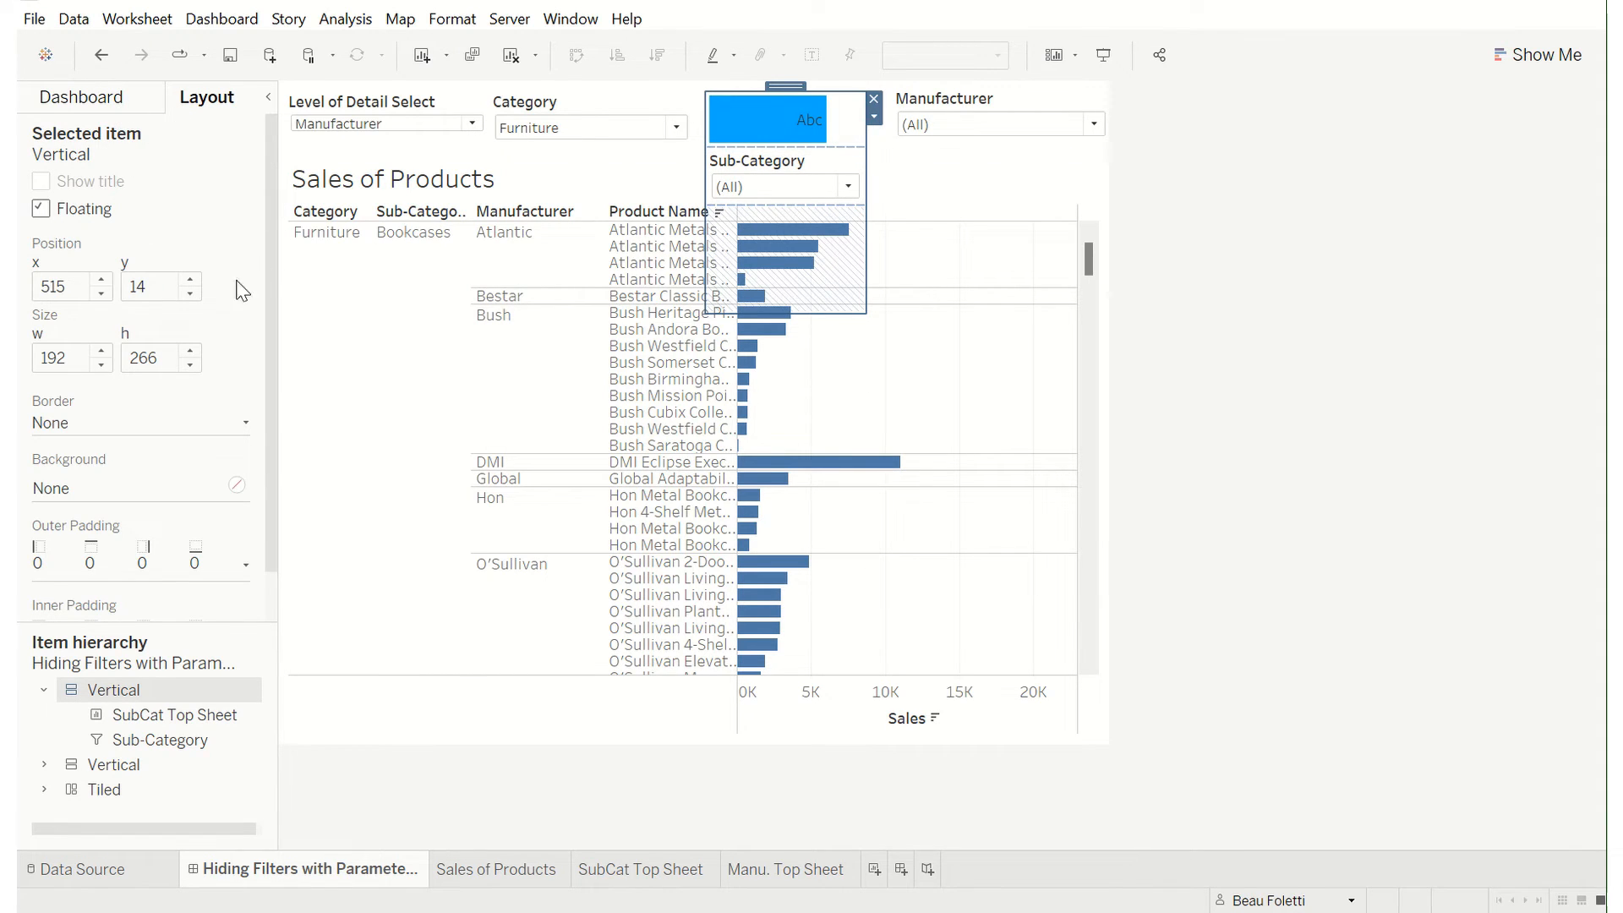
- Move the floating Sub-Category container up to a y position of about -61
click(153, 287)
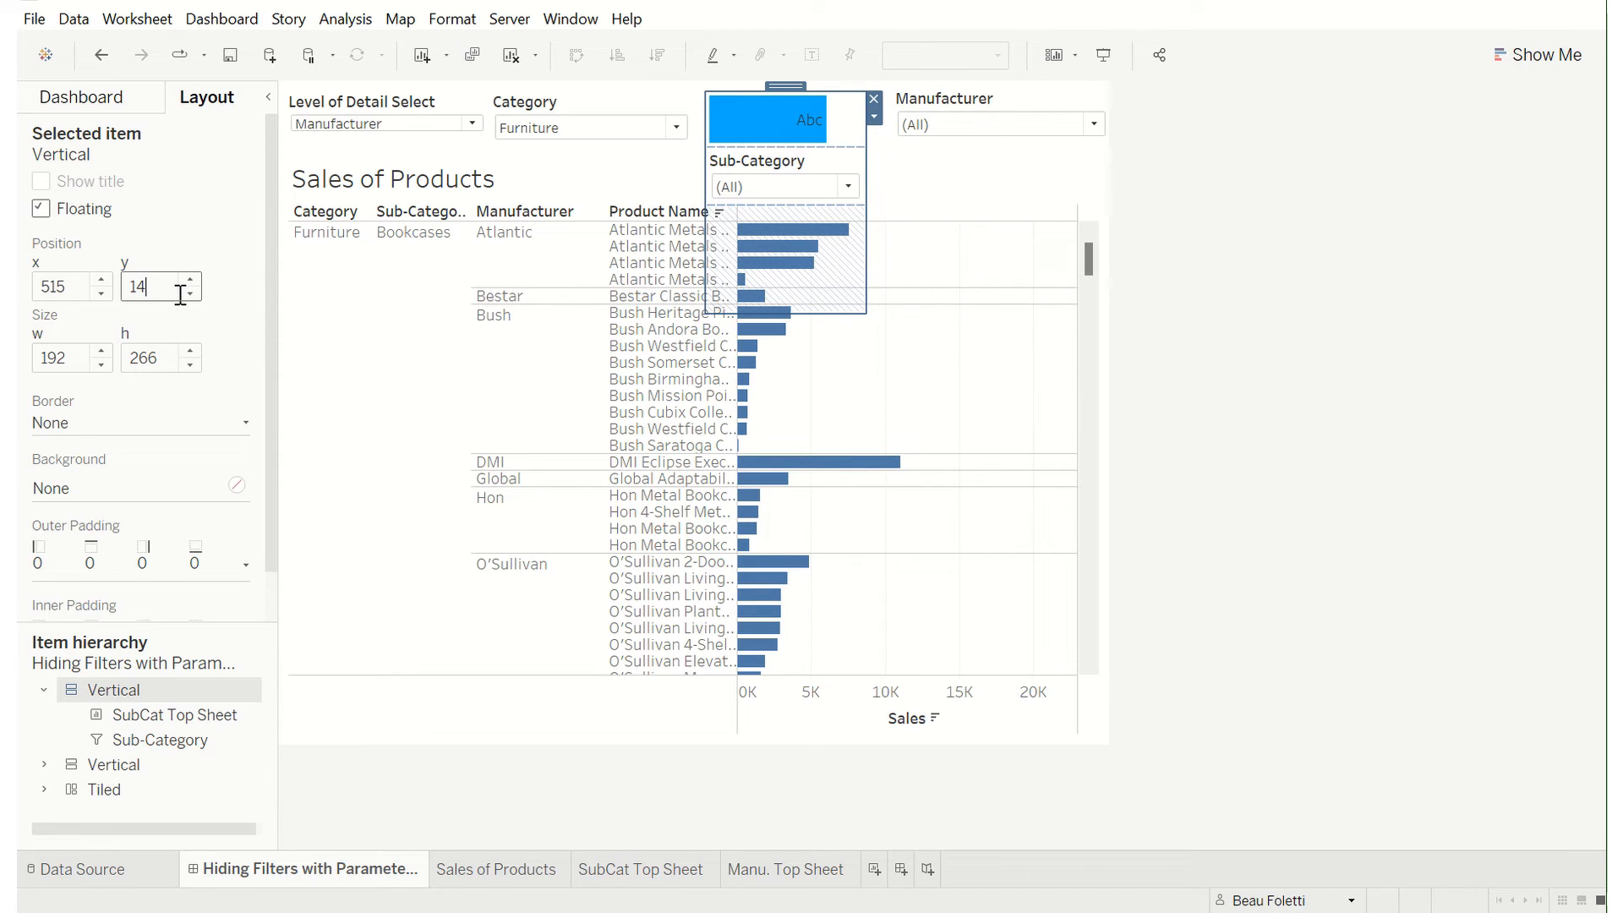
key(Backspace)
text(-79)
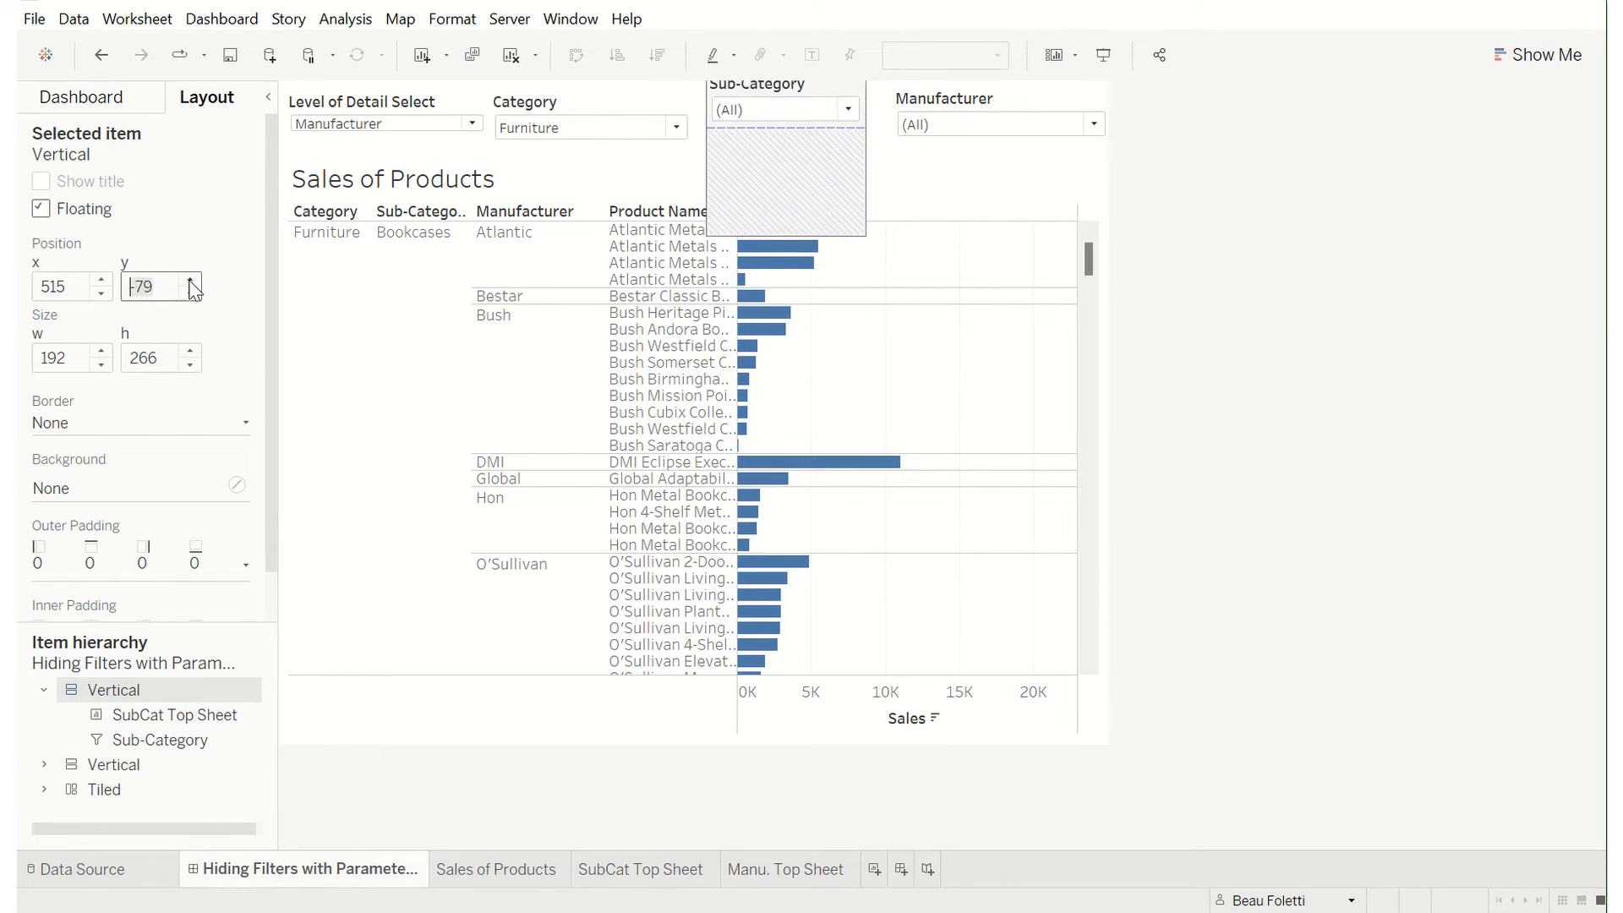
text(-67)
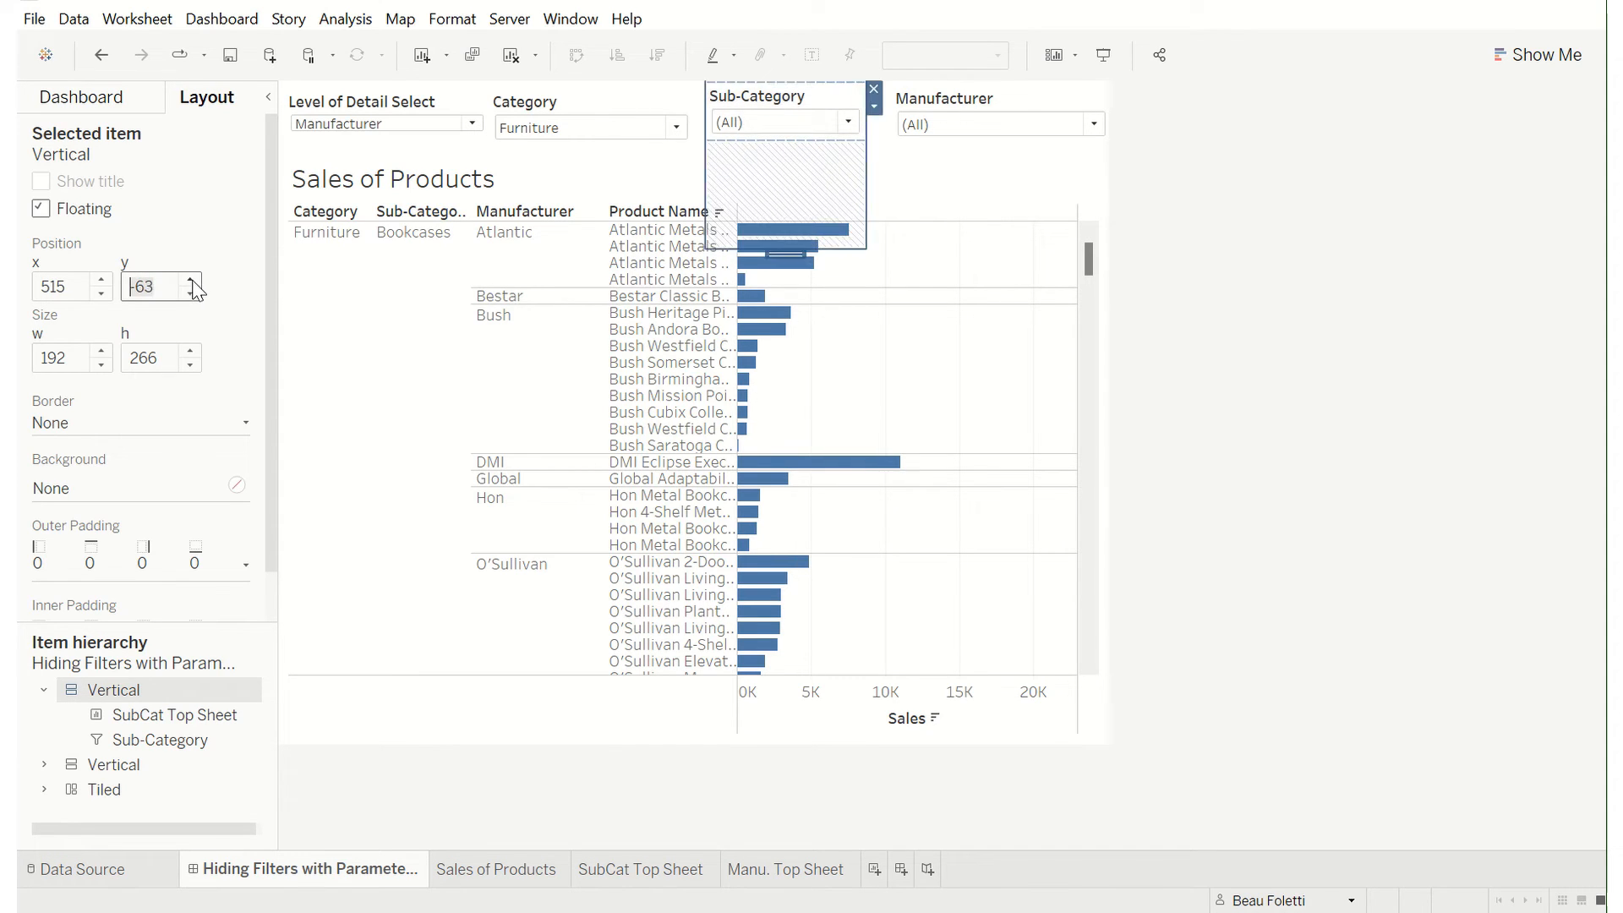
click(190, 293)
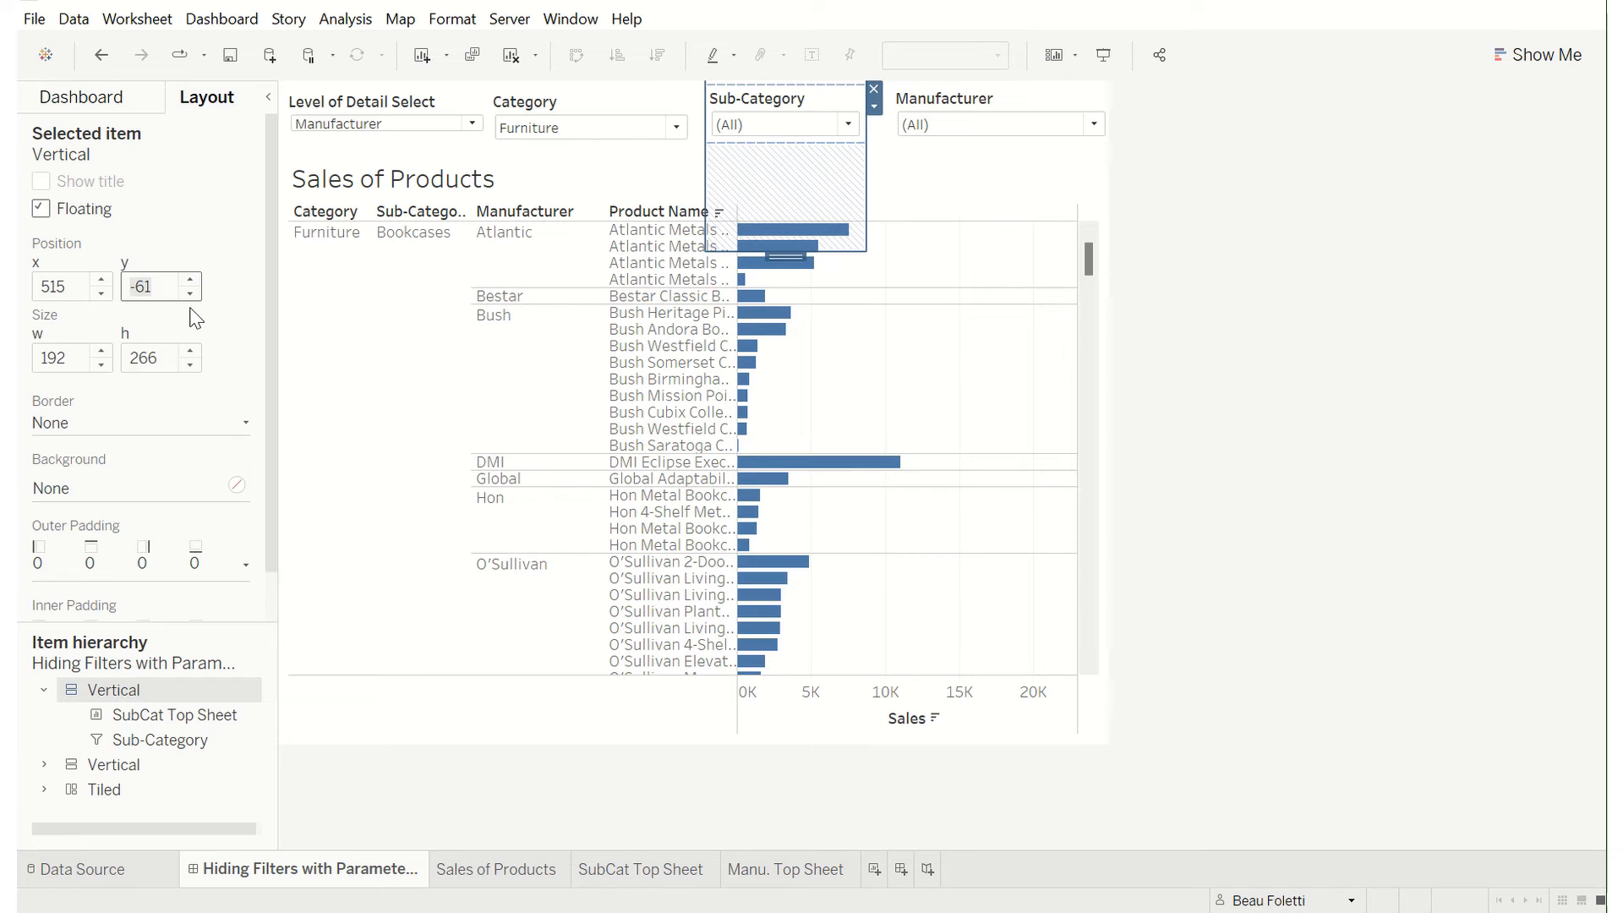
mouse_move(673, 225)
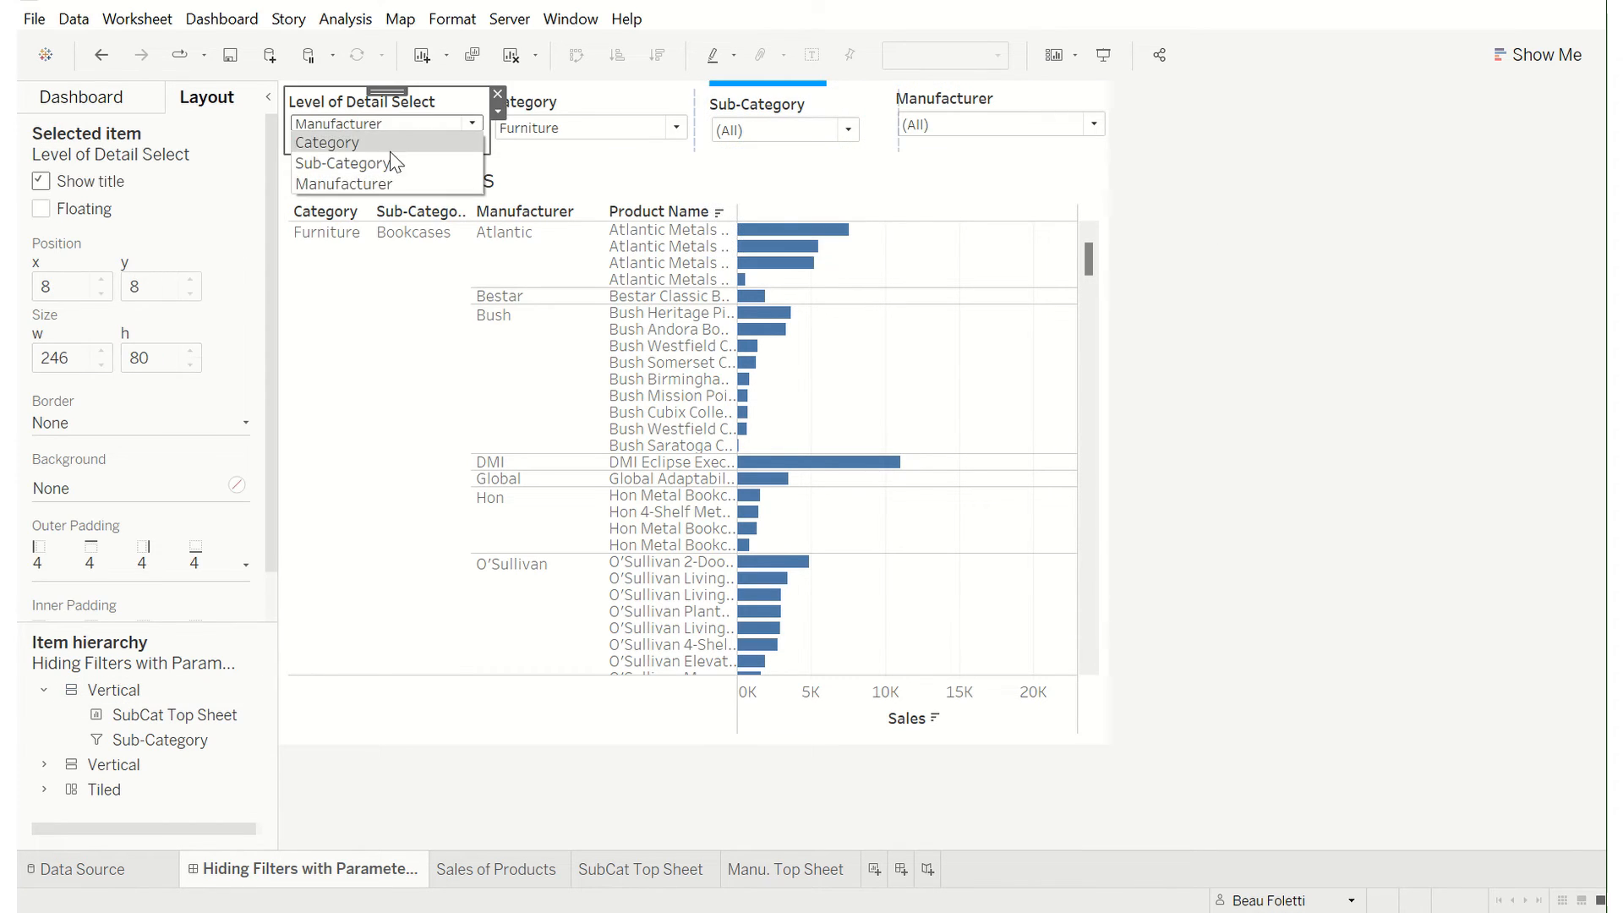
- Switch Level of Detail Select from Category to Sub-Category to check the filter's visibility
click(327, 143)
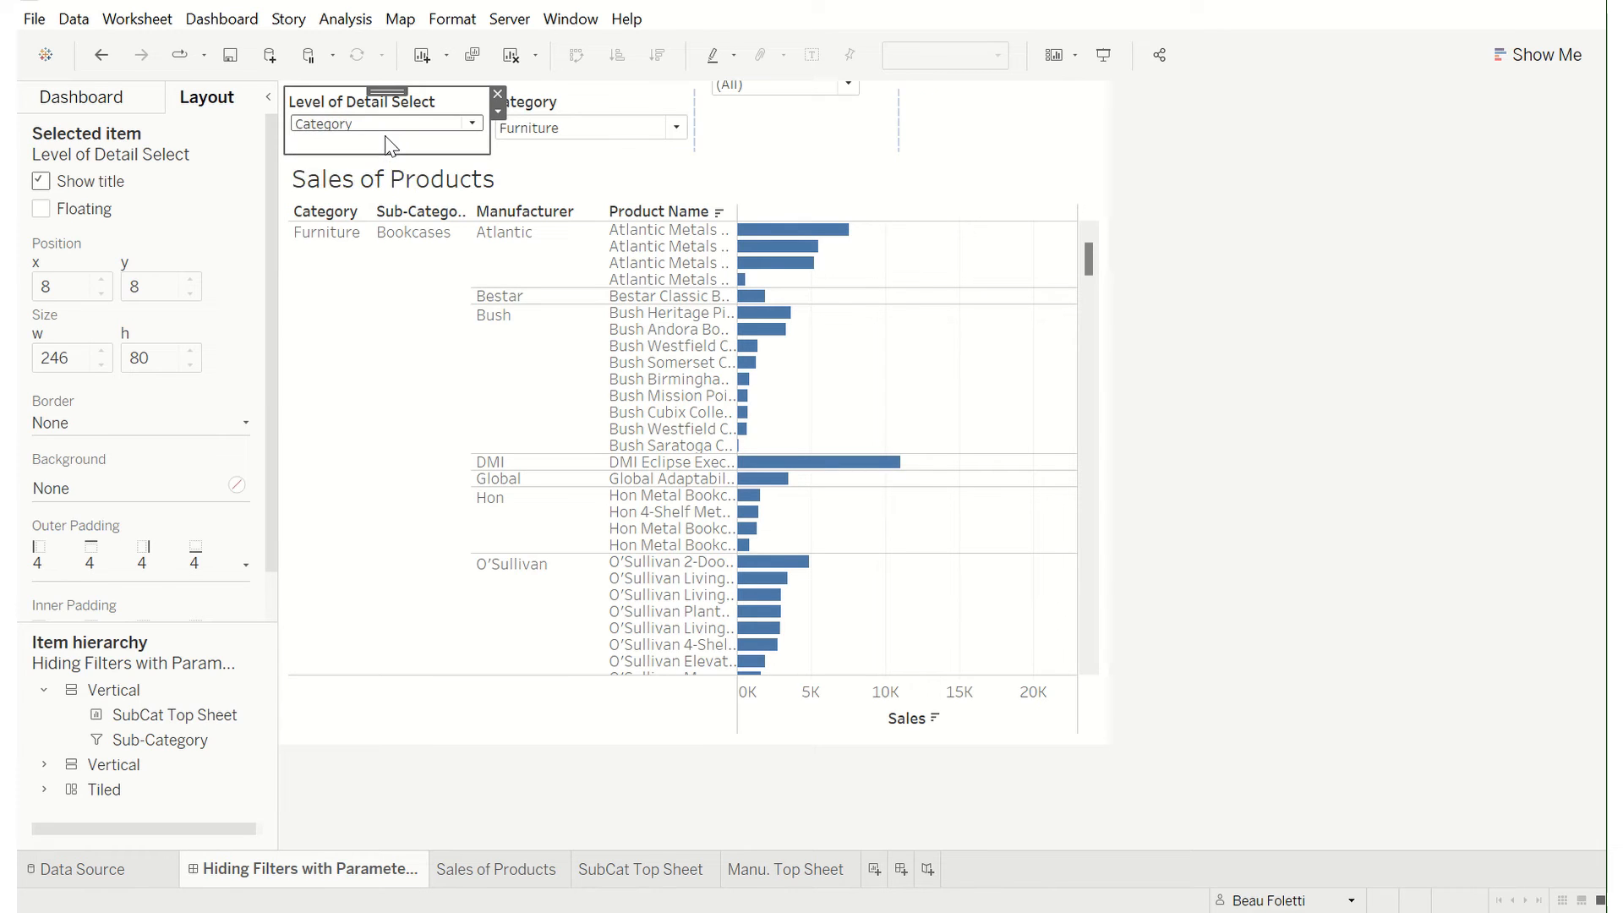
click(384, 124)
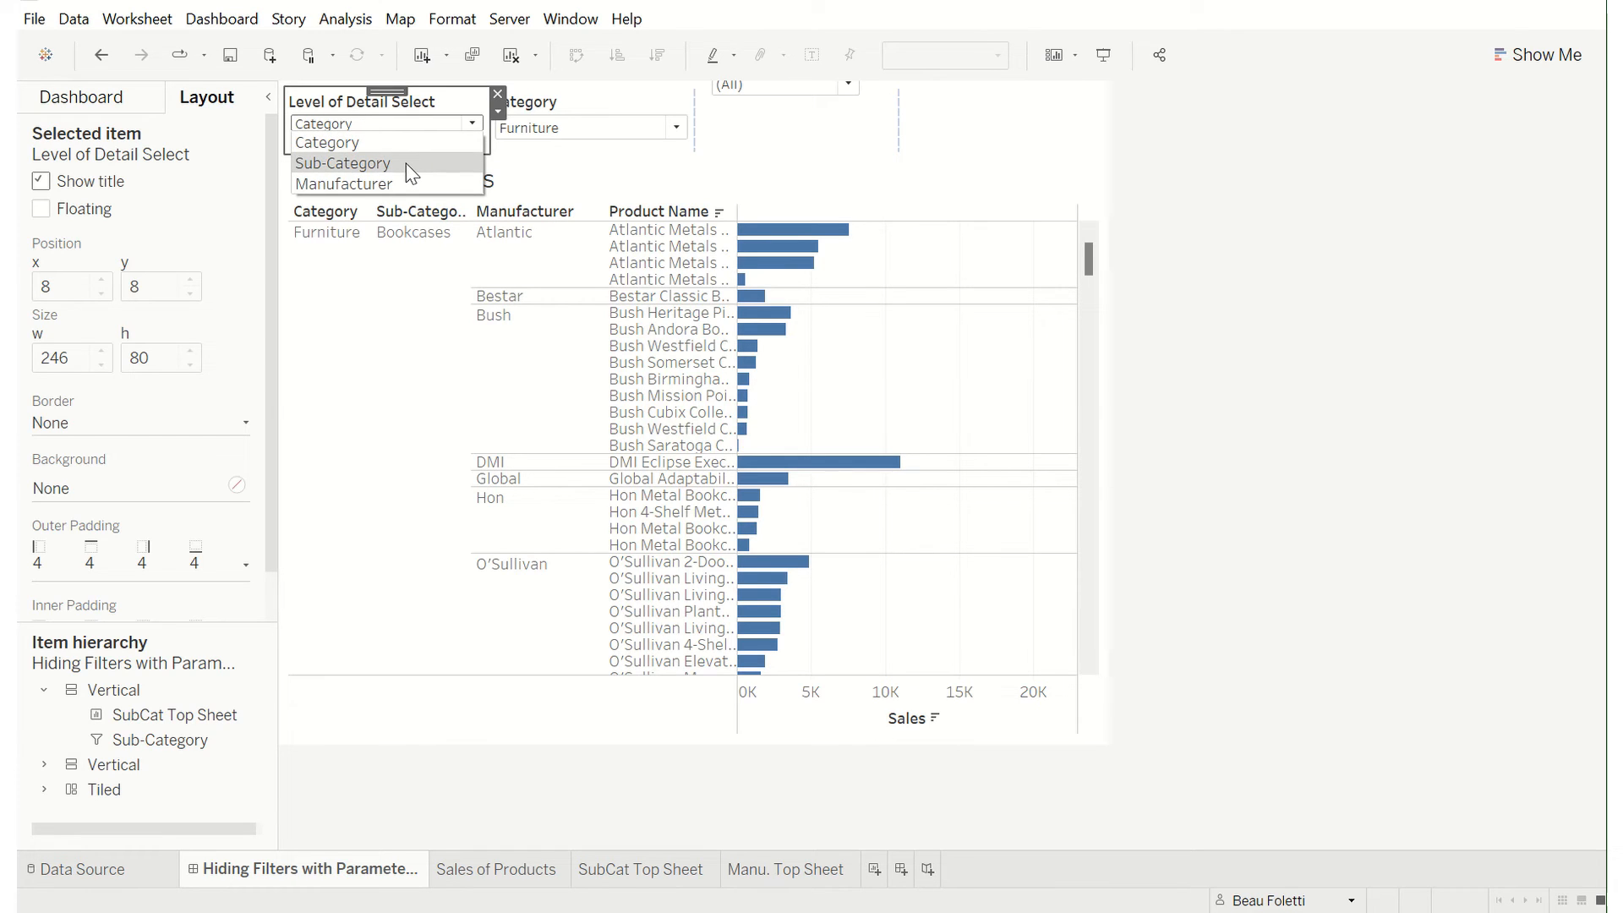
click(341, 163)
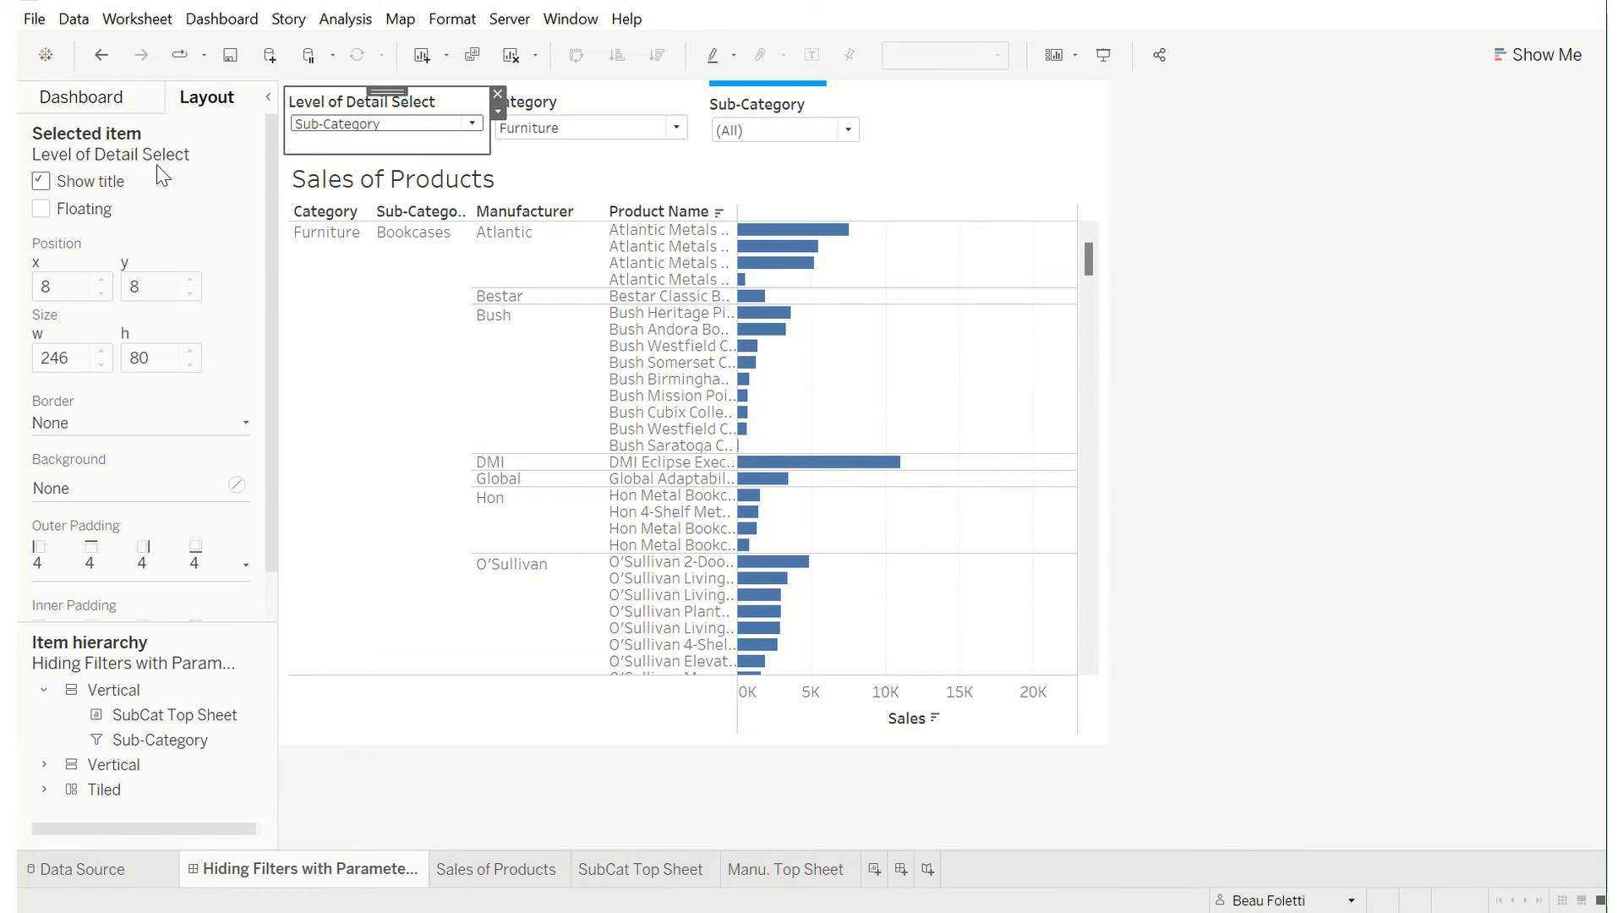
- Nudge the Sub-Category container higher, then choose another Level of Detail option
click(387, 123)
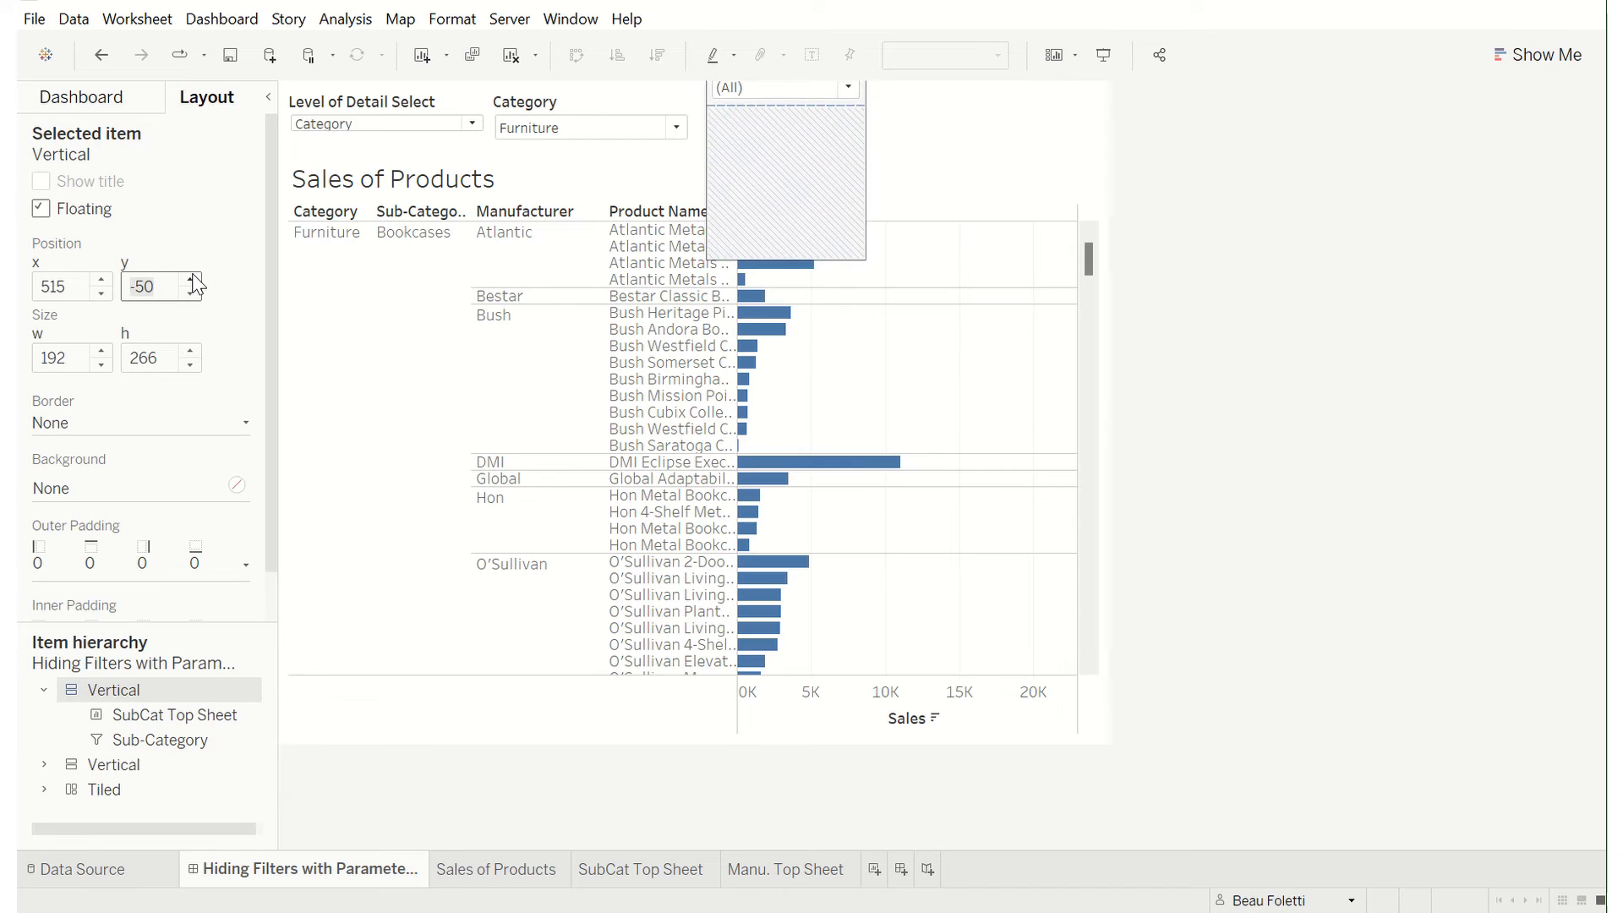
click(189, 294)
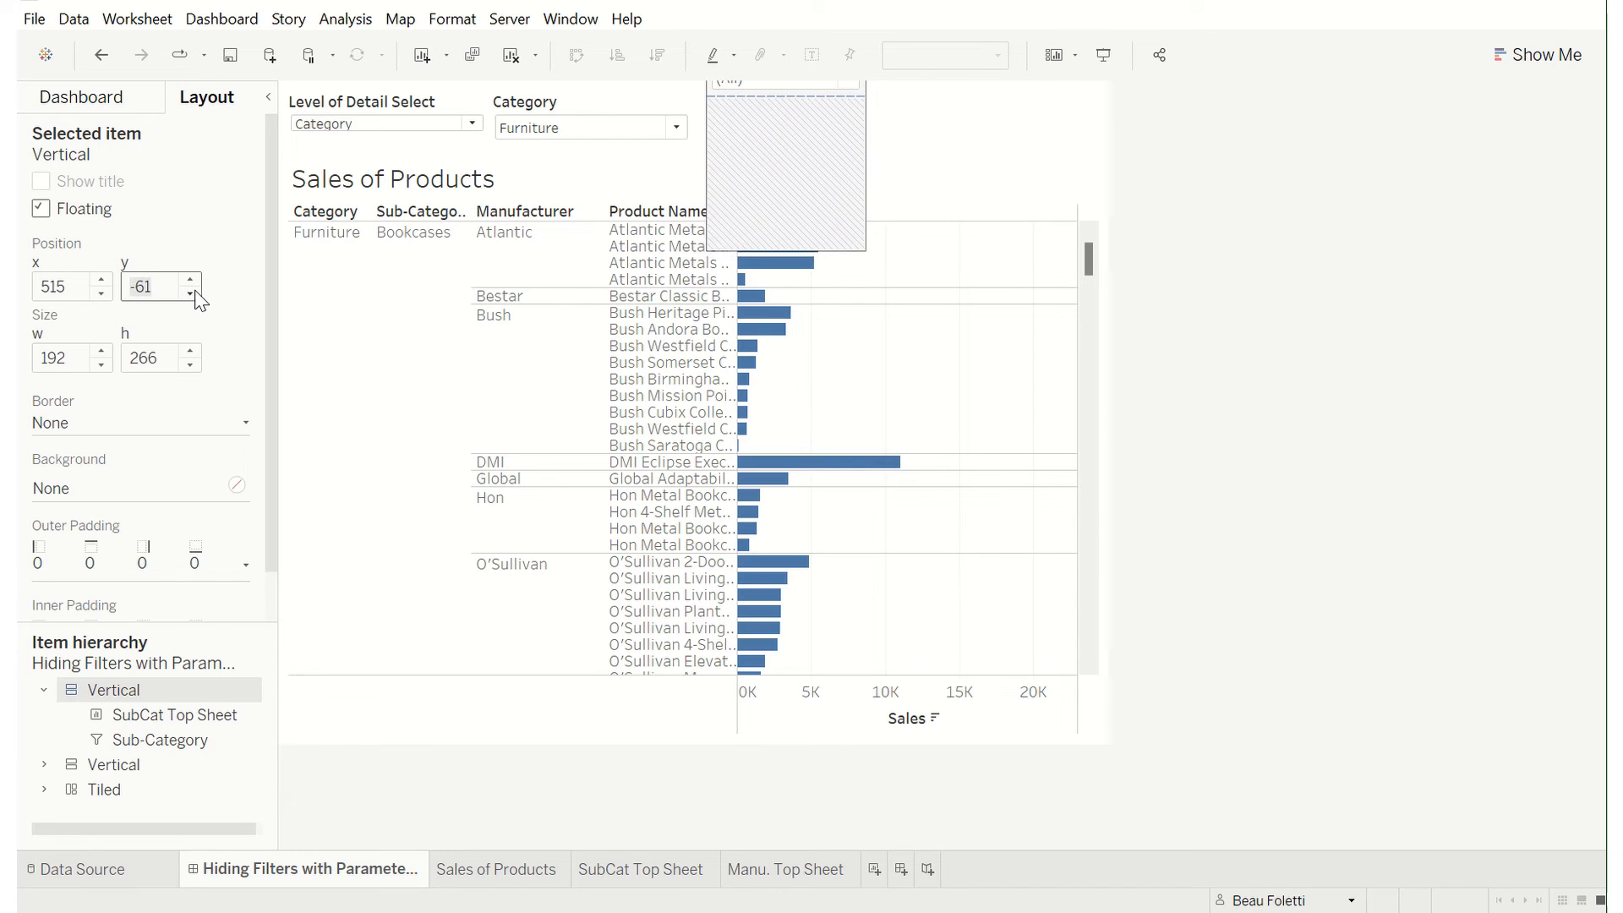
click(189, 293)
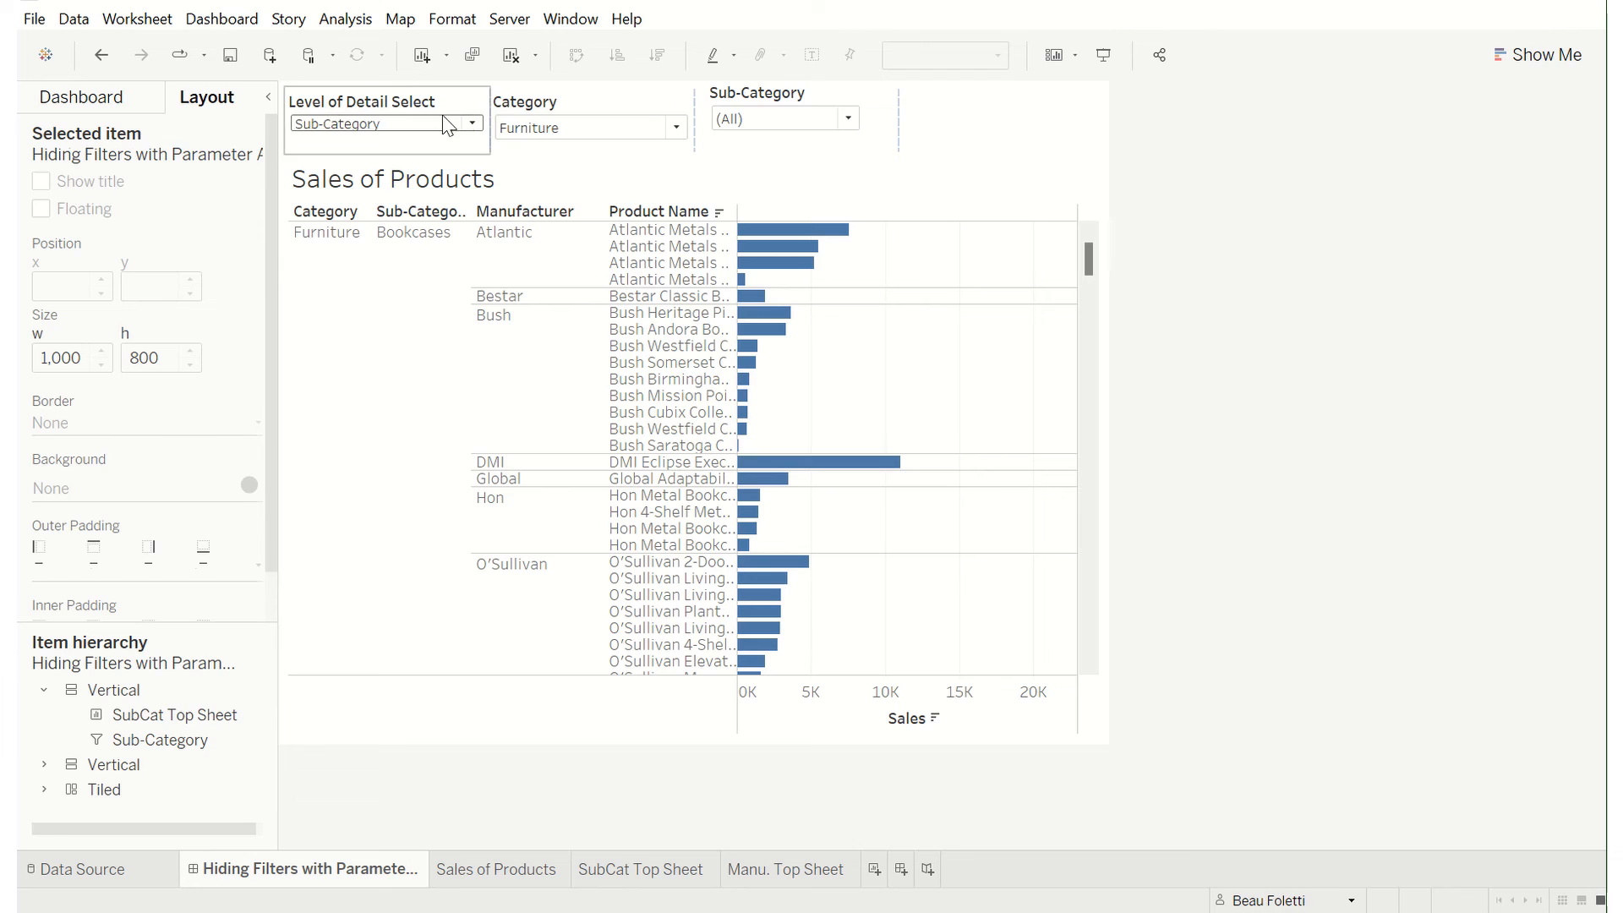
click(471, 123)
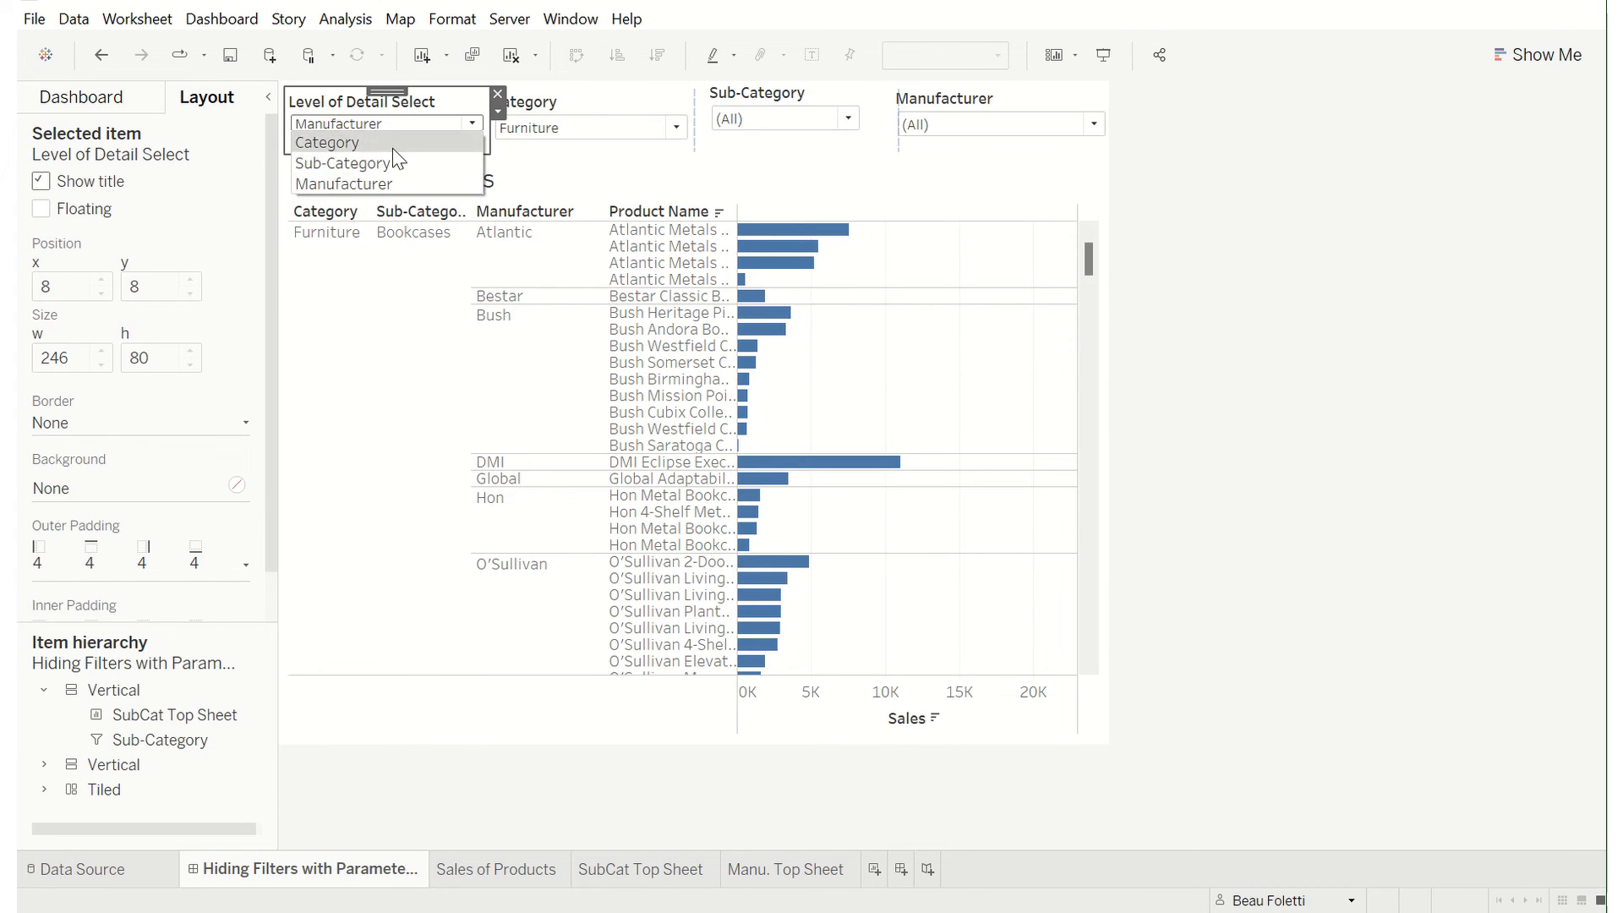
click(327, 142)
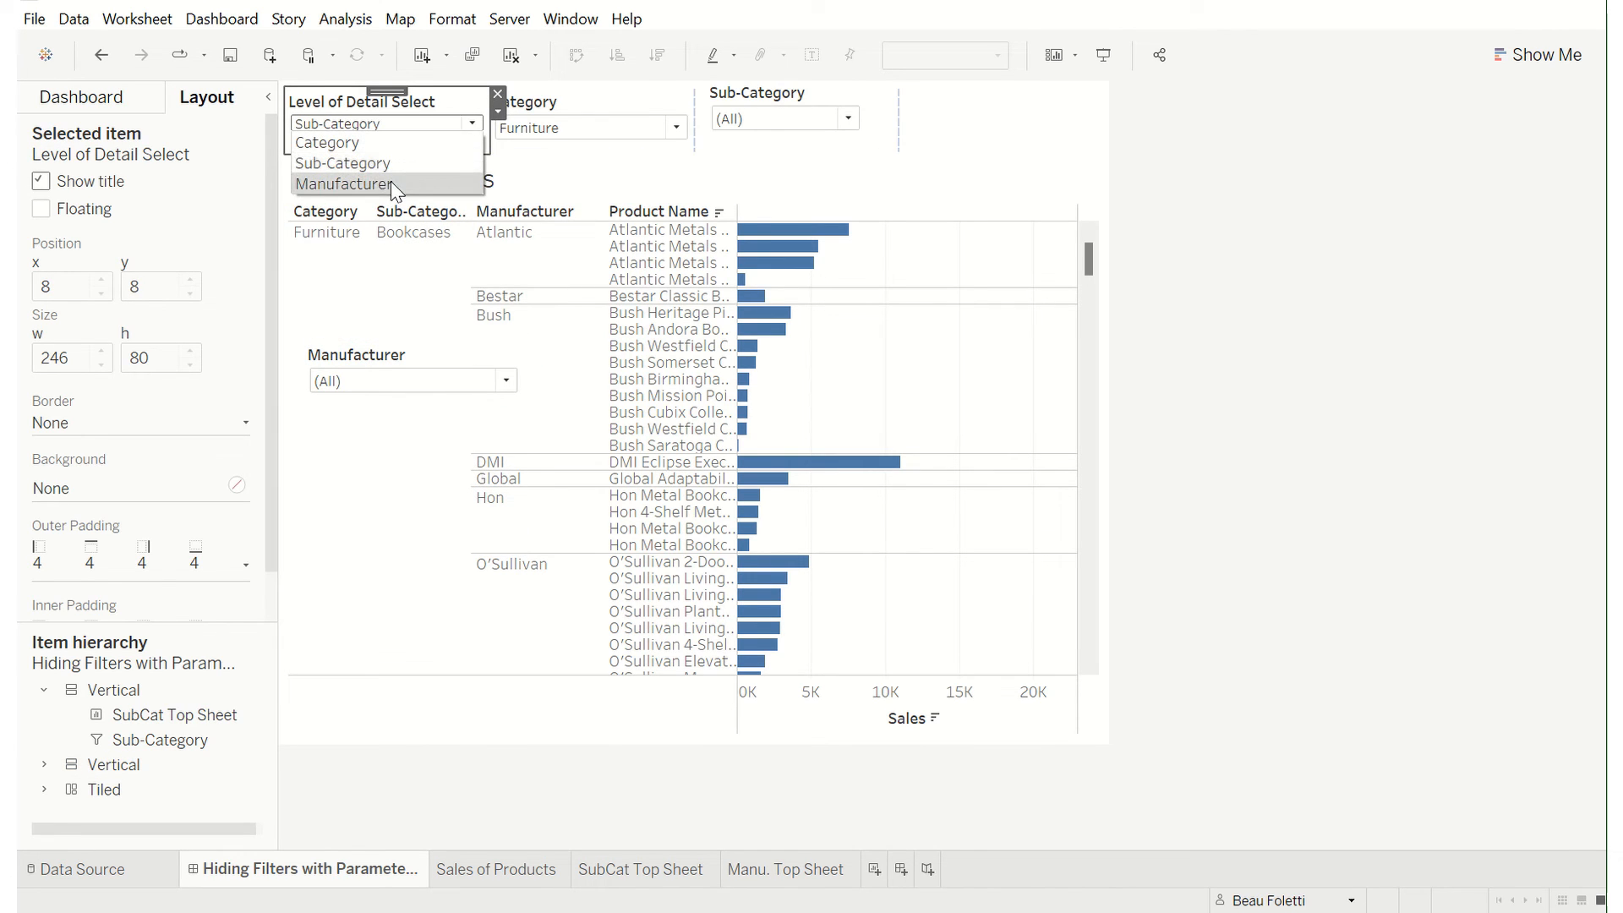
- Set Level of Detail Select to Manufacturer, size its container, then return to Category
click(345, 184)
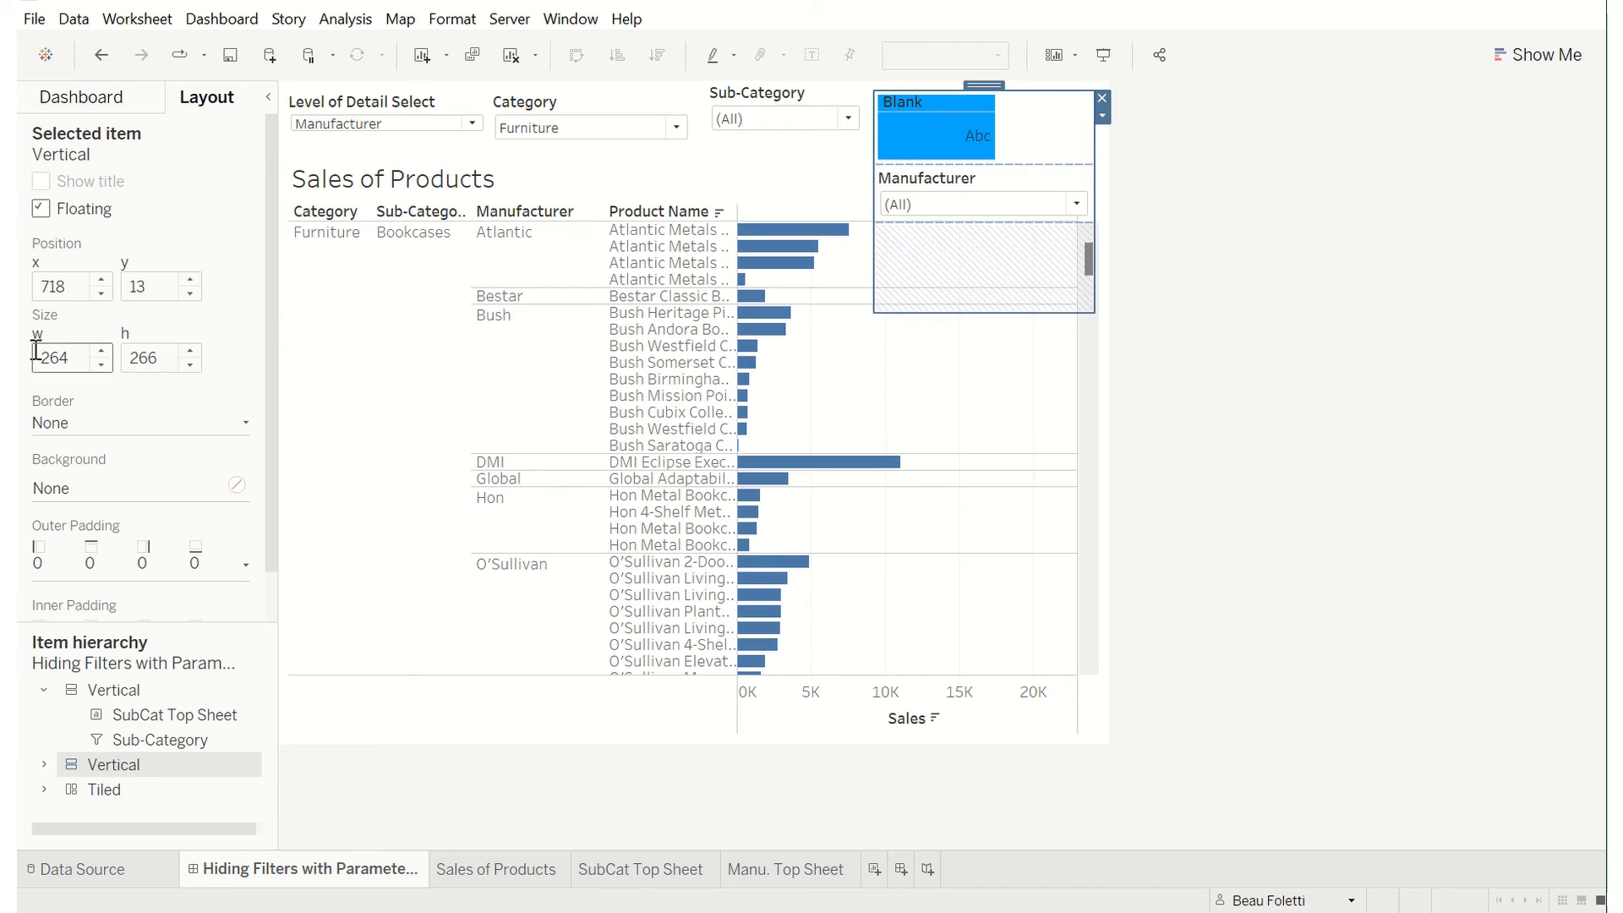
click(152, 286)
text(-68)
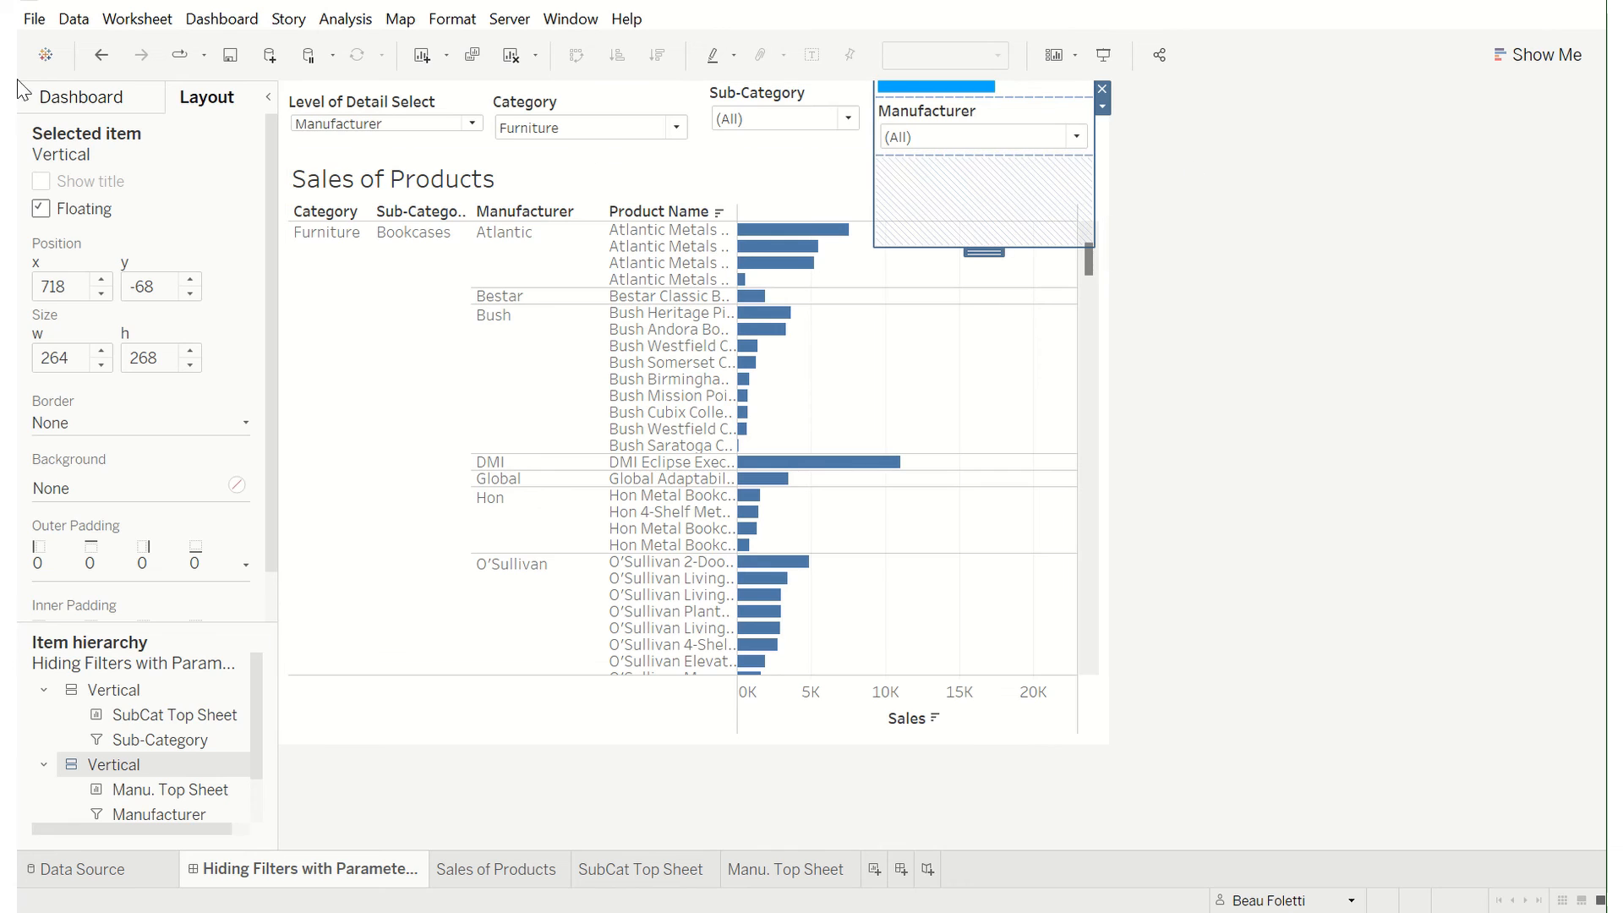
click(470, 124)
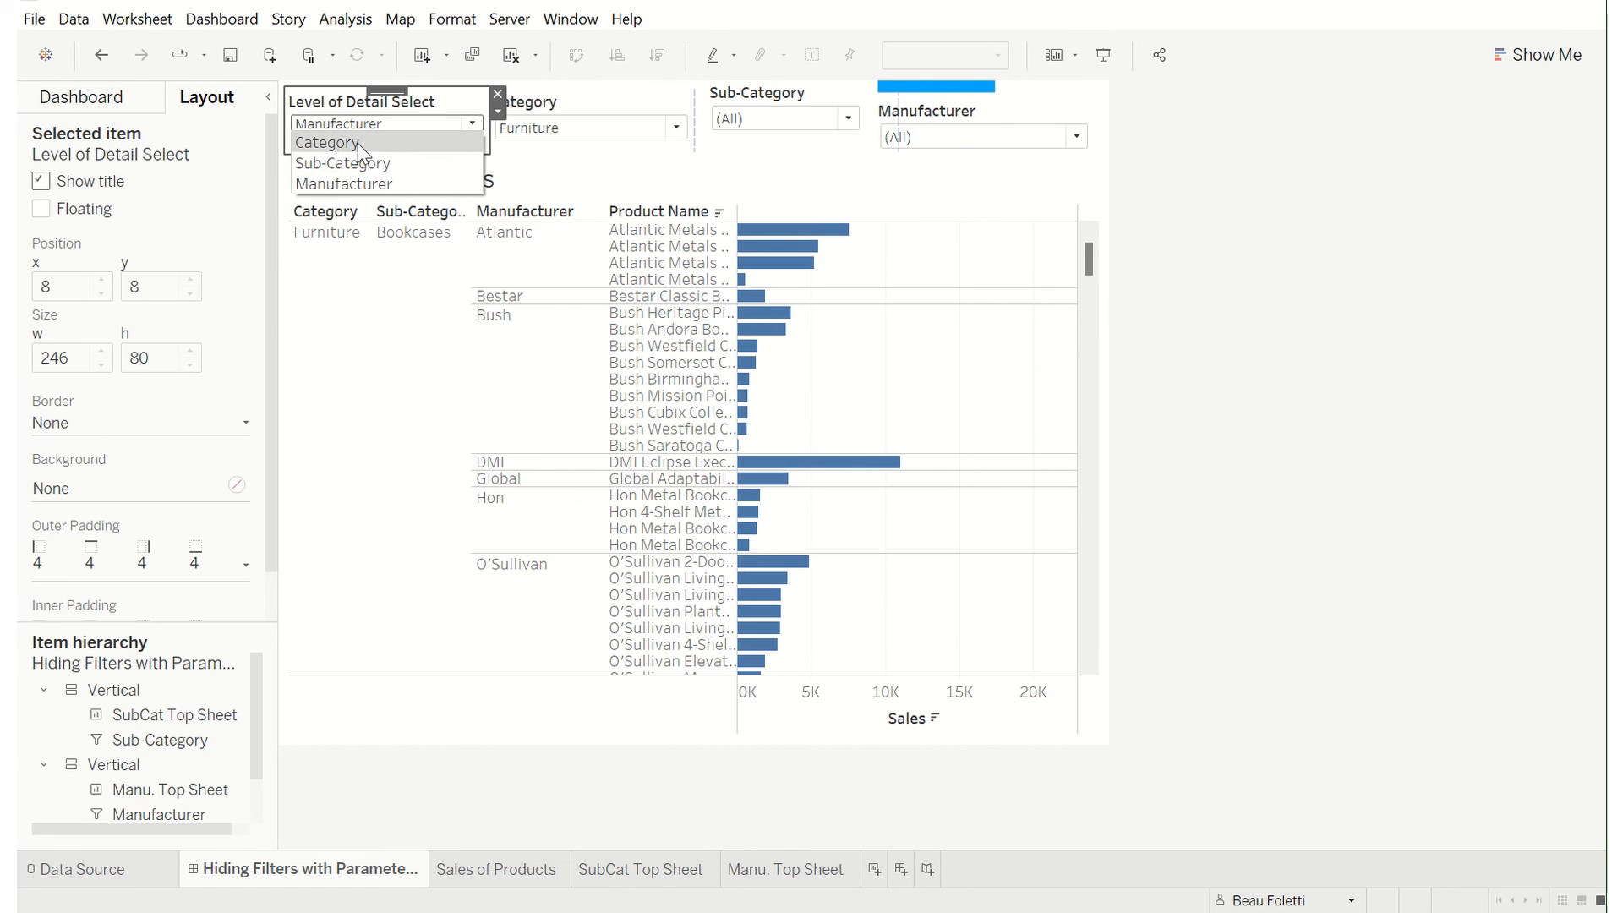
click(343, 162)
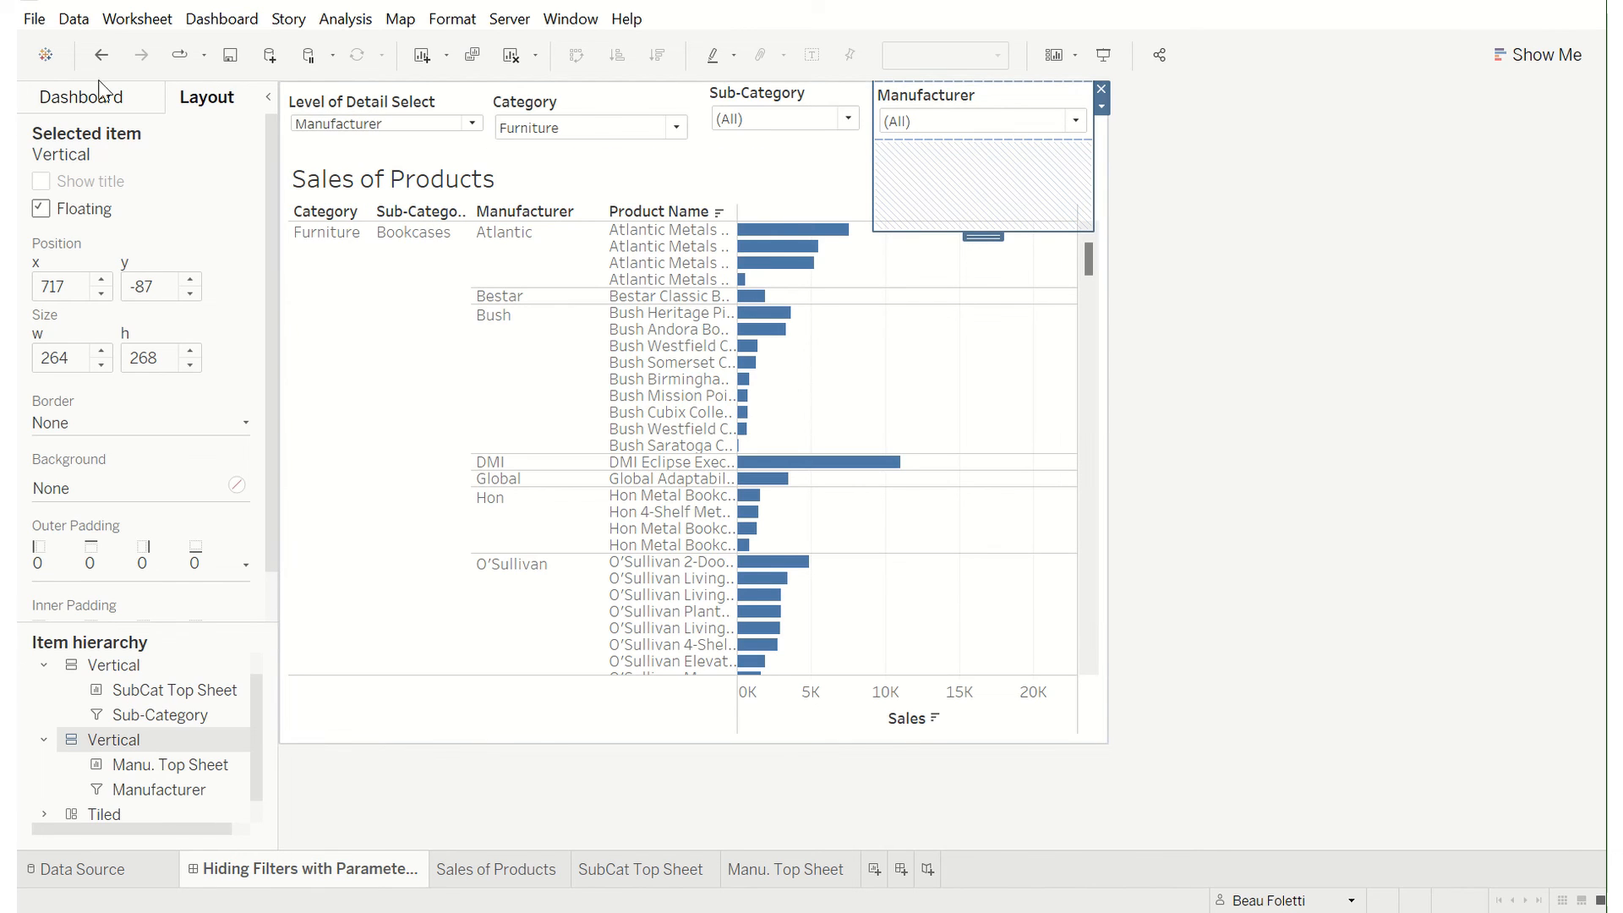
mouse_move(1060, 227)
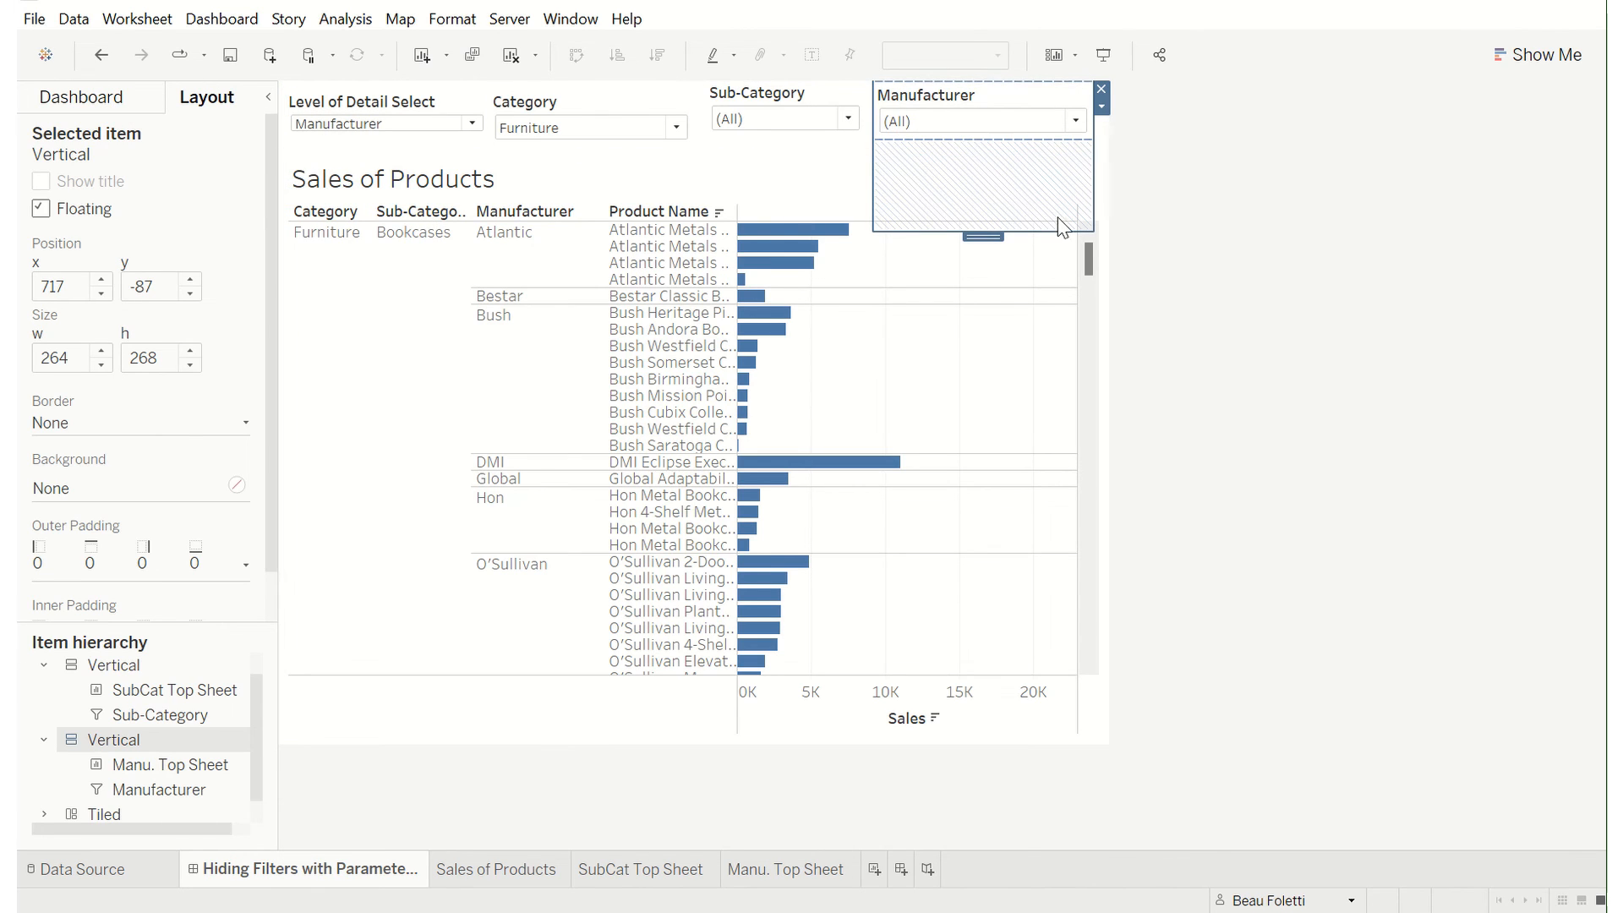
mouse_move(1138, 179)
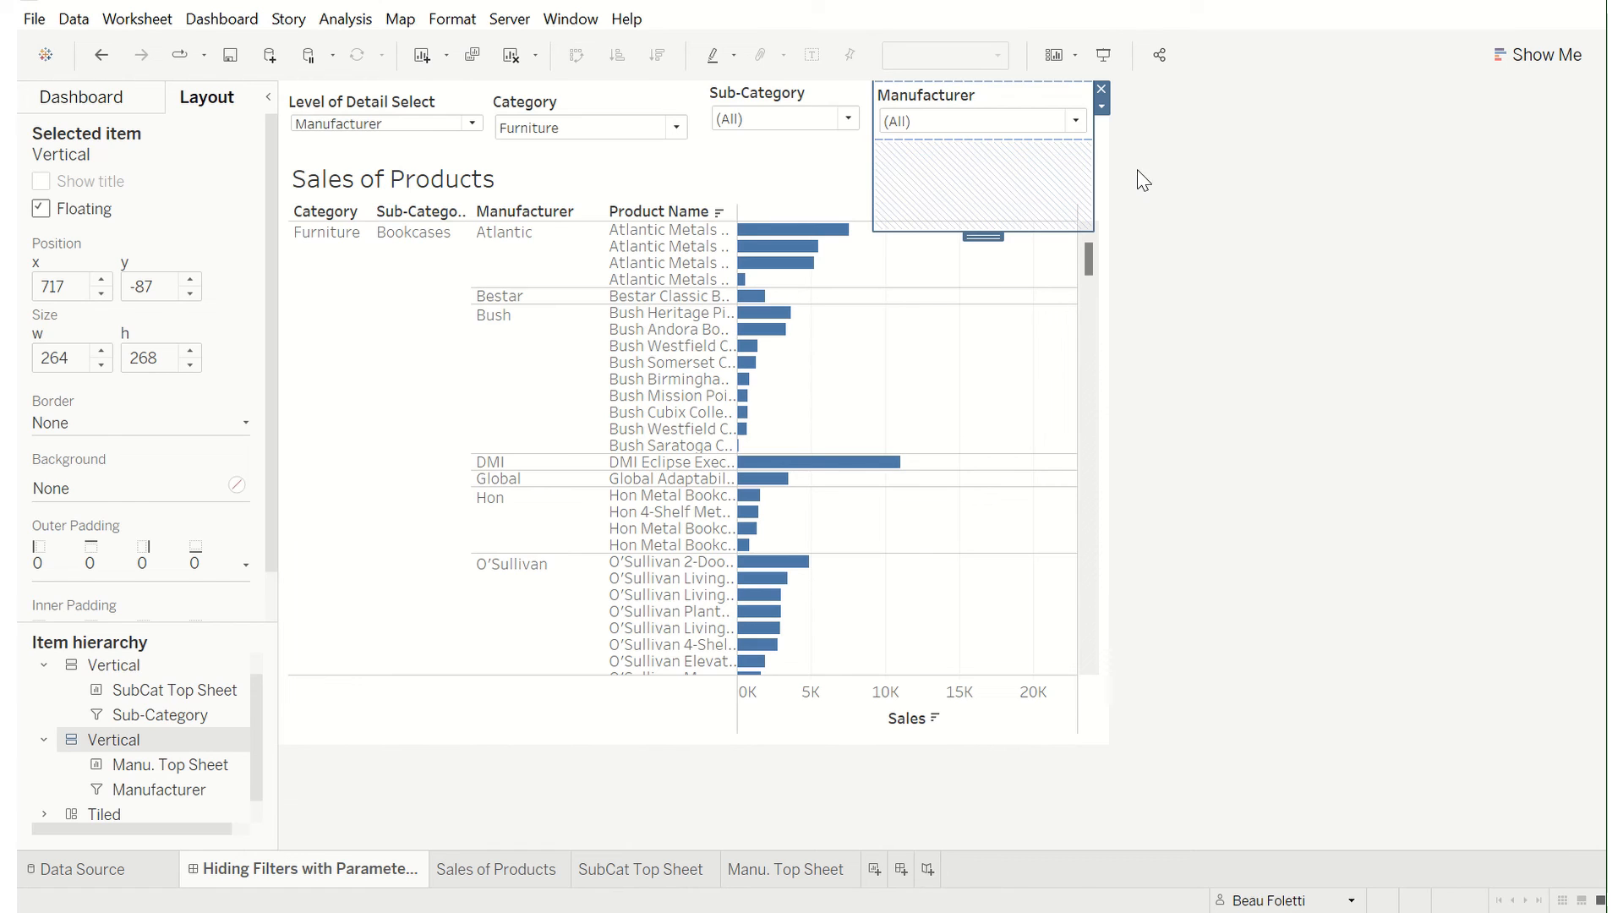
click(82, 96)
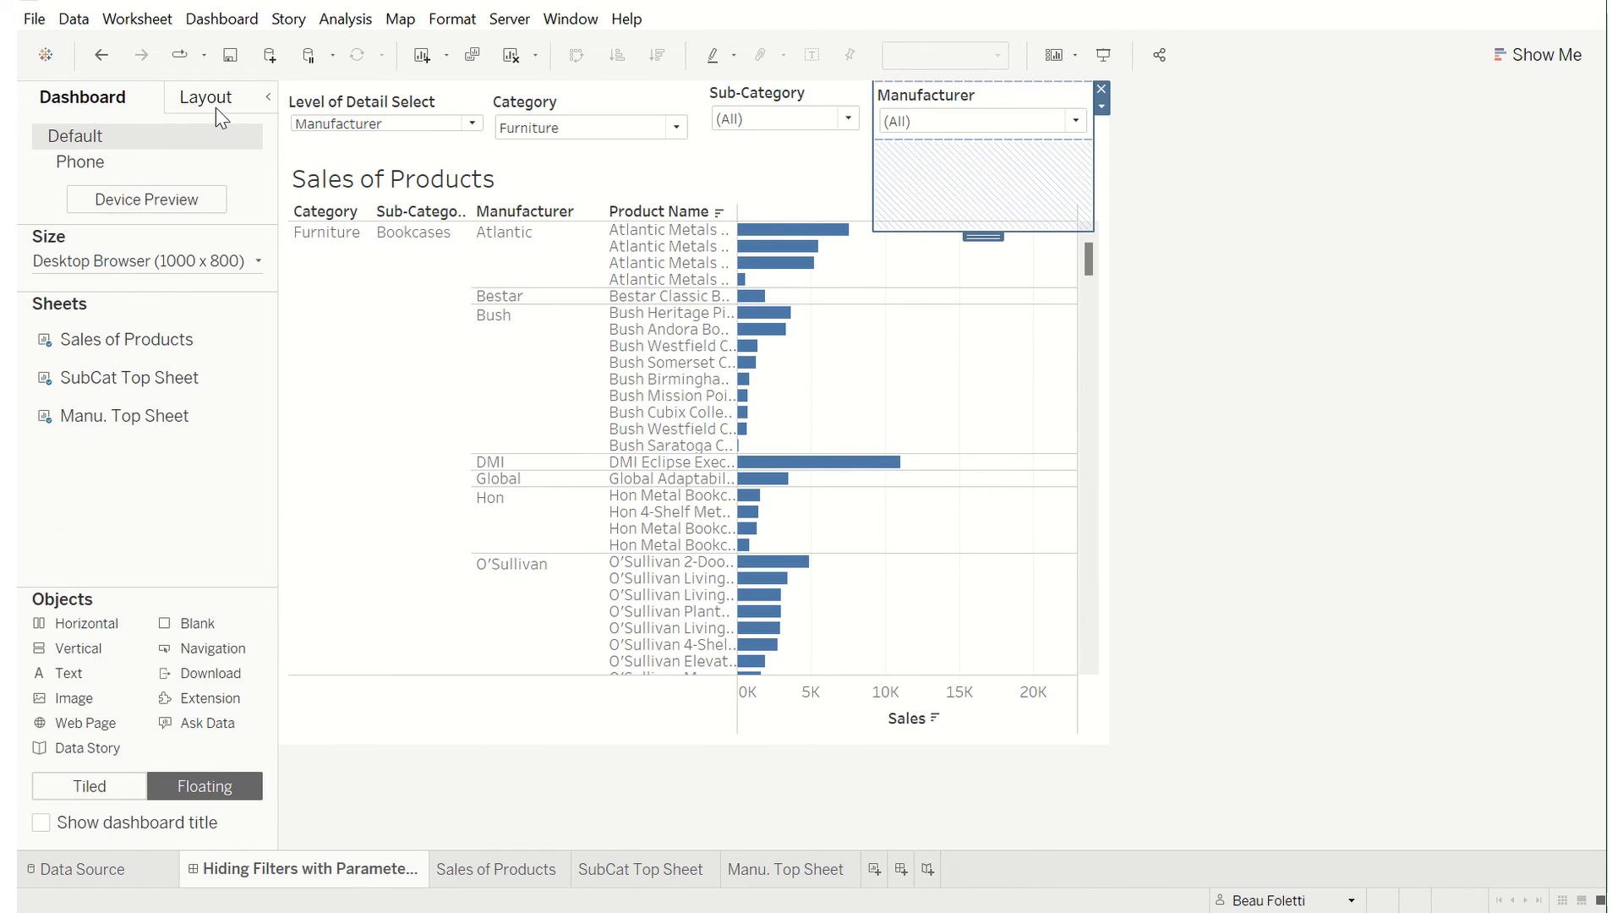
click(206, 97)
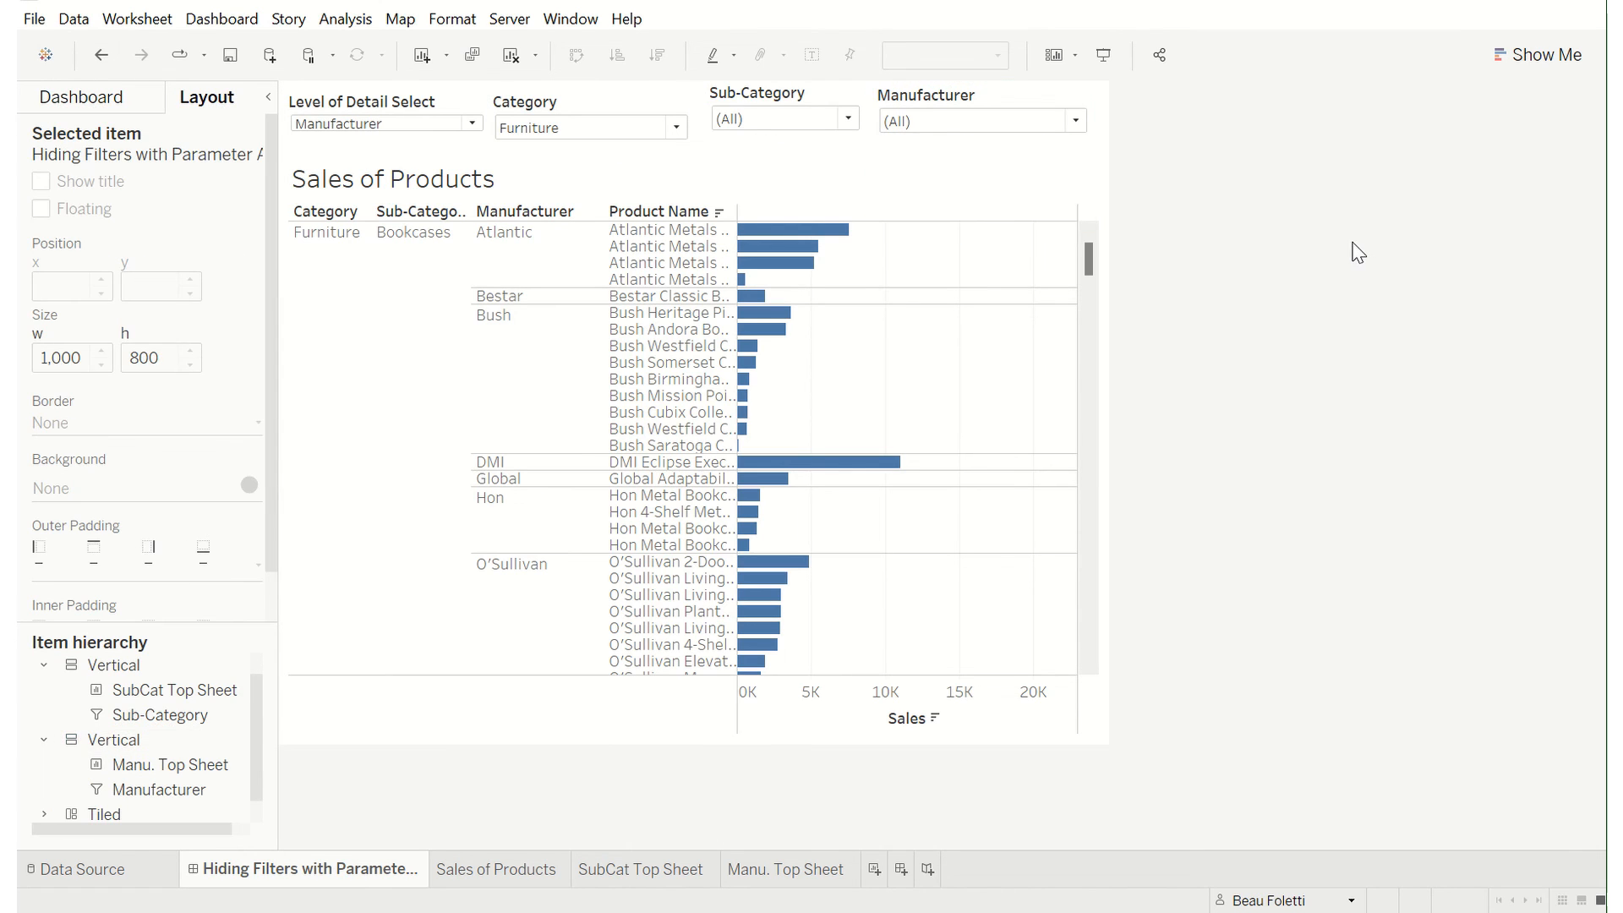
mouse_move(1212, 203)
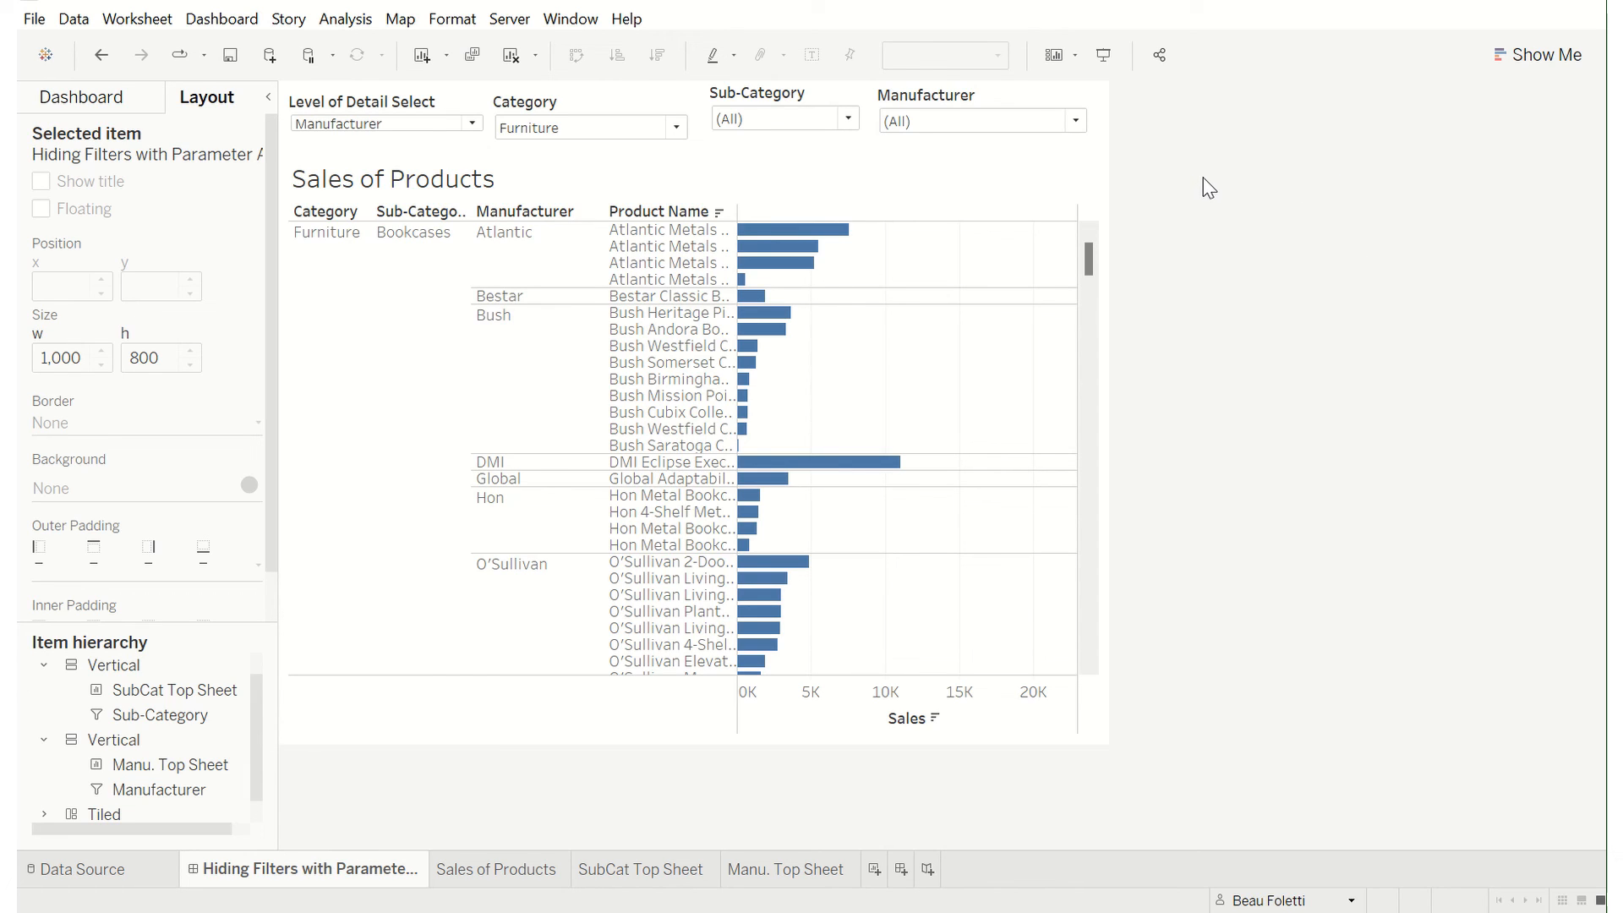
mouse_move(1195, 183)
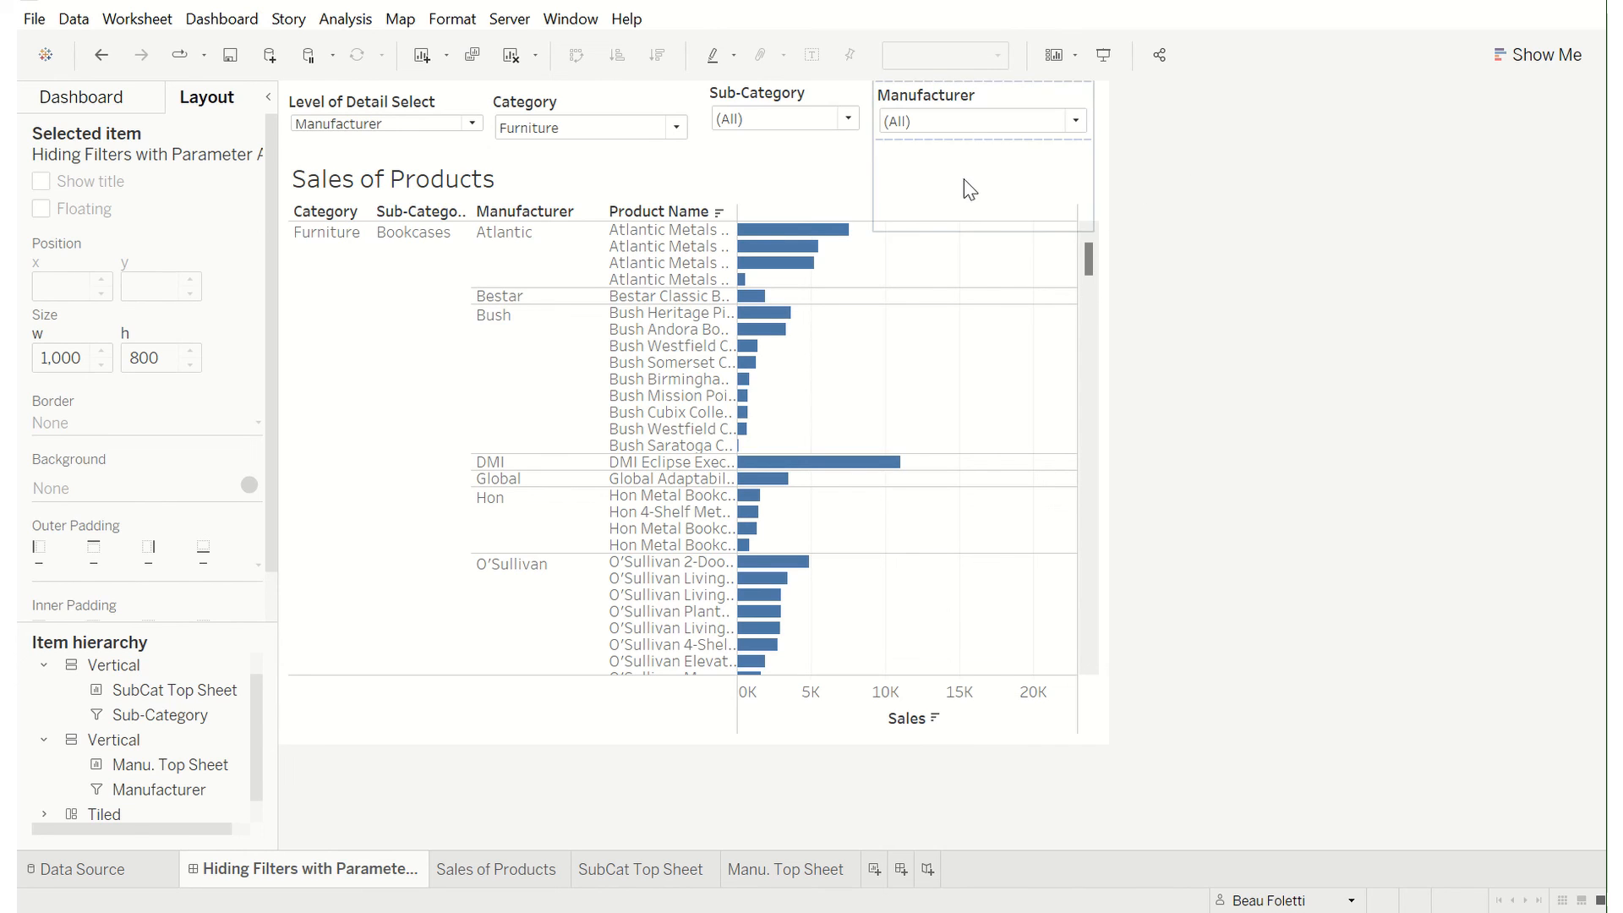
click(114, 739)
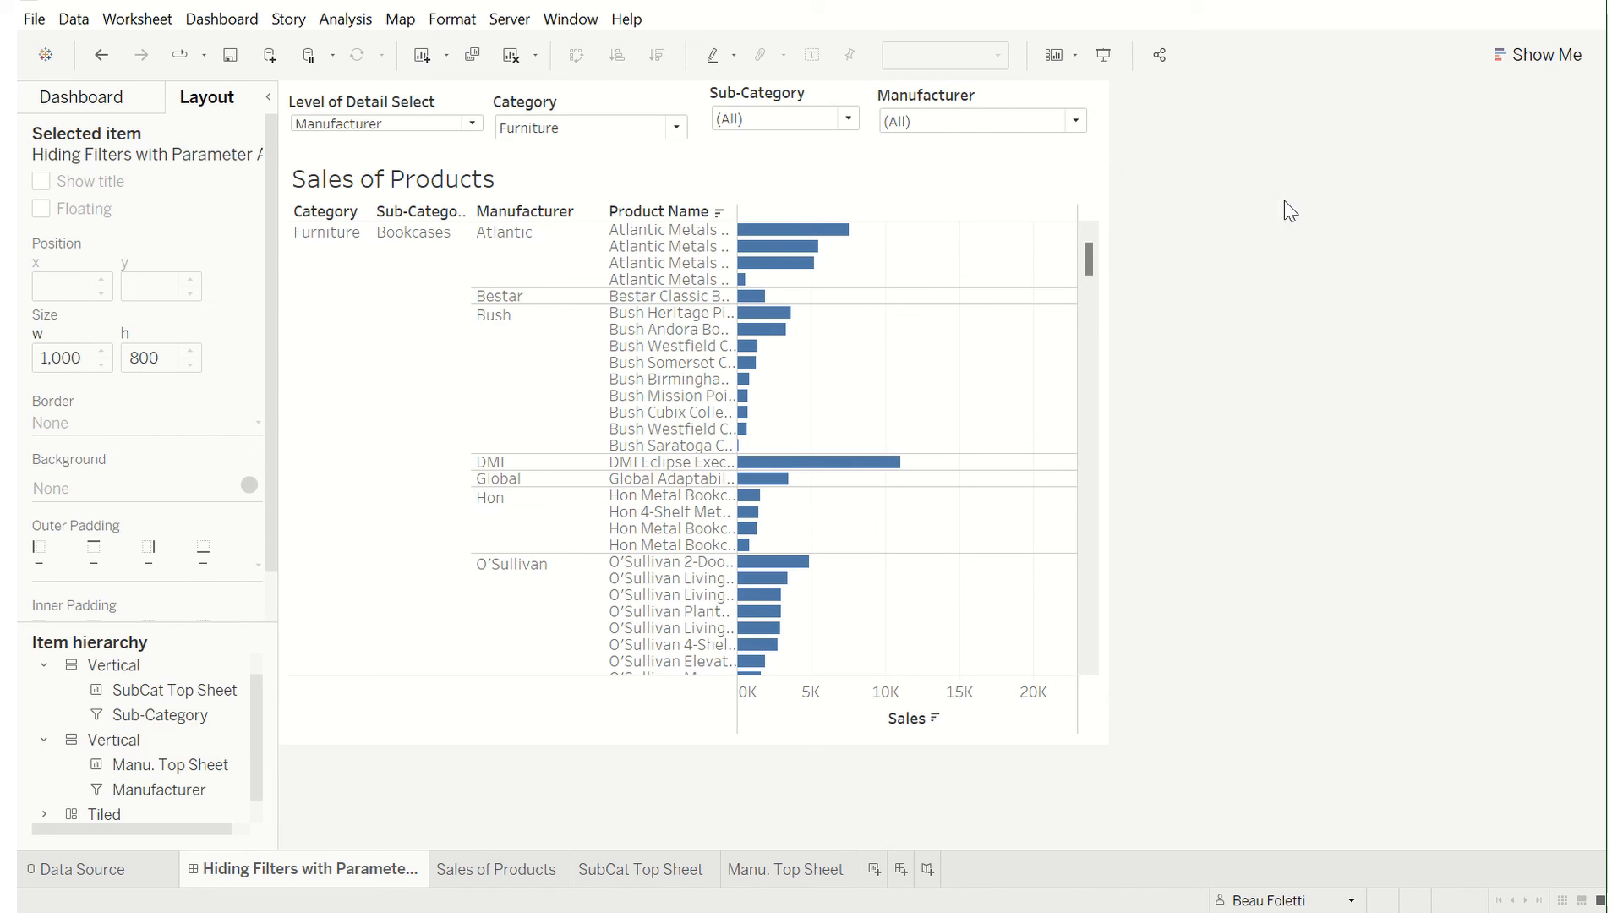
mouse_move(1234, 186)
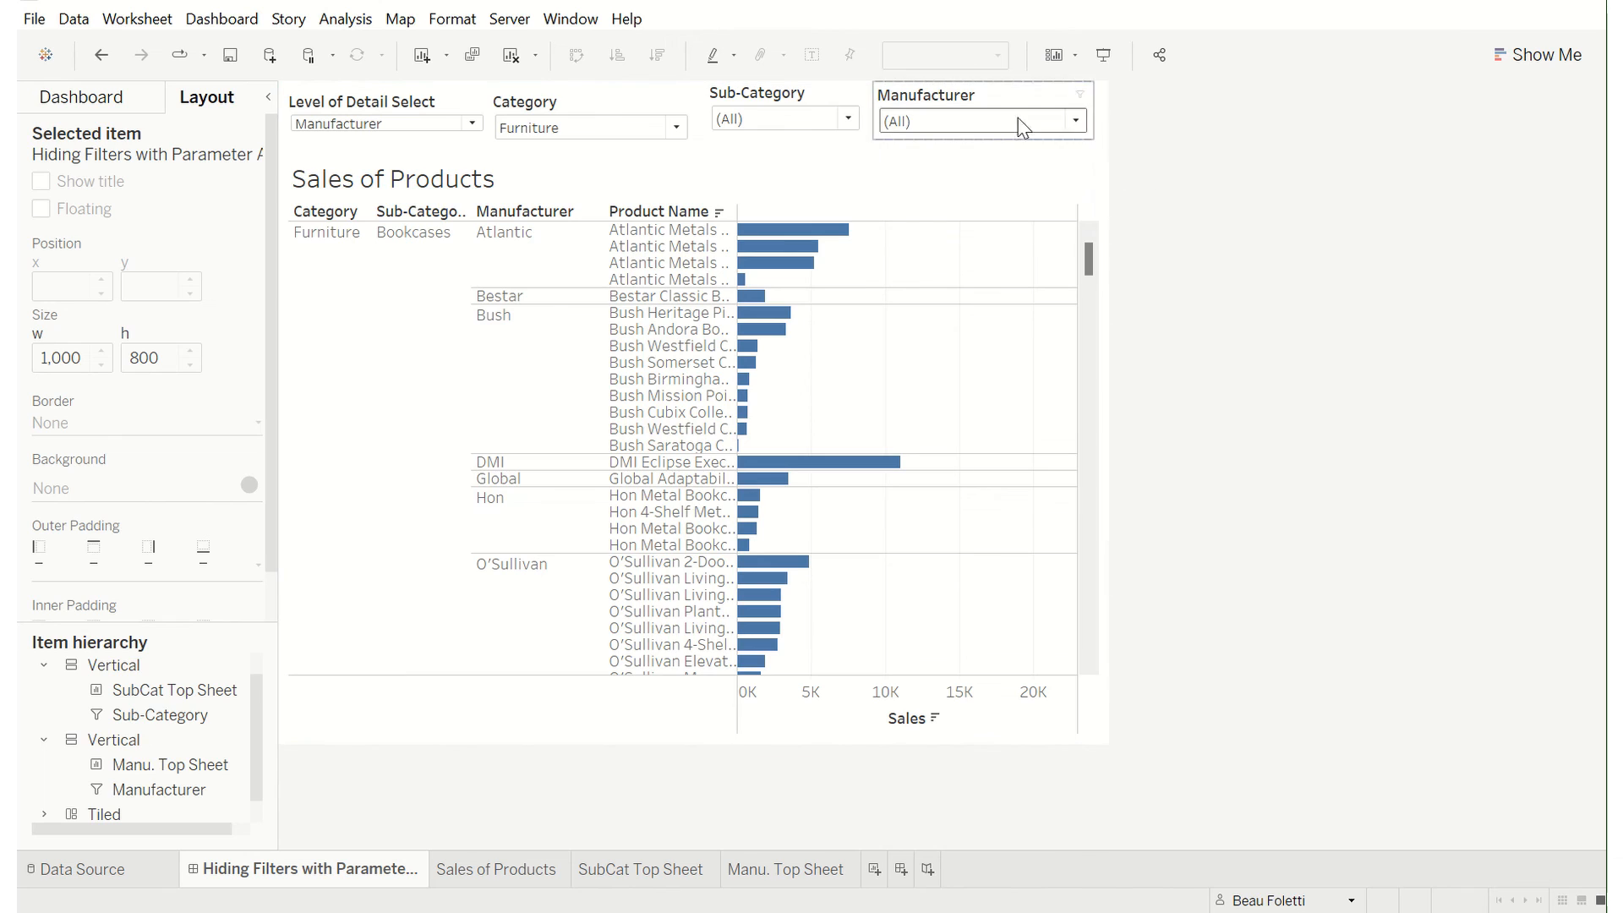
mouse_move(1405, 193)
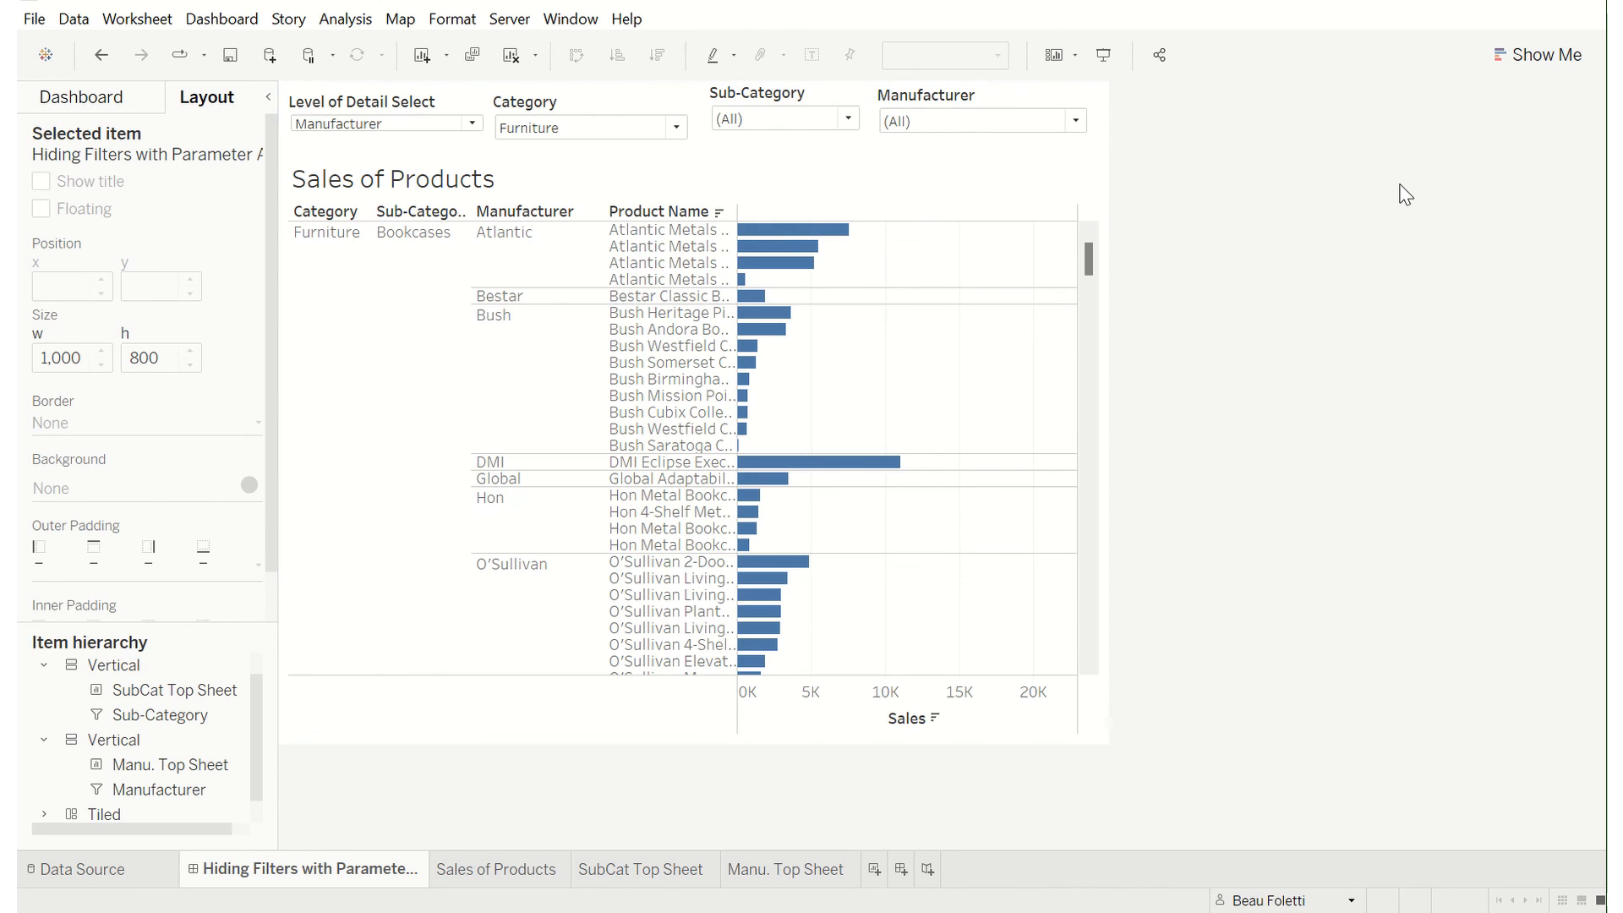
mouse_move(1143, 230)
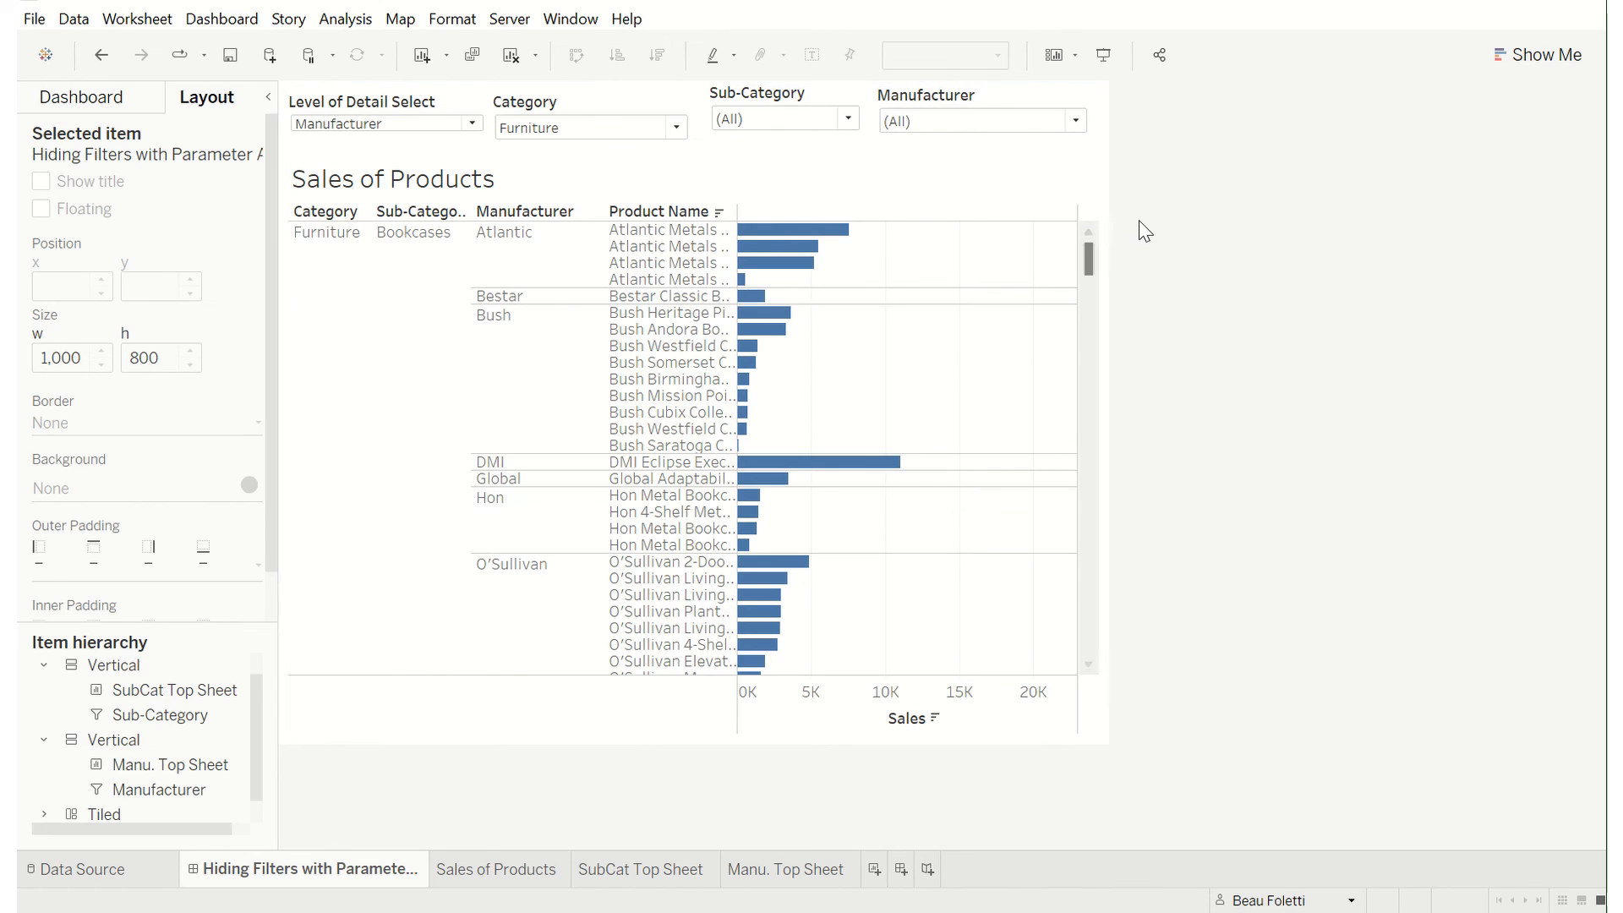
mouse_move(1198, 190)
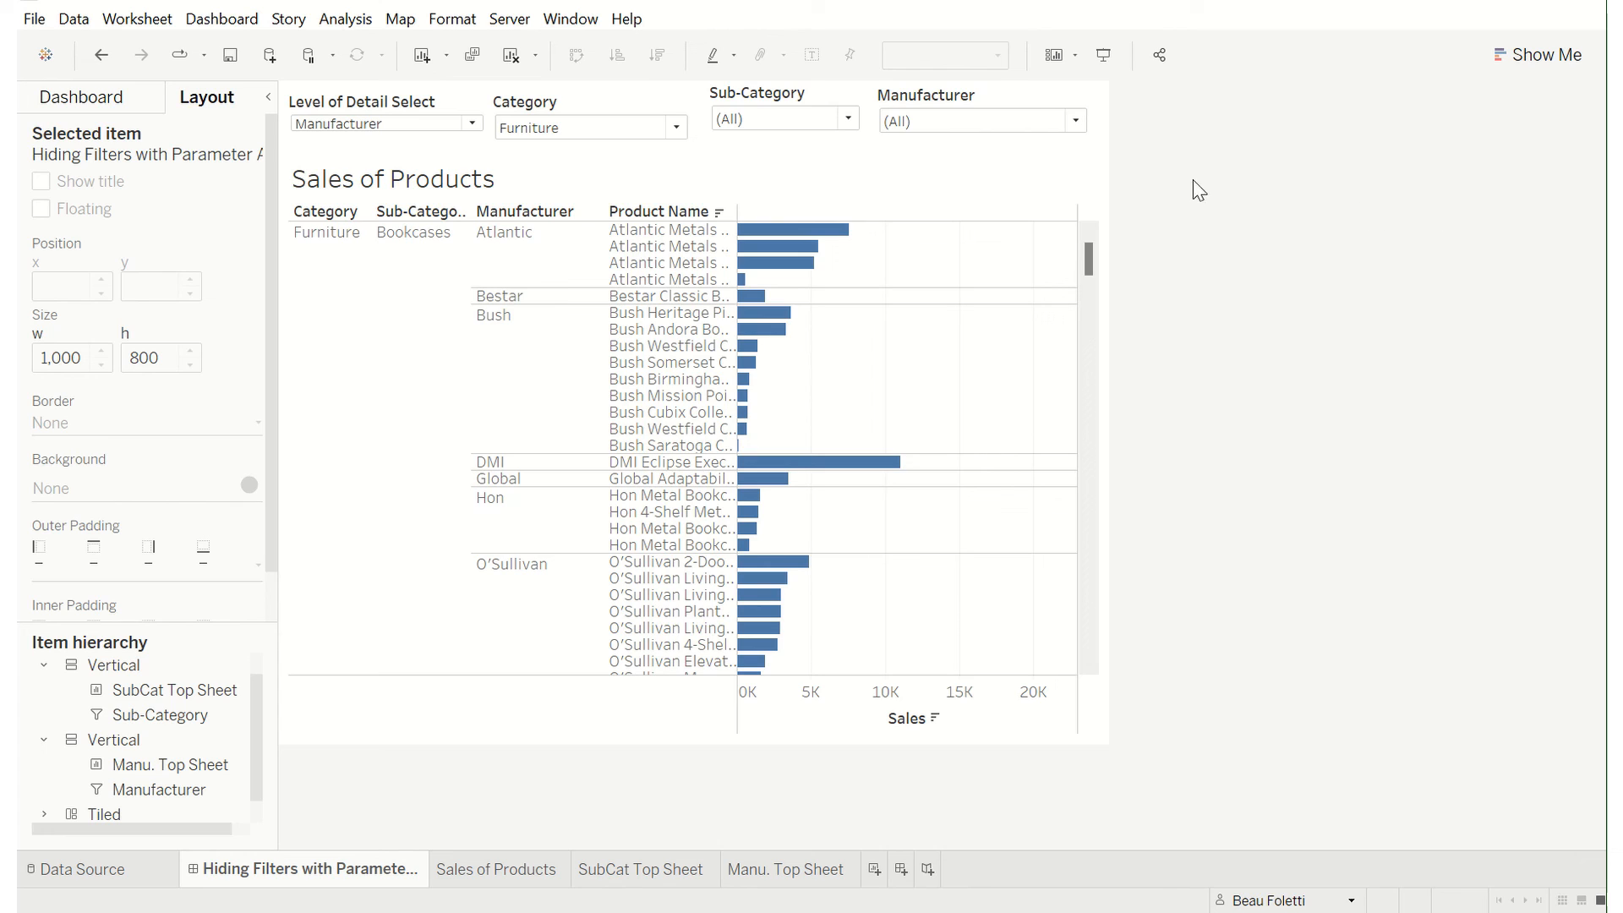
mouse_move(1136, 194)
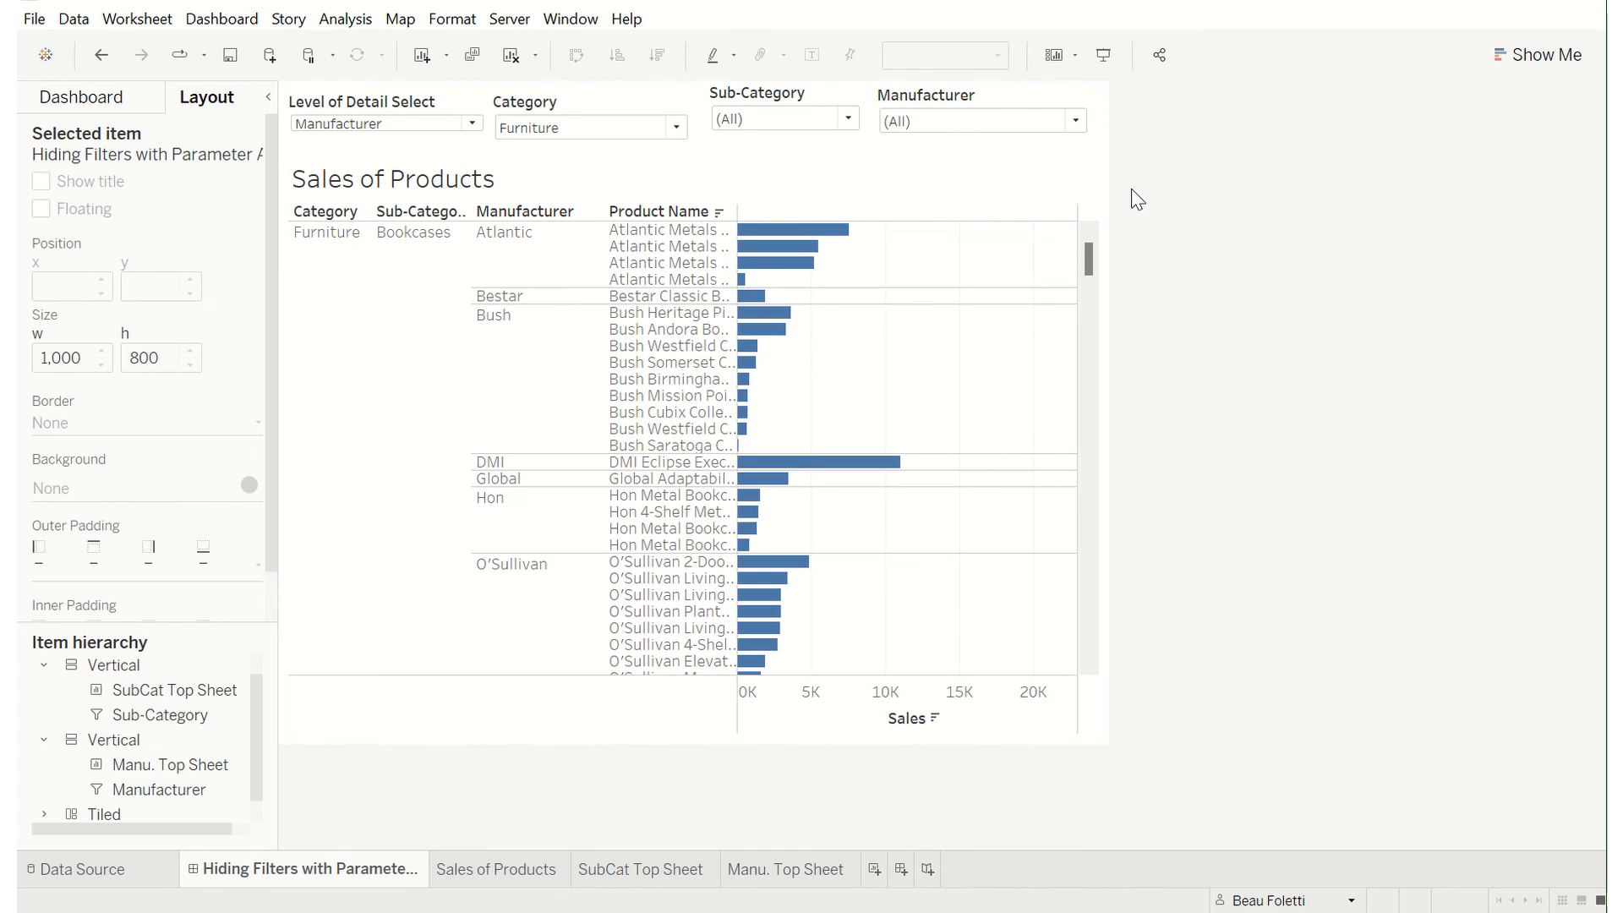